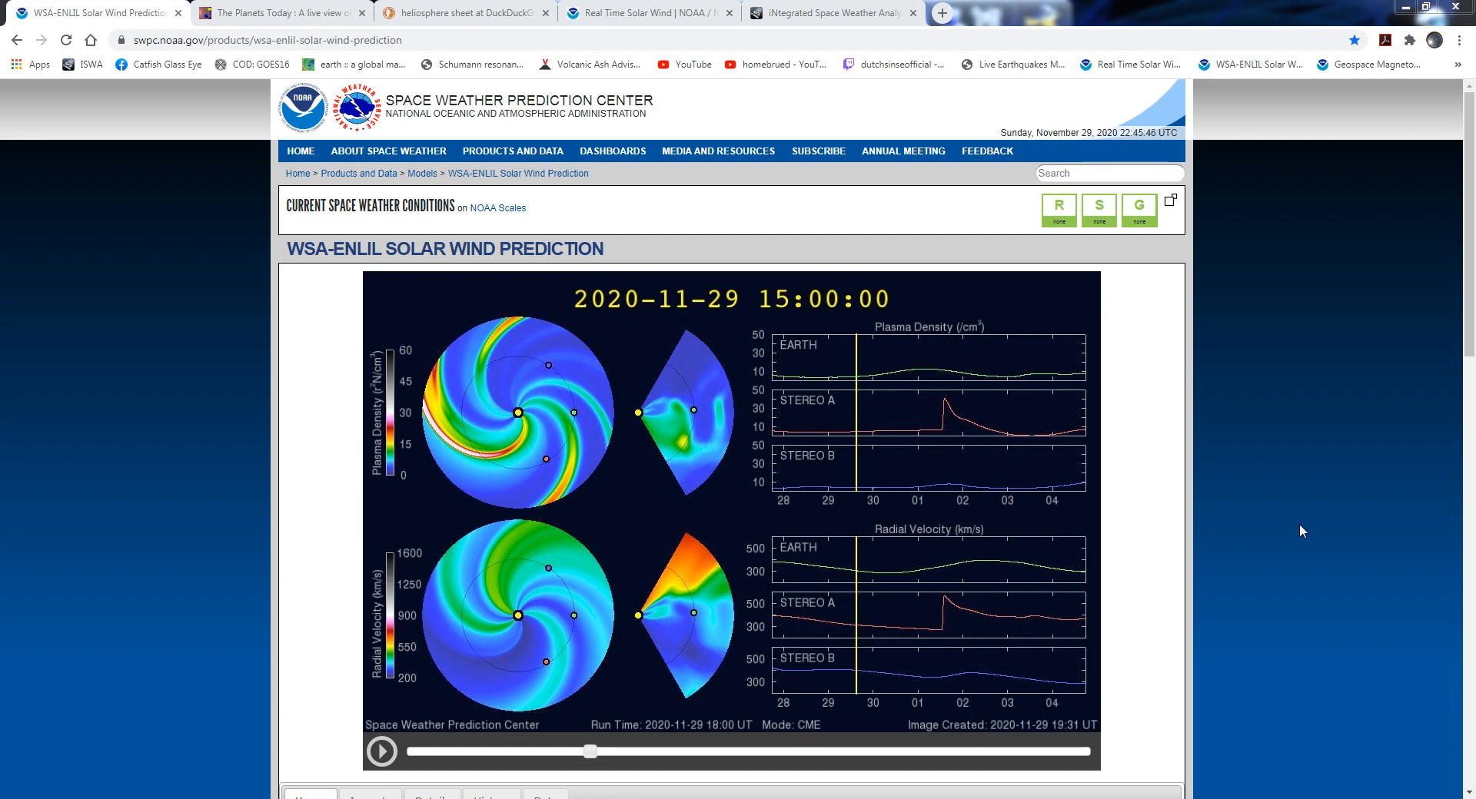
{"action": "mouse_move", "coordinate": [329, 415]}
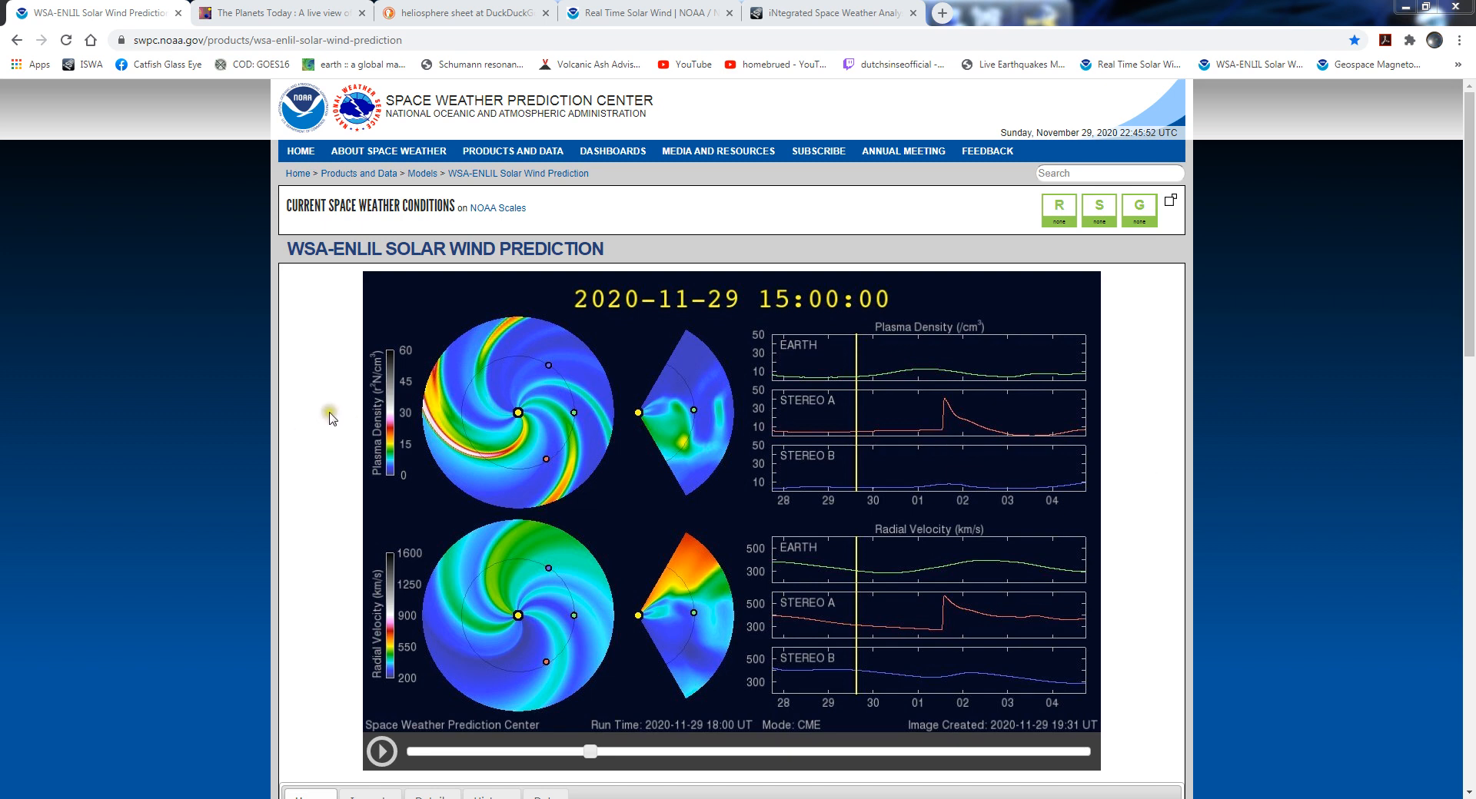
{"action": "mouse_move", "coordinate": [359, 560]}
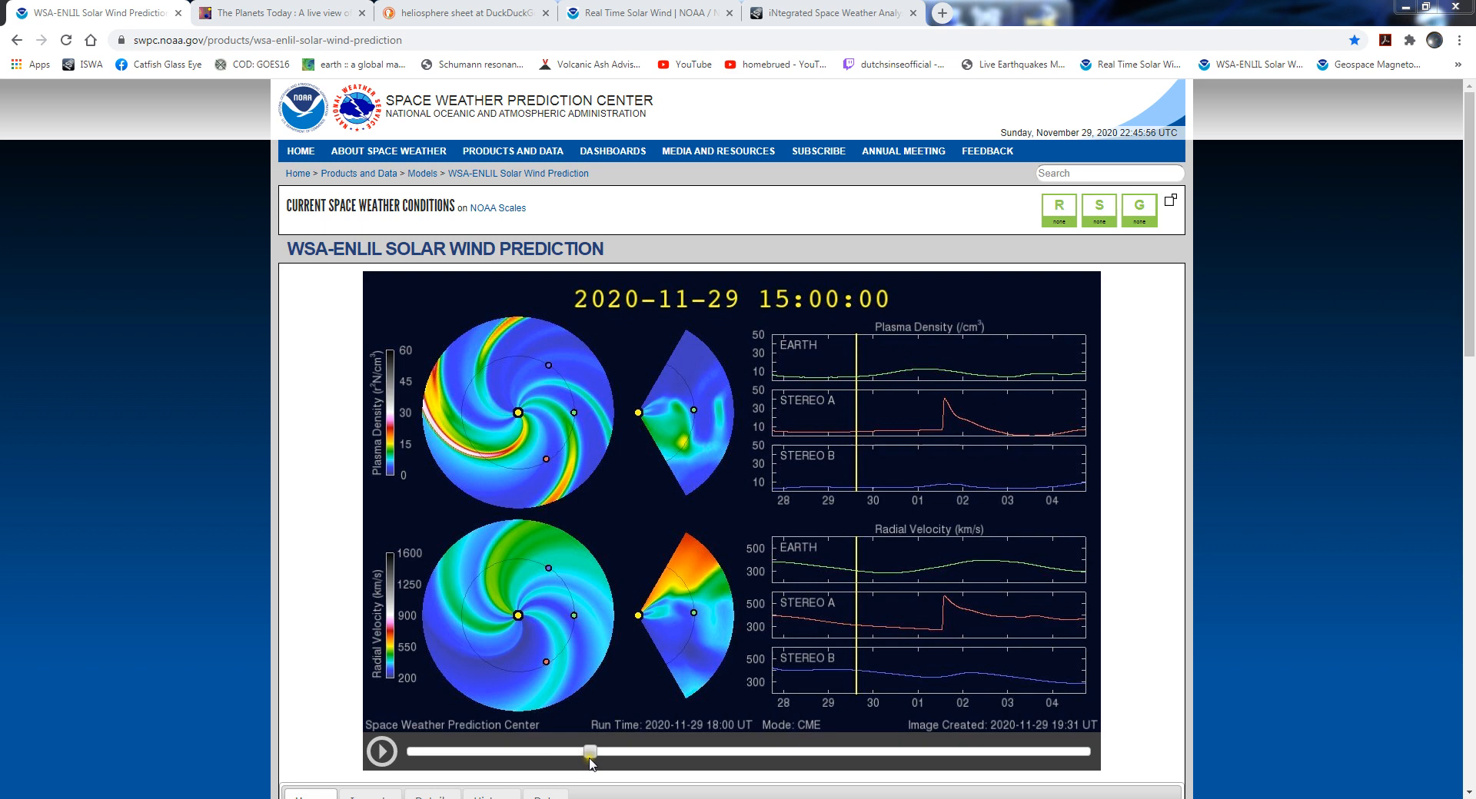
Scrub the WSA-Enlil animation from 29 Nov to 2 Dec 19:00, then back to 30 Nov 09:00
{"action": "left_click_drag", "start_coordinate": [590, 751], "coordinate": [541, 752]}
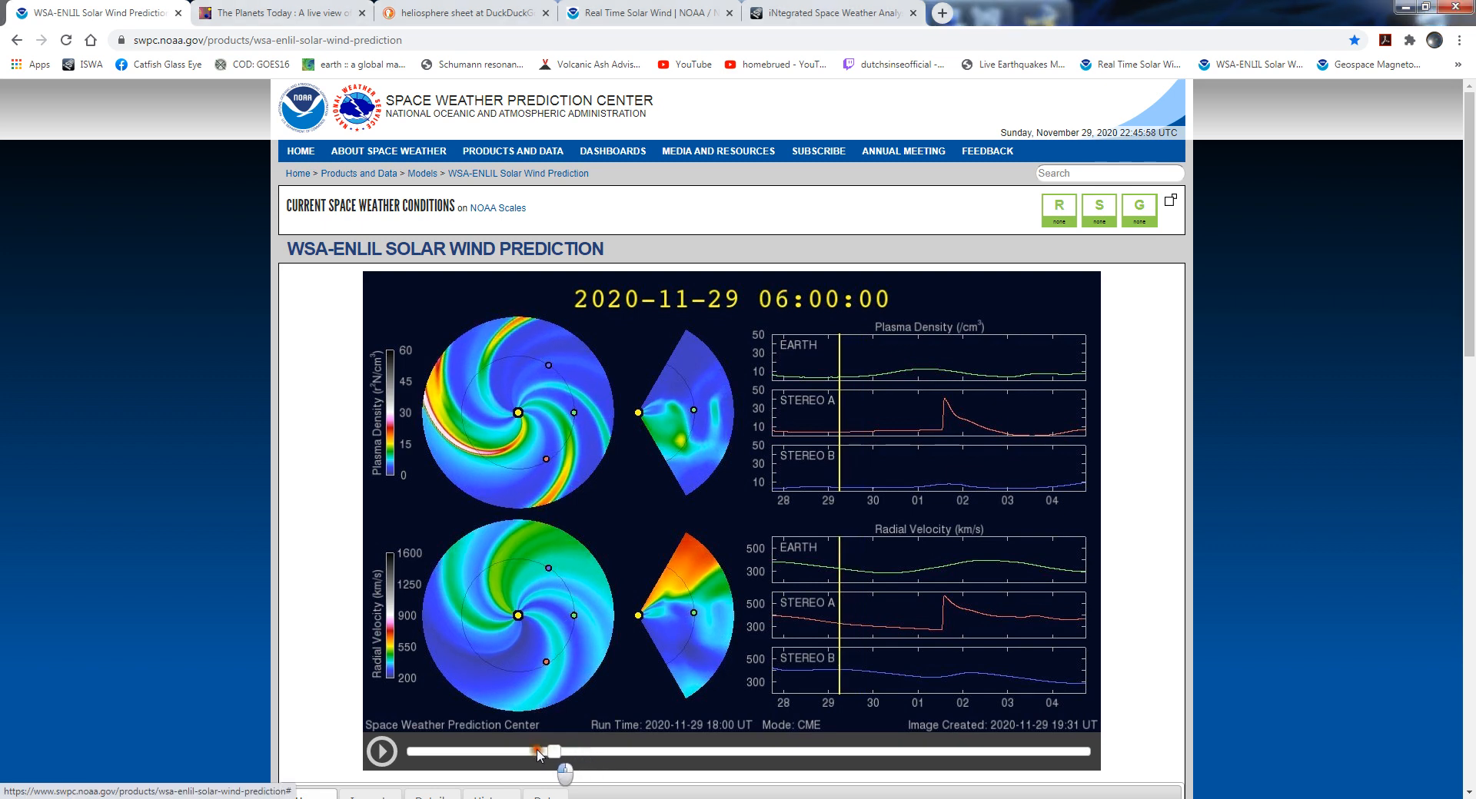
{"action": "left_click_drag", "start_coordinate": [542, 750], "coordinate": [651, 751]}
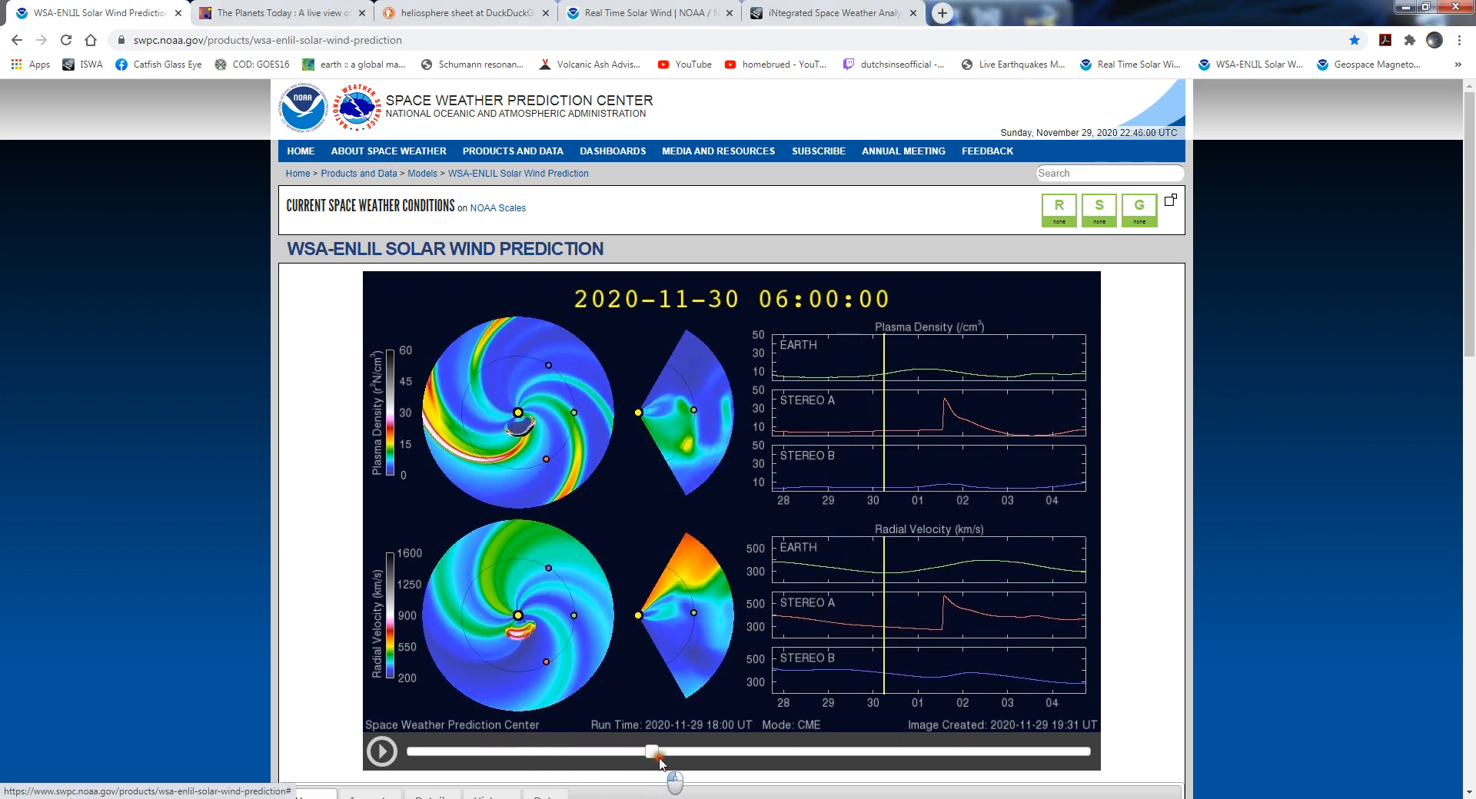
{"action": "left_click_drag", "start_coordinate": [651, 751], "coordinate": [765, 752]}
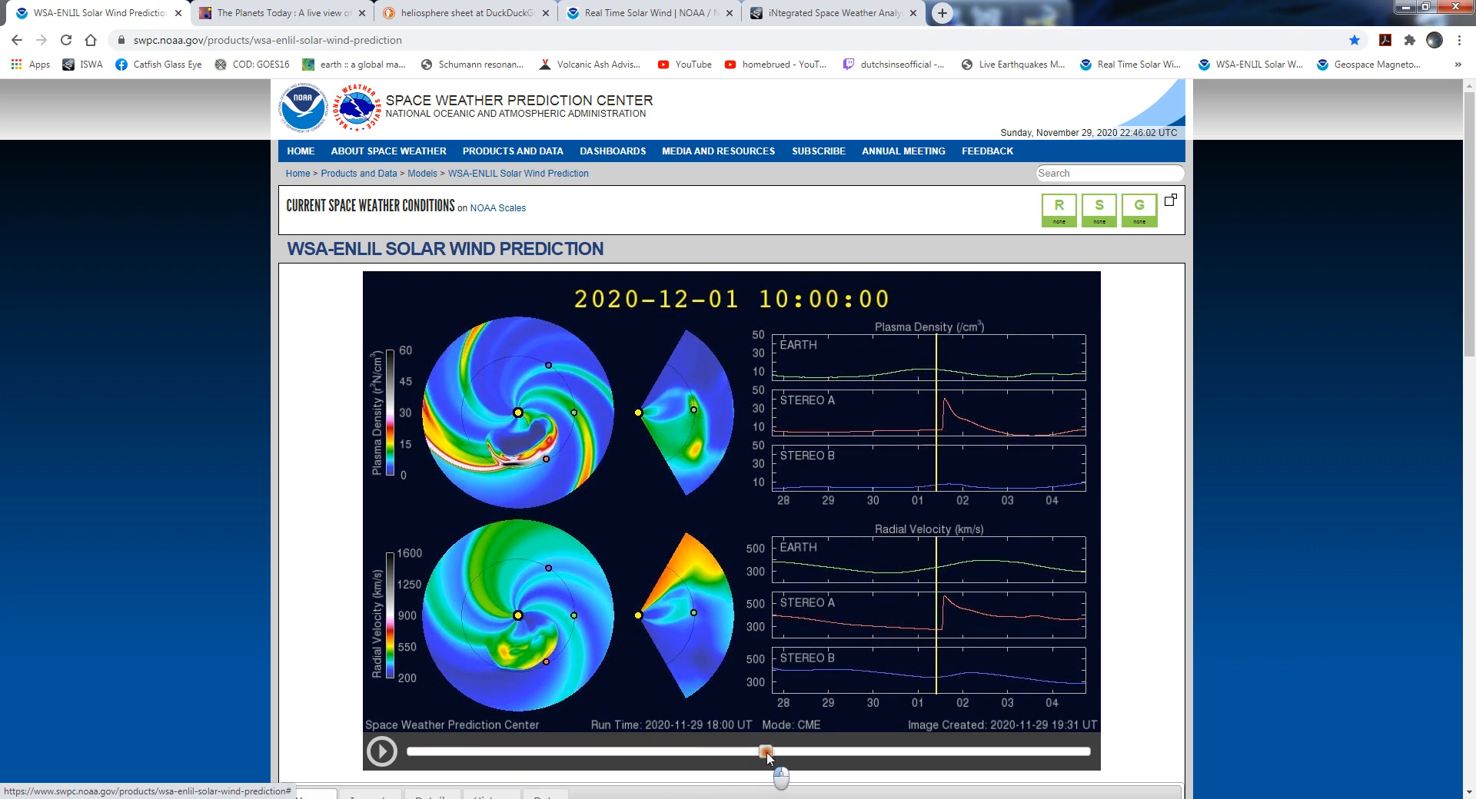
{"action": "left_click_drag", "start_coordinate": [766, 751], "coordinate": [902, 752]}
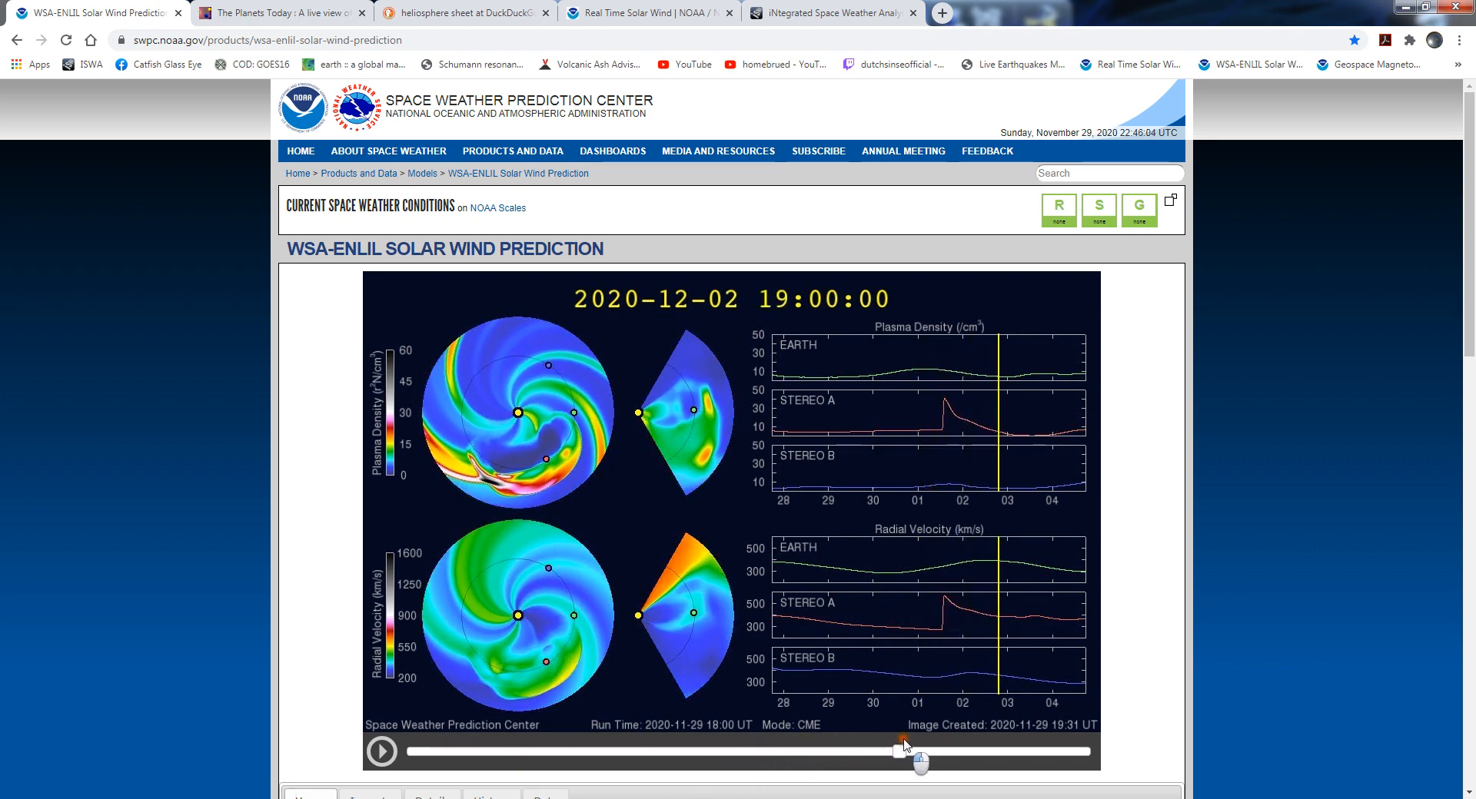
{"action": "left_click_drag", "start_coordinate": [899, 751], "coordinate": [662, 750]}
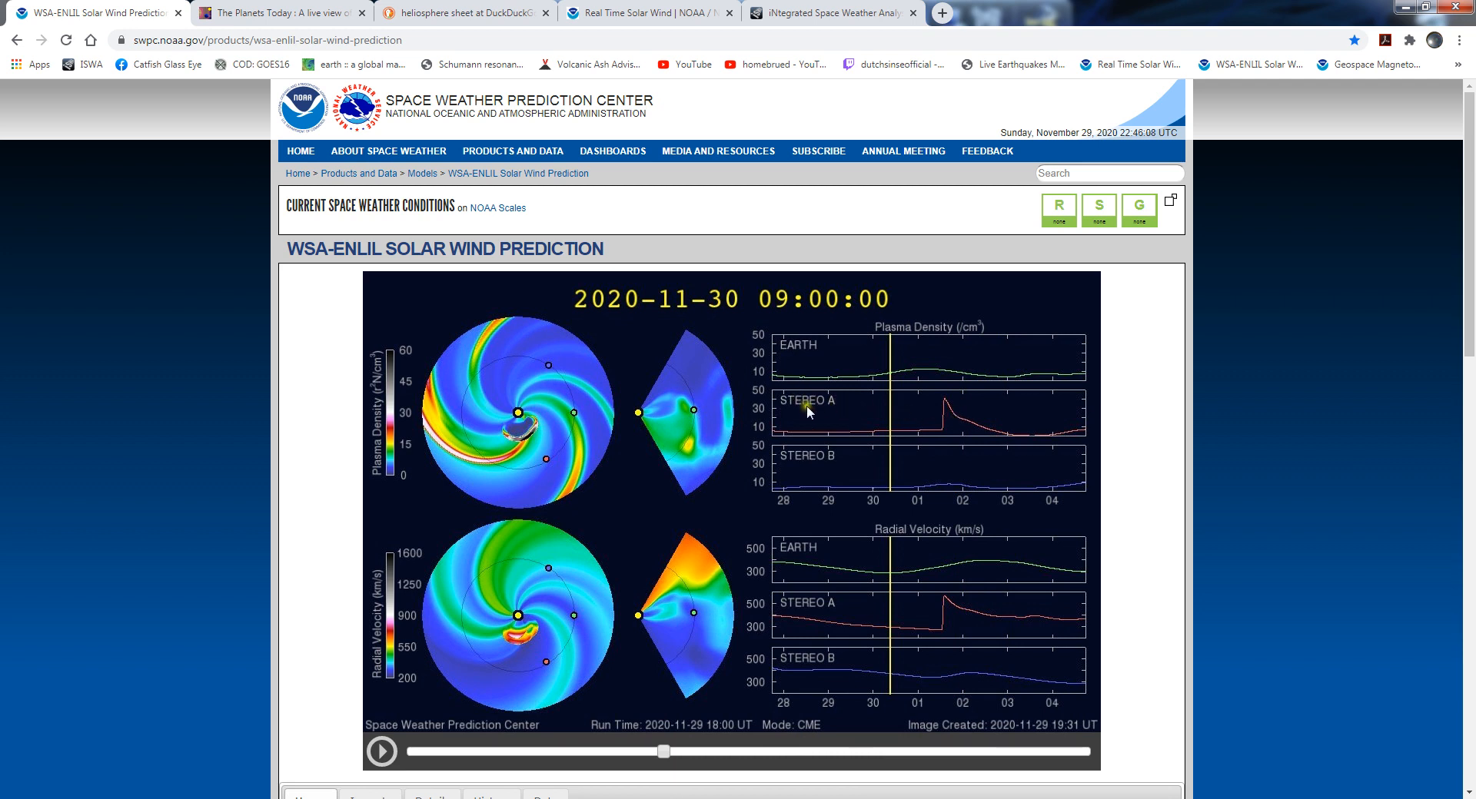
{"action": "mouse_move", "coordinate": [872, 518]}
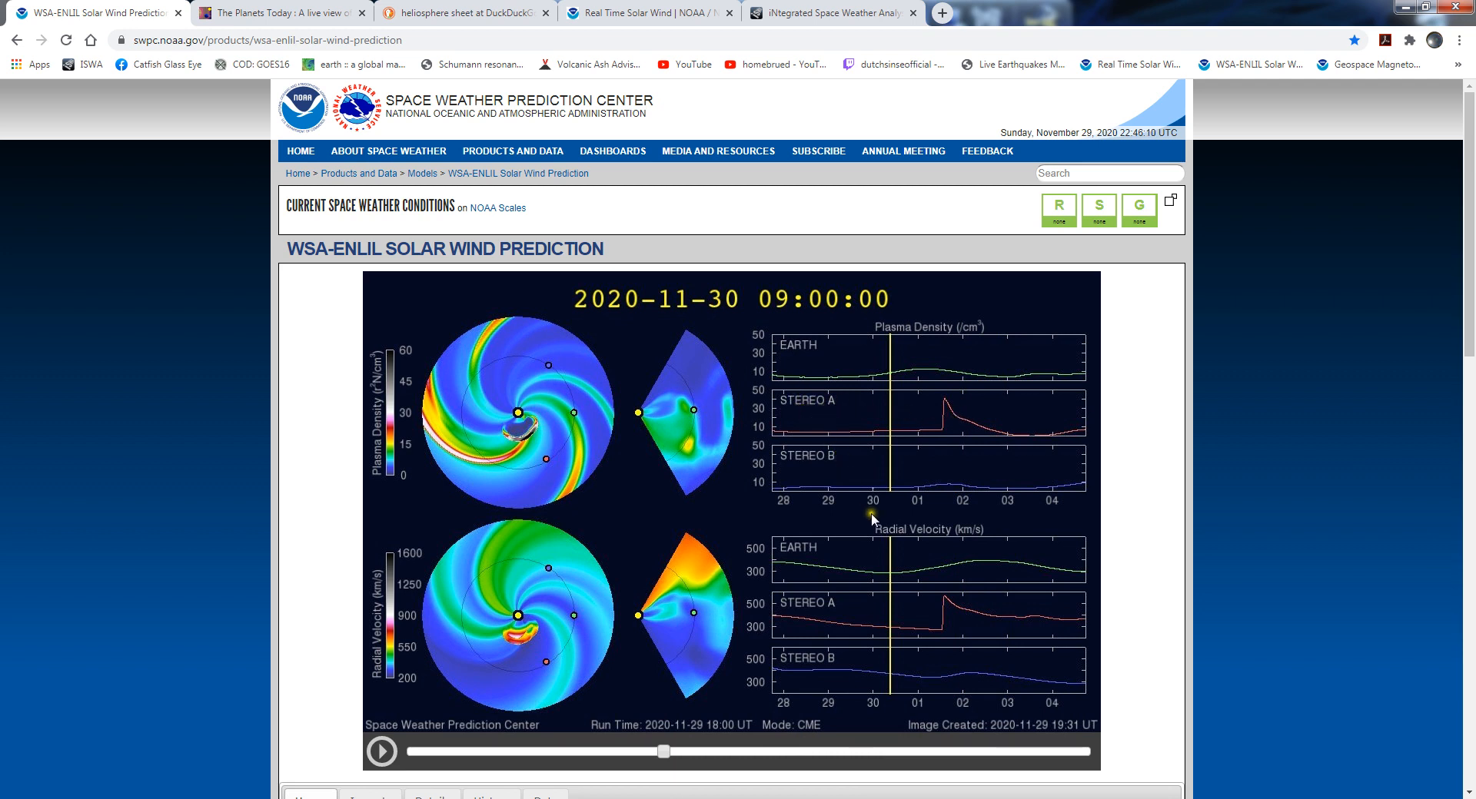
{"action": "mouse_move", "coordinate": [553, 360]}
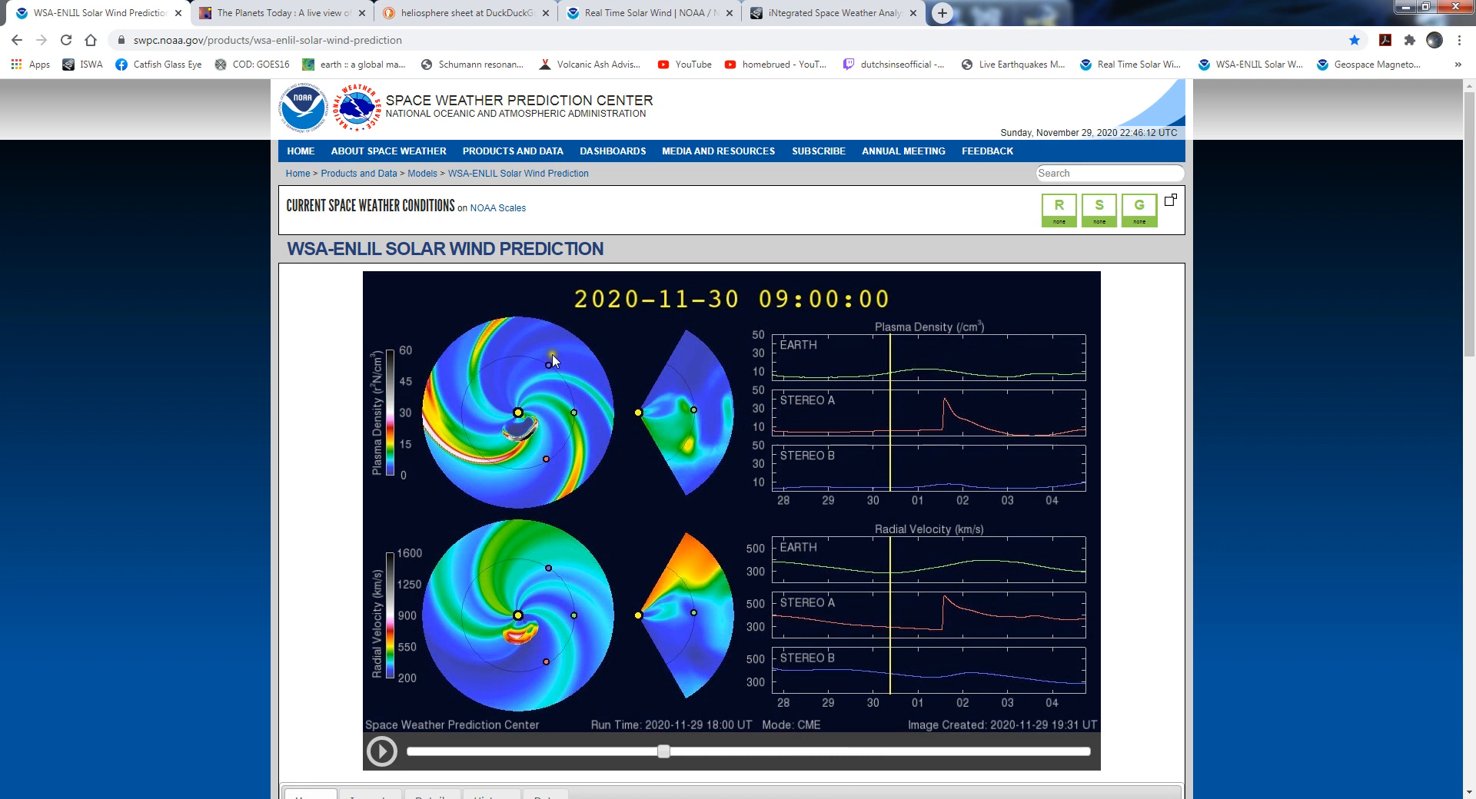
{"action": "mouse_move", "coordinate": [580, 422]}
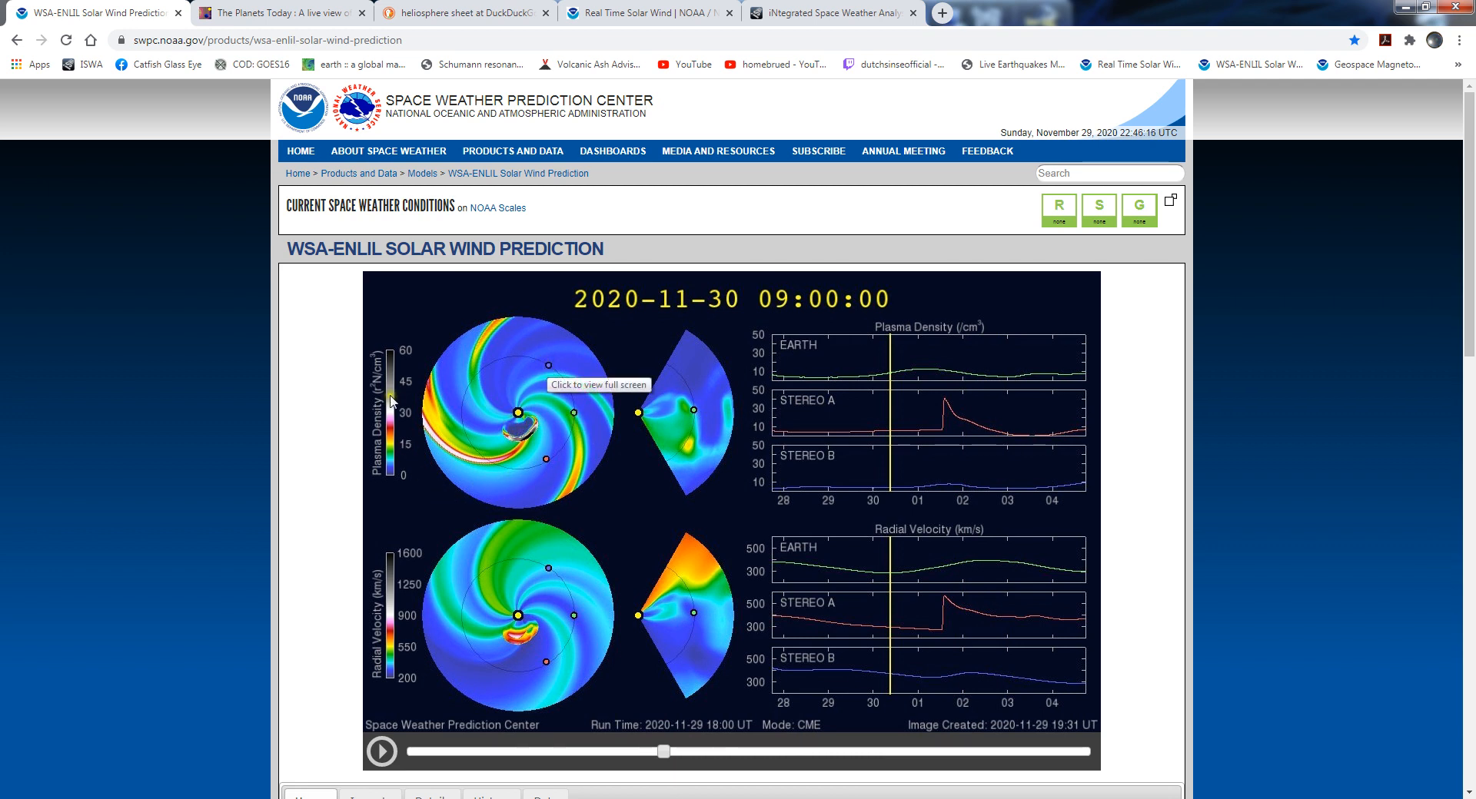
{"action": "mouse_move", "coordinate": [488, 398]}
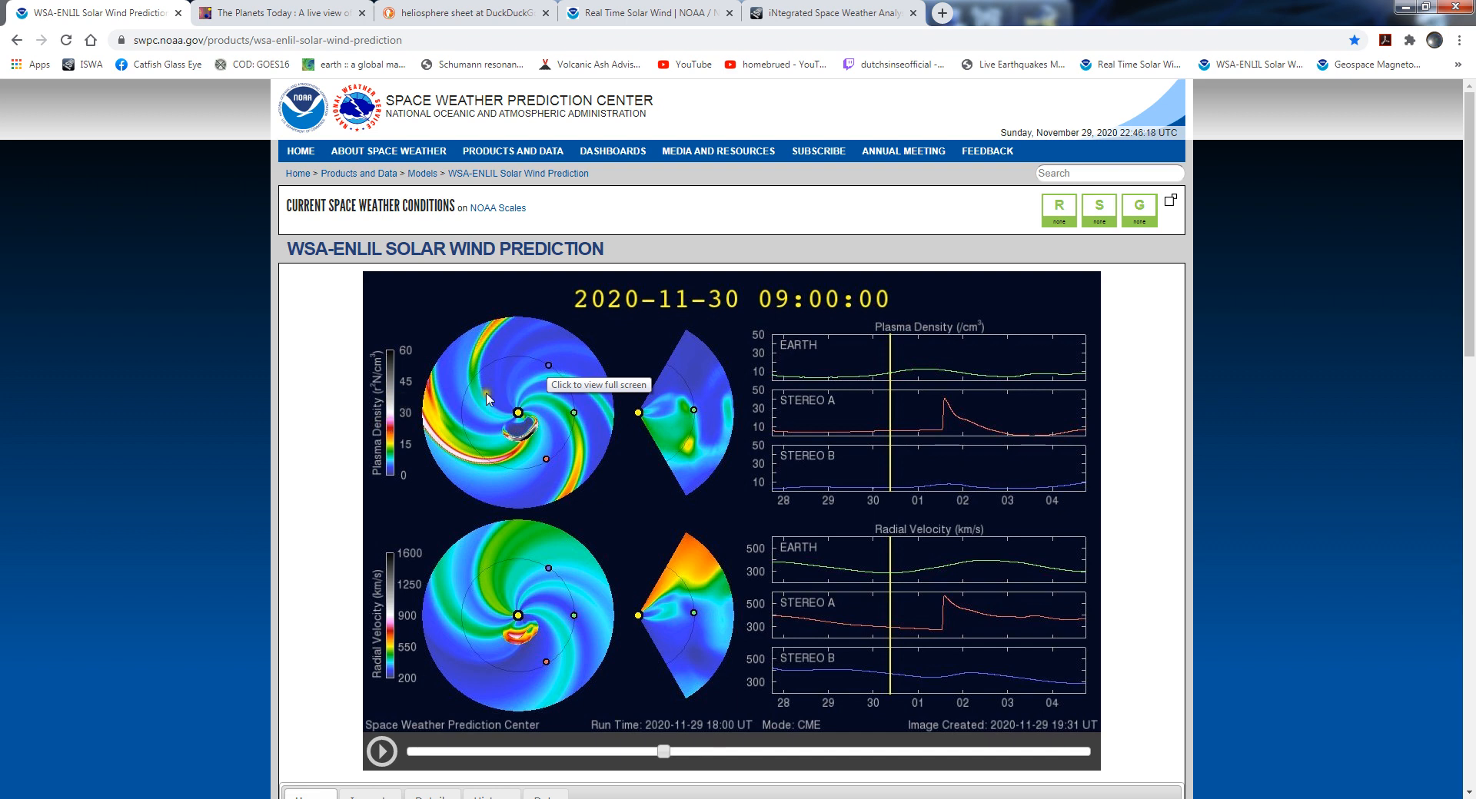
{"action": "mouse_move", "coordinate": [445, 623]}
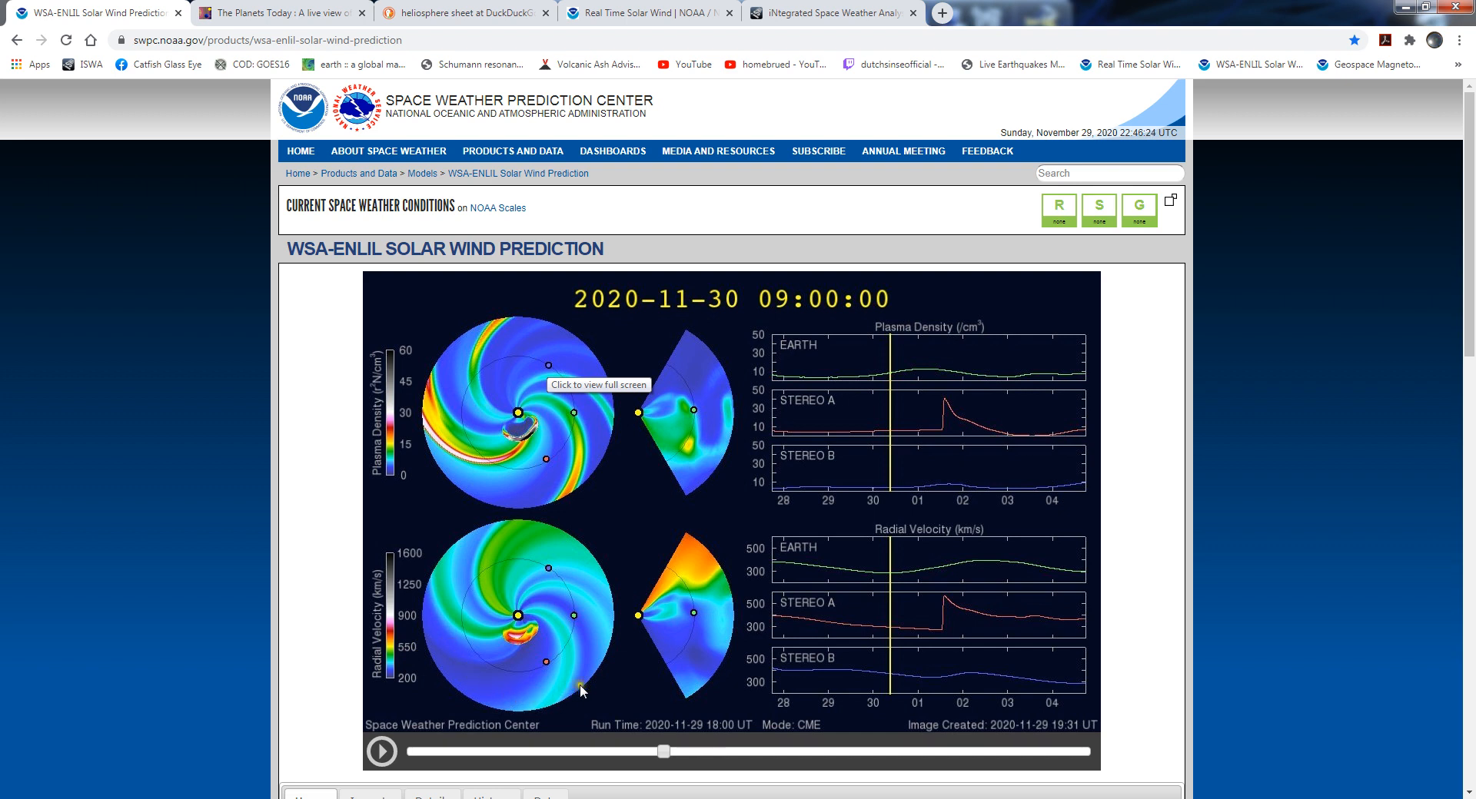
Scrub the WSA-Enlil model from 29 Nov 20:00 through 1 Dec to the 3 Dec 16:00 frame
{"action": "left_click_drag", "start_coordinate": [664, 750], "coordinate": [607, 750]}
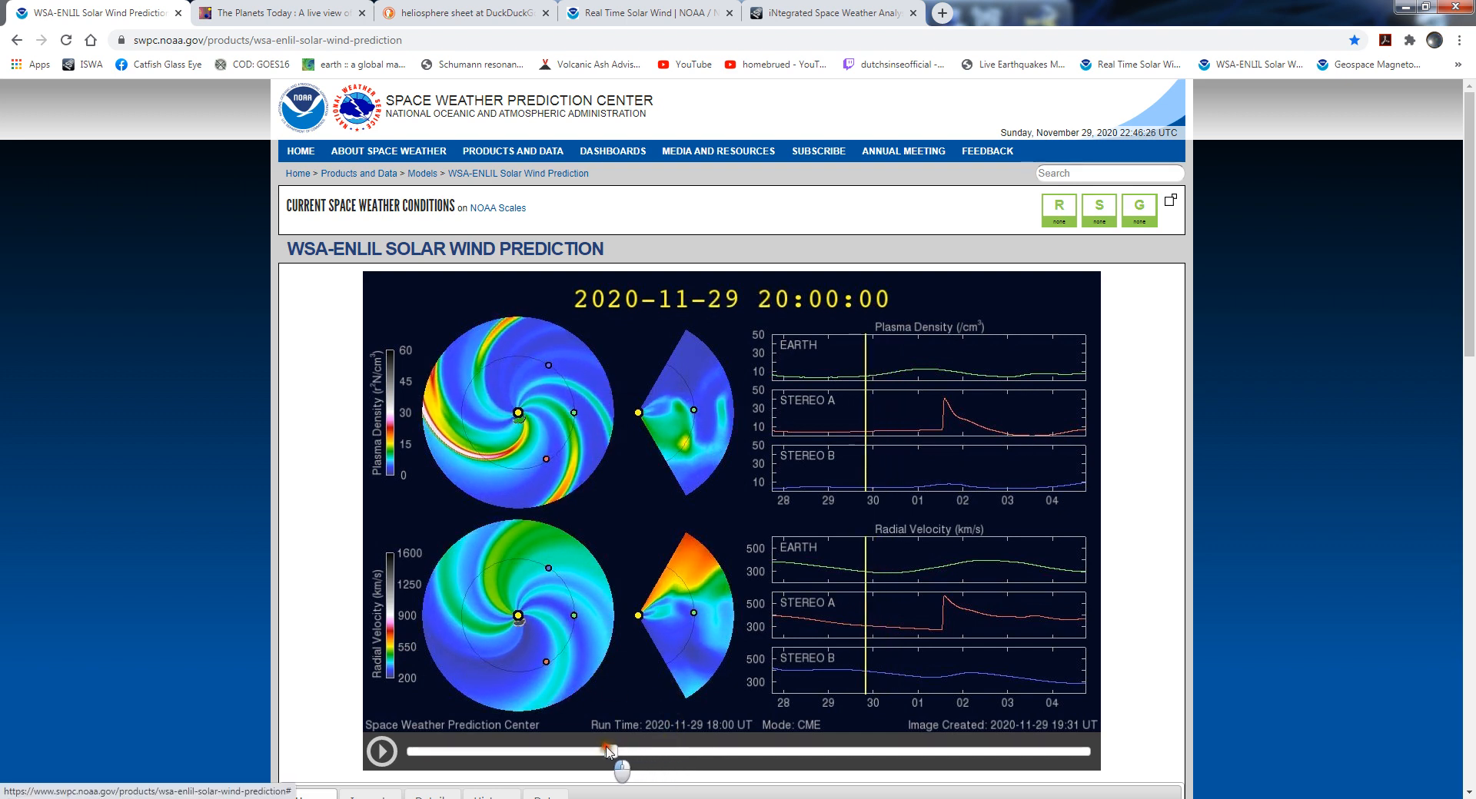
{"action": "left_click_drag", "start_coordinate": [608, 750], "coordinate": [748, 750]}
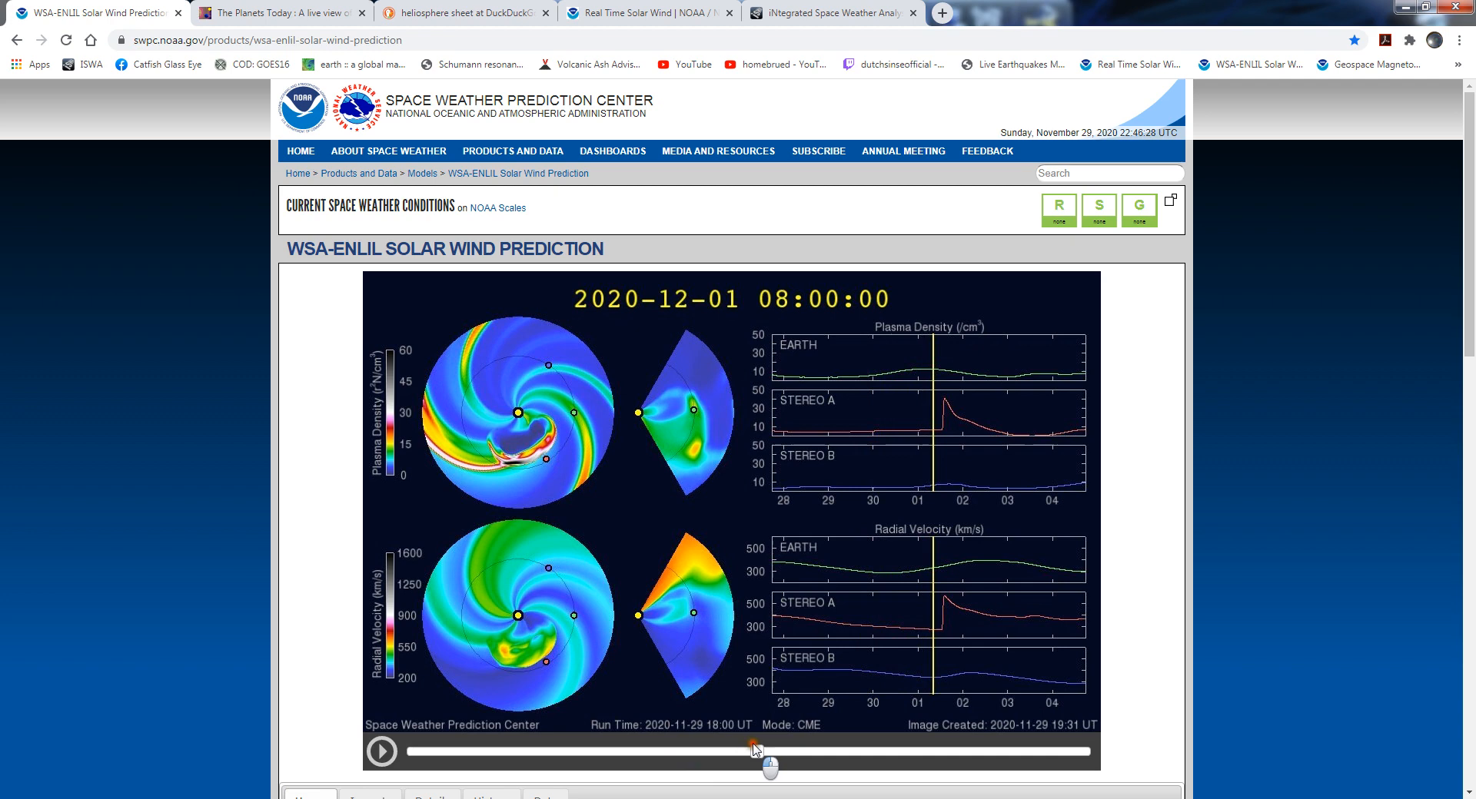
{"action": "left_click_drag", "start_coordinate": [754, 750], "coordinate": [955, 751]}
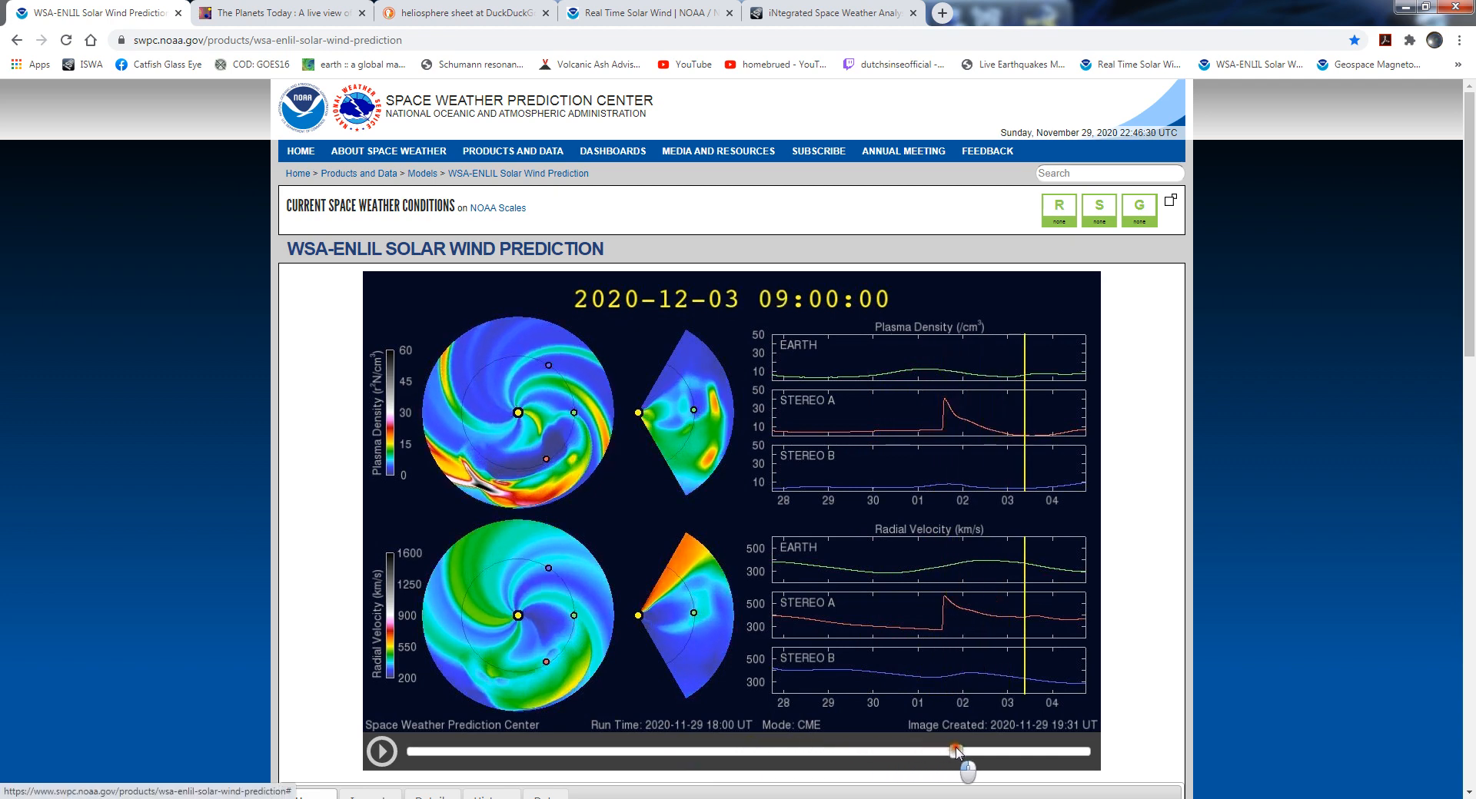
{"action": "left_click_drag", "start_coordinate": [956, 750], "coordinate": [716, 751]}
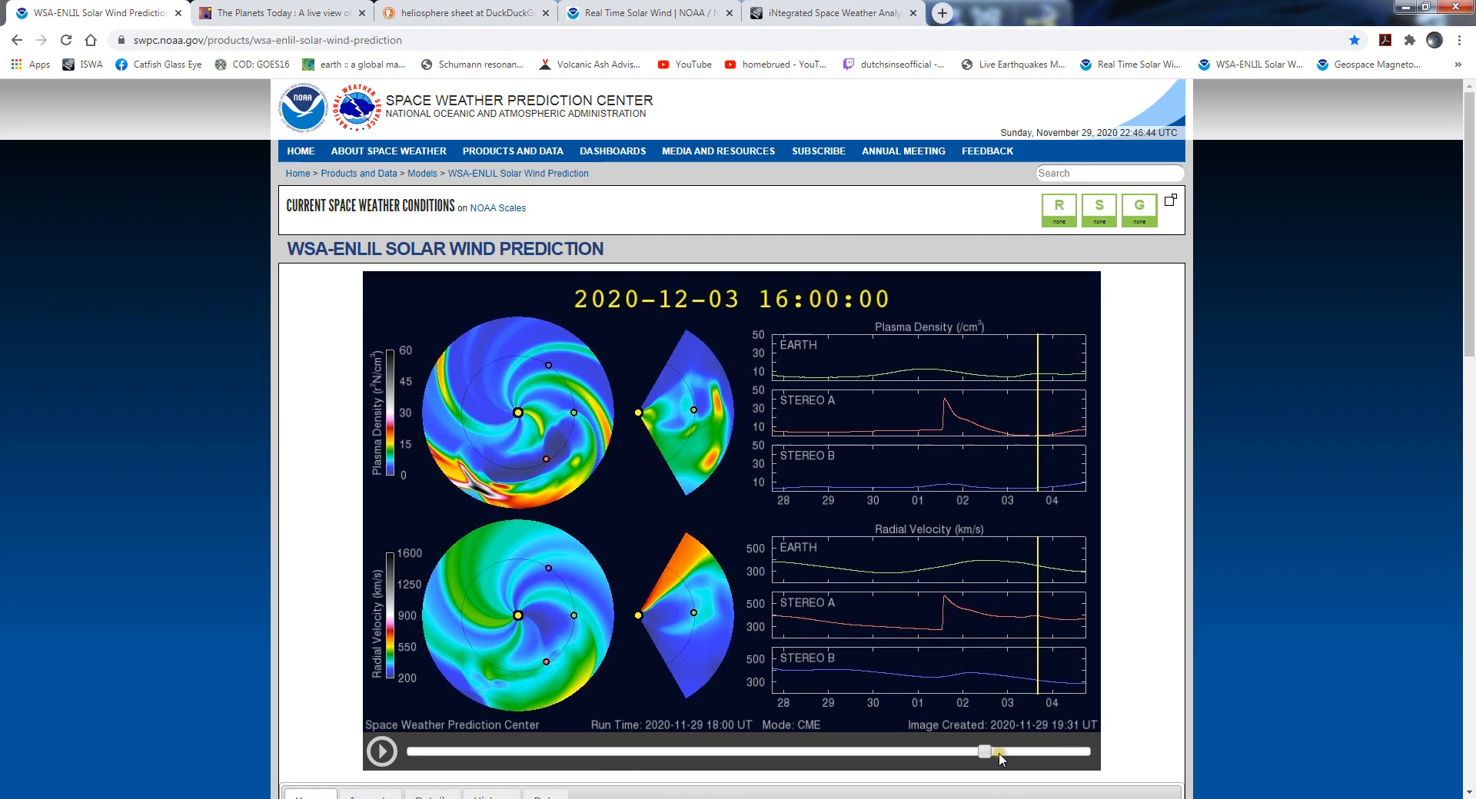
Scrub the WSA-Enlil model between 28 Nov and 3 Dec, settling on 2 Dec 19:00
{"action": "left_click_drag", "start_coordinate": [983, 752], "coordinate": [524, 752]}
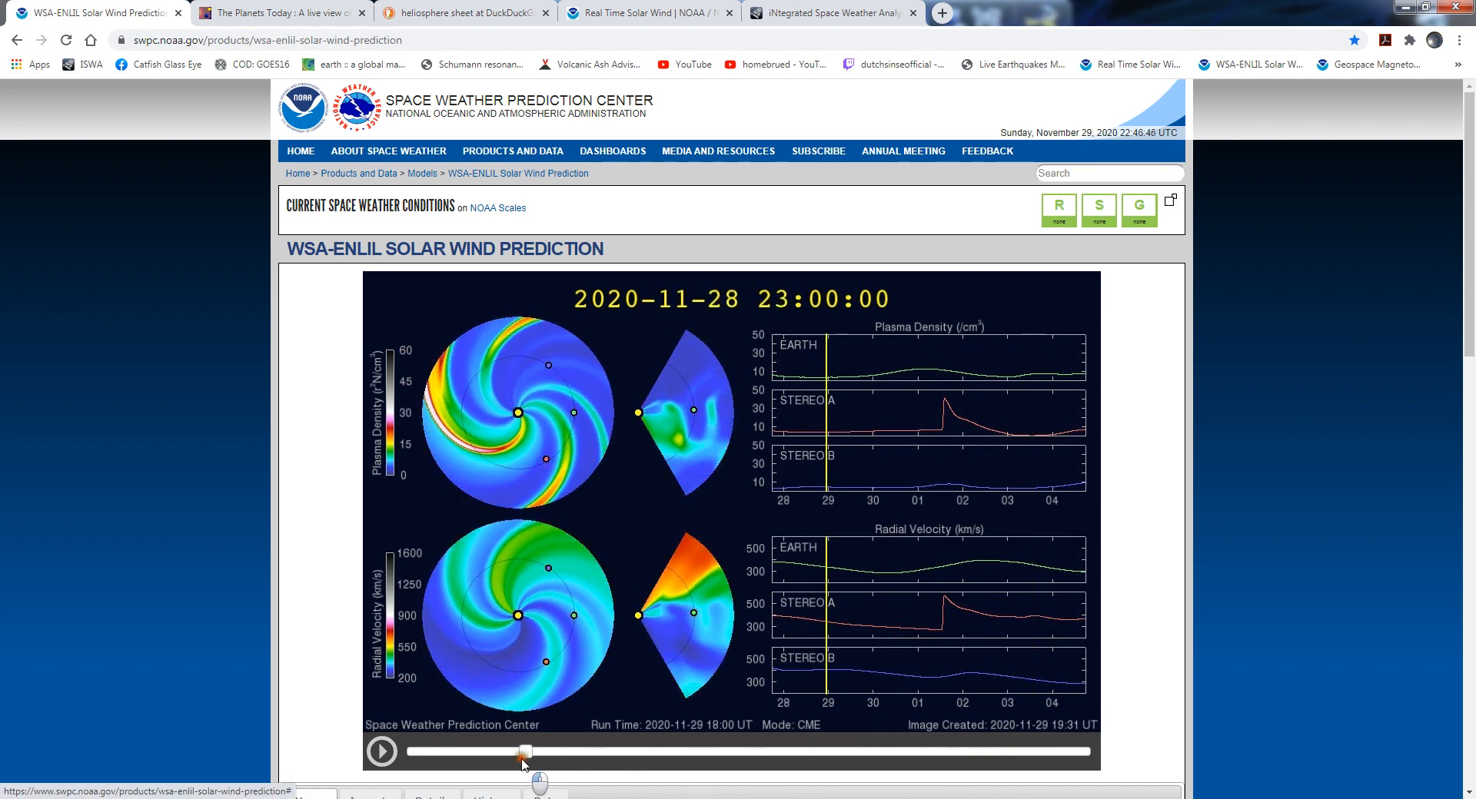
{"action": "left_click_drag", "start_coordinate": [524, 752], "coordinate": [829, 751]}
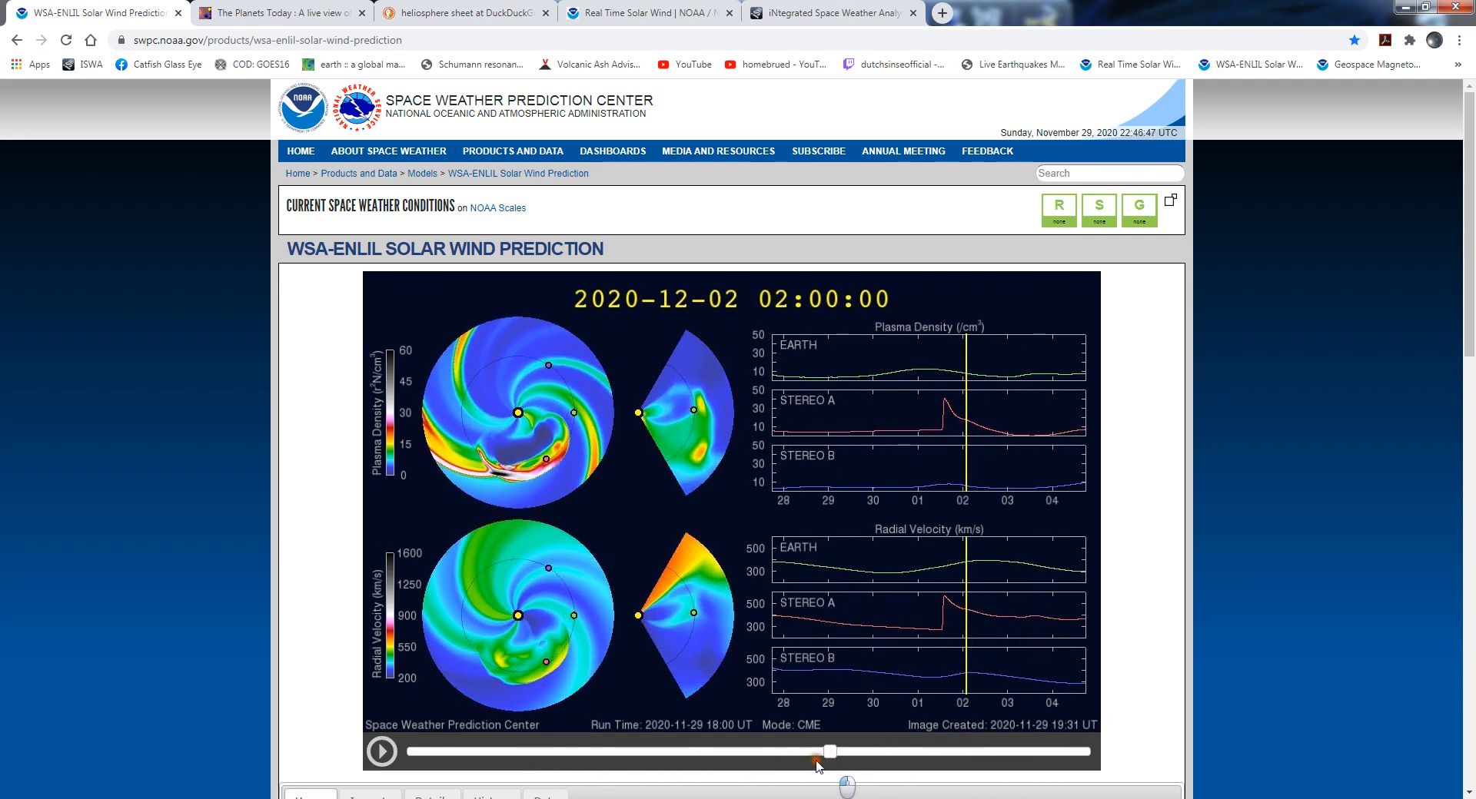
{"action": "left_click_drag", "start_coordinate": [827, 752], "coordinate": [800, 751]}
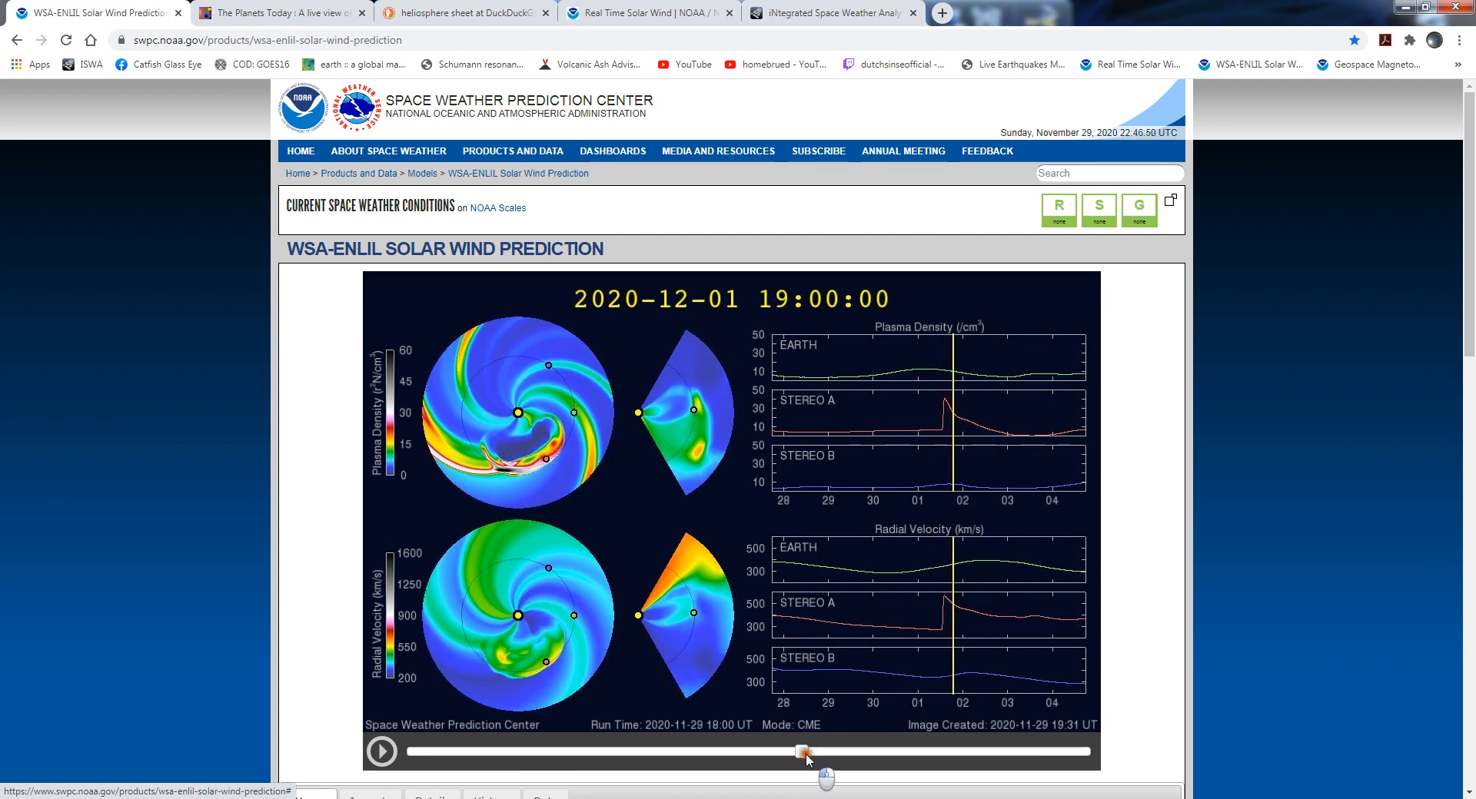
{"action": "left_click_drag", "start_coordinate": [801, 751], "coordinate": [997, 752]}
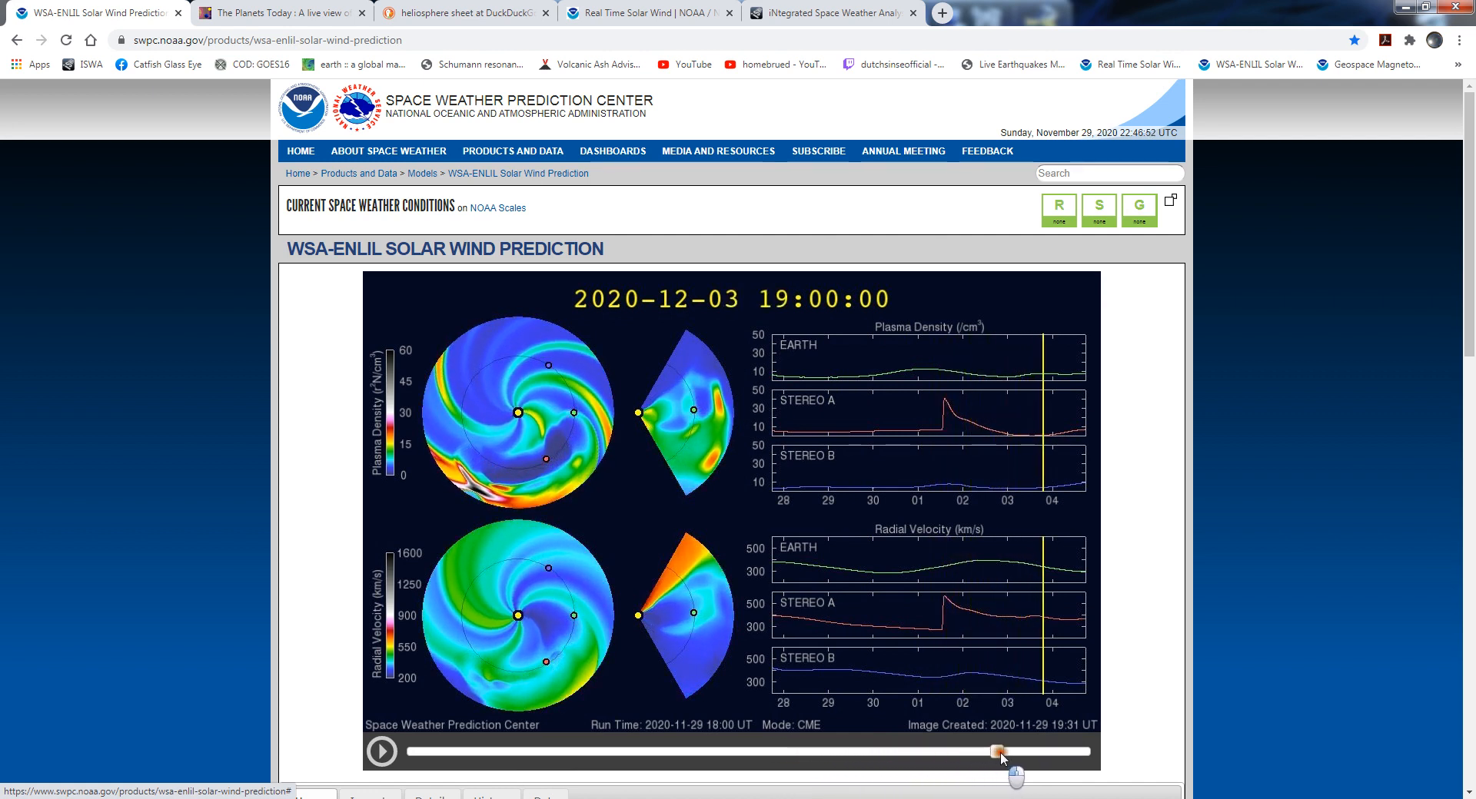
{"action": "left_click_drag", "start_coordinate": [998, 752], "coordinate": [916, 752]}
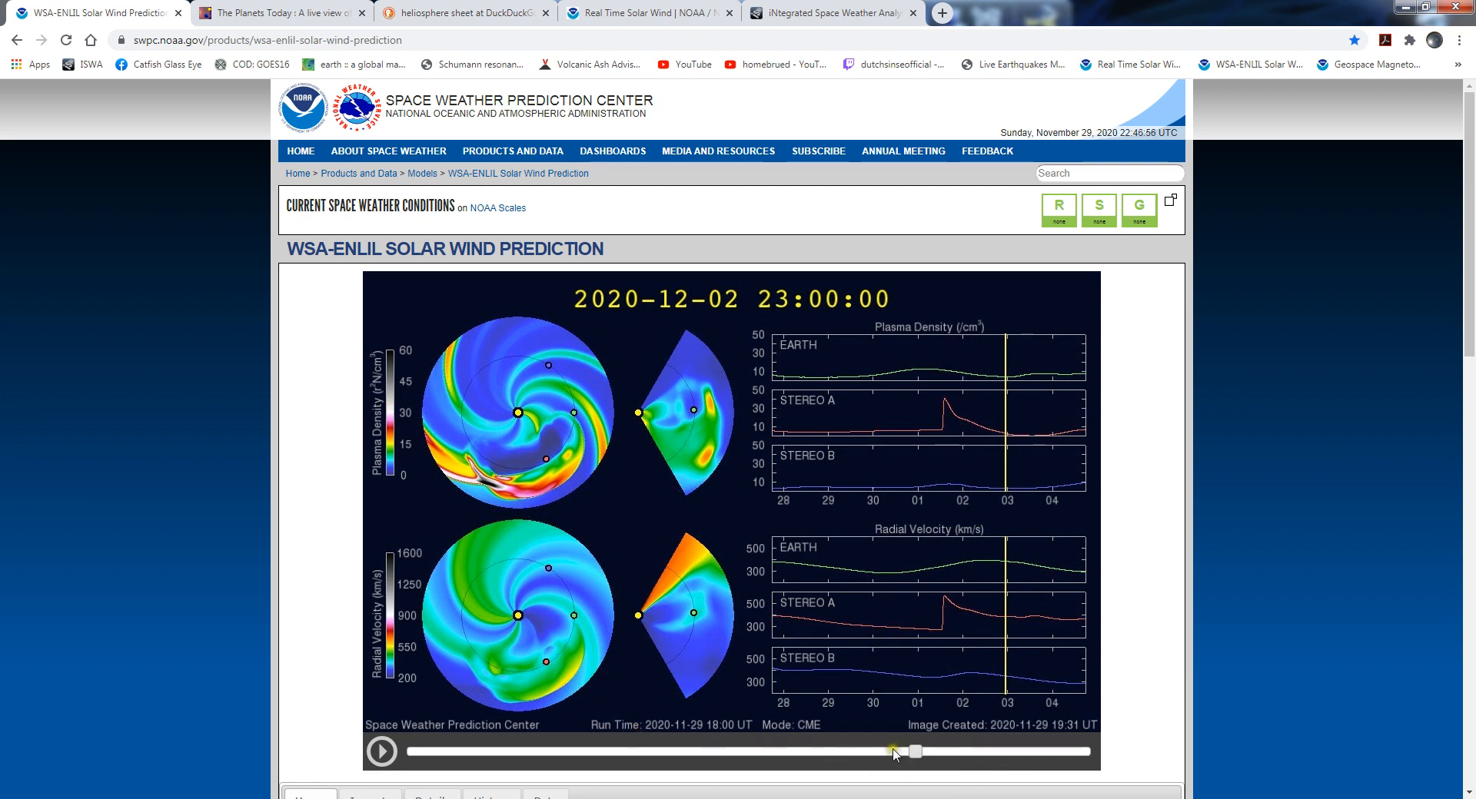
{"action": "left_click_drag", "start_coordinate": [915, 751], "coordinate": [894, 752]}
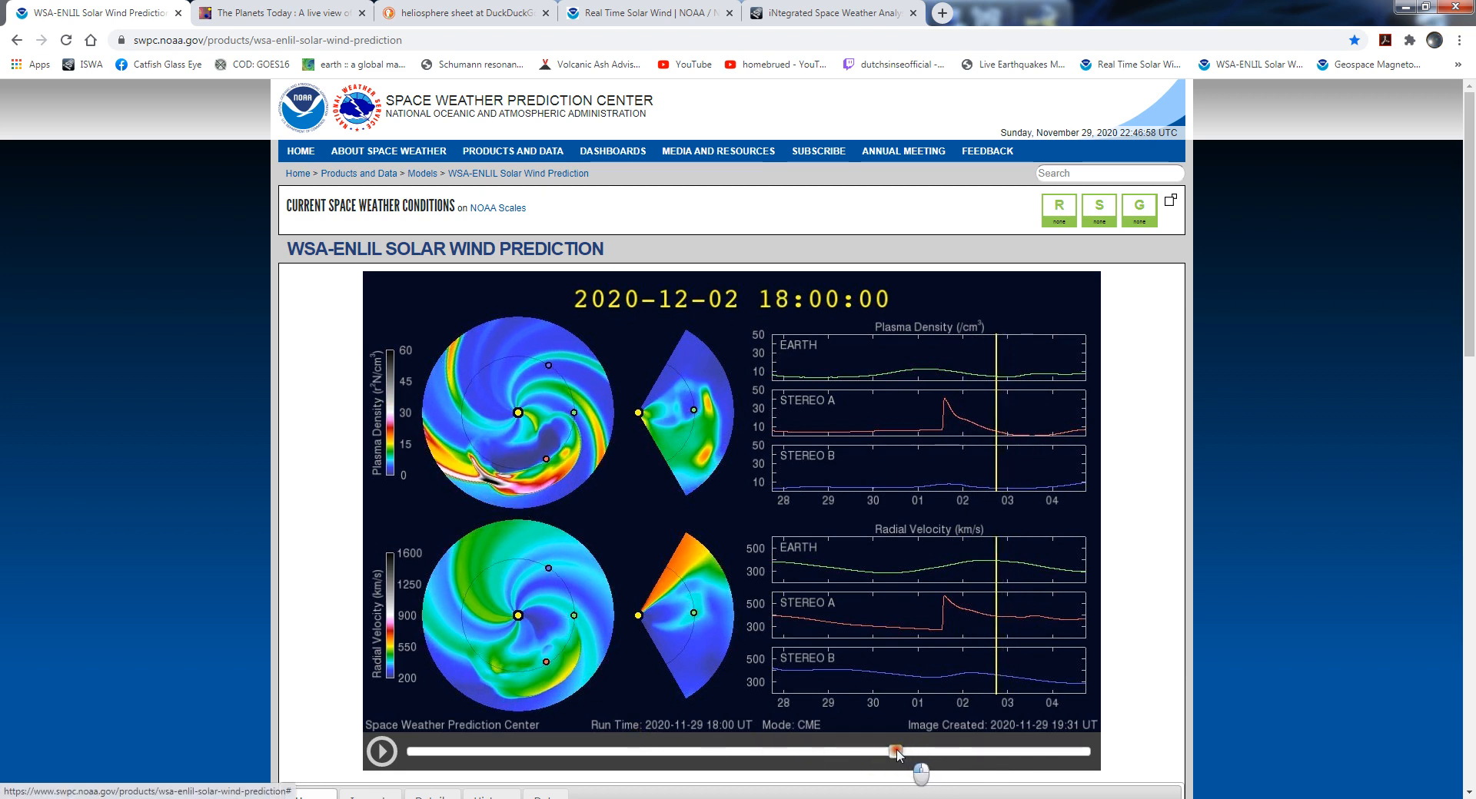
{"action": "left_click_drag", "start_coordinate": [895, 752], "coordinate": [725, 752]}
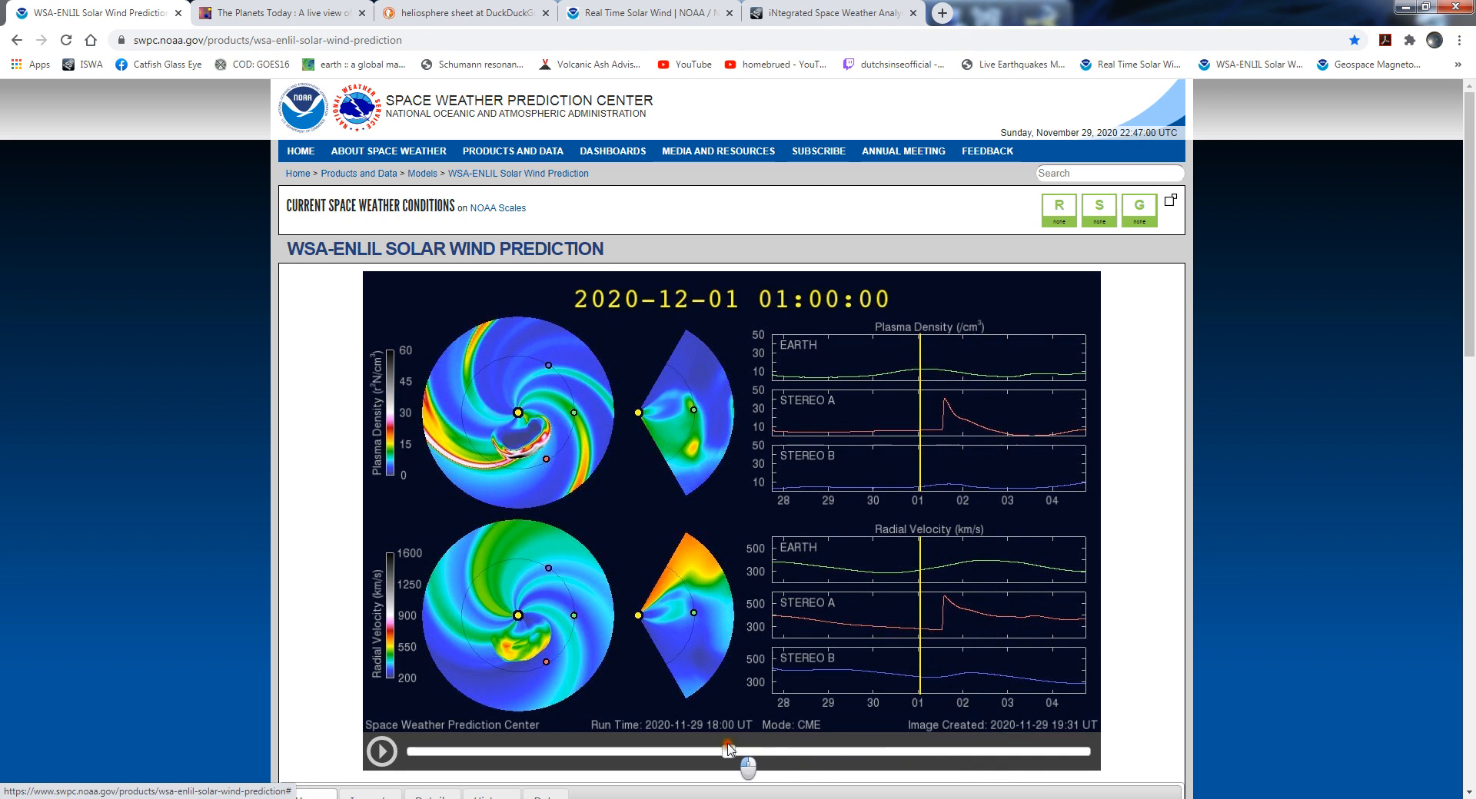
{"action": "left_click_drag", "start_coordinate": [727, 750], "coordinate": [691, 750]}
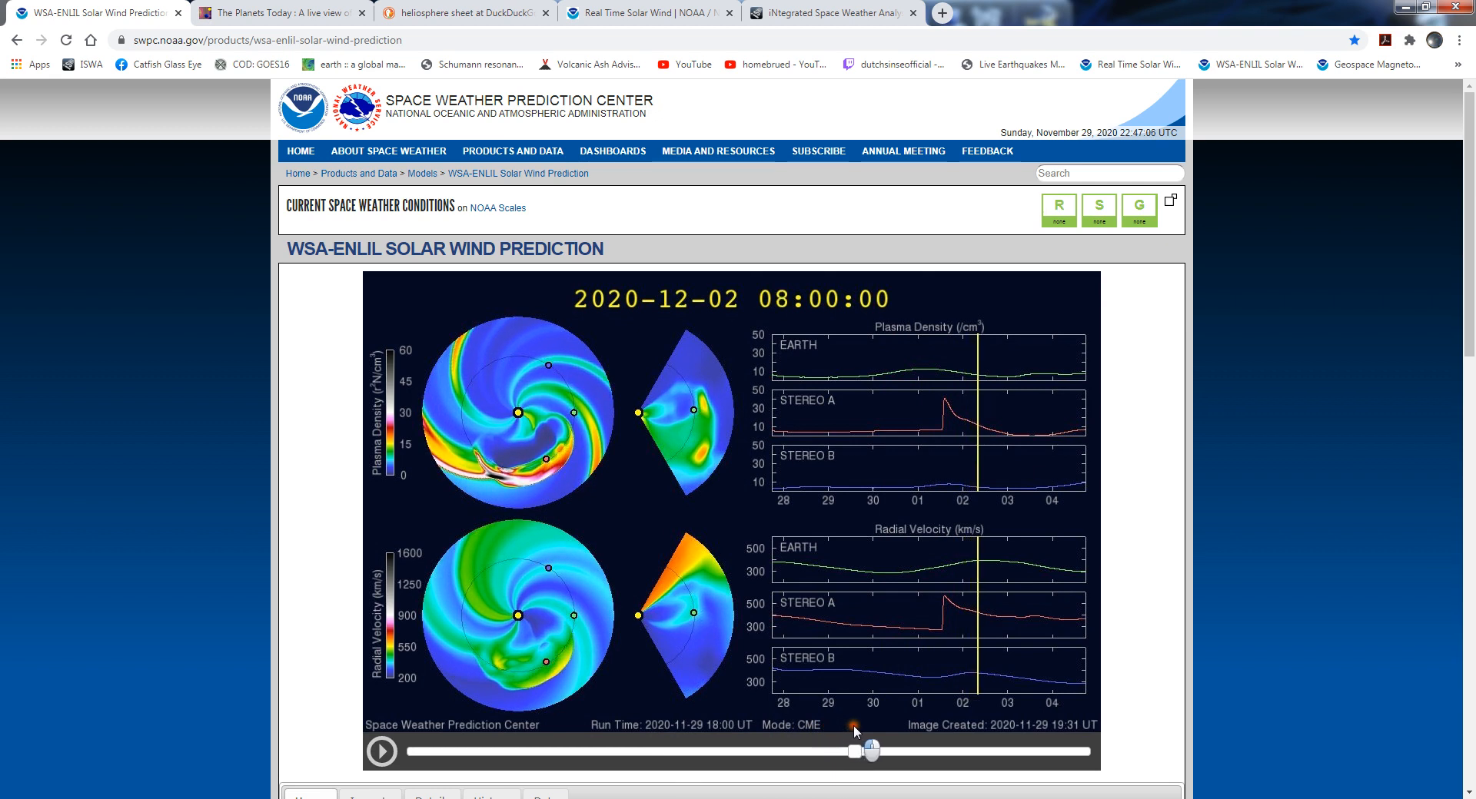
{"action": "left_click_drag", "start_coordinate": [868, 750], "coordinate": [895, 750]}
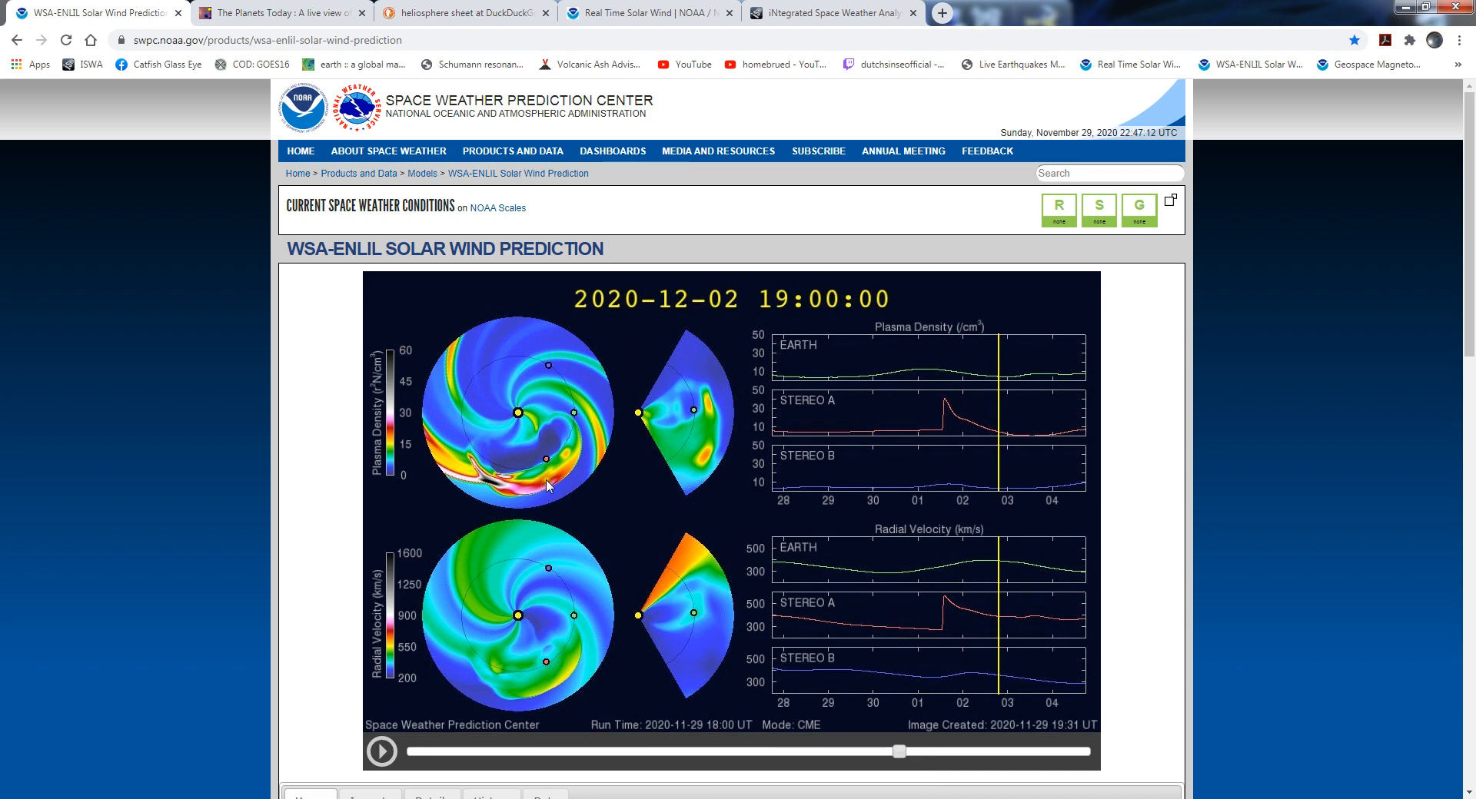
Rewind the WSA-Enlil animation from 1 Dec 22:00 to the 30 Nov 03:00 frame
{"action": "left_click_drag", "start_coordinate": [898, 750], "coordinate": [812, 750]}
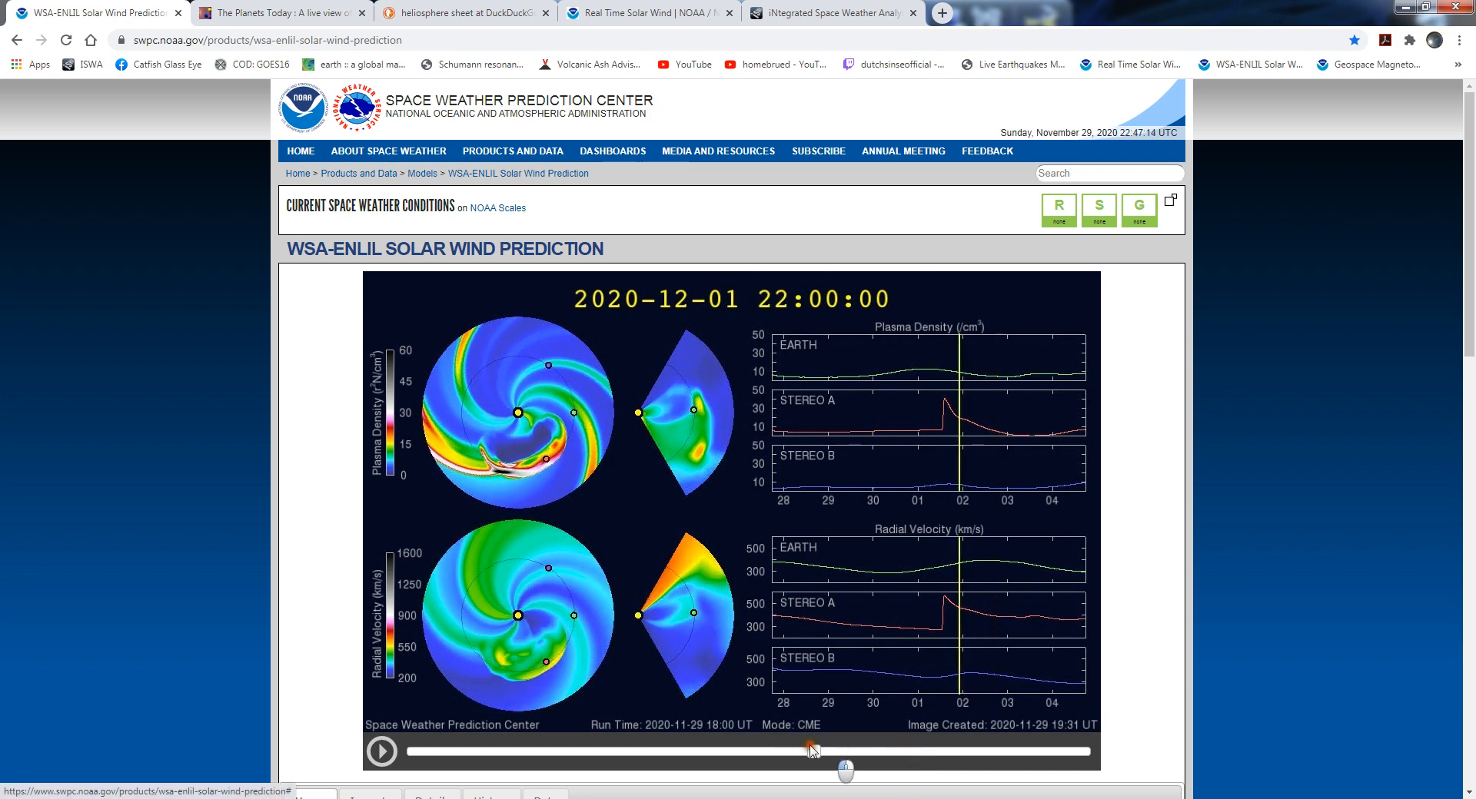
{"action": "left_click_drag", "start_coordinate": [843, 752], "coordinate": [663, 752]}
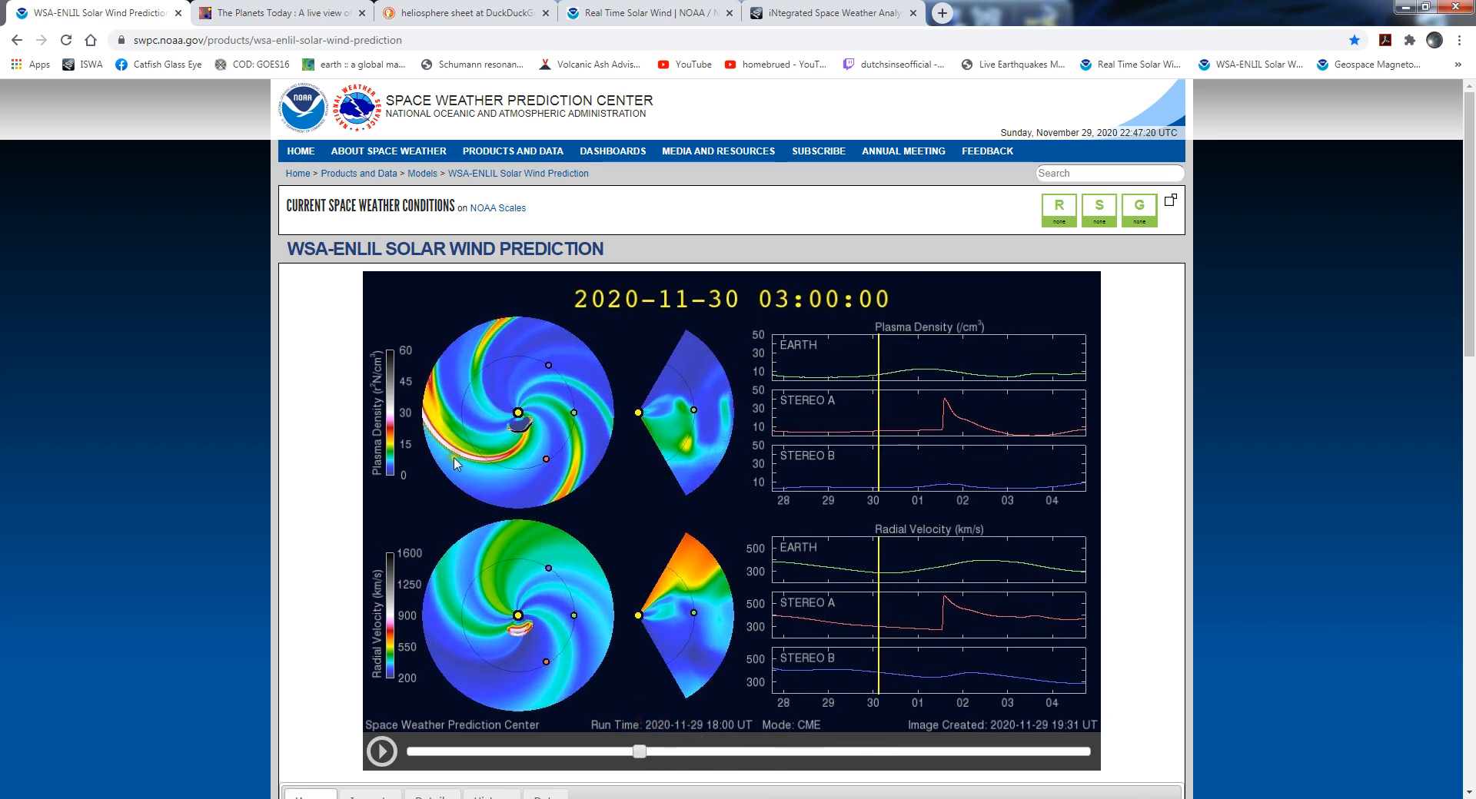
{"action": "mouse_move", "coordinate": [510, 439]}
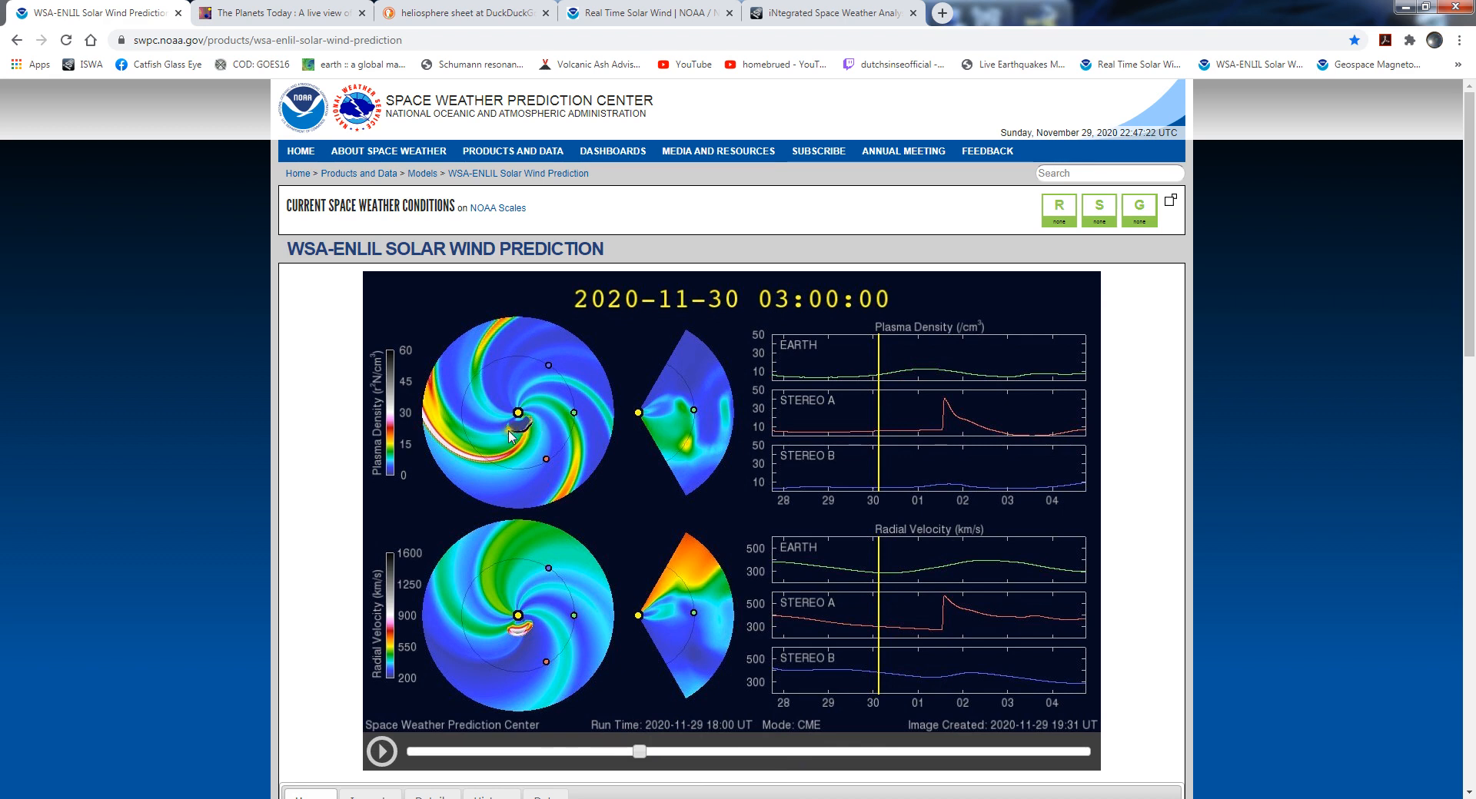
{"action": "mouse_move", "coordinate": [676, 705]}
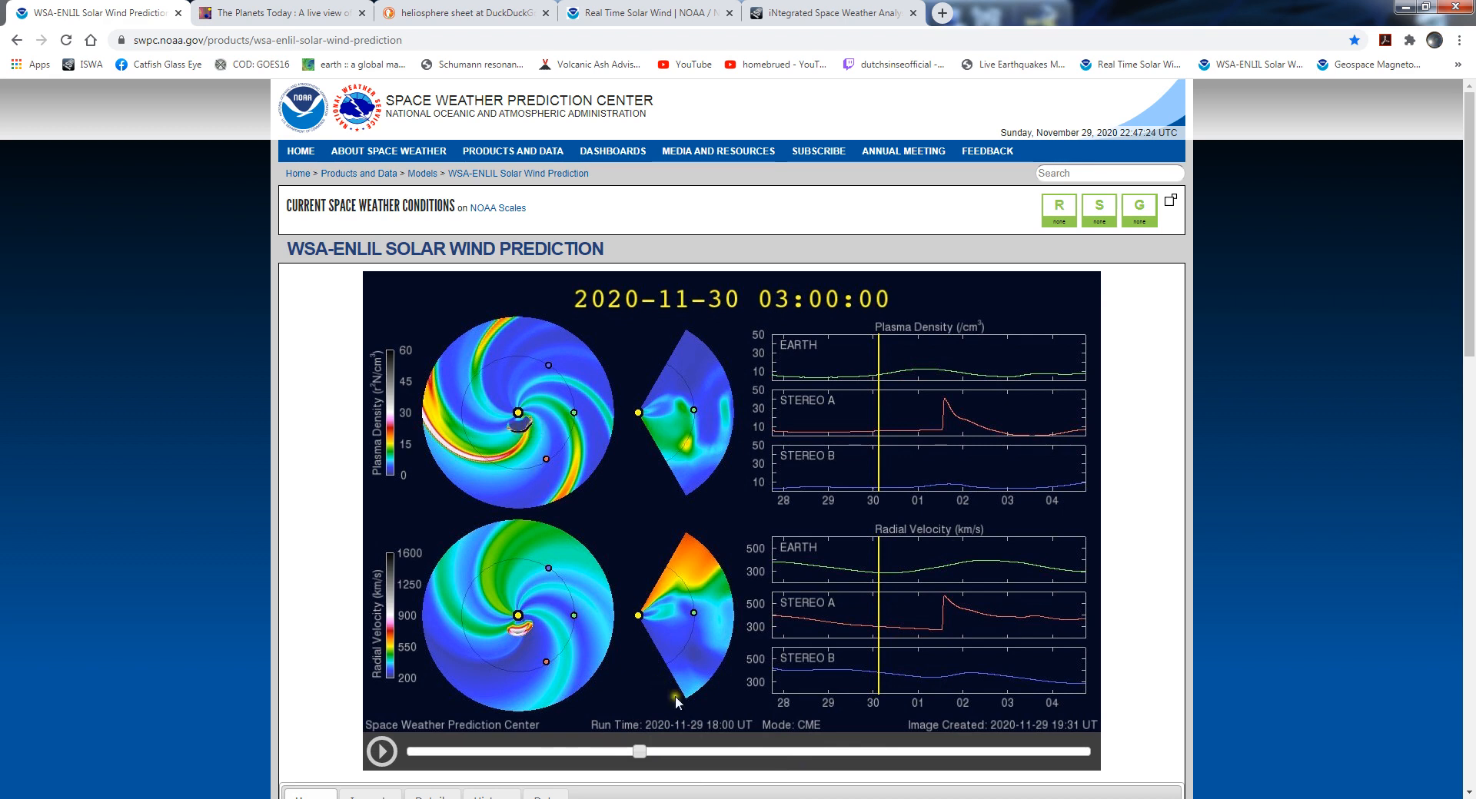
Scrub the solar wind forecast twice between 29 Nov and 4 Dec, ending at 3 Dec 17:00
{"action": "left_click_drag", "start_coordinate": [639, 752], "coordinate": [659, 752]}
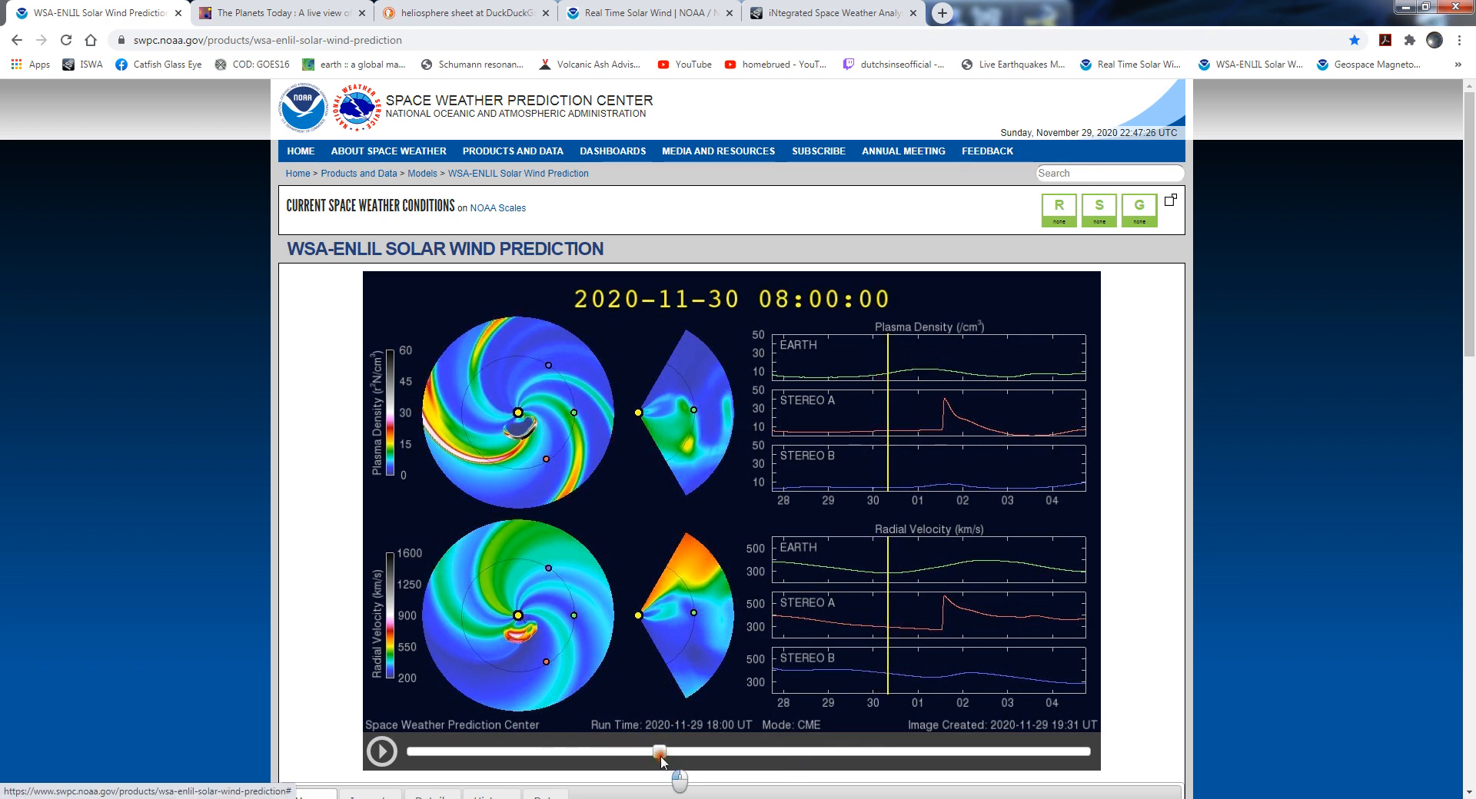
{"action": "left_click_drag", "start_coordinate": [659, 750], "coordinate": [774, 750]}
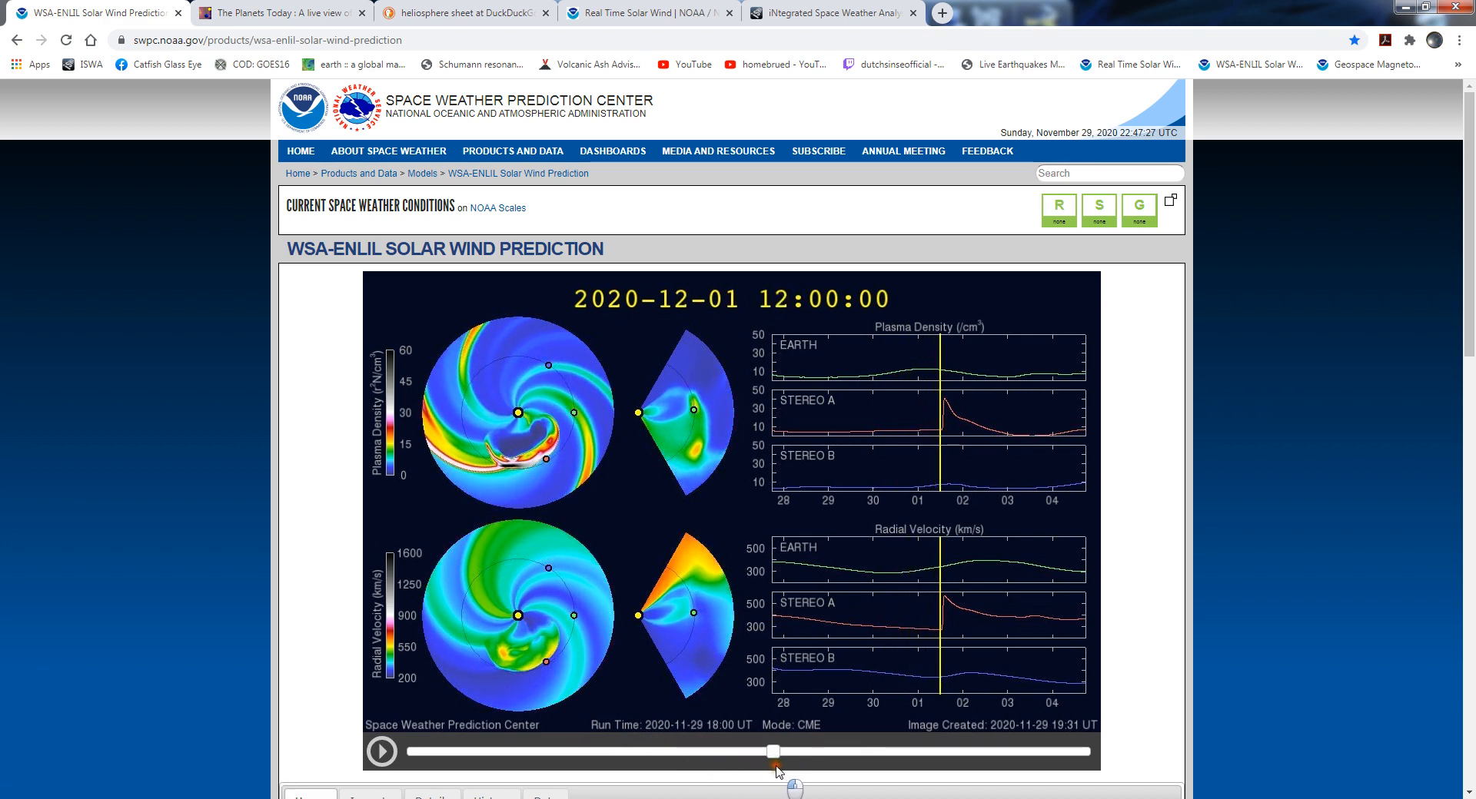
{"action": "left_click_drag", "start_coordinate": [771, 751], "coordinate": [911, 751]}
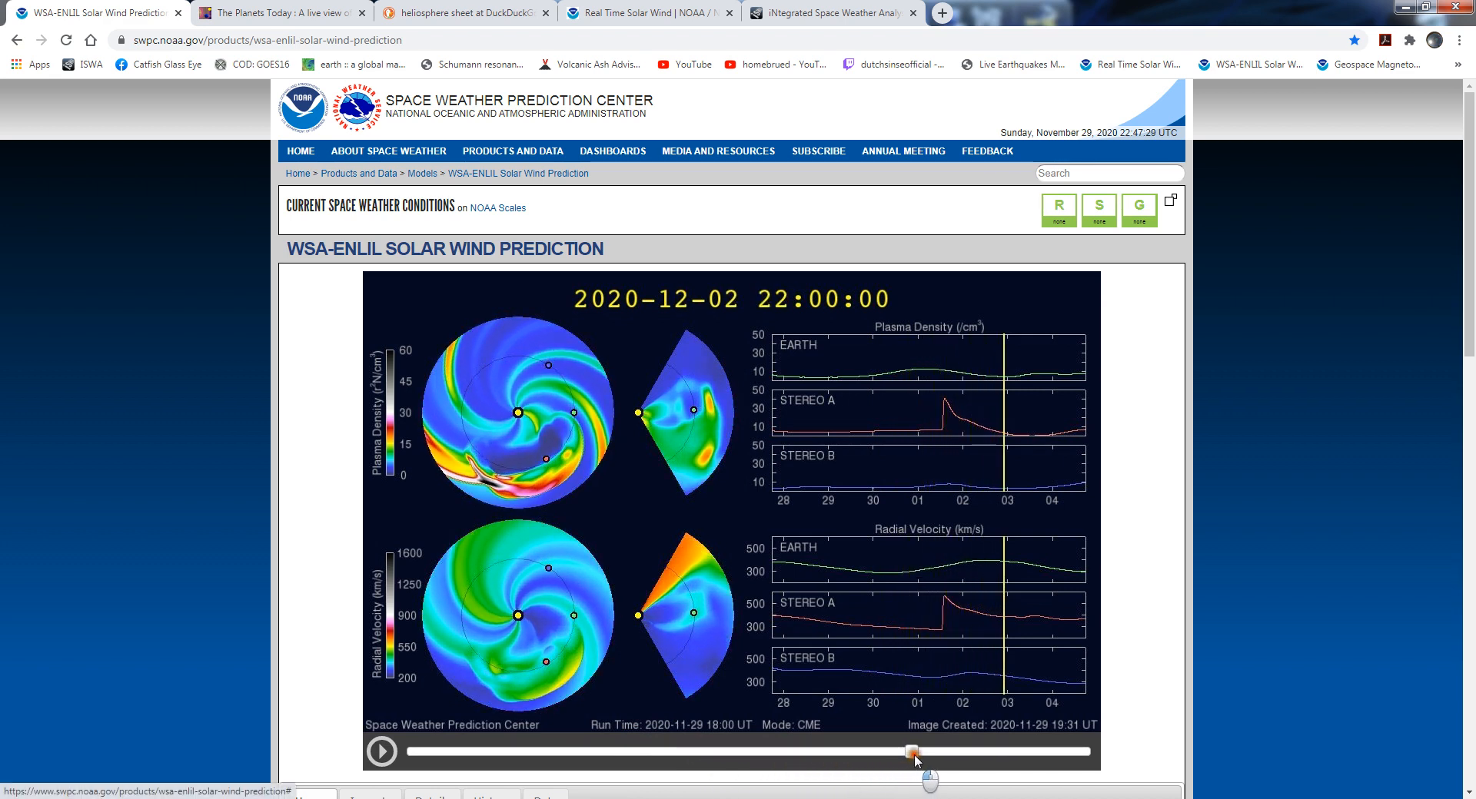
{"action": "left_click_drag", "start_coordinate": [911, 752], "coordinate": [1059, 752]}
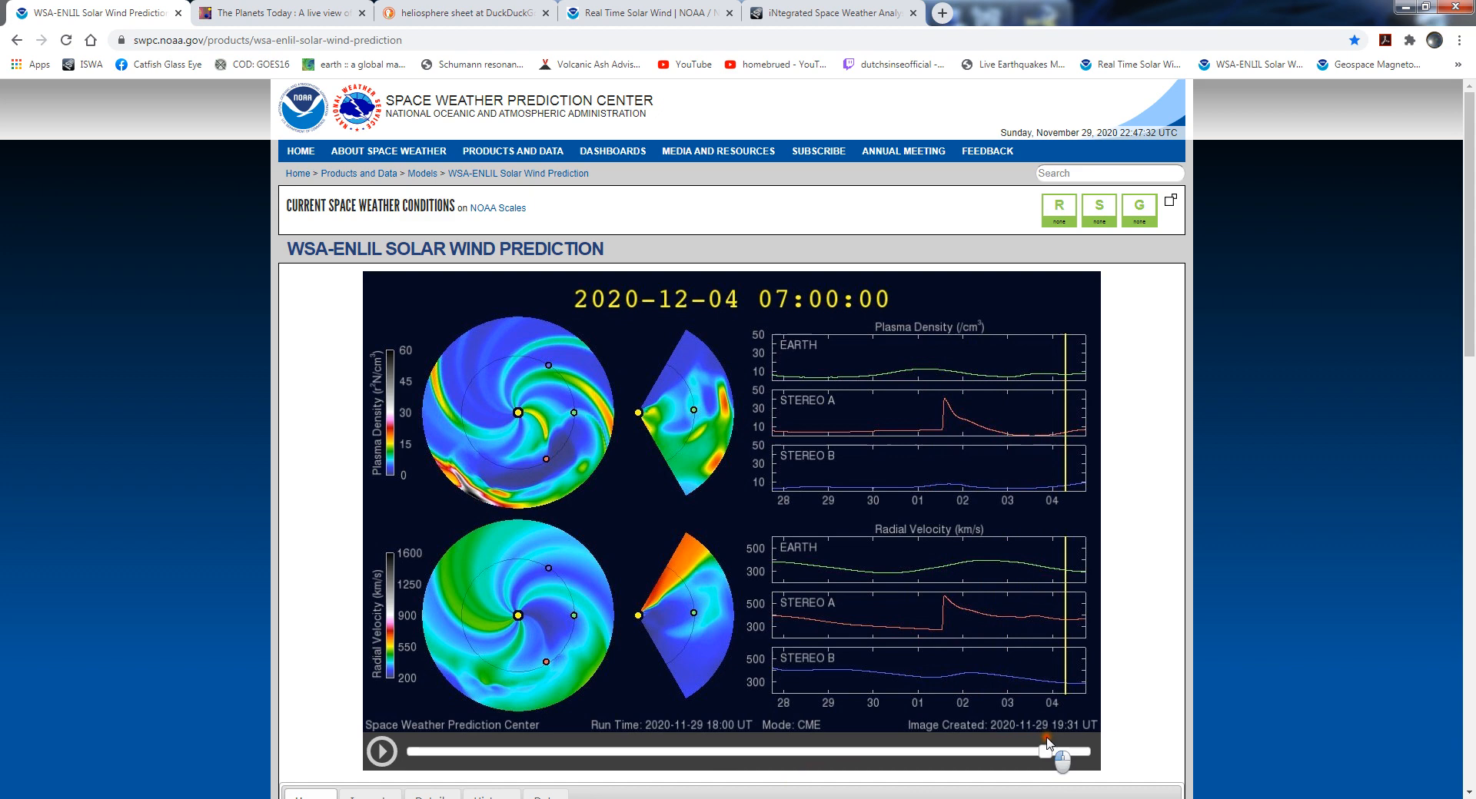
{"action": "left_click_drag", "start_coordinate": [1059, 752], "coordinate": [712, 752]}
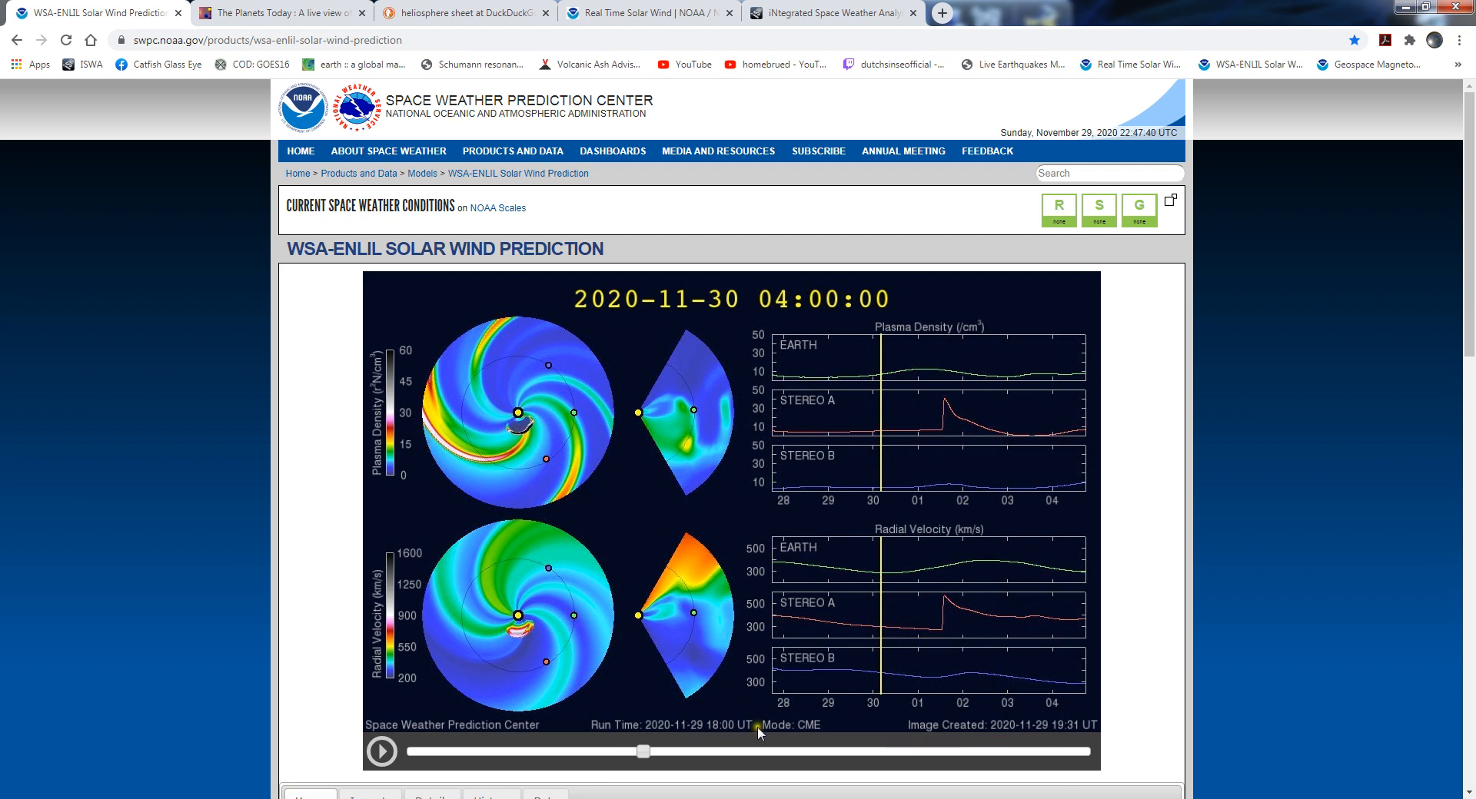
{"action": "left_click_drag", "start_coordinate": [643, 750], "coordinate": [806, 750]}
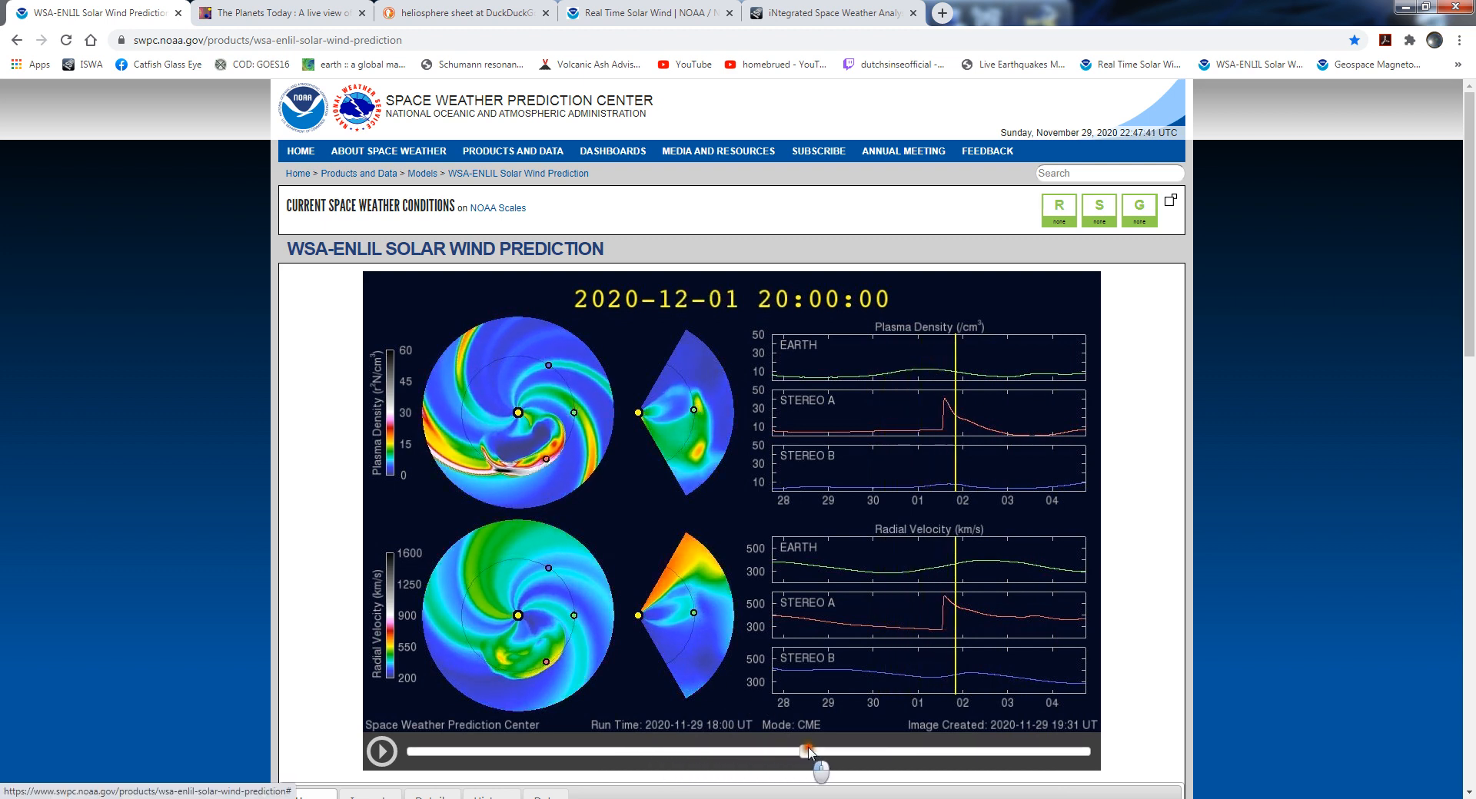
{"action": "left_click_drag", "start_coordinate": [807, 750], "coordinate": [1076, 751]}
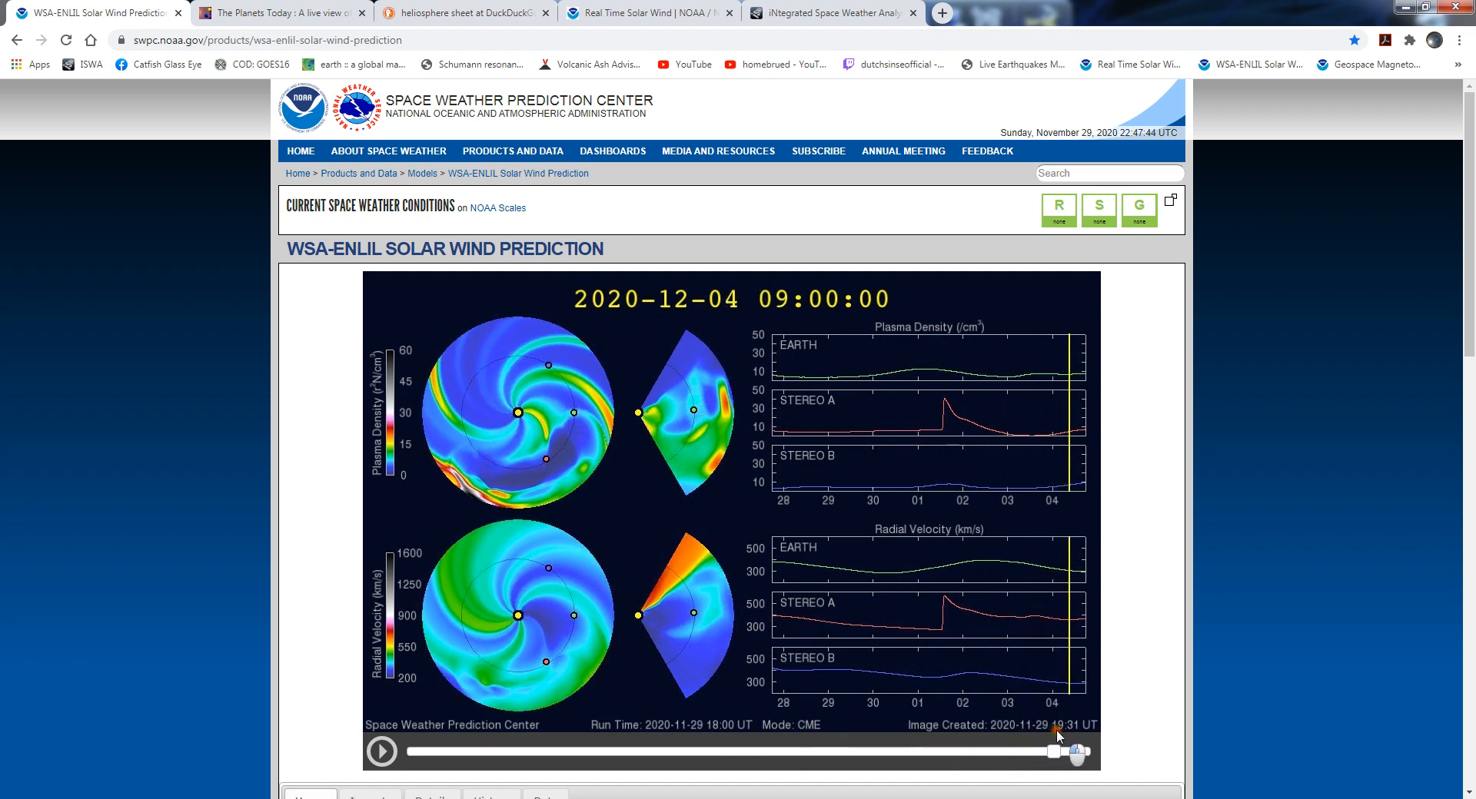
{"action": "left_click_drag", "start_coordinate": [1054, 752], "coordinate": [601, 752]}
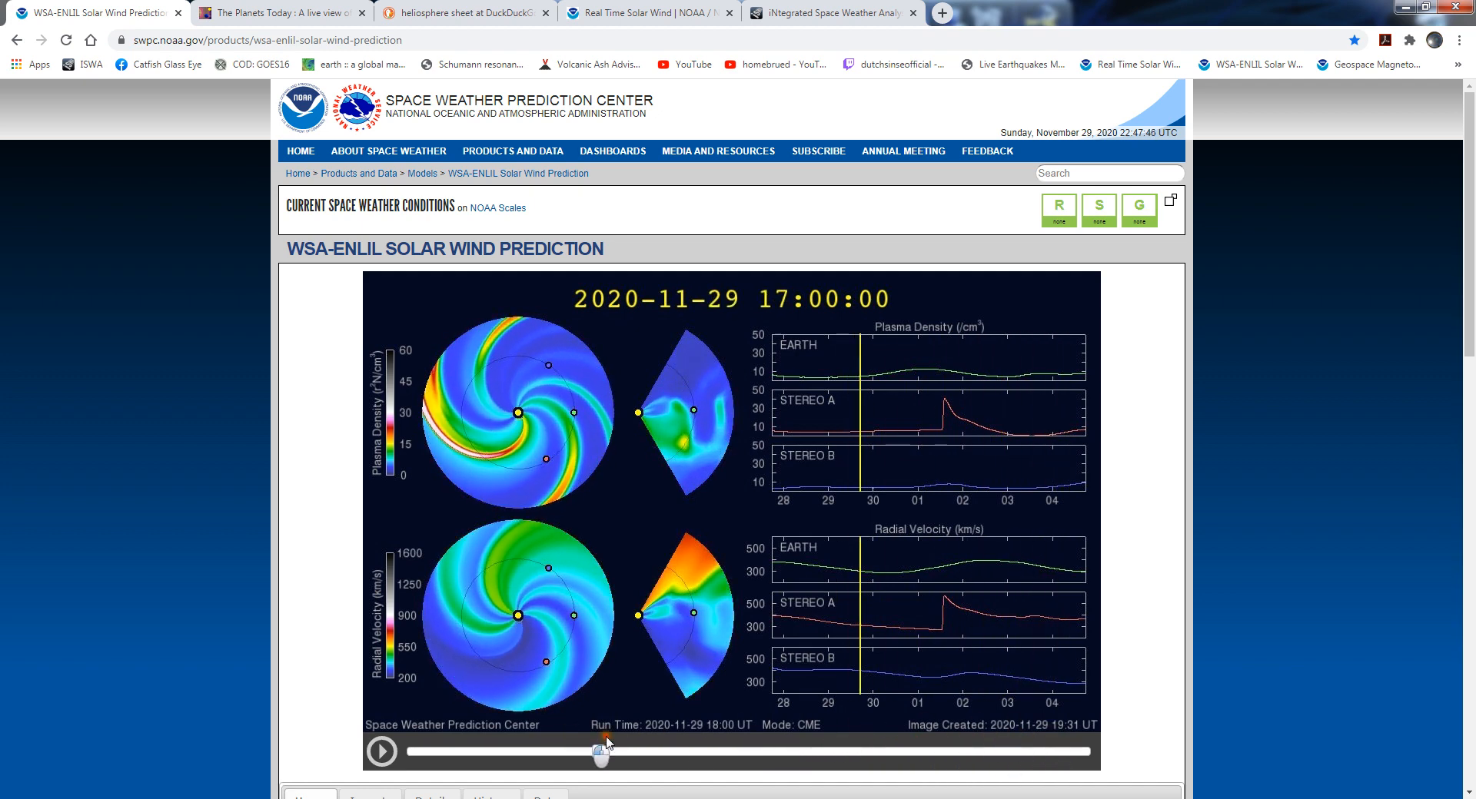
{"action": "left_click_drag", "start_coordinate": [600, 750], "coordinate": [953, 750]}
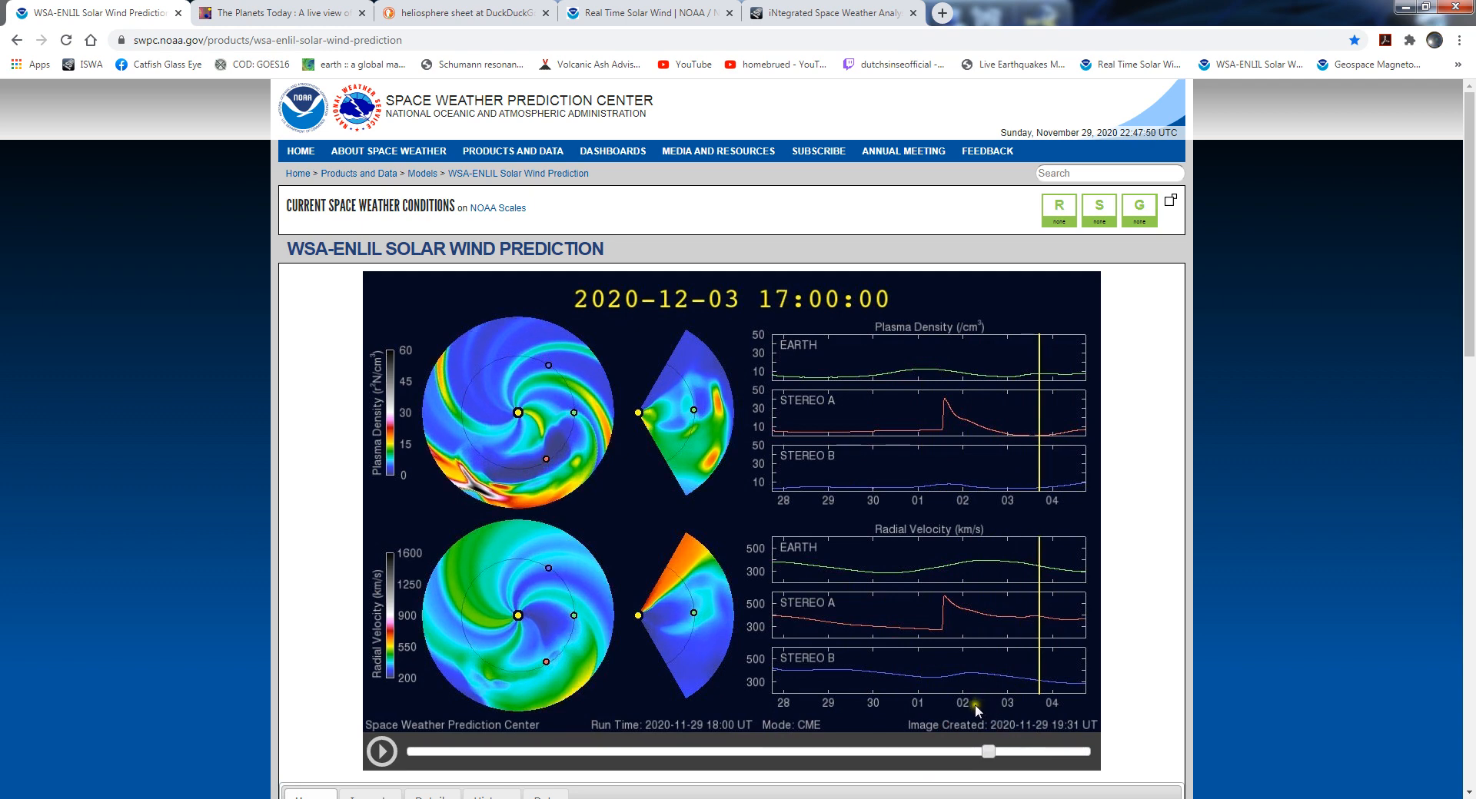
Switch to The Planets Today's solar system orbit map dated 30:10:2020
{"action": "left_click", "coordinate": [270, 13]}
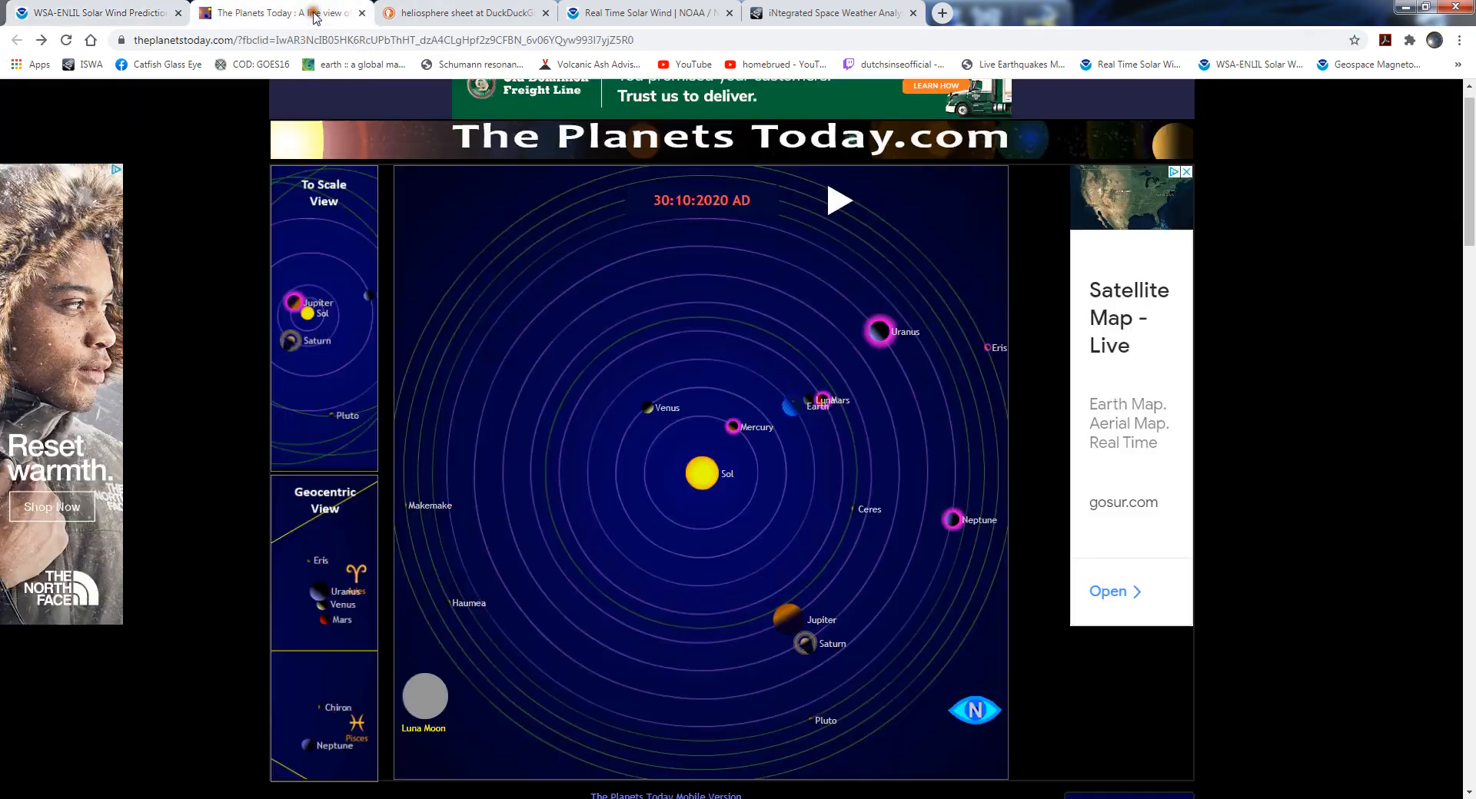
{"action": "mouse_move", "coordinate": [548, 626]}
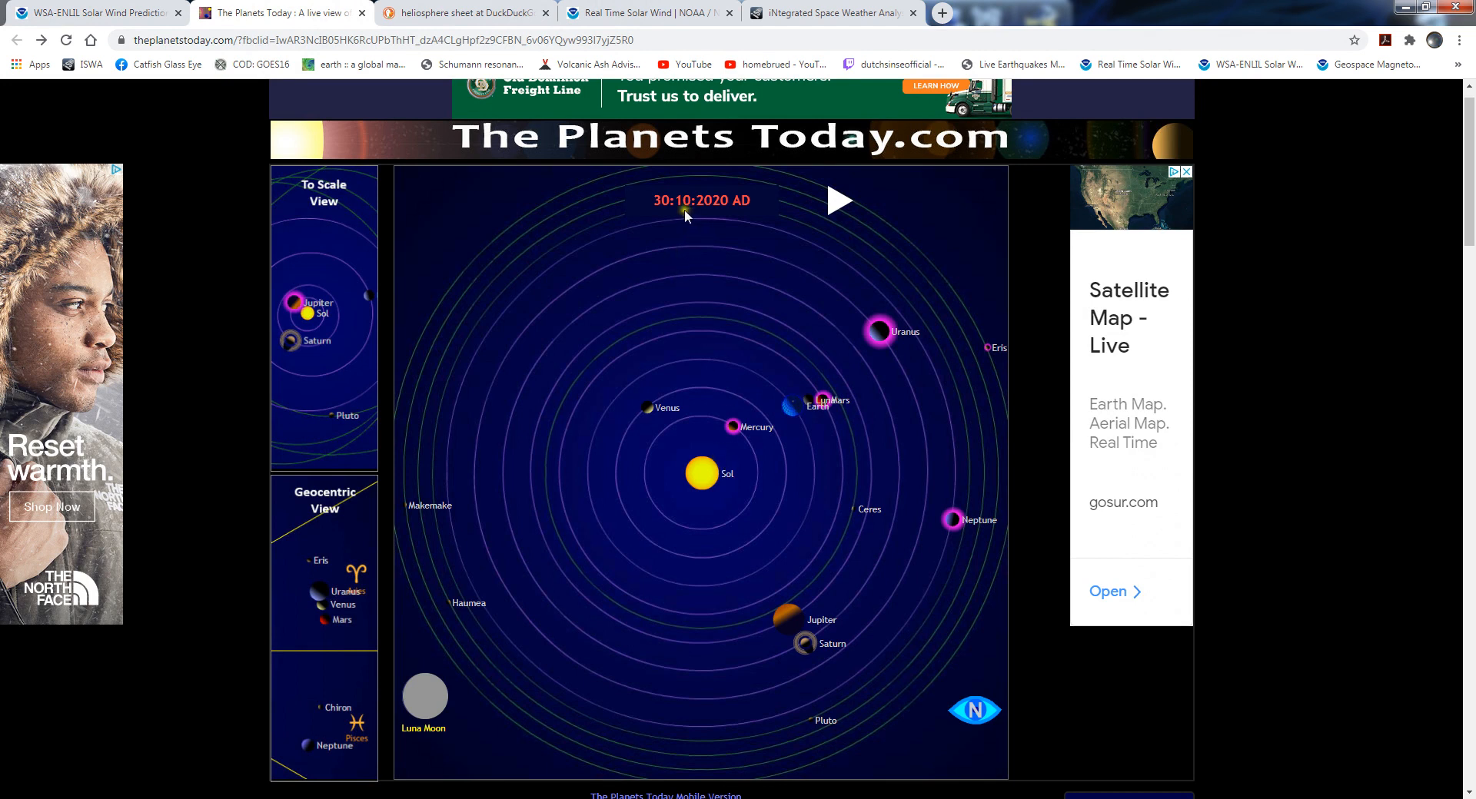
{"action": "mouse_move", "coordinate": [896, 364]}
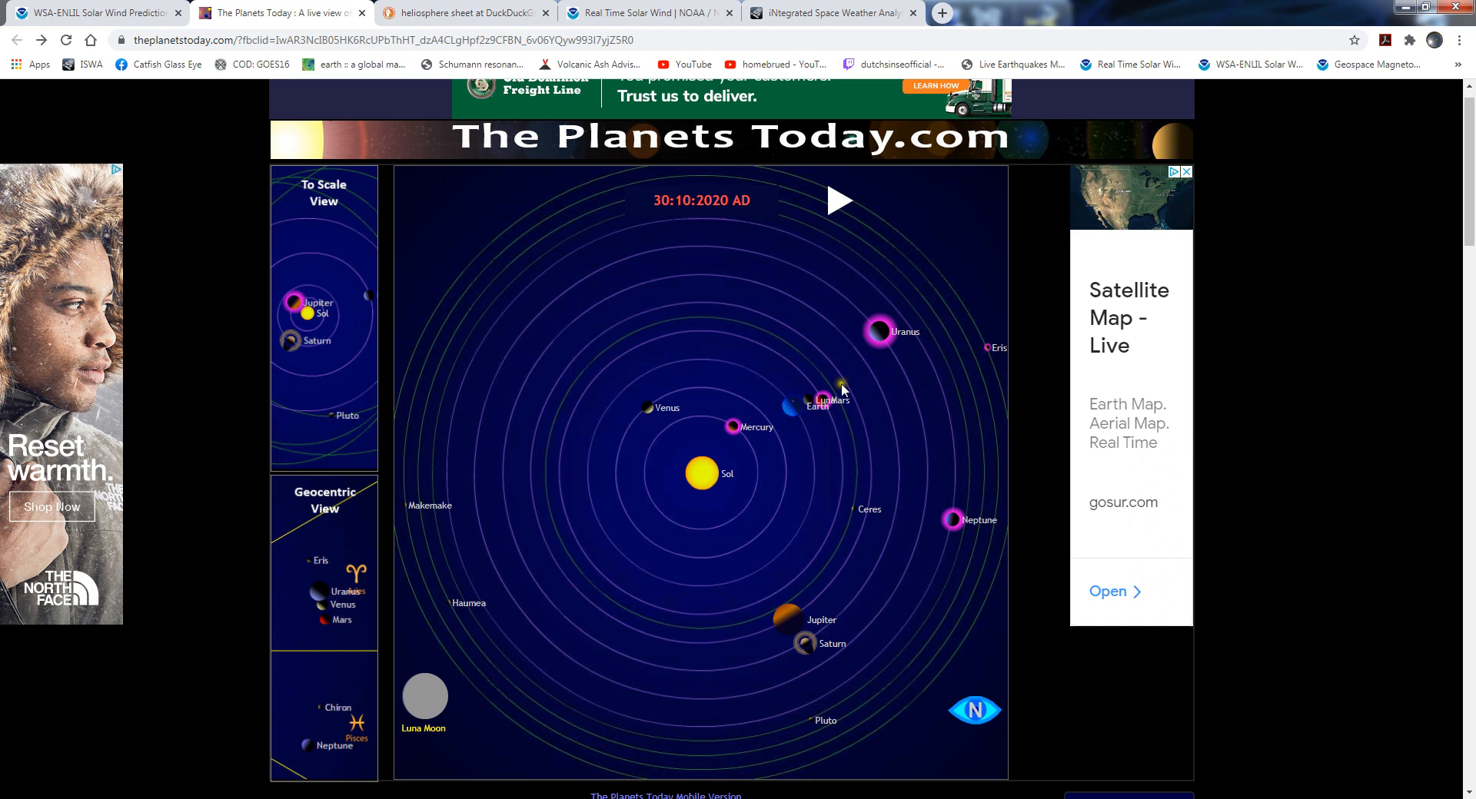
{"action": "mouse_move", "coordinate": [764, 448]}
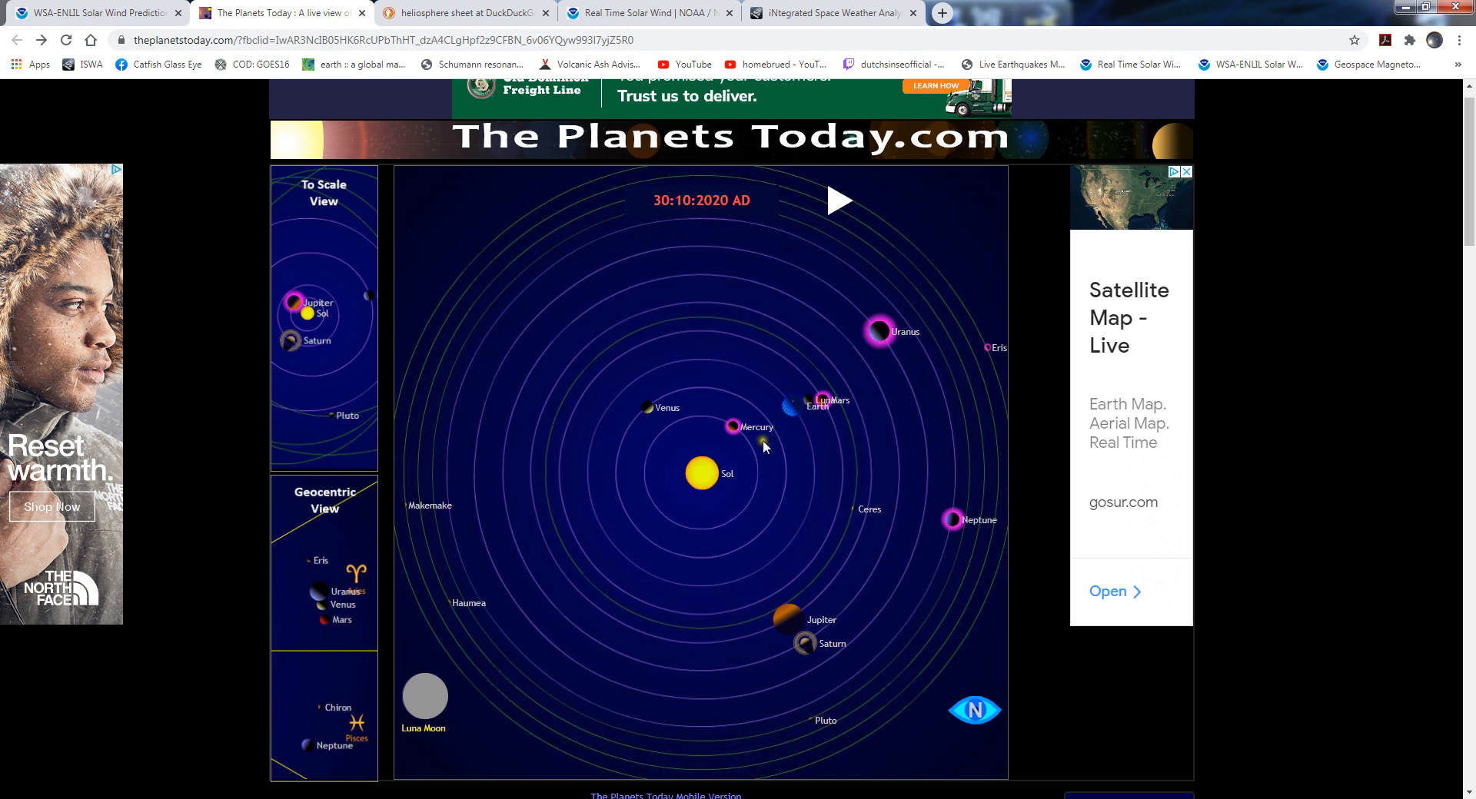
{"action": "mouse_move", "coordinate": [761, 614]}
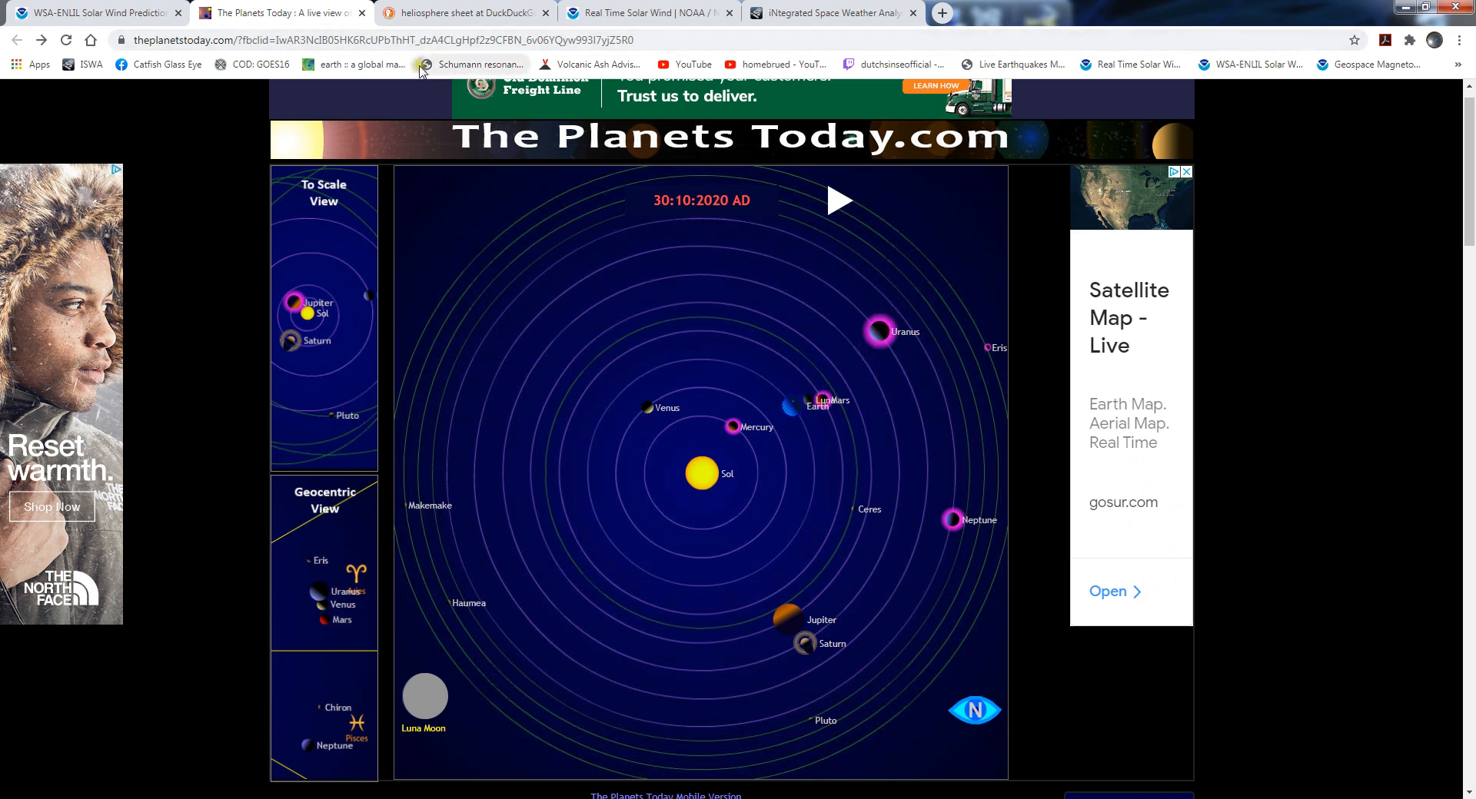
{"action": "mouse_move", "coordinate": [403, 151]}
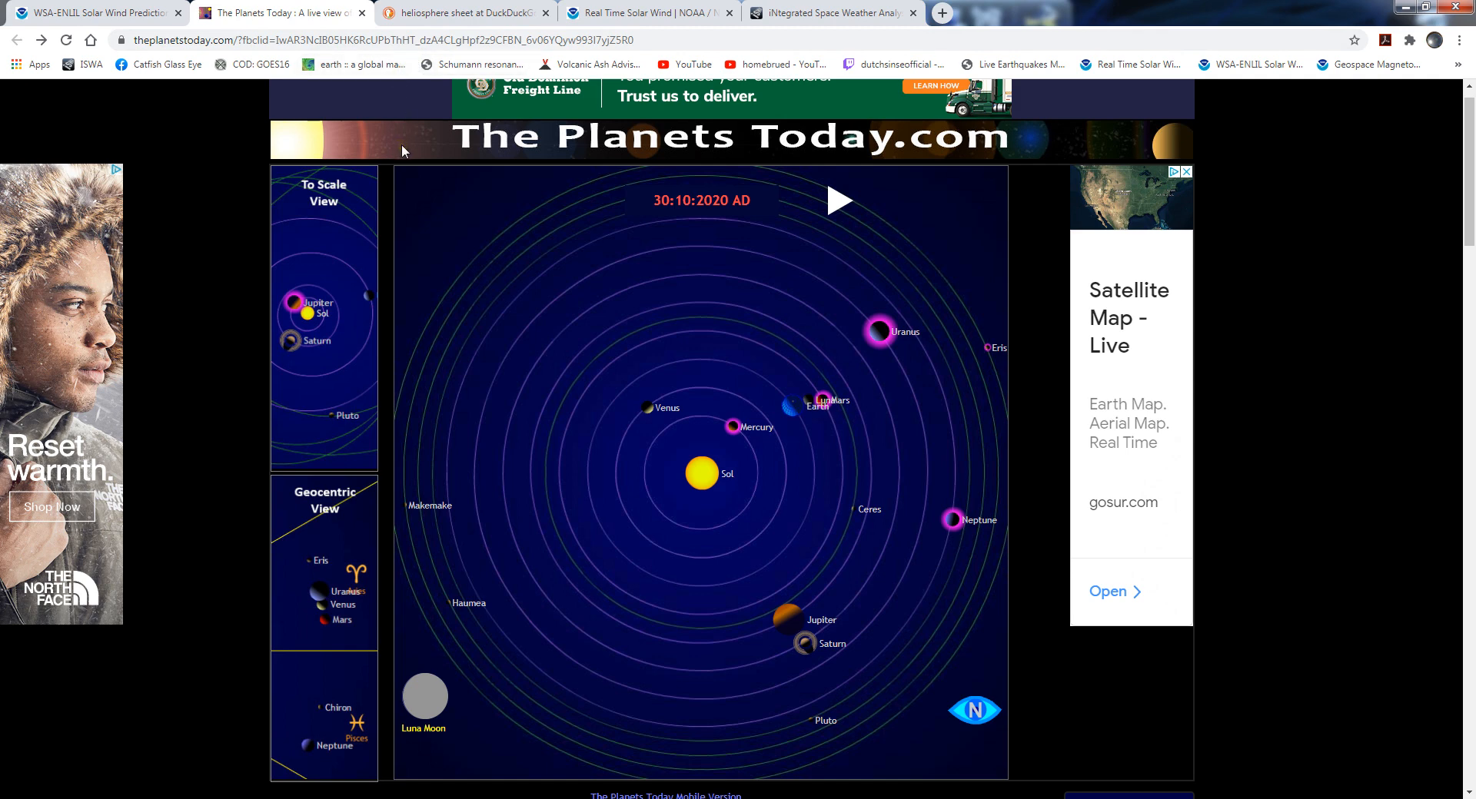
Return to the 'heliosphere sheet' image results and enlarge the Heliosphere, The Sun and Tilt Angle diagram
{"action": "left_click", "coordinate": [461, 14]}
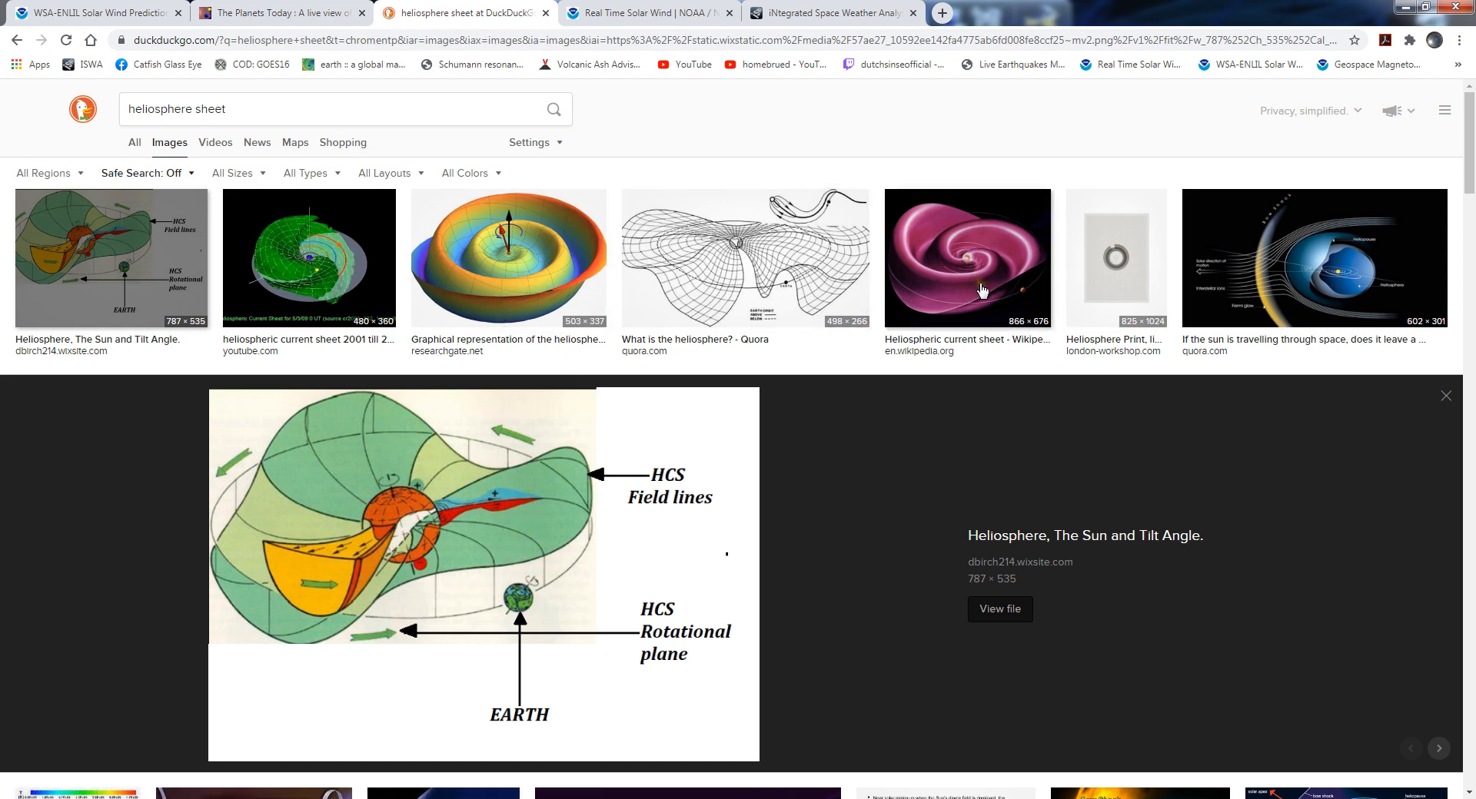
{"action": "mouse_move", "coordinate": [982, 297]}
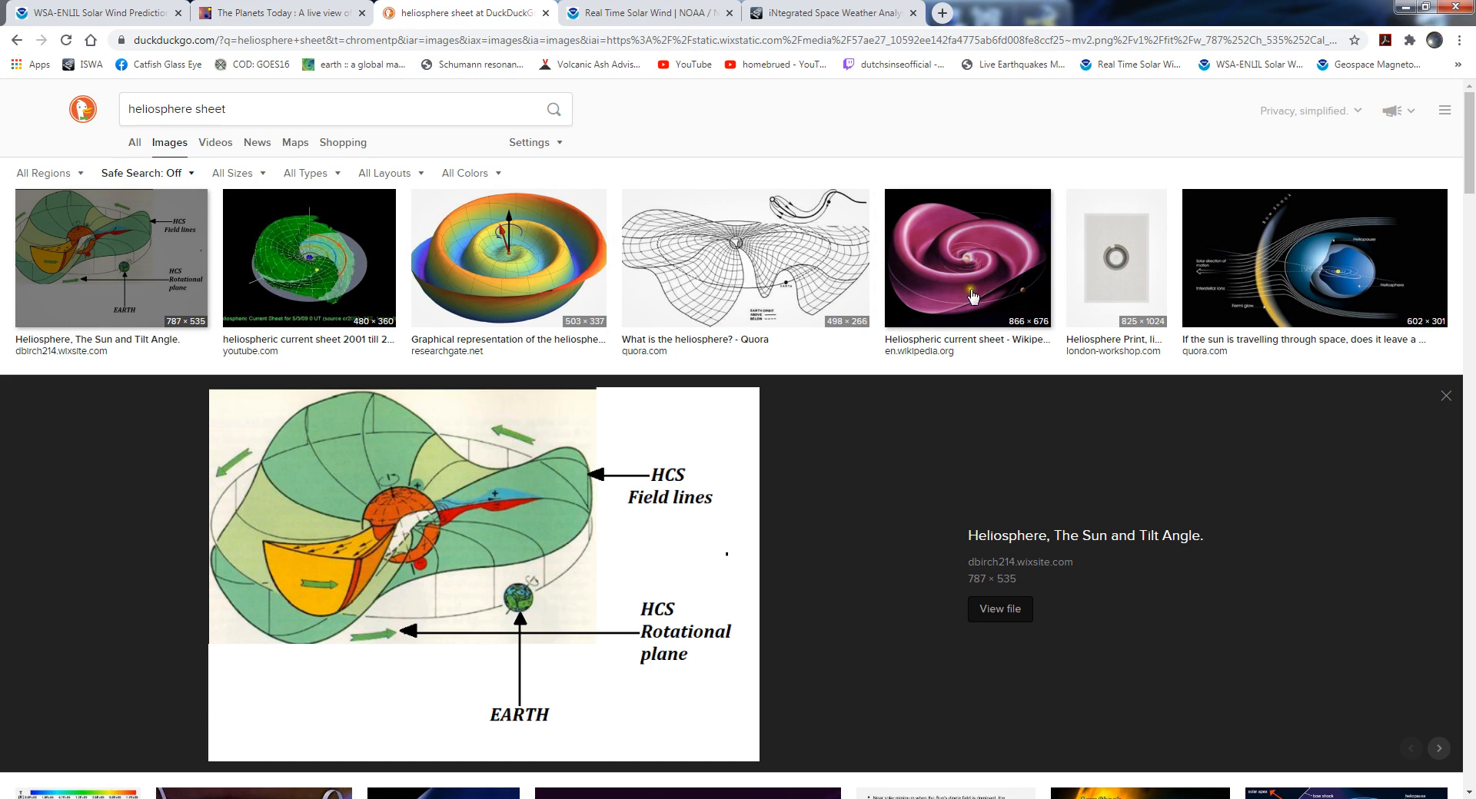
{"action": "mouse_move", "coordinate": [969, 290]}
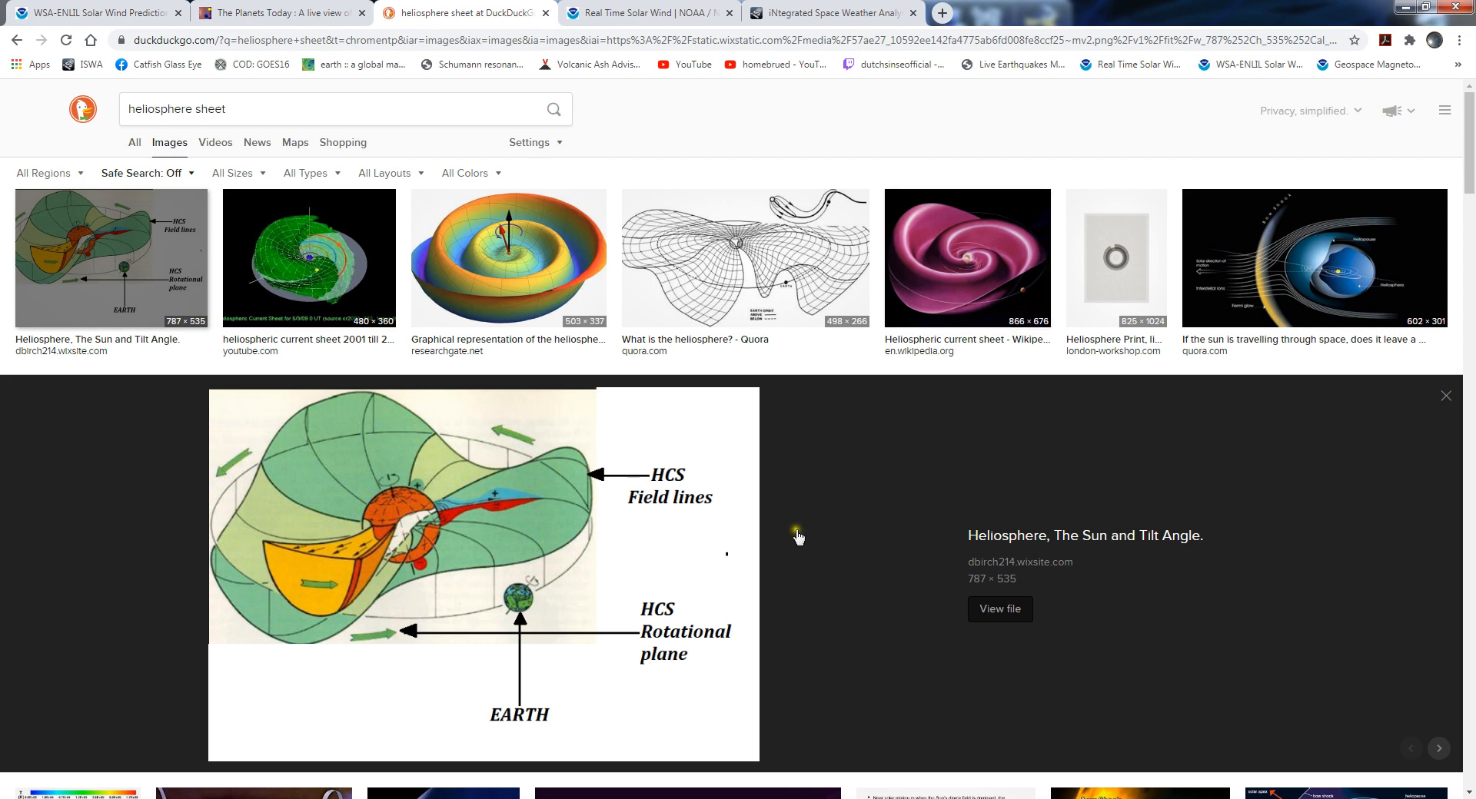
{"action": "mouse_move", "coordinate": [954, 280]}
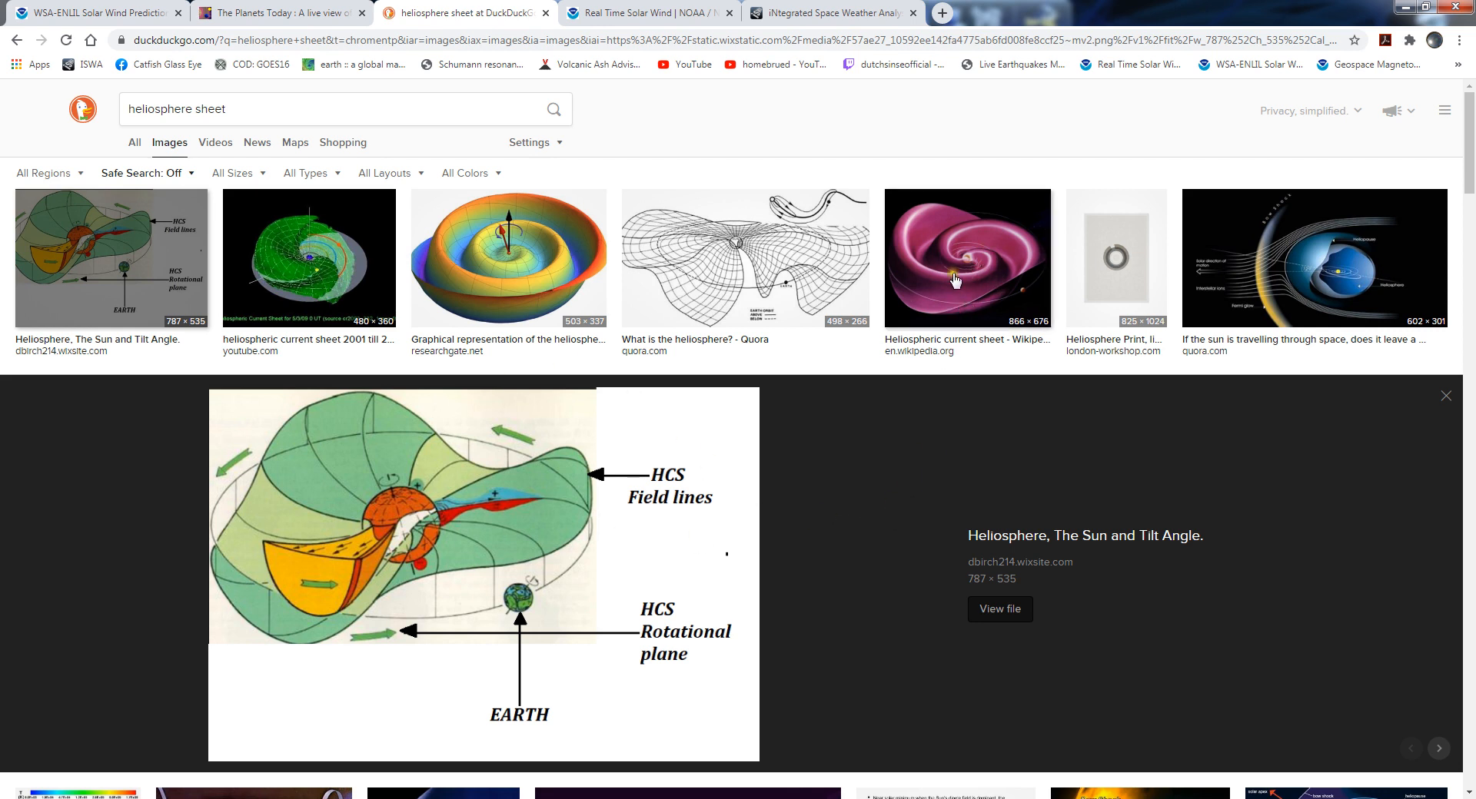
{"action": "mouse_move", "coordinate": [618, 604]}
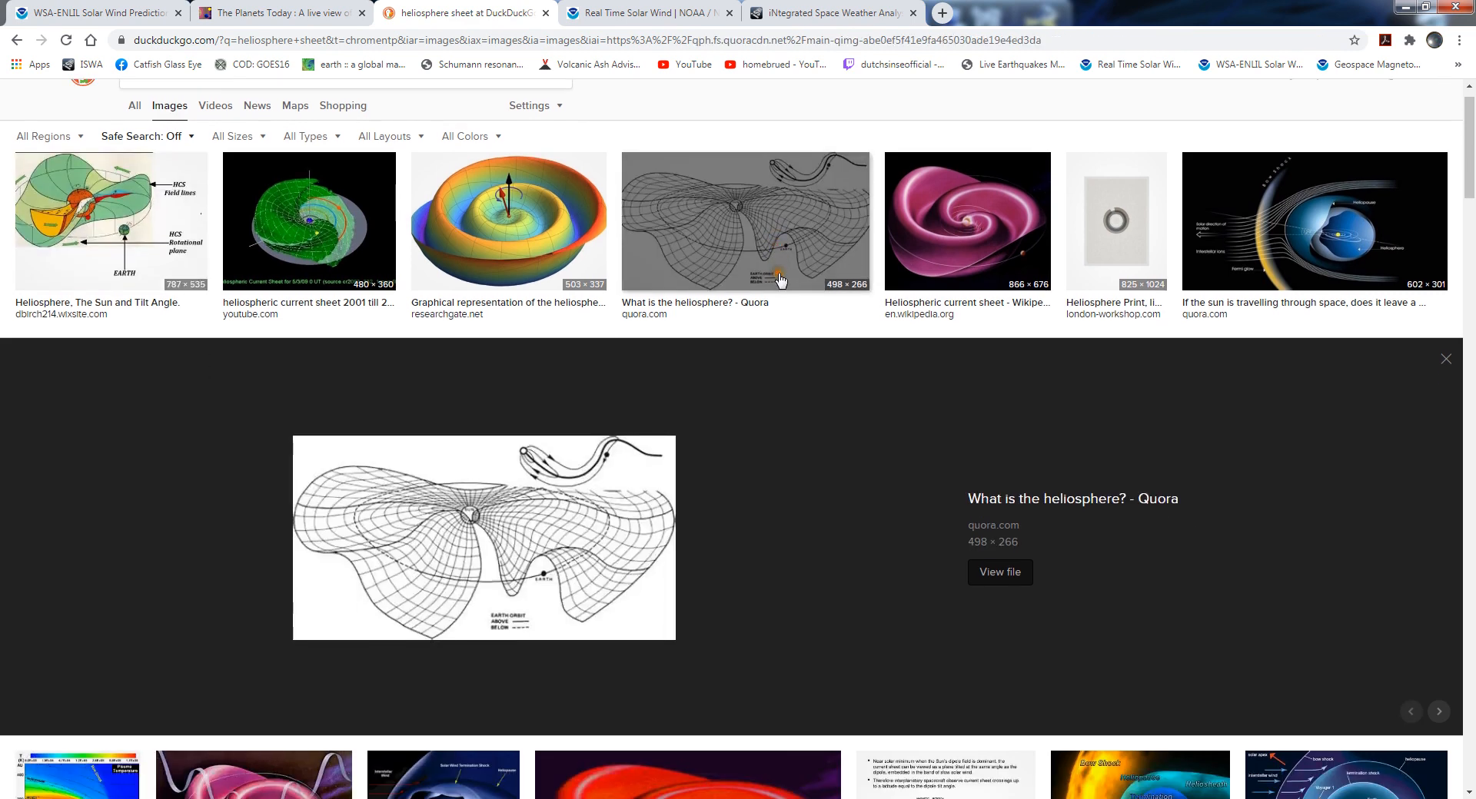
{"action": "scroll", "scroll_direction": "down", "scroll_amount": 3}
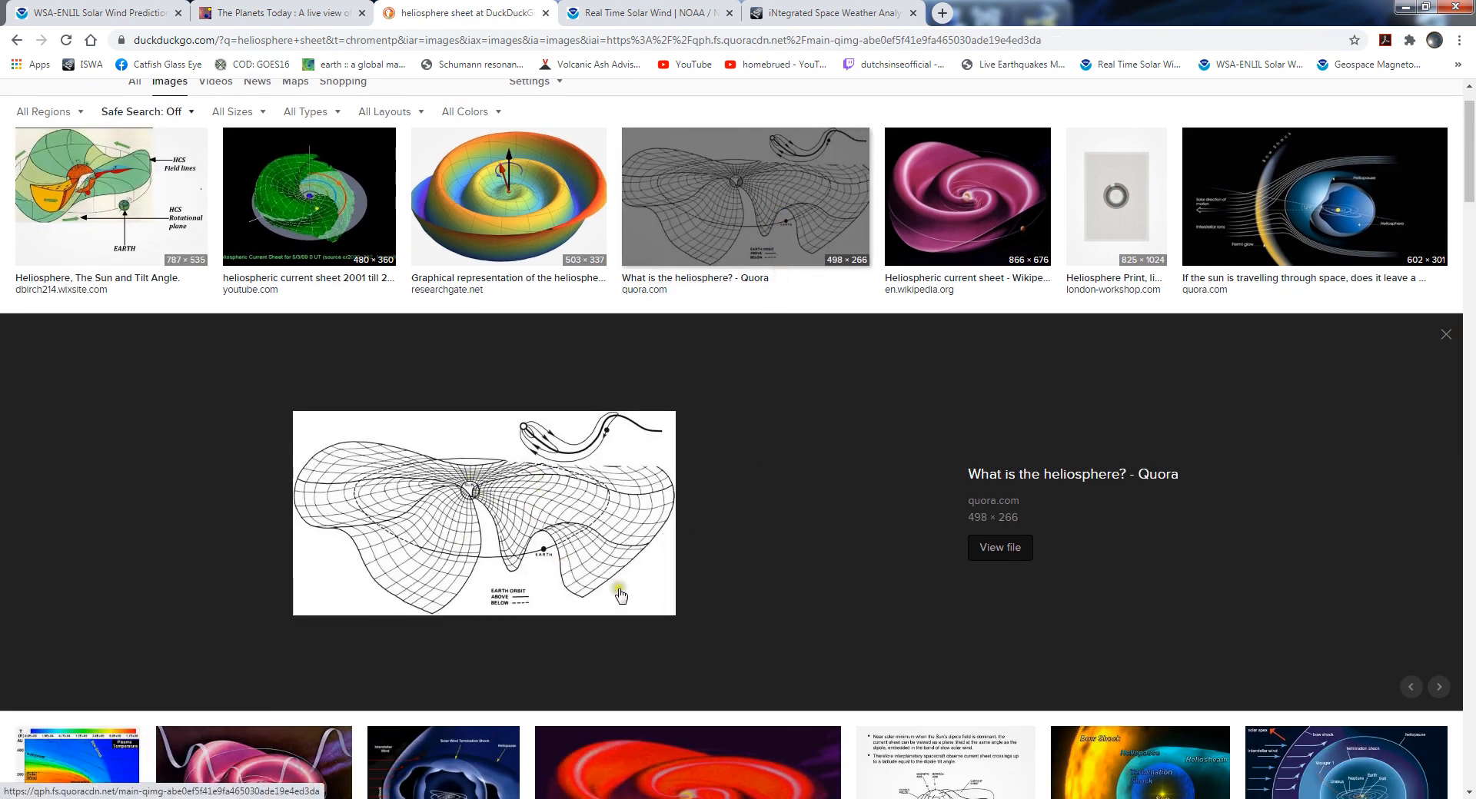
{"action": "mouse_move", "coordinate": [214, 207]}
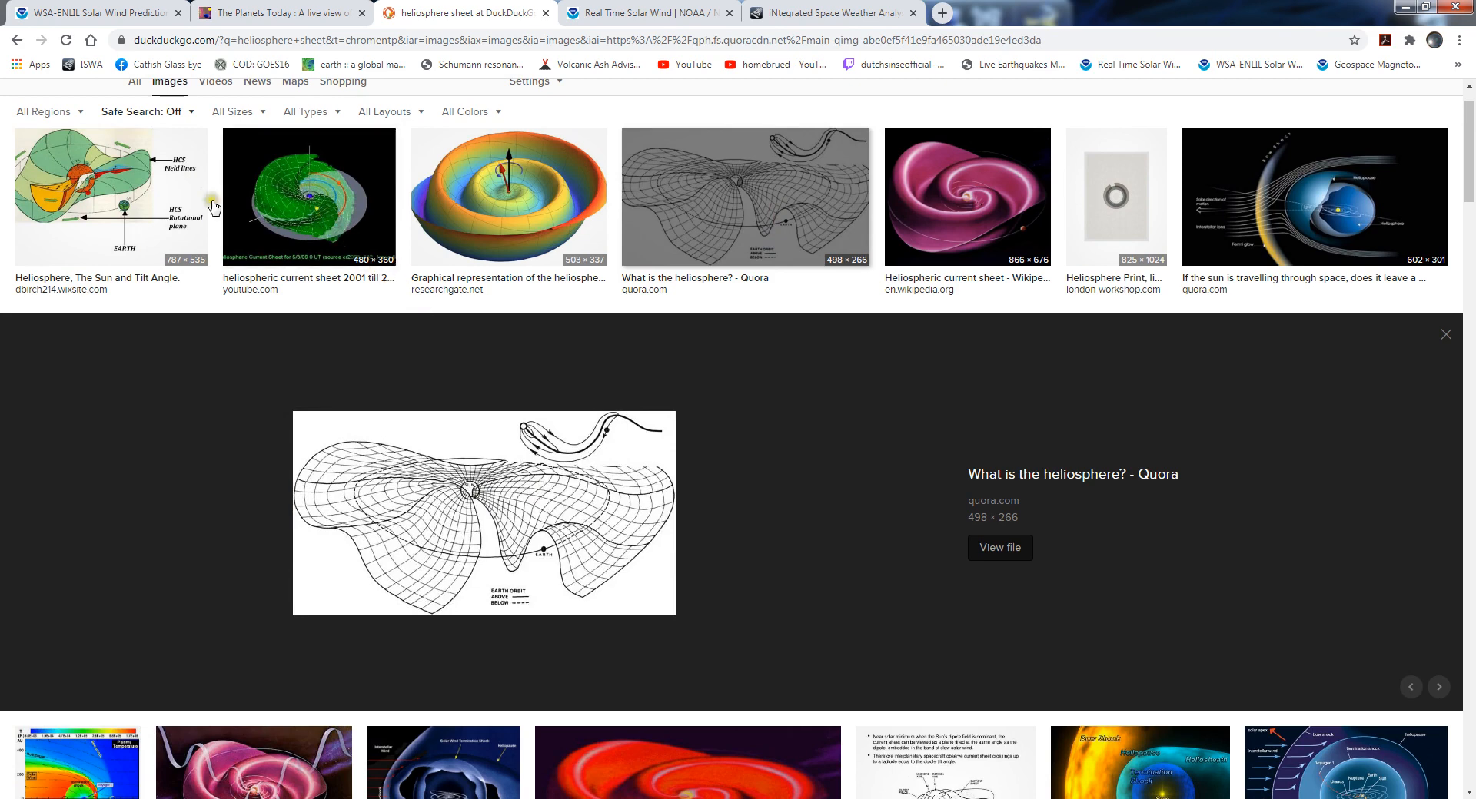
{"action": "left_click", "coordinate": [124, 205]}
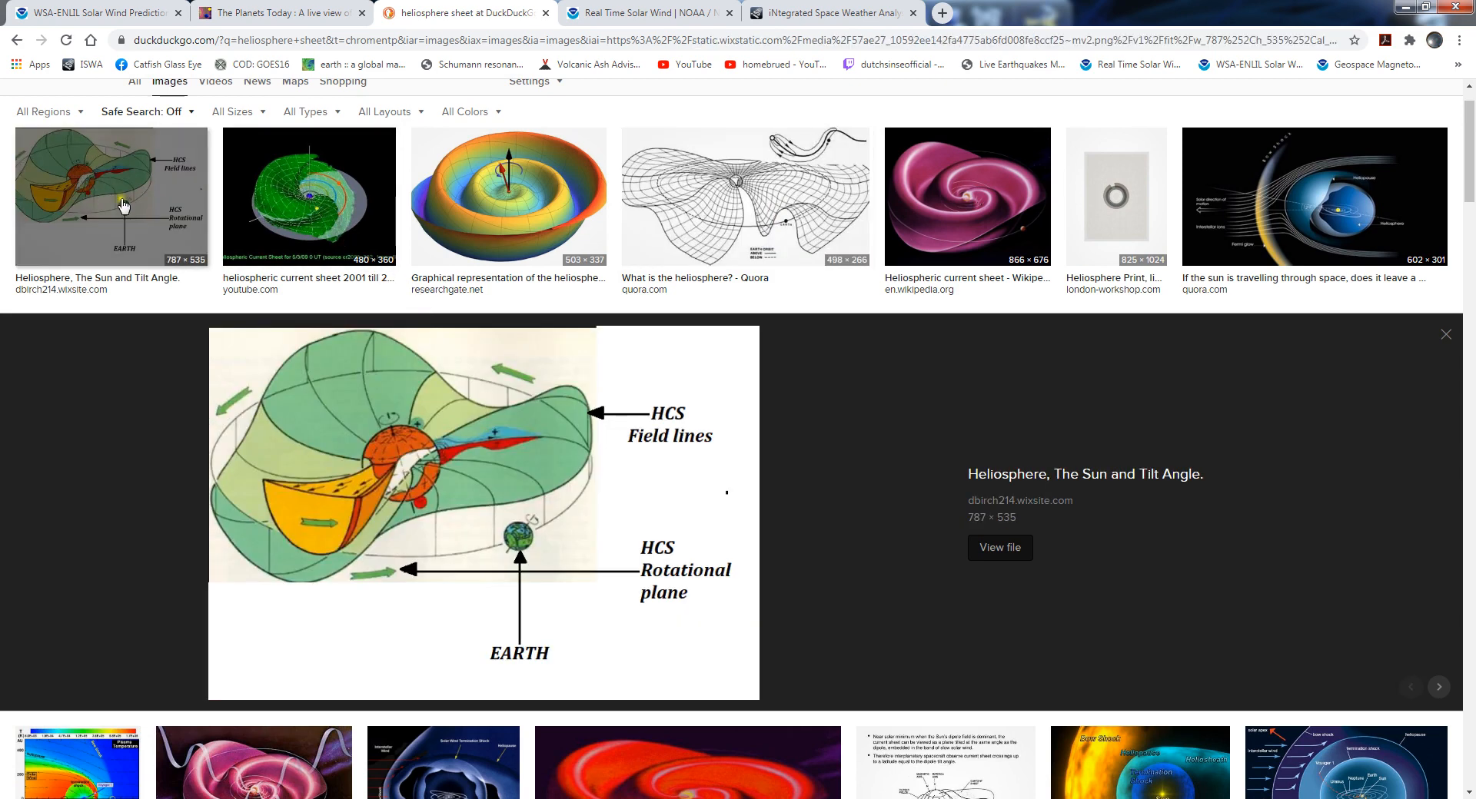
View the Real Time Solar Wind page's 7-day magnetic field, density and speed plots for November 23–30
{"action": "left_click", "coordinate": [644, 13]}
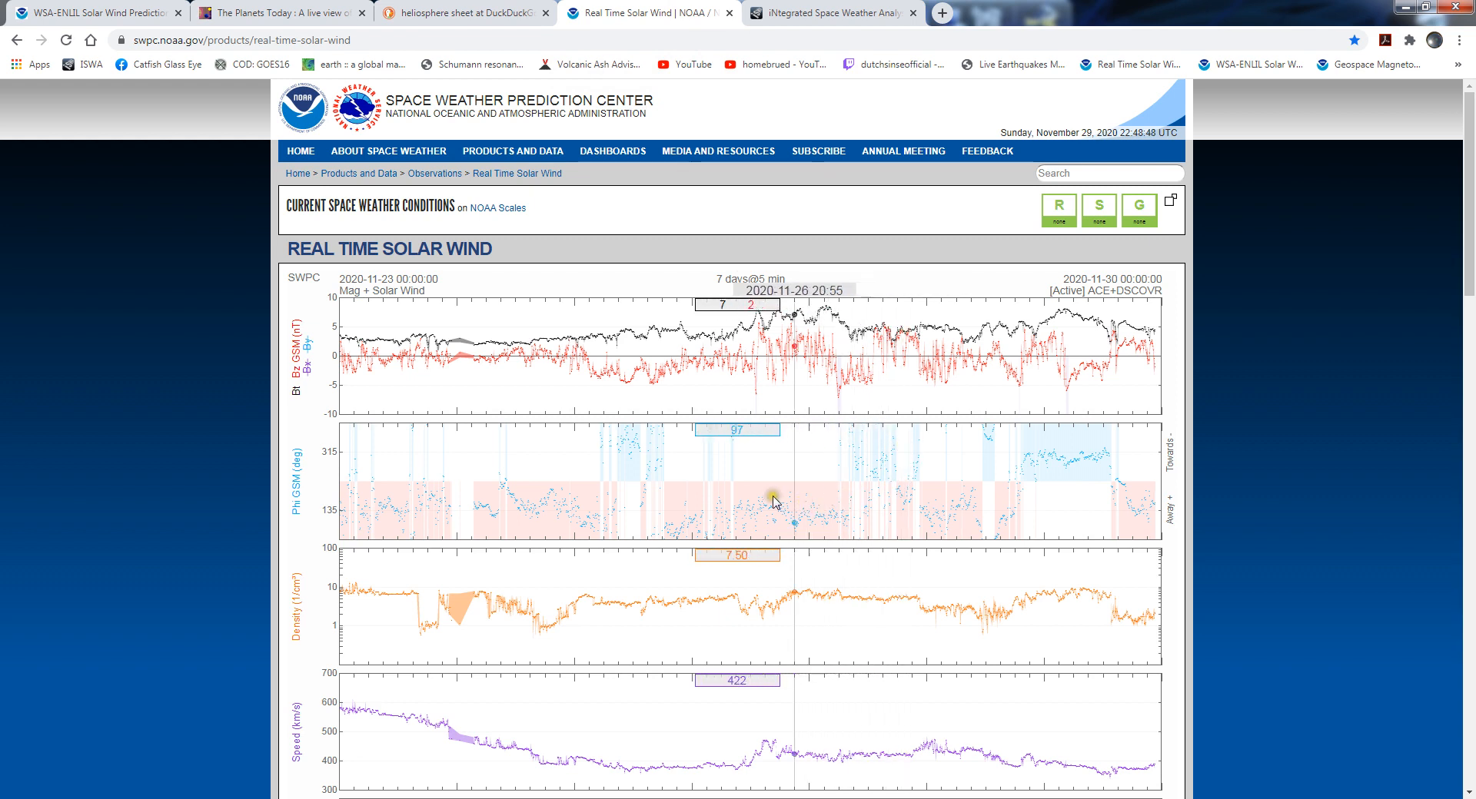
{"action": "mouse_move", "coordinate": [625, 486]}
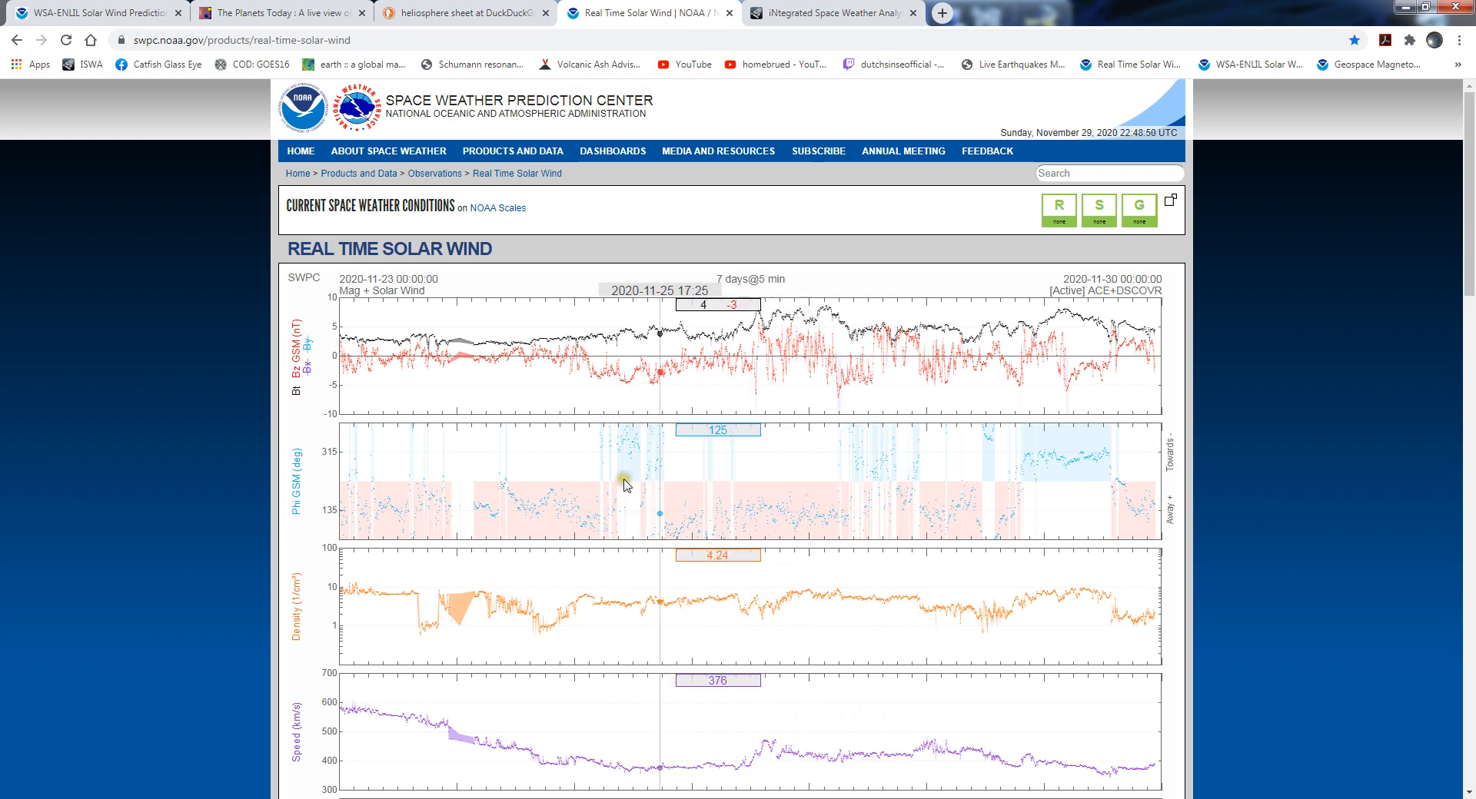
{"action": "mouse_move", "coordinate": [448, 491]}
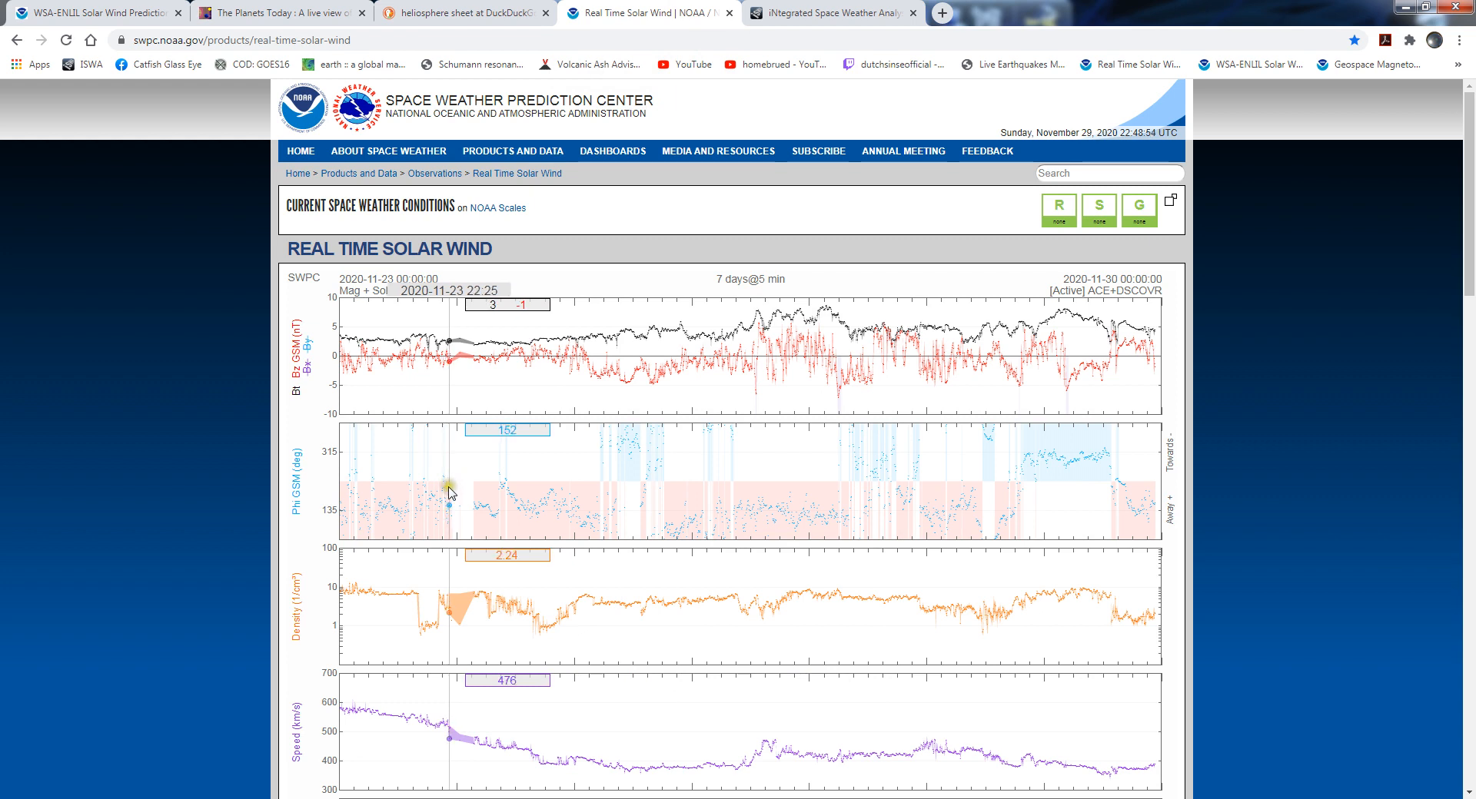
{"action": "mouse_move", "coordinate": [758, 521]}
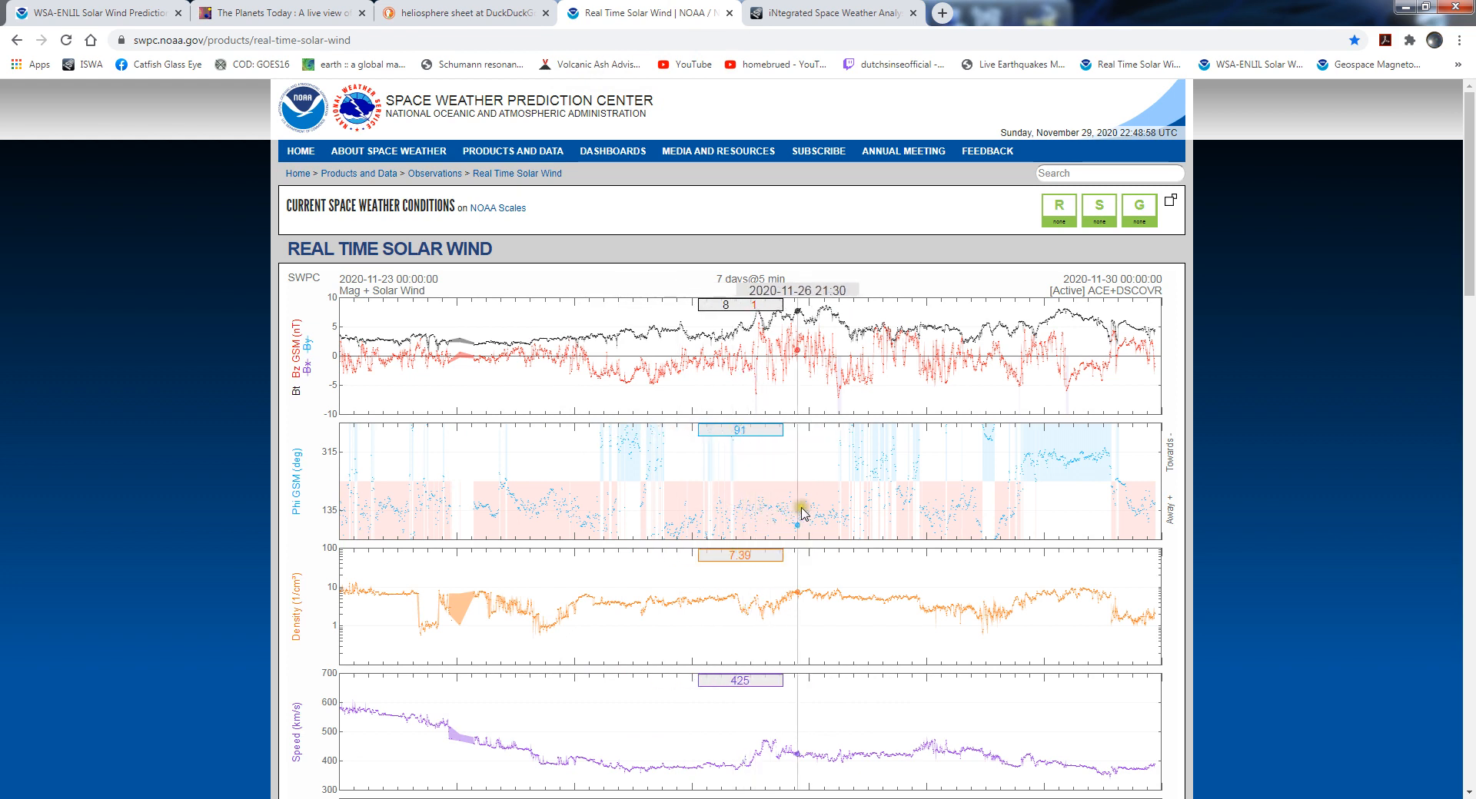
{"action": "mouse_move", "coordinate": [767, 505]}
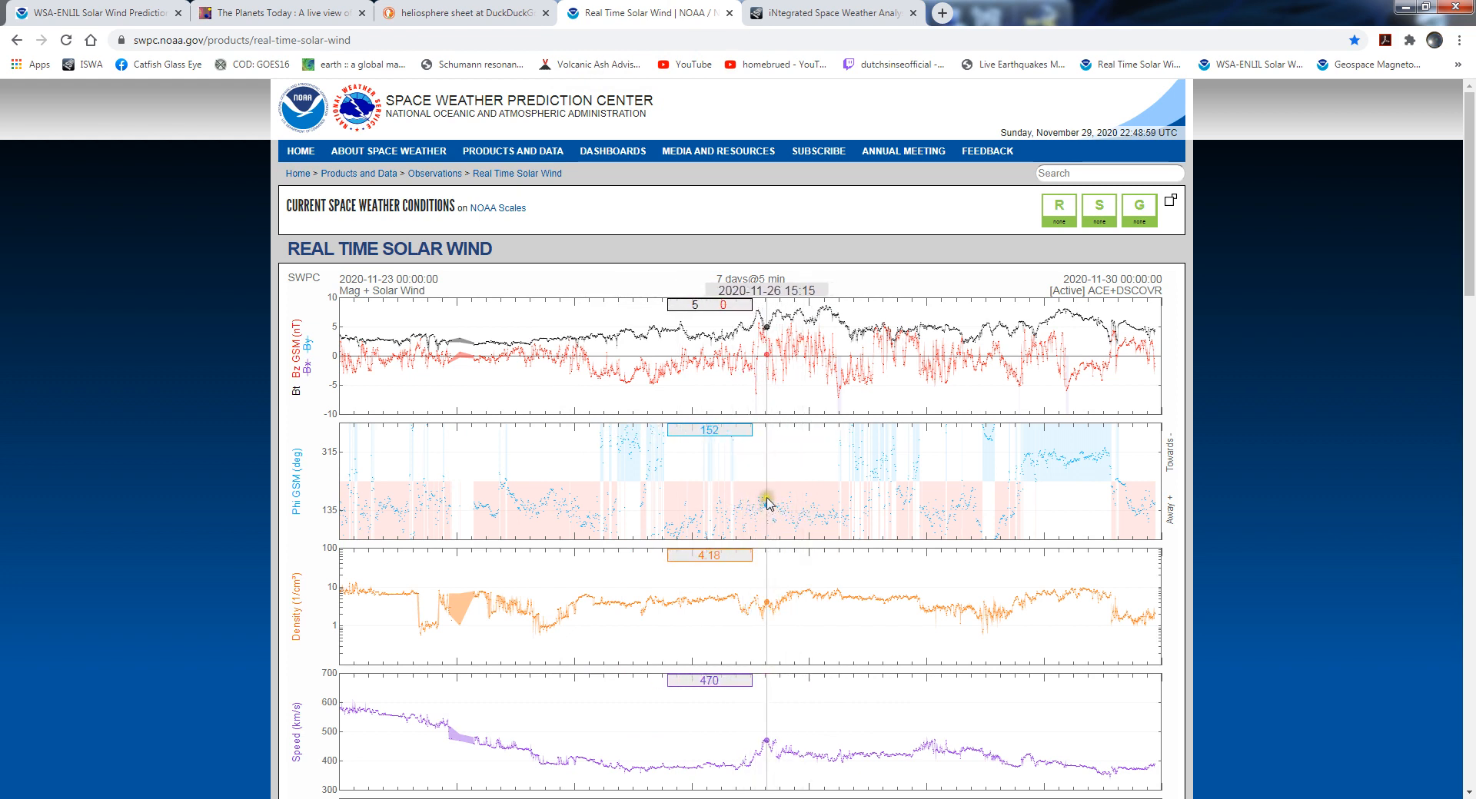
{"action": "mouse_move", "coordinate": [948, 451]}
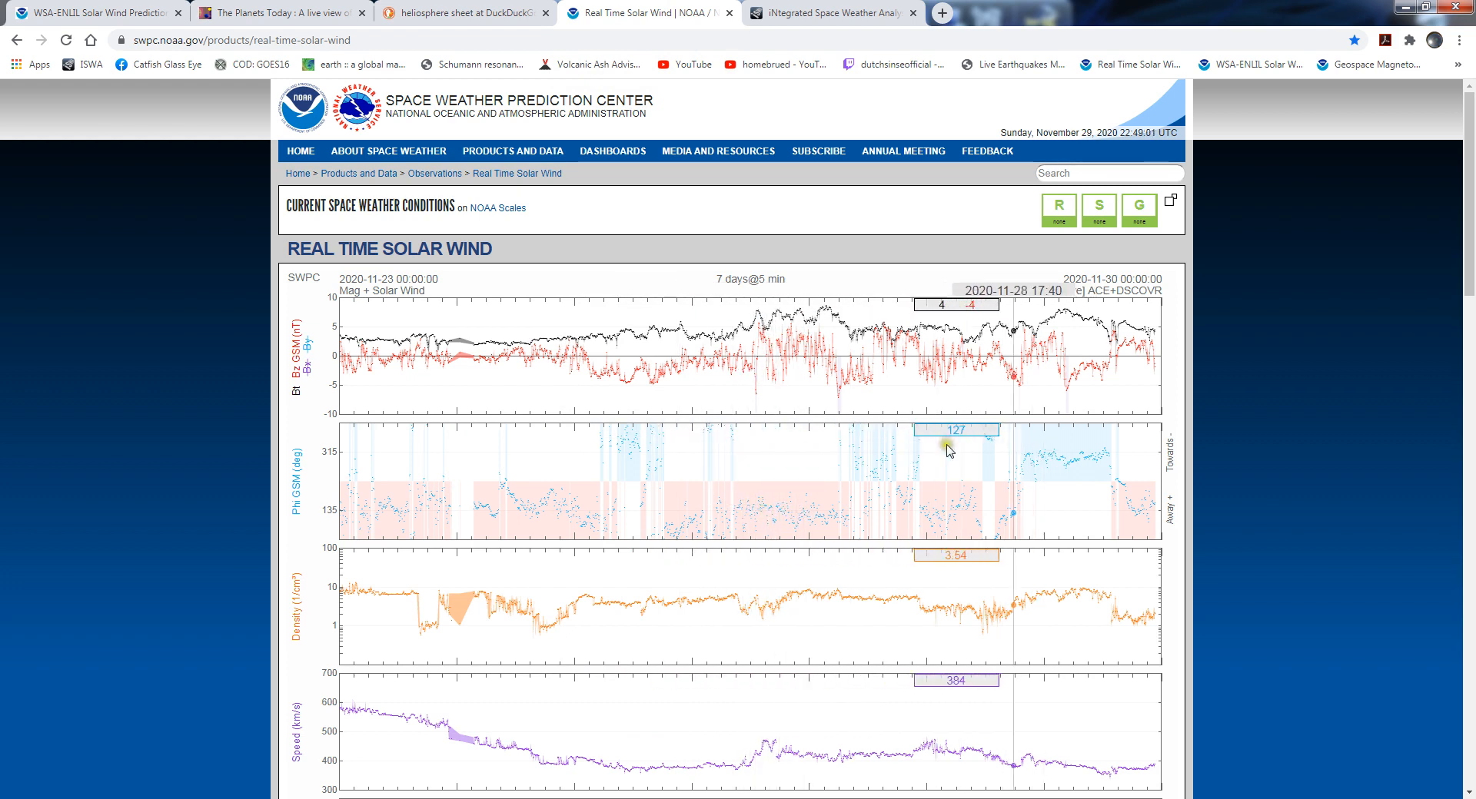
{"action": "scroll", "scroll_direction": "down", "scroll_amount": 3}
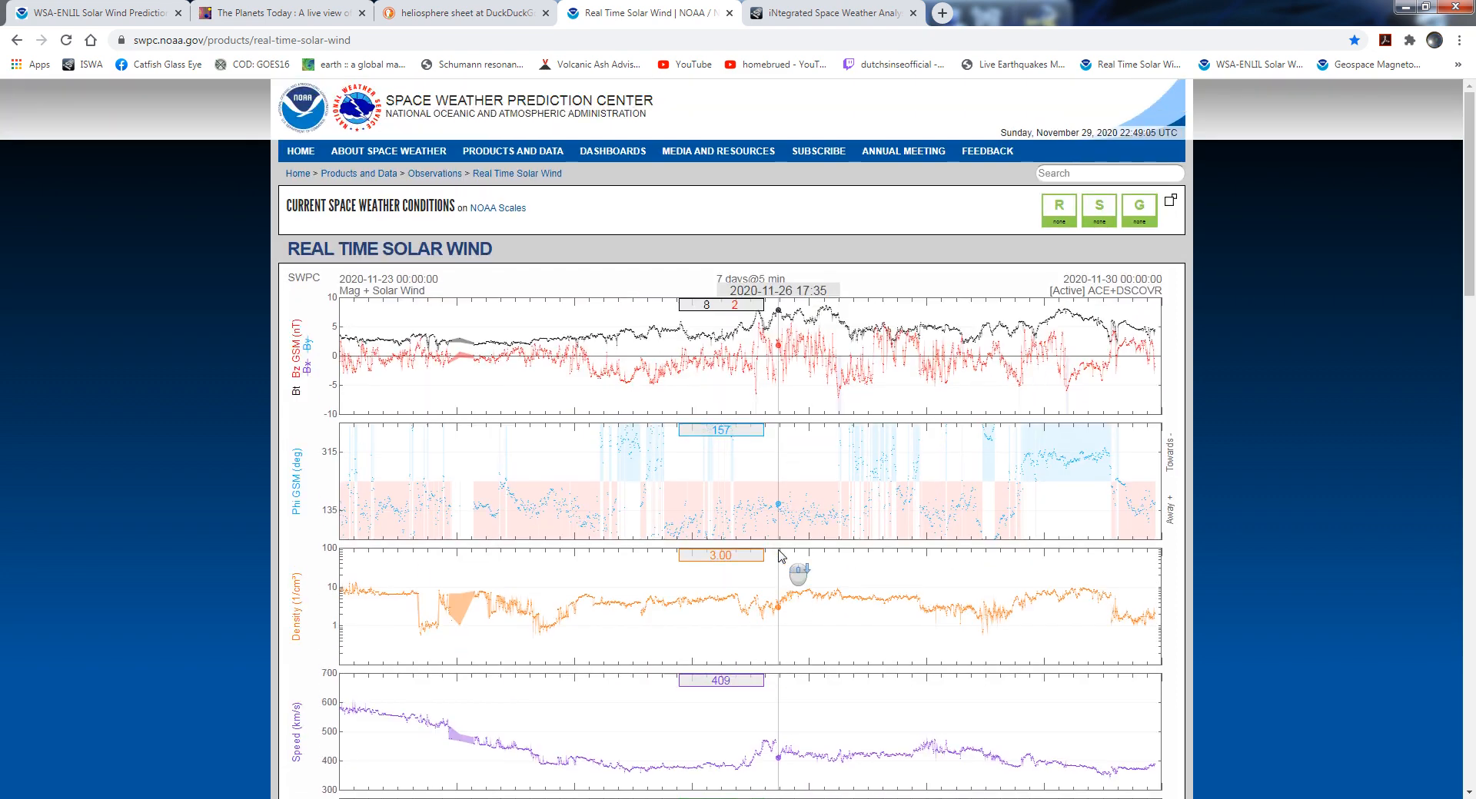
{"action": "mouse_move", "coordinate": [851, 492]}
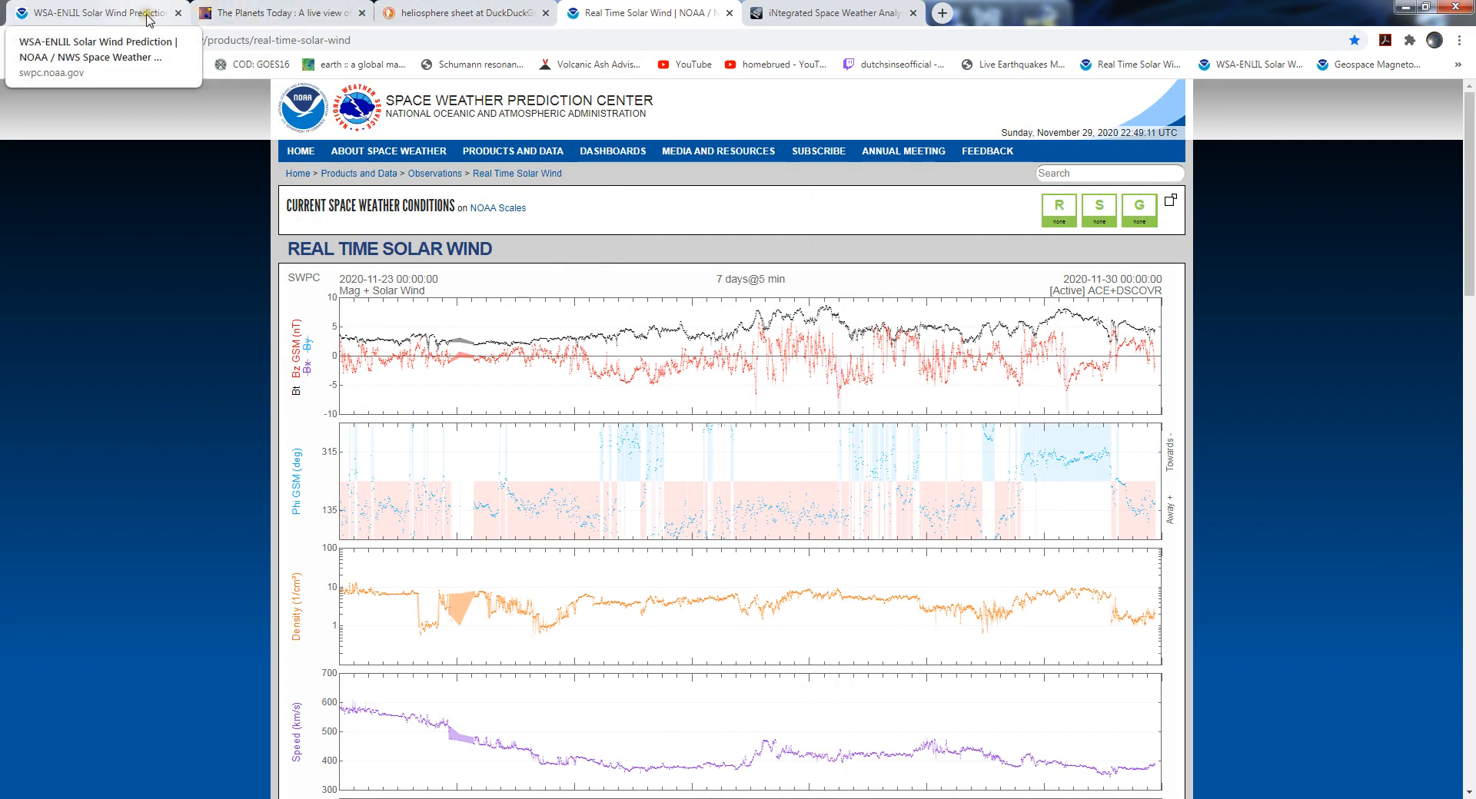
Rewind the WSA-Enlil model to 28 November, then return to the heliosphere image results
{"action": "left_click", "coordinate": [92, 14]}
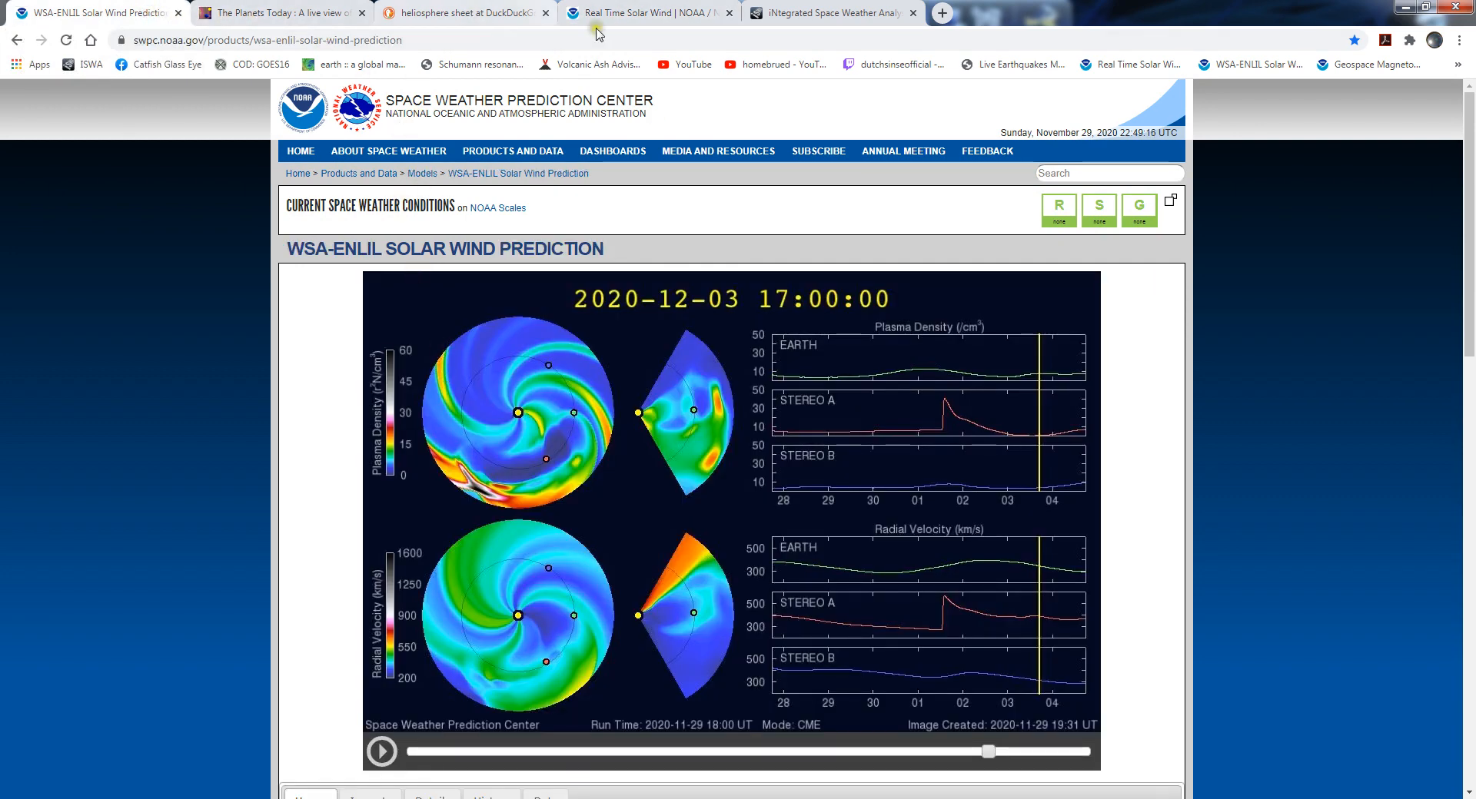
{"action": "mouse_move", "coordinate": [593, 455]}
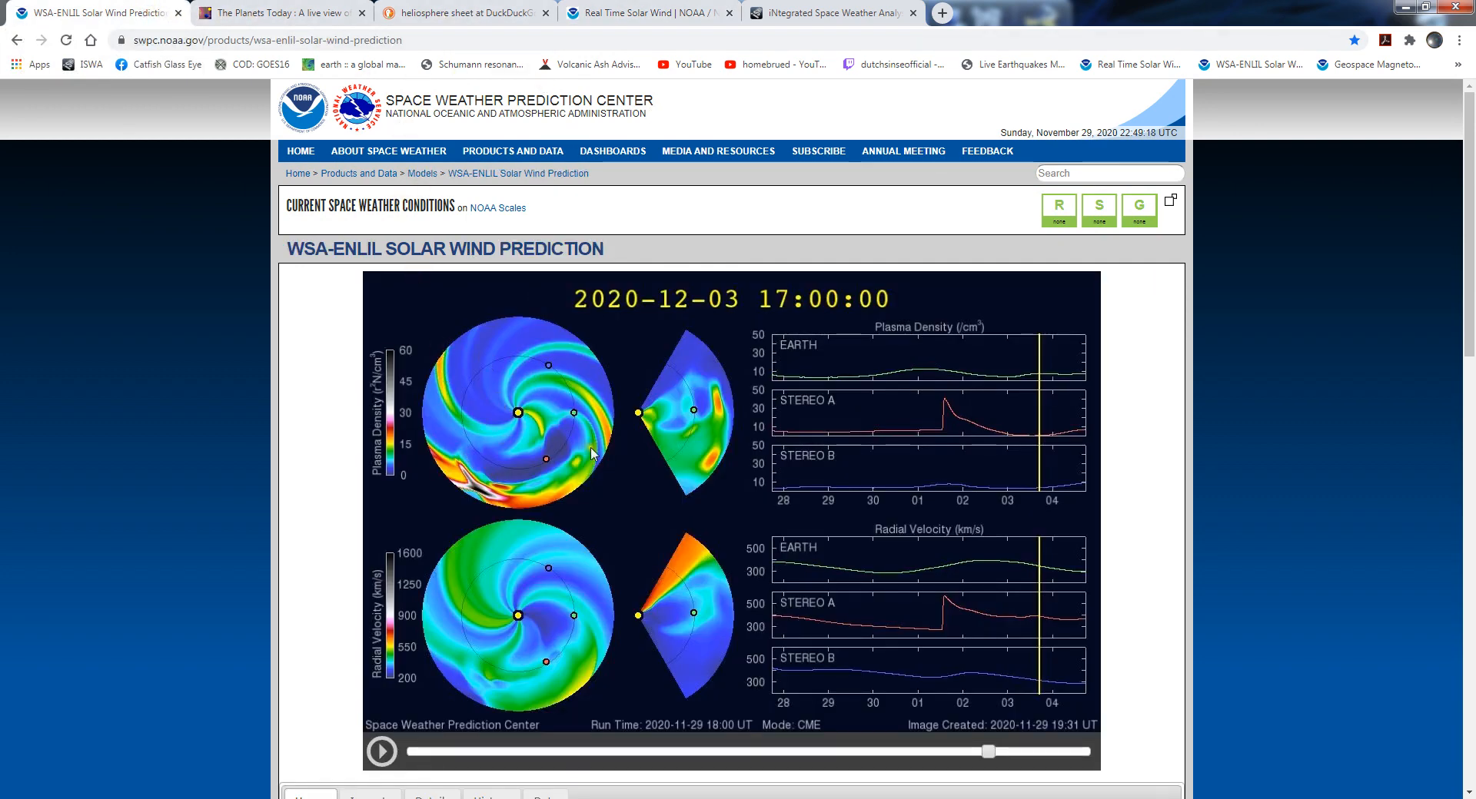
{"action": "left_click_drag", "start_coordinate": [988, 752], "coordinate": [826, 752]}
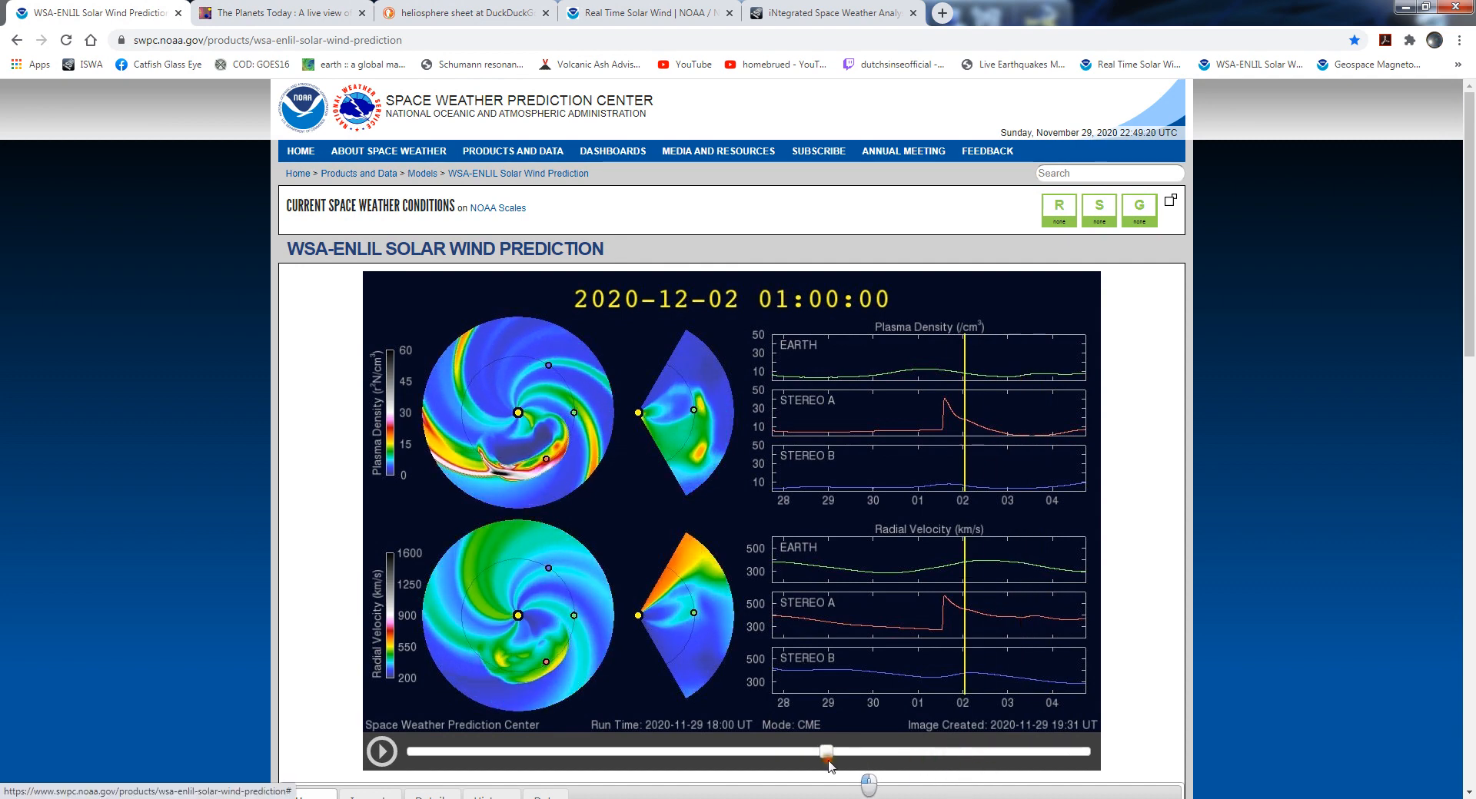
{"action": "left_click_drag", "start_coordinate": [827, 750], "coordinate": [485, 750]}
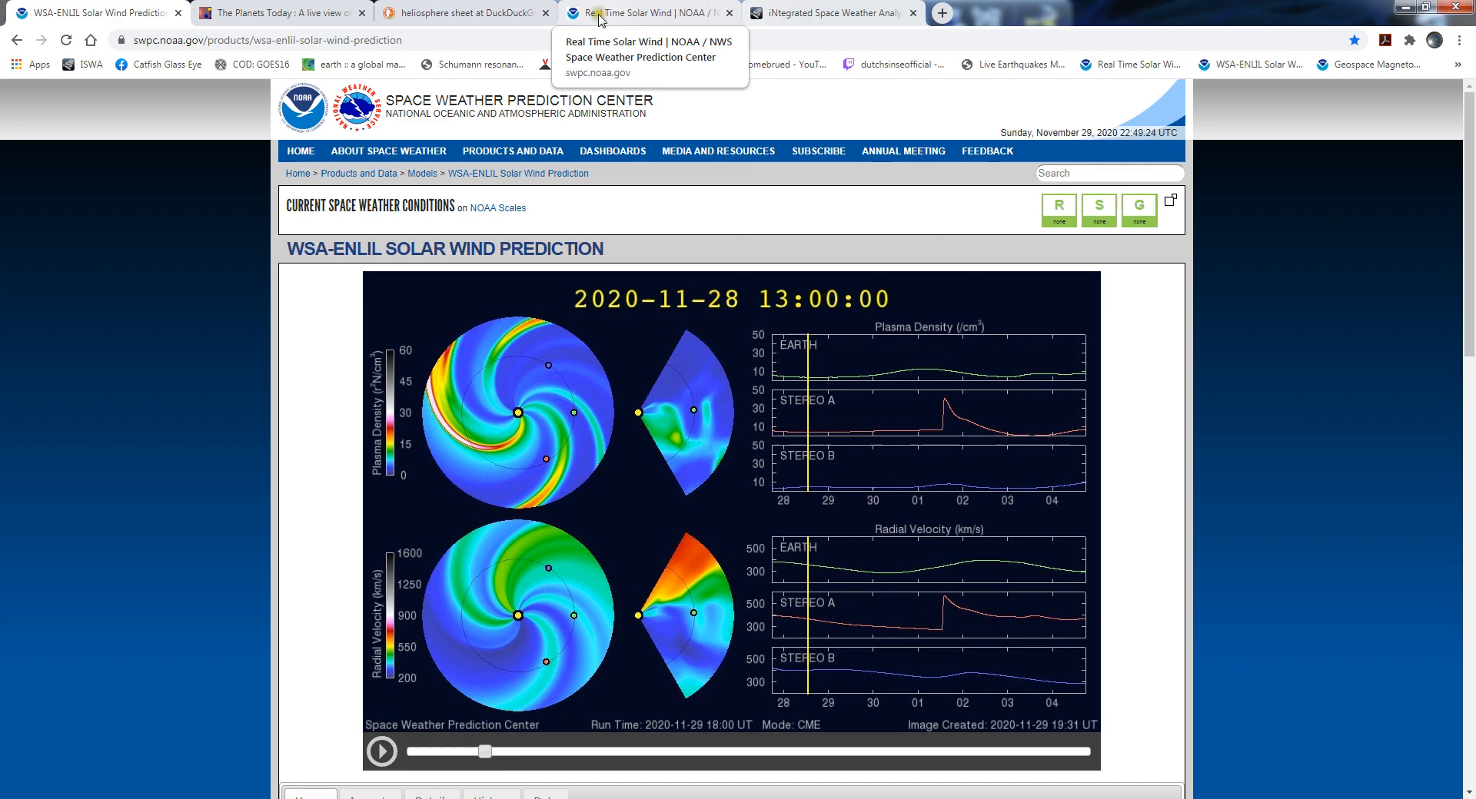
{"action": "left_click", "coordinate": [457, 14]}
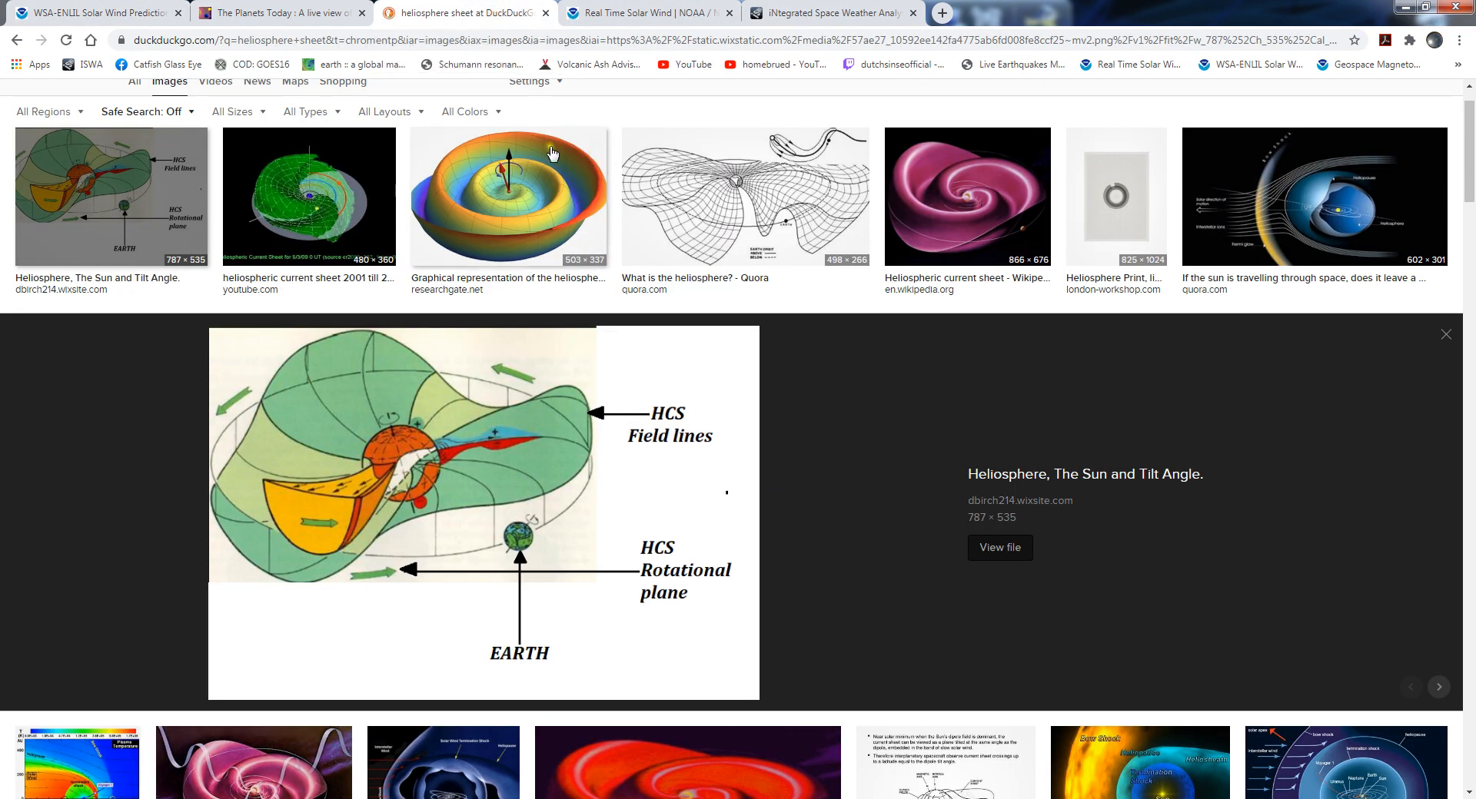
{"action": "mouse_move", "coordinate": [747, 252]}
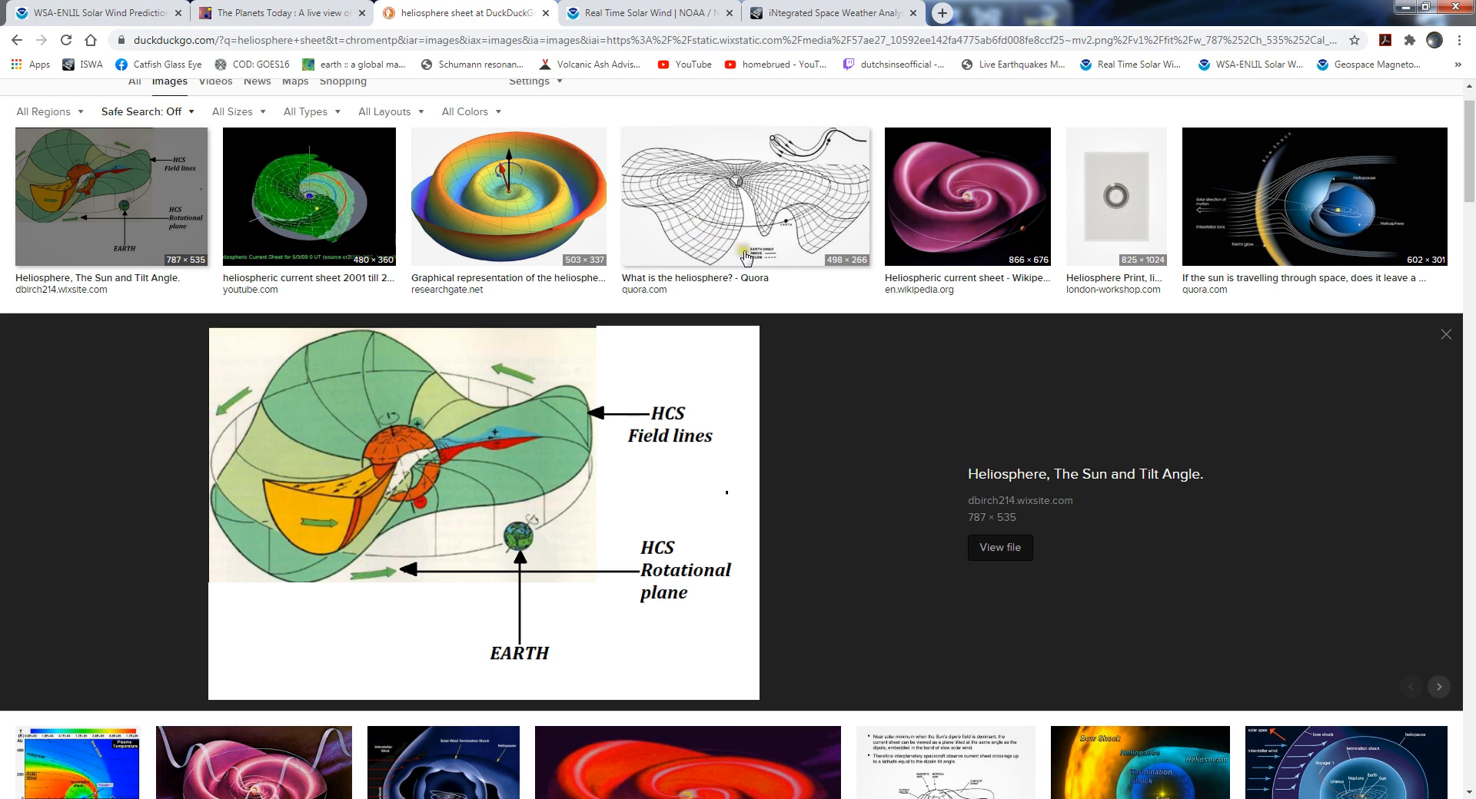
Return to The Planets Today's planetary positions diagram dated 30:10:2020
{"action": "left_click", "coordinate": [277, 14]}
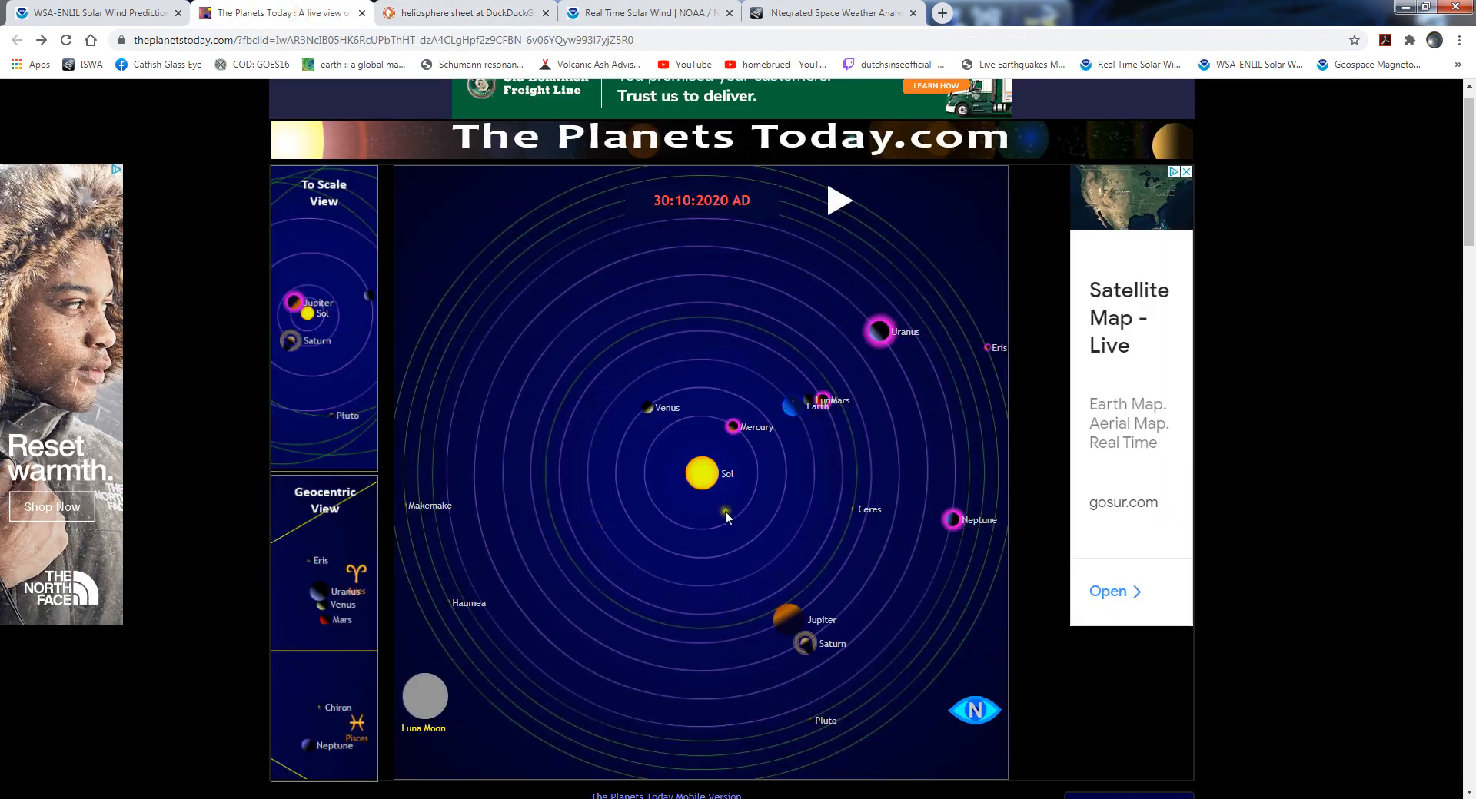
{"action": "mouse_move", "coordinate": [743, 475]}
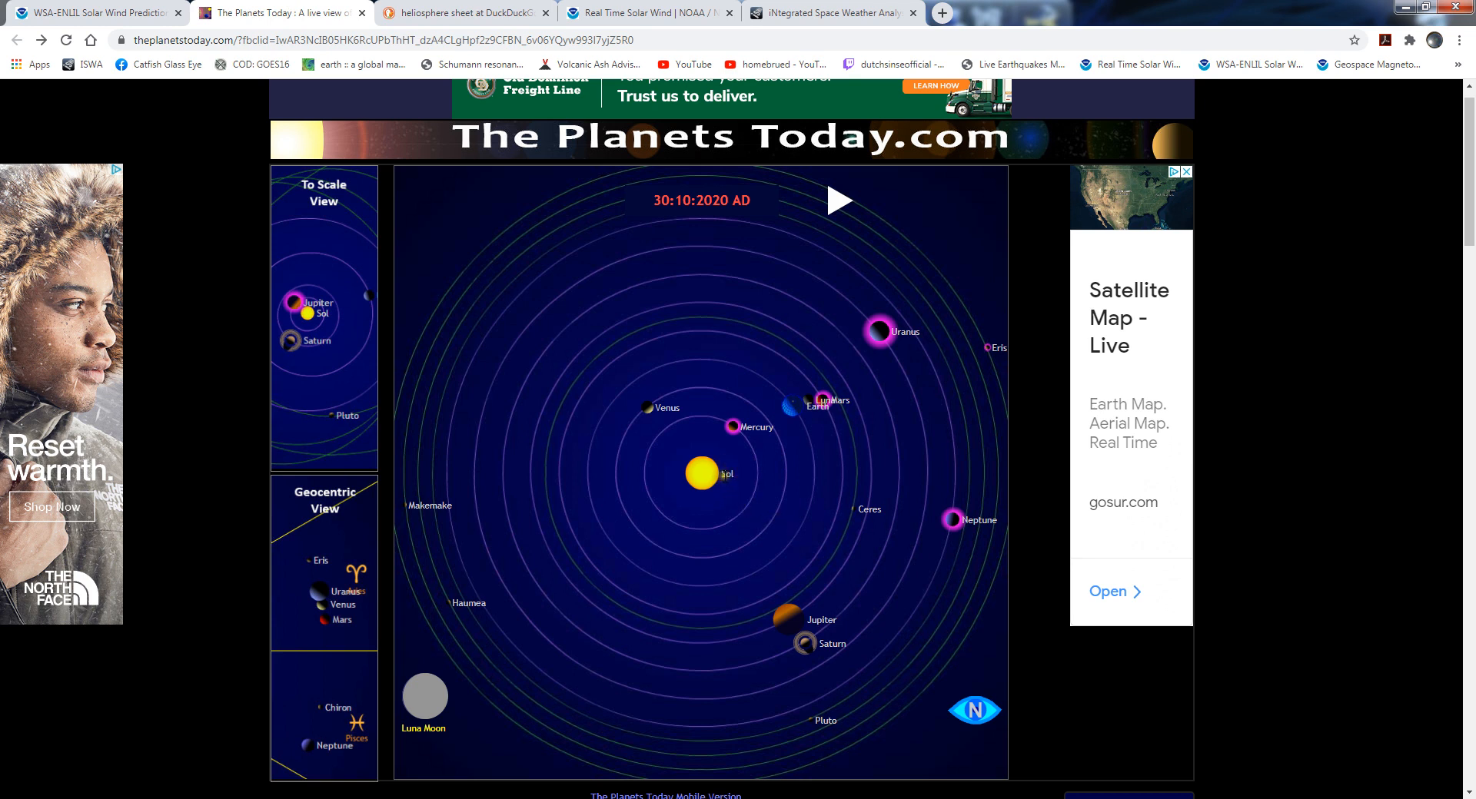
{"action": "mouse_move", "coordinate": [692, 496]}
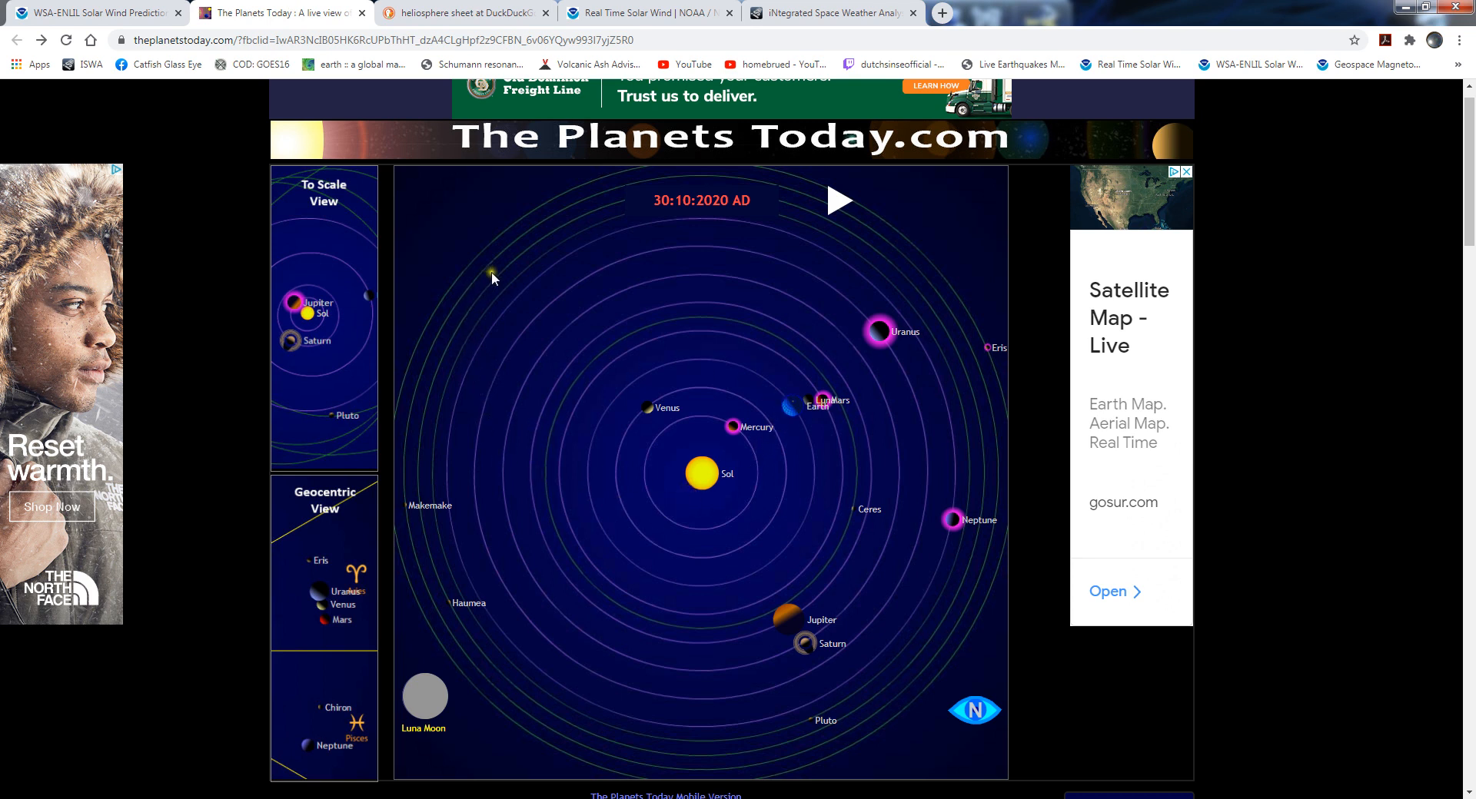
Look over the WSA-Enlil prediction page, then move to the NASA iSWA dashboard
{"action": "left_click", "coordinate": [92, 12]}
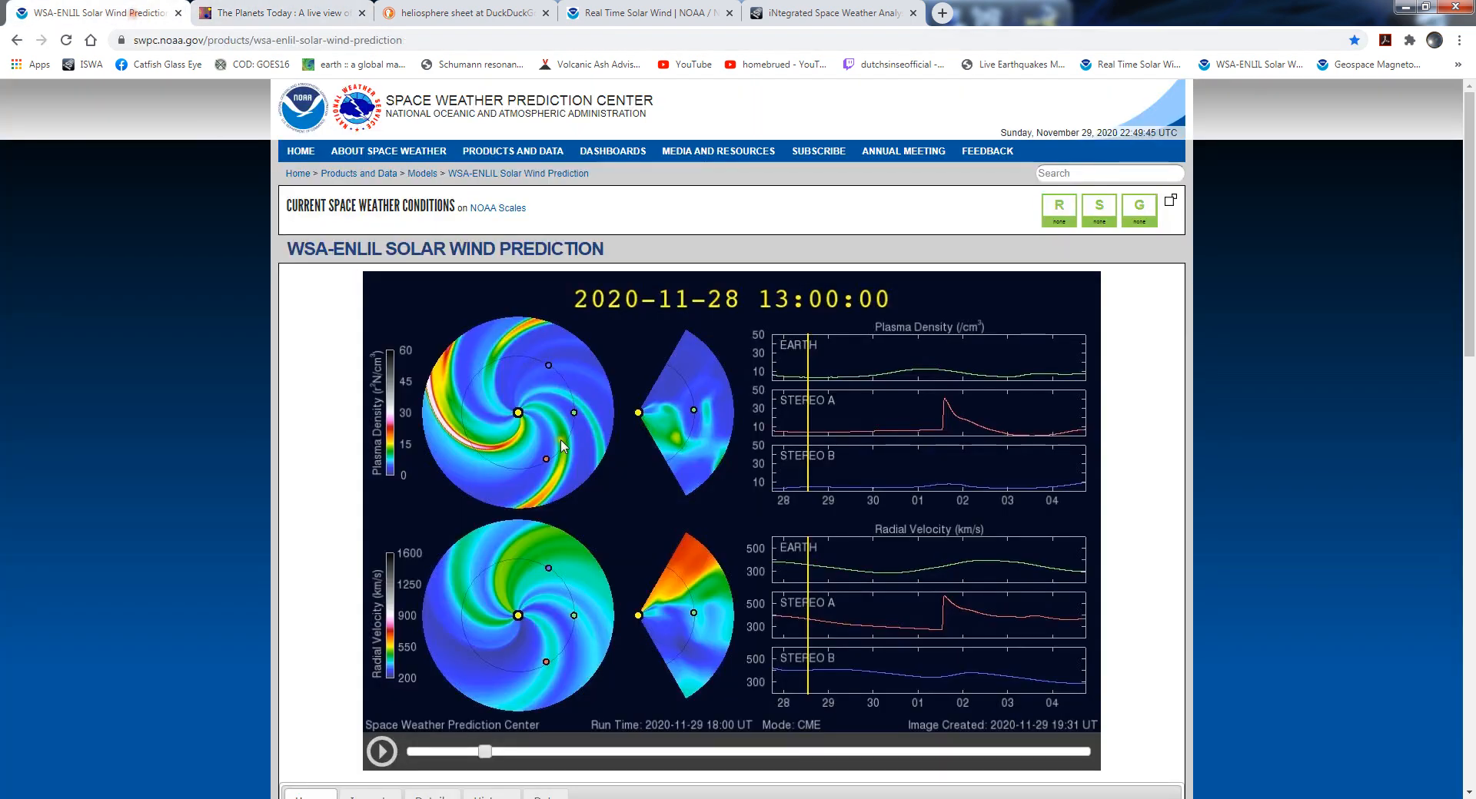
{"action": "mouse_move", "coordinate": [541, 474]}
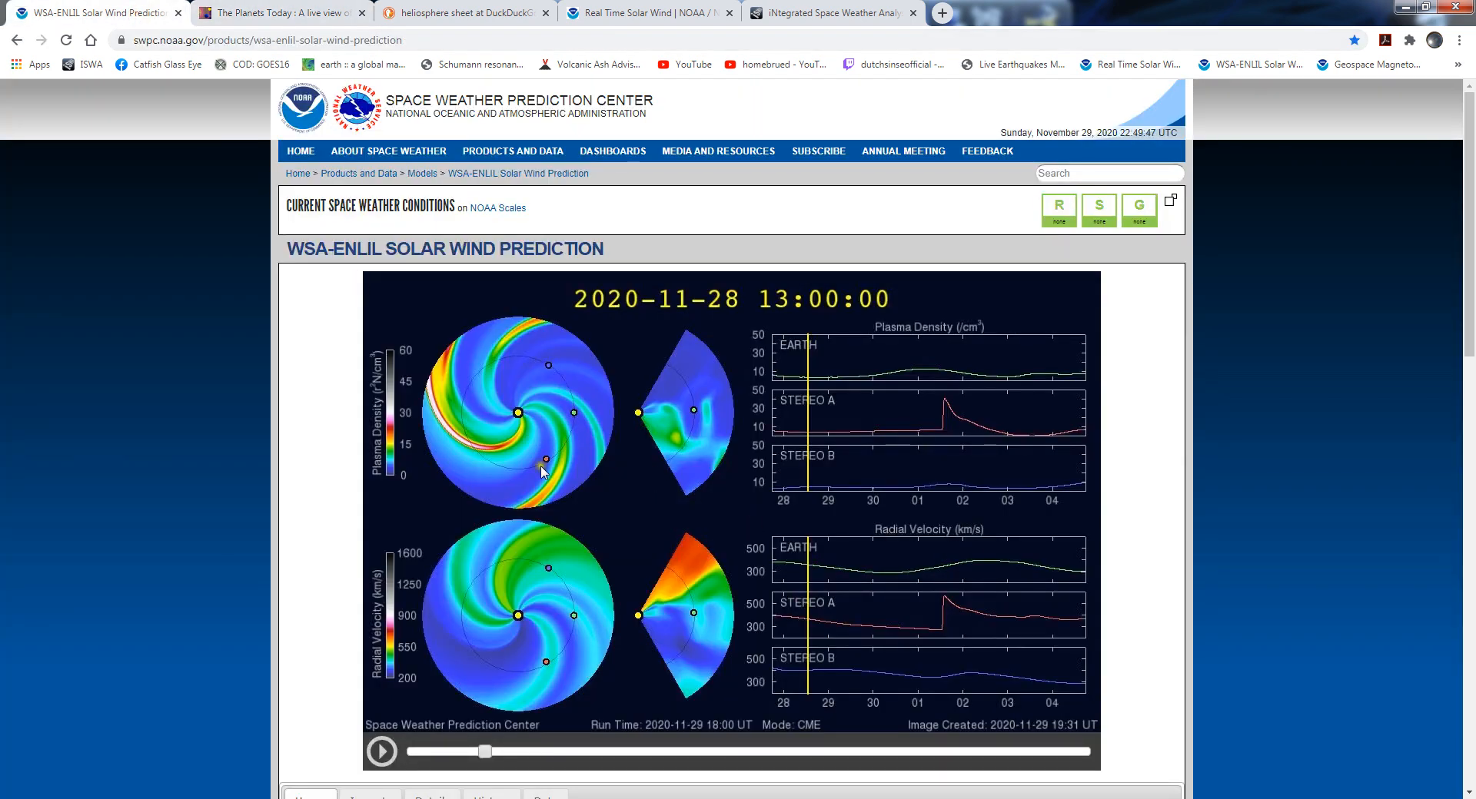
{"action": "mouse_move", "coordinate": [544, 472]}
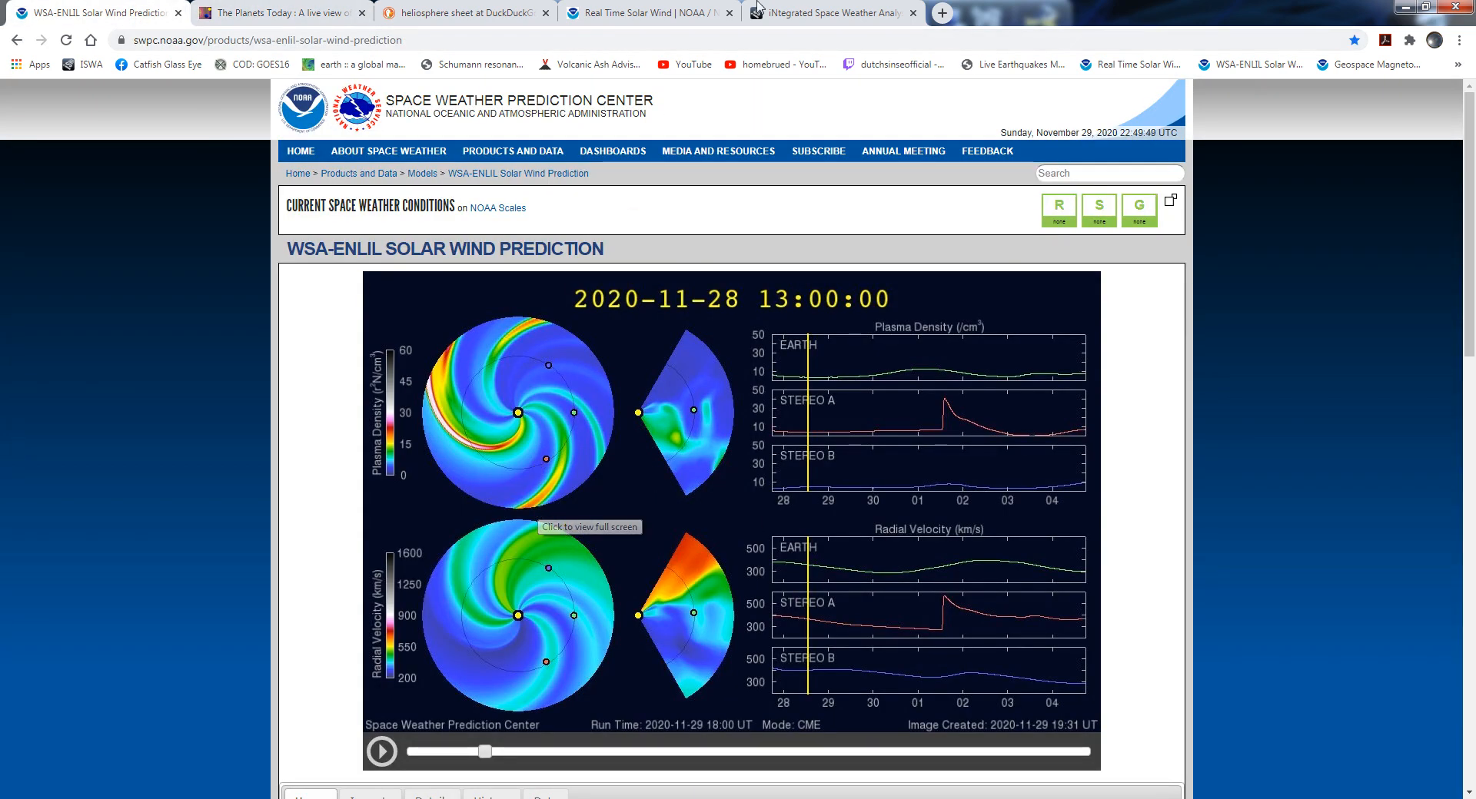
{"action": "left_click", "coordinate": [832, 12]}
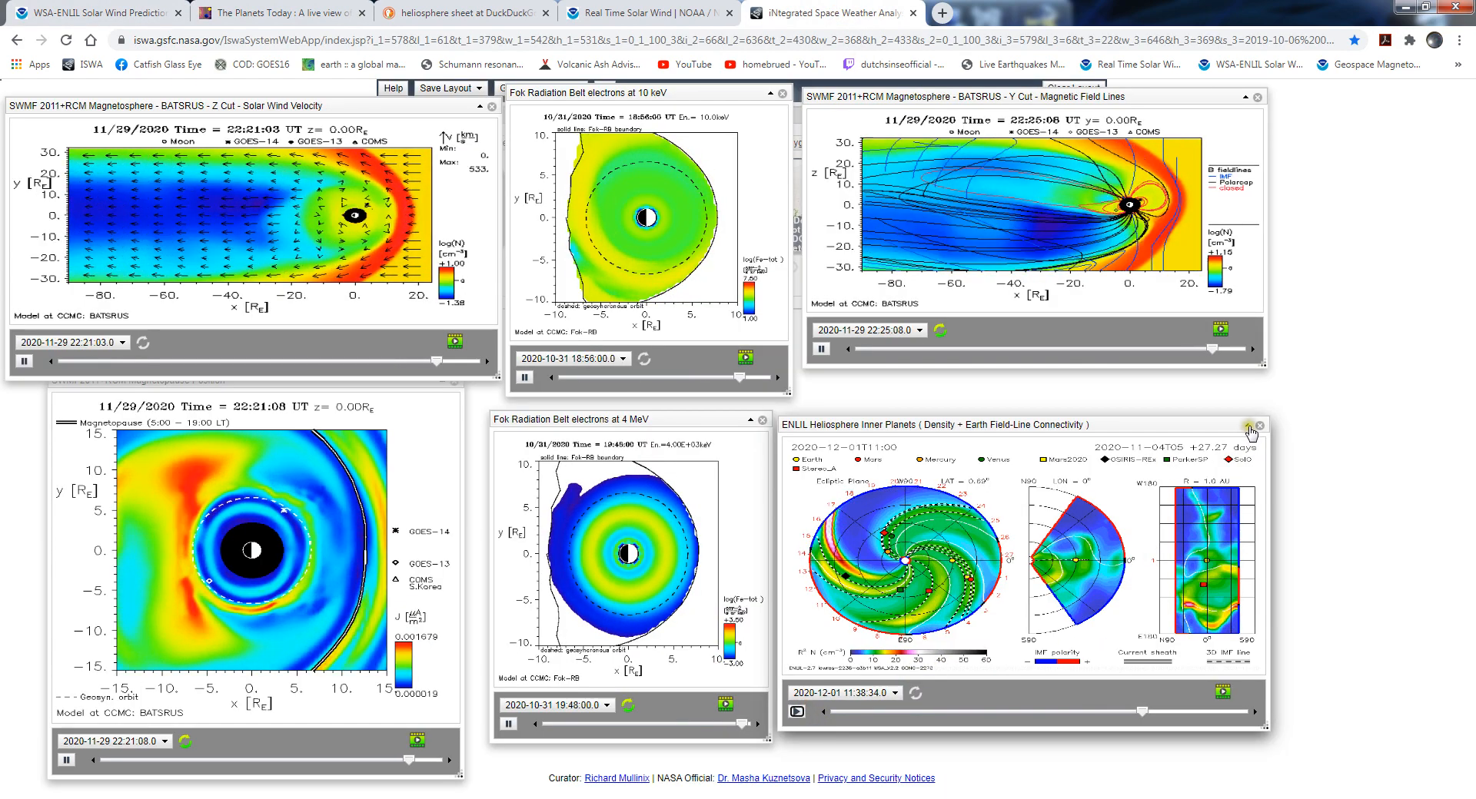
{"action": "left_click", "coordinate": [1248, 426]}
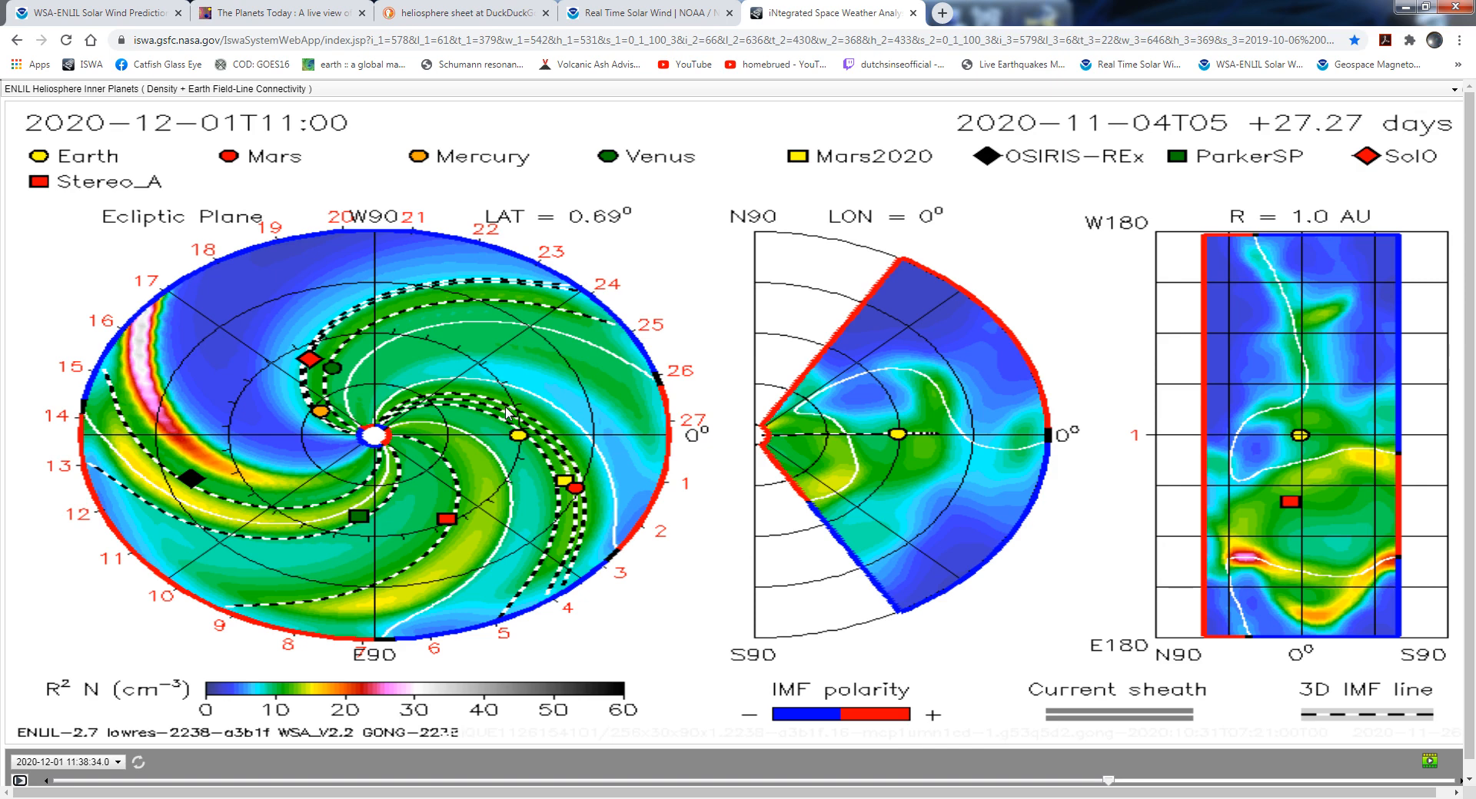
{"action": "mouse_move", "coordinate": [506, 301]}
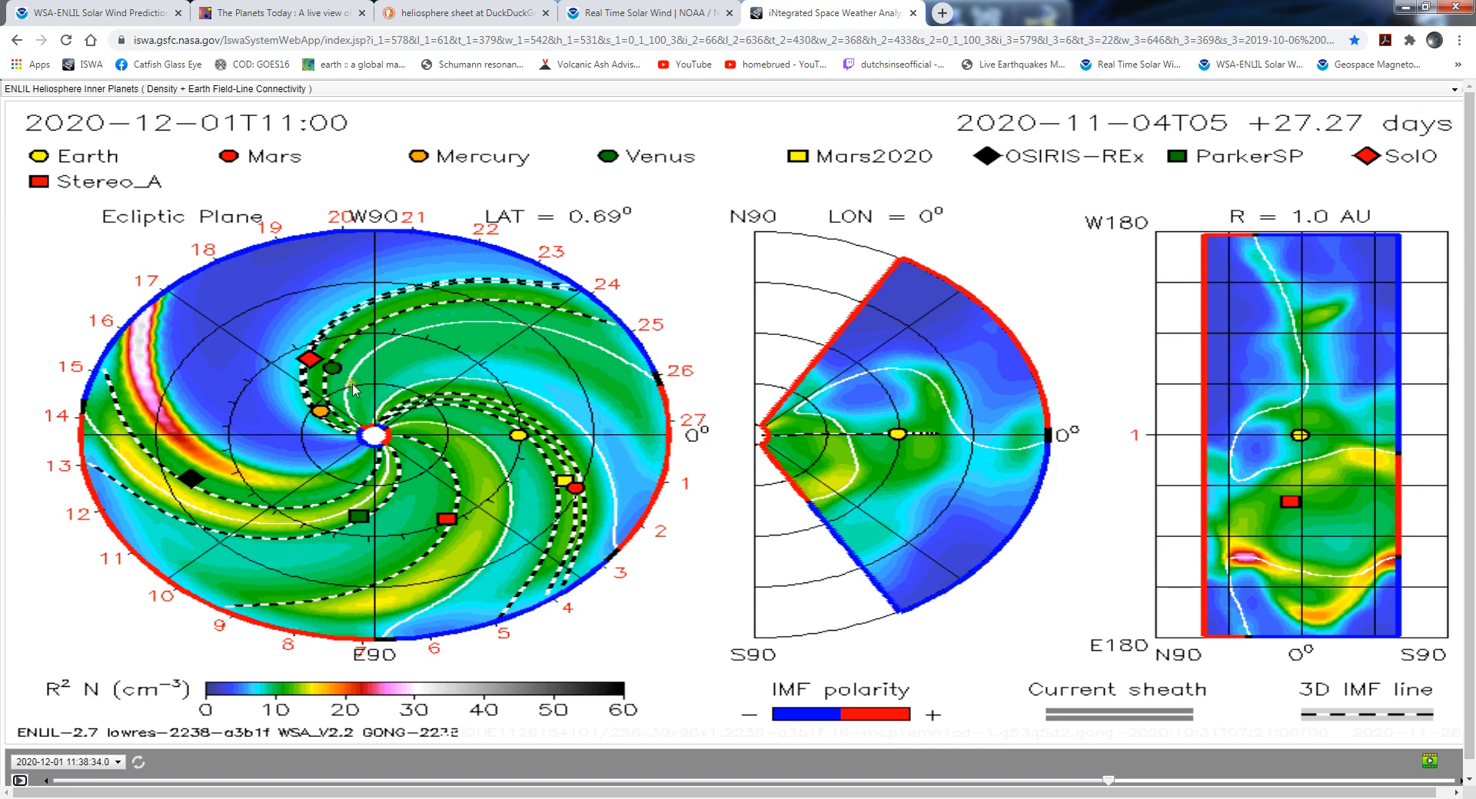
{"action": "mouse_move", "coordinate": [421, 331]}
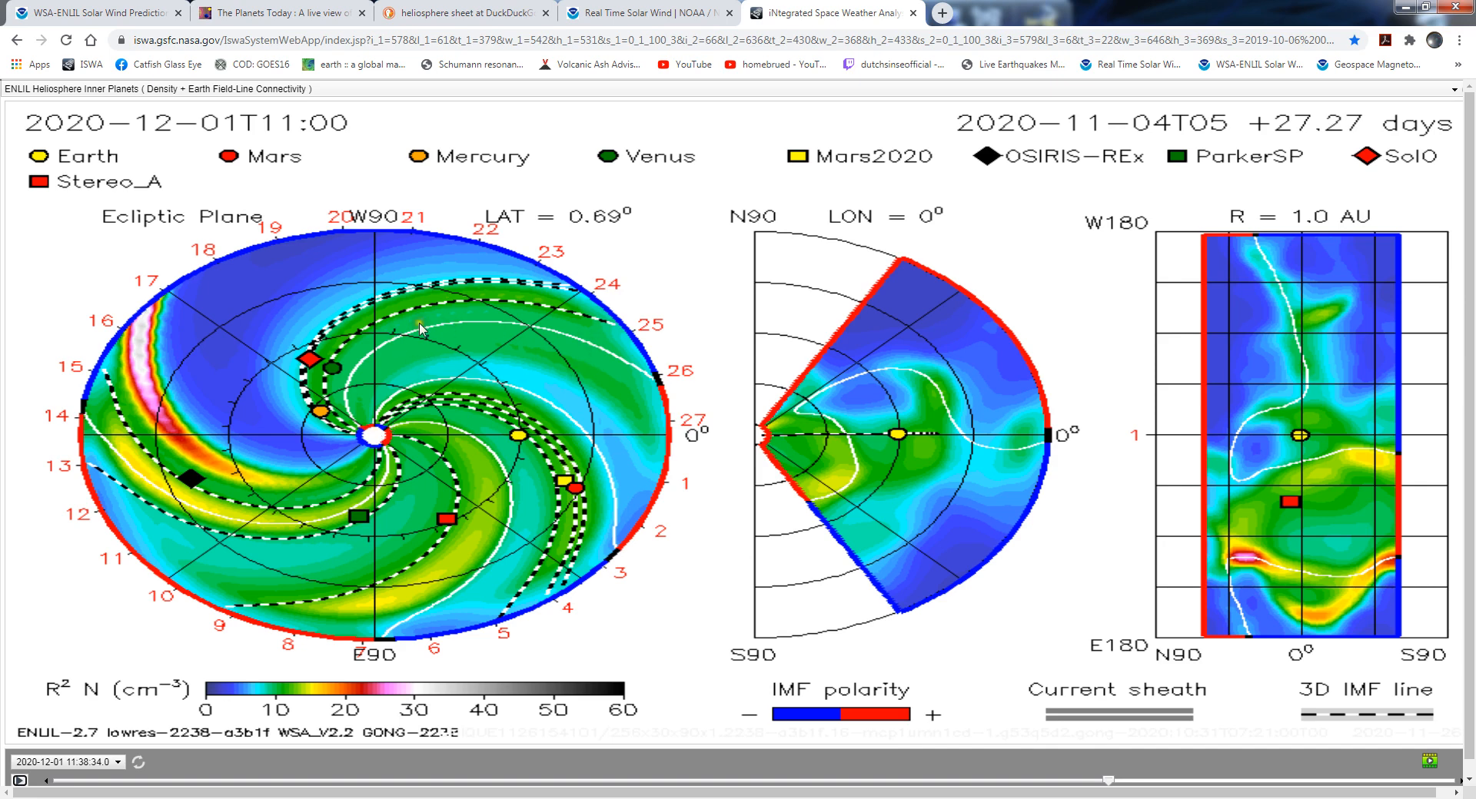
{"action": "mouse_move", "coordinate": [589, 408]}
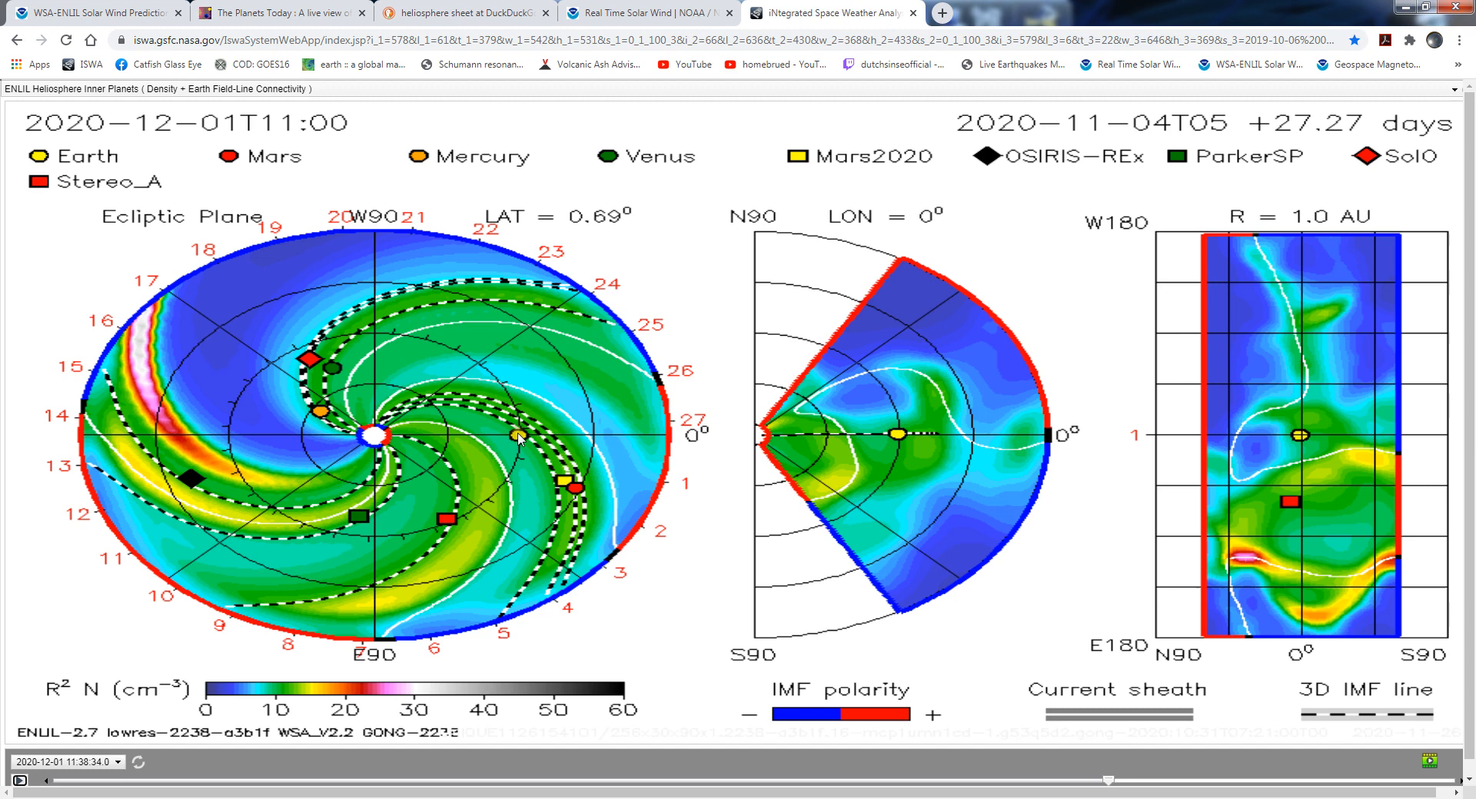
{"action": "mouse_move", "coordinate": [448, 460]}
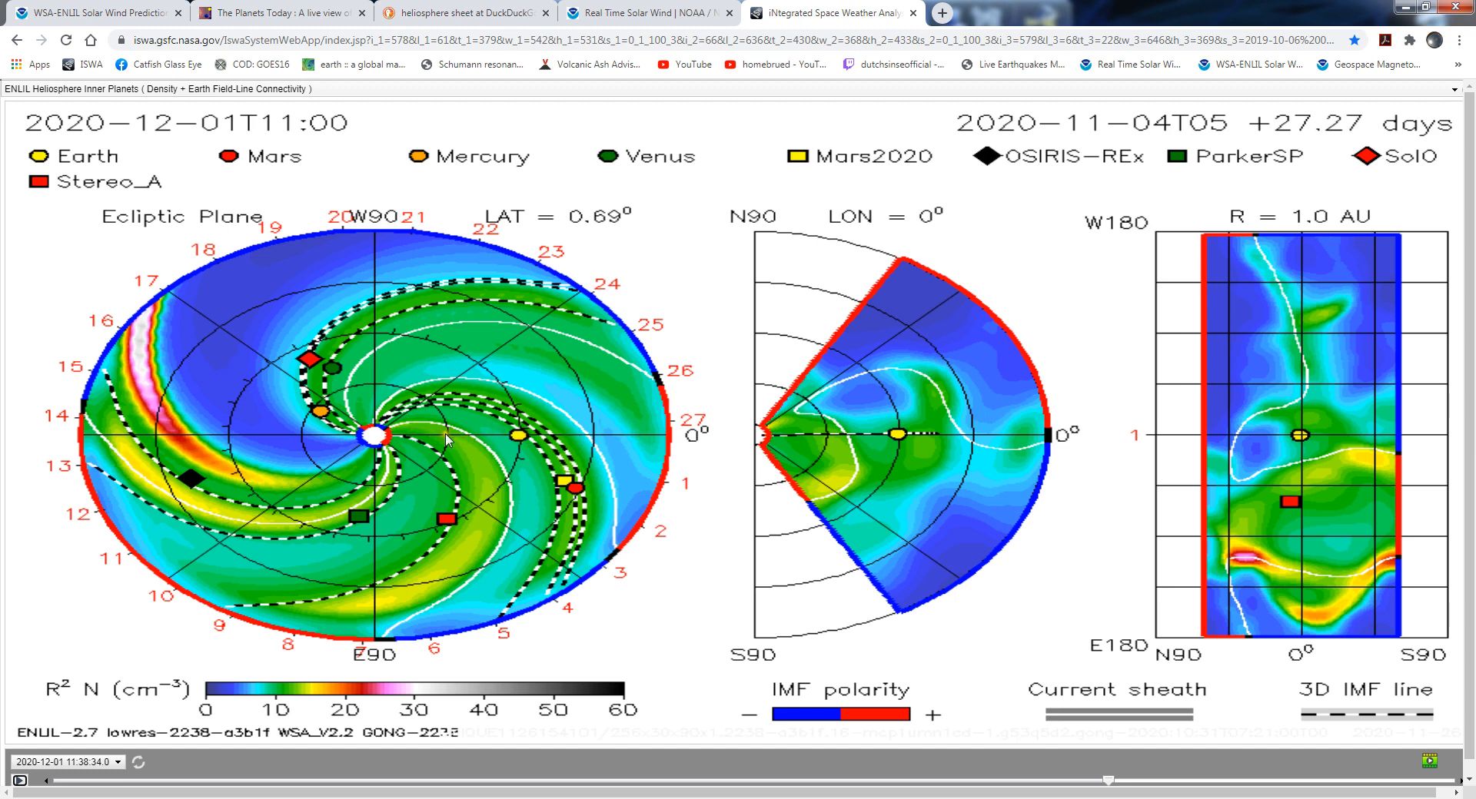
{"action": "mouse_move", "coordinate": [616, 437]}
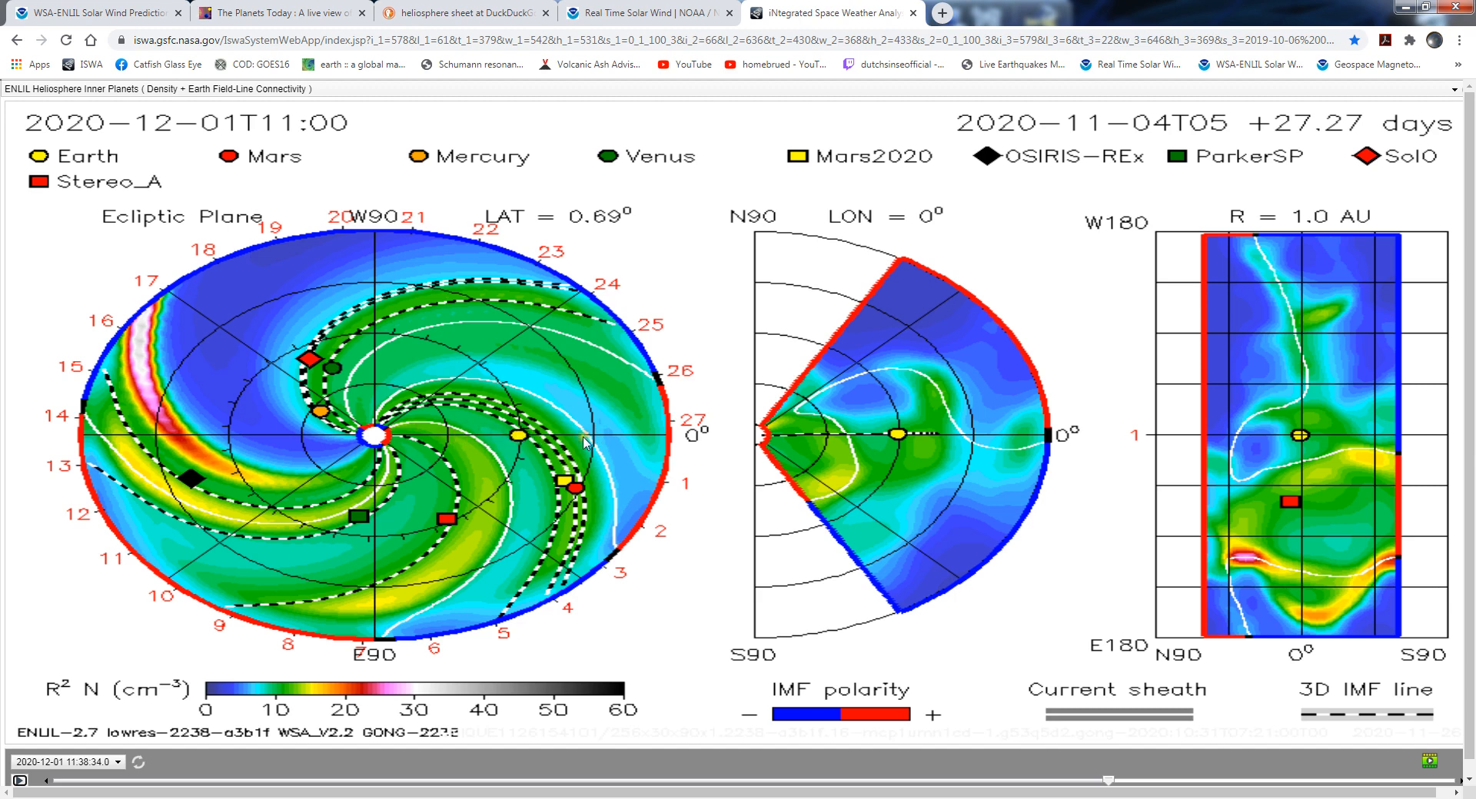
{"action": "mouse_move", "coordinate": [446, 448]}
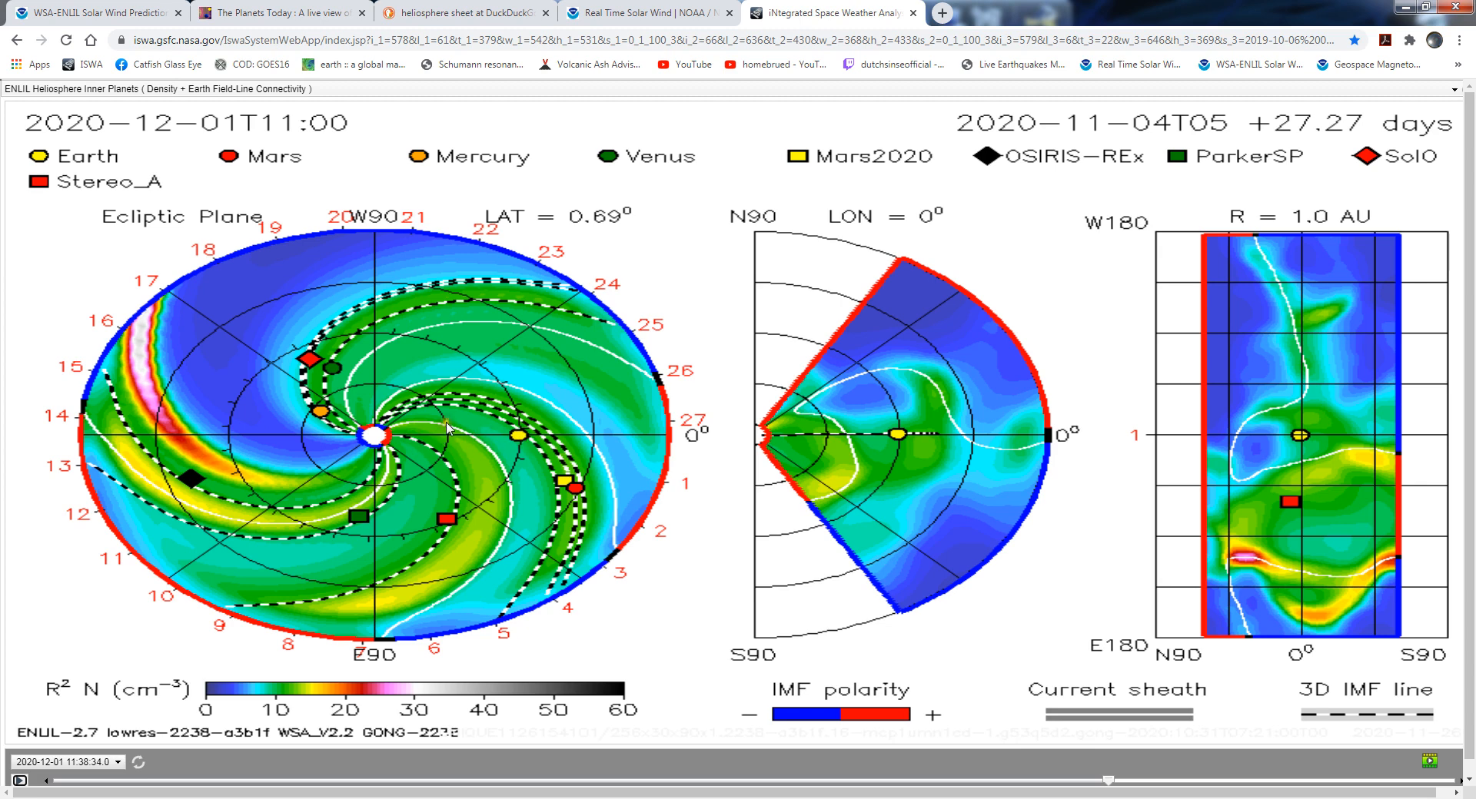
{"action": "mouse_move", "coordinate": [429, 435]}
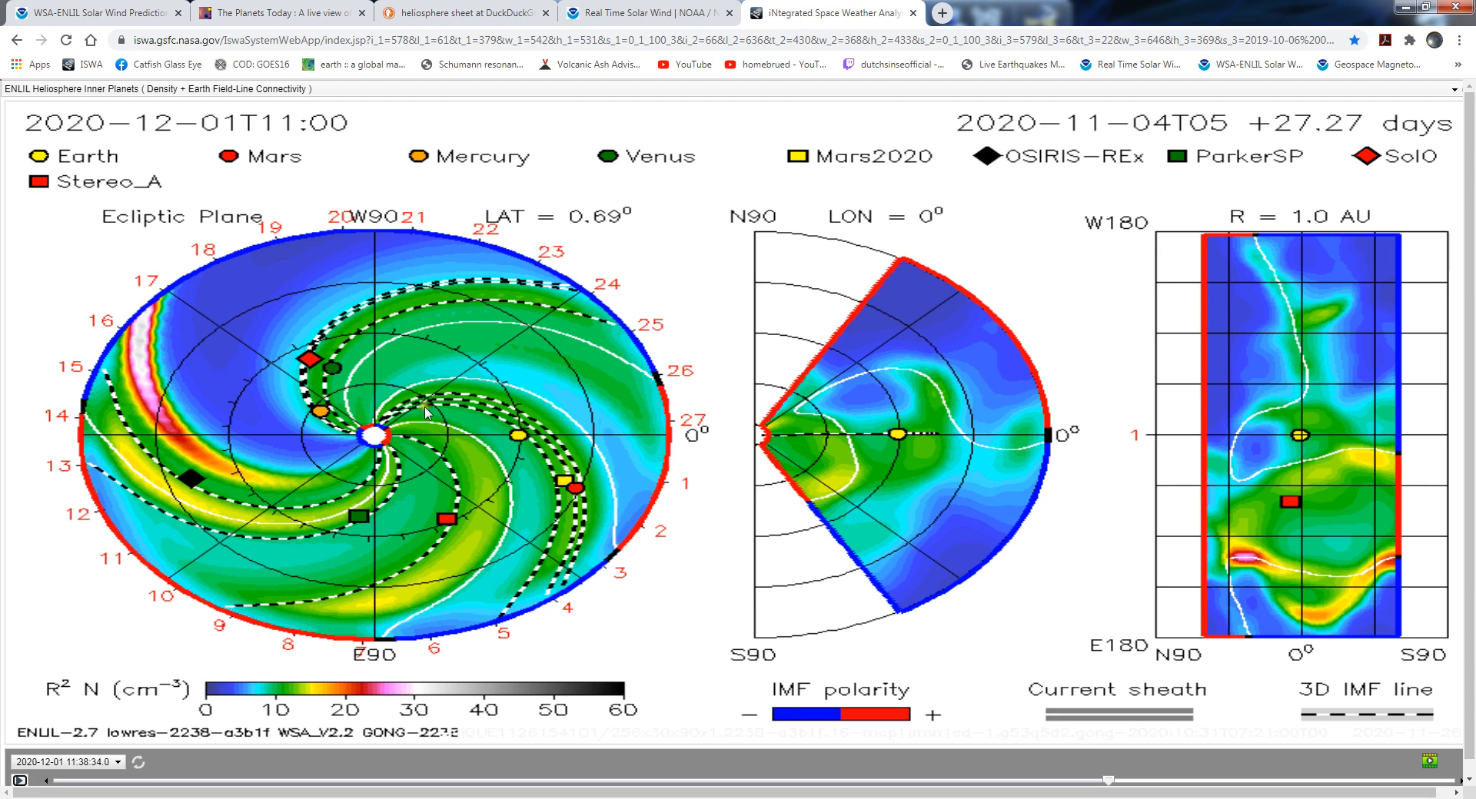
{"action": "mouse_move", "coordinate": [464, 440]}
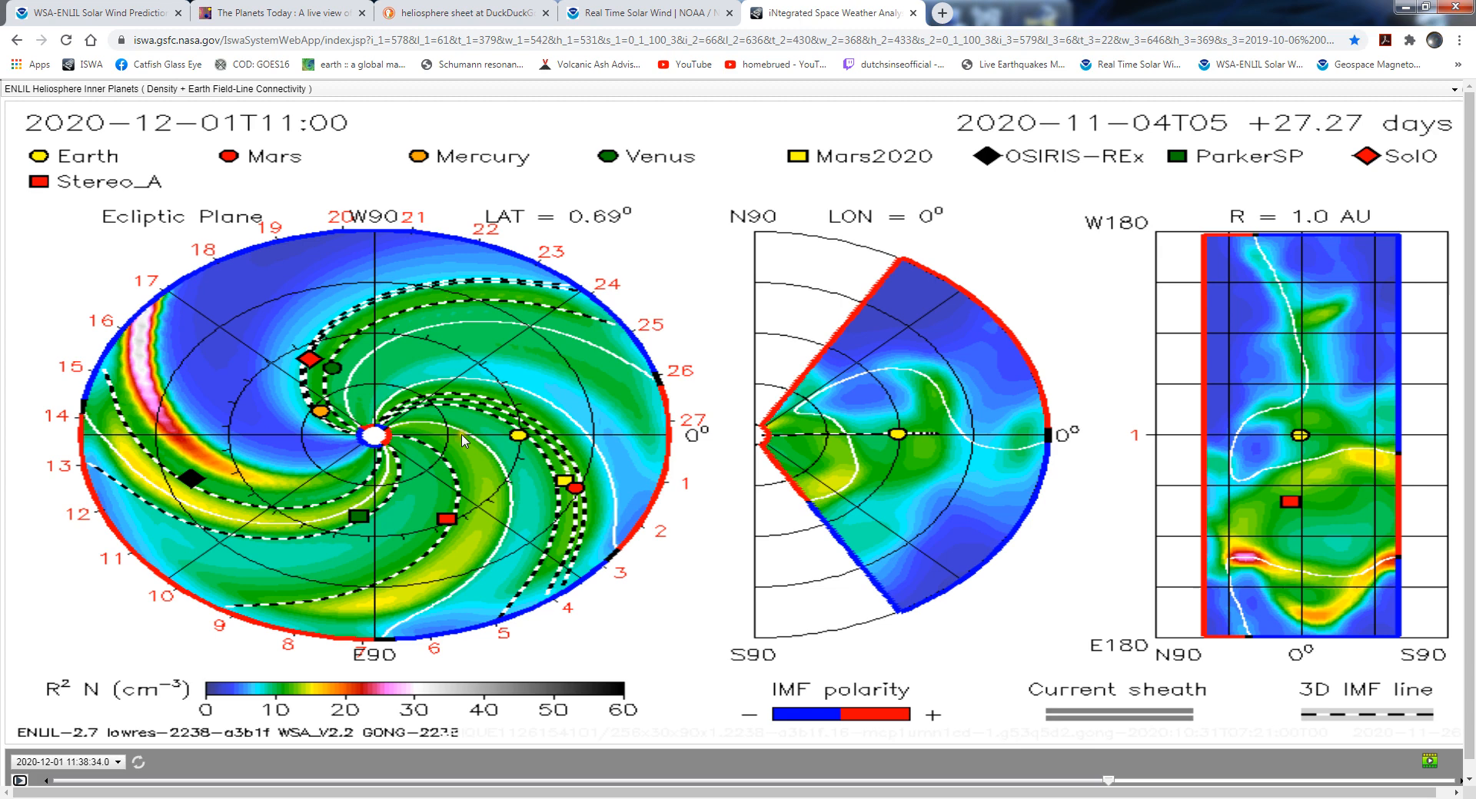
{"action": "mouse_move", "coordinate": [467, 450]}
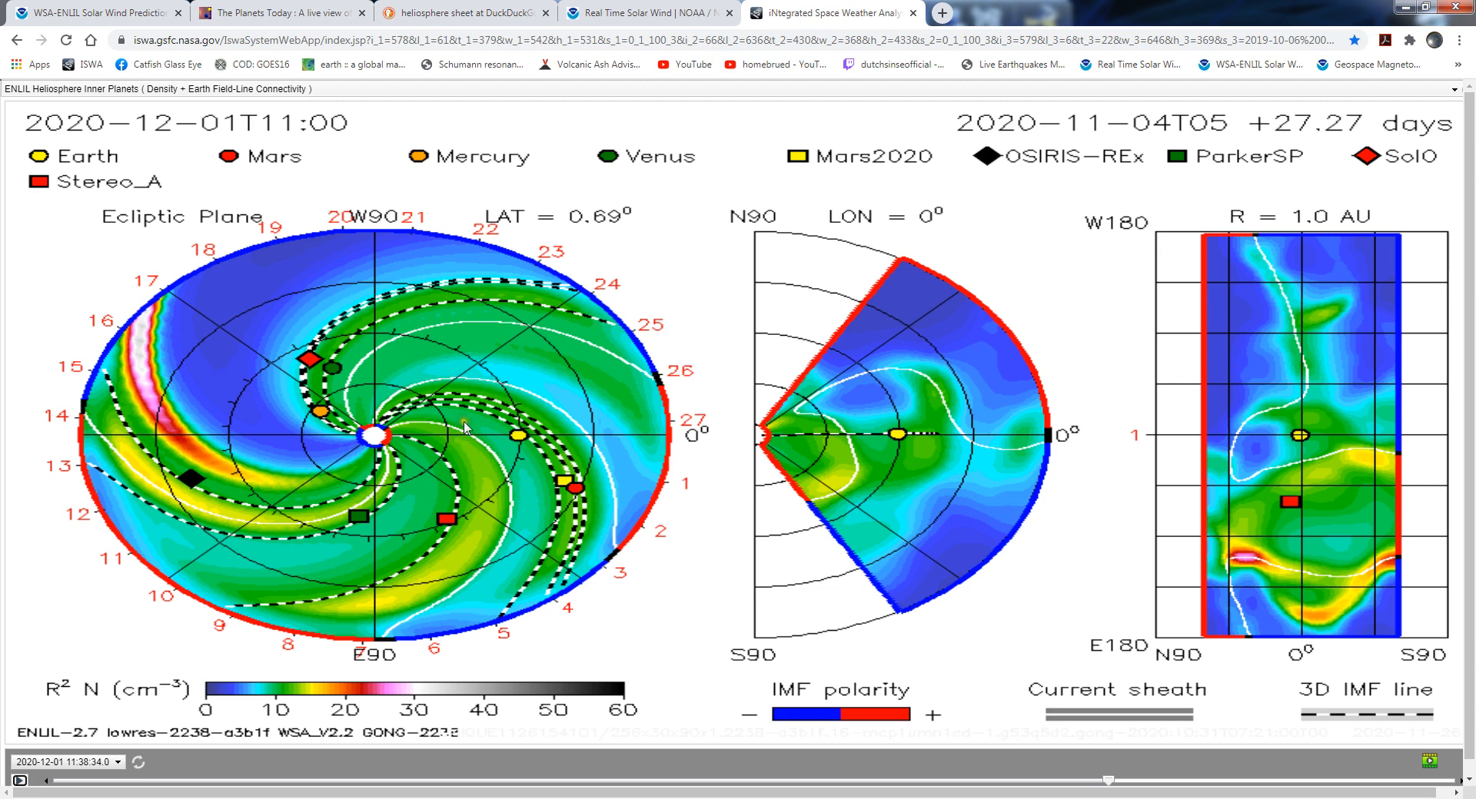
{"action": "mouse_move", "coordinate": [452, 433]}
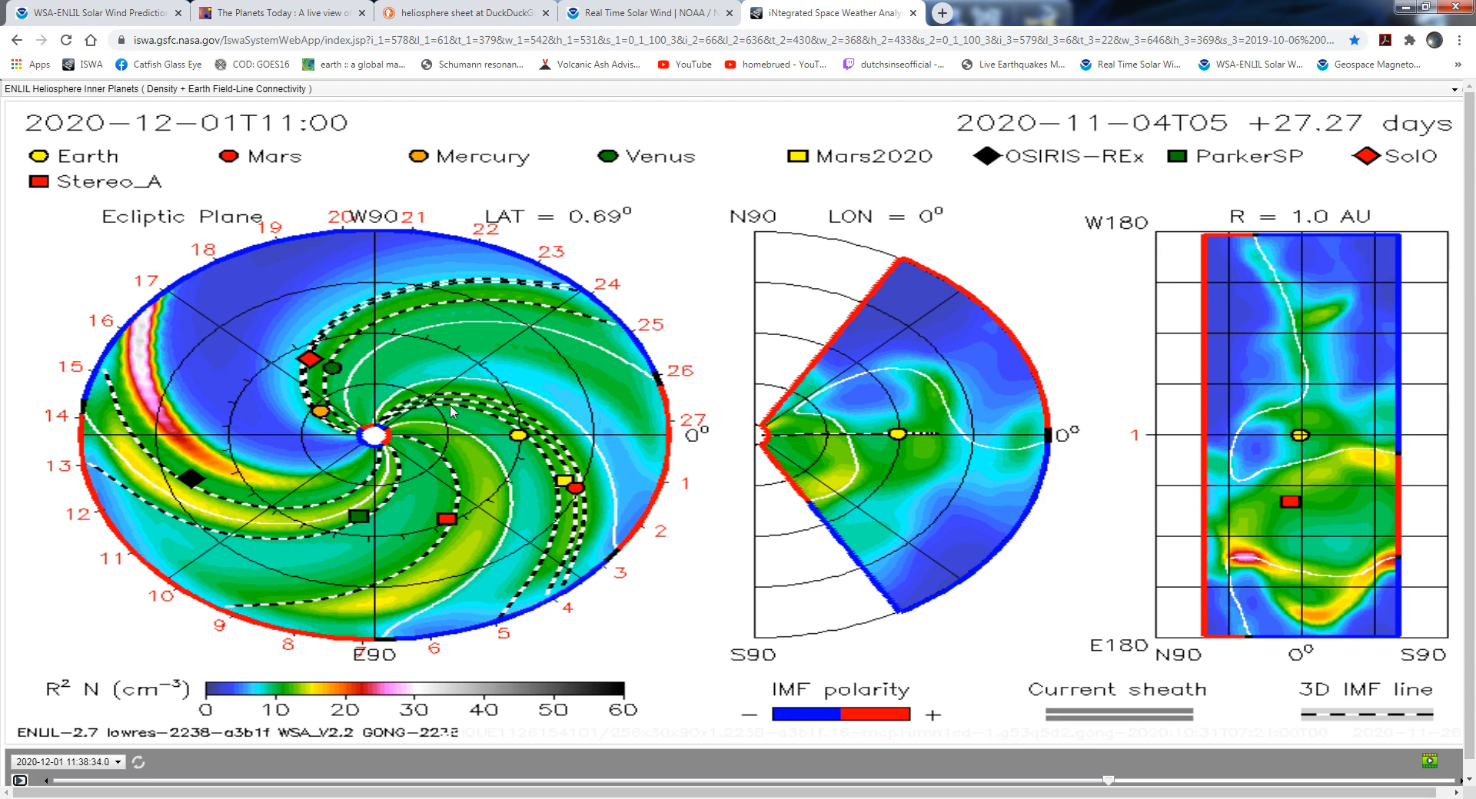
{"action": "mouse_move", "coordinate": [532, 442]}
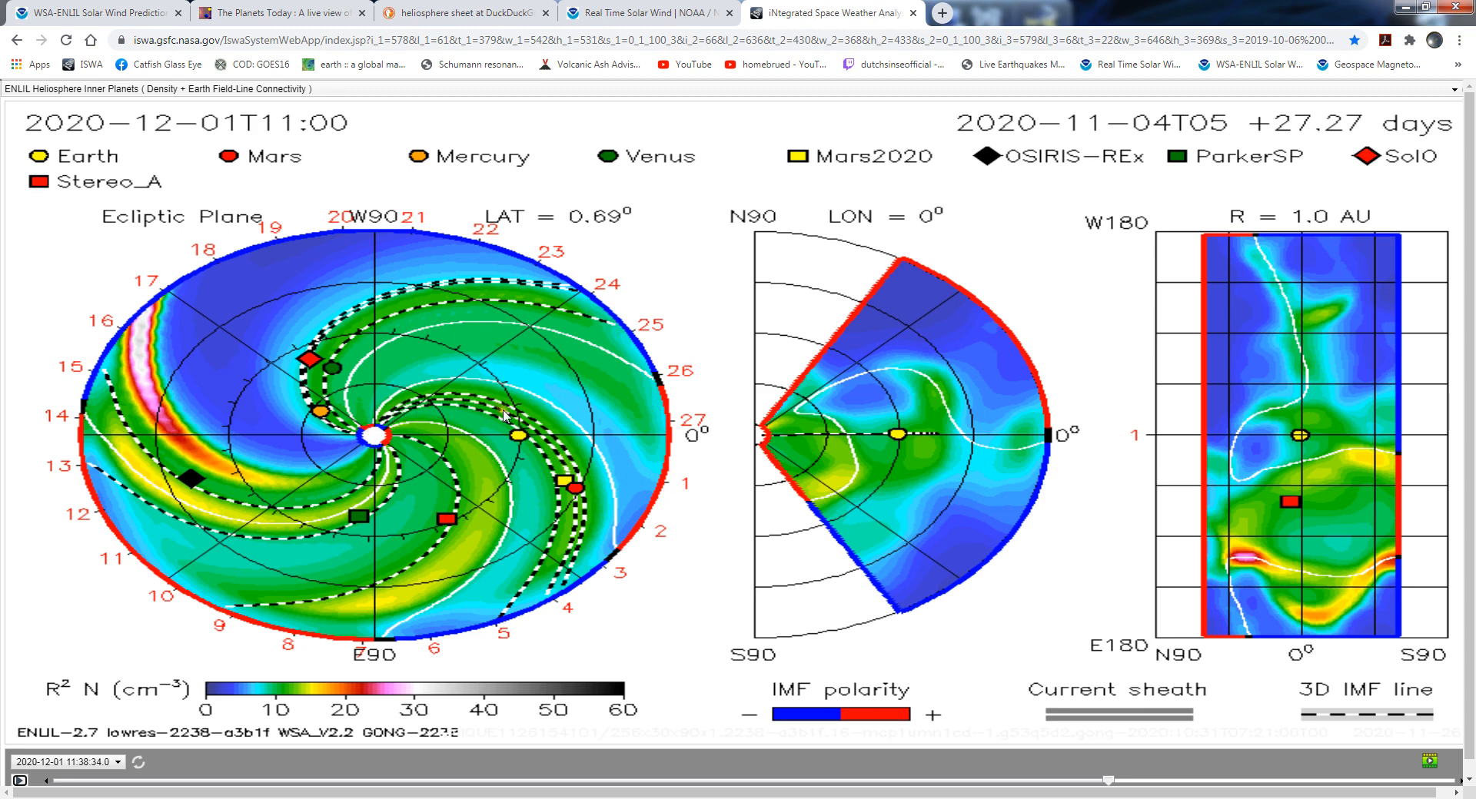
{"action": "mouse_move", "coordinate": [587, 560]}
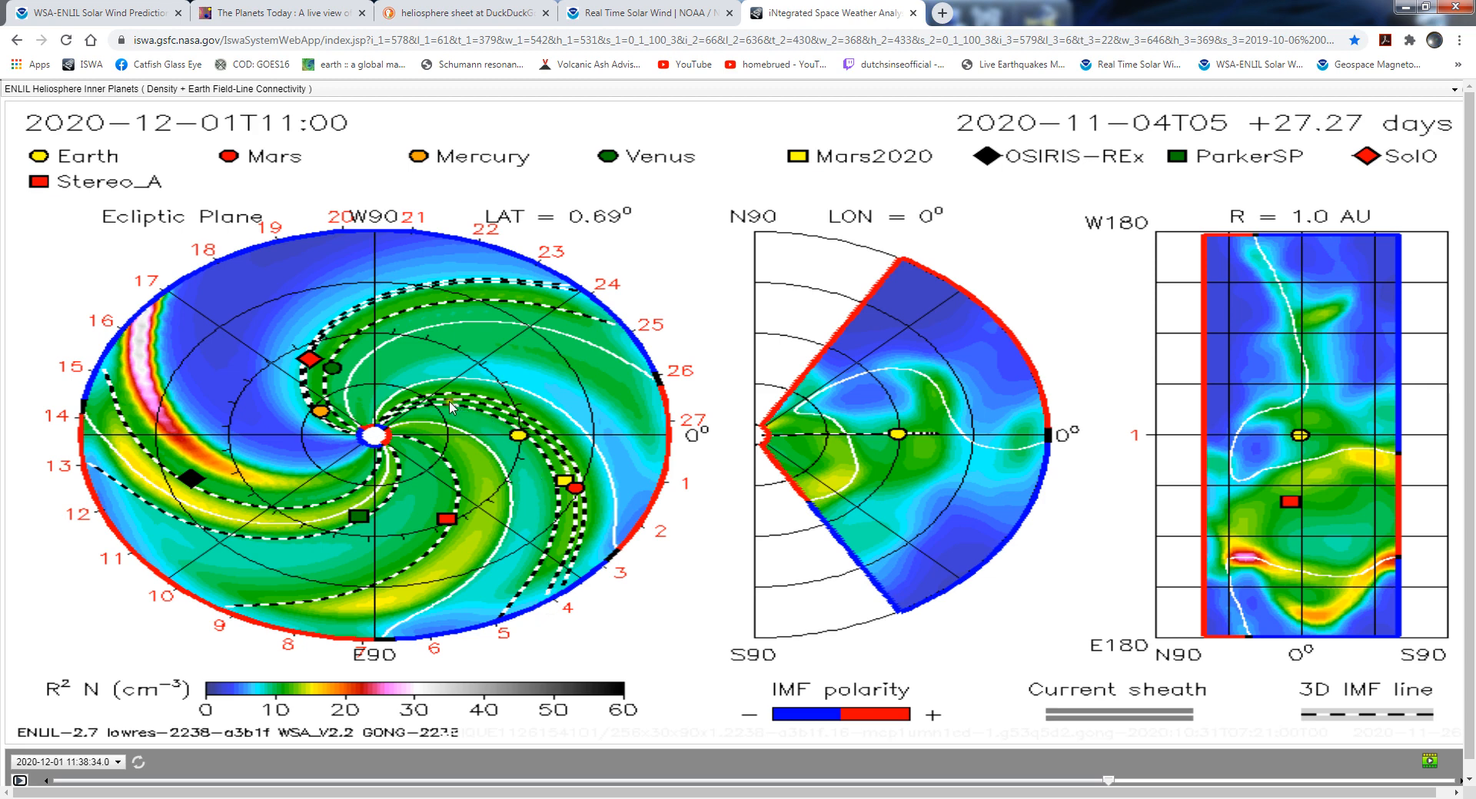
{"action": "mouse_move", "coordinate": [593, 450]}
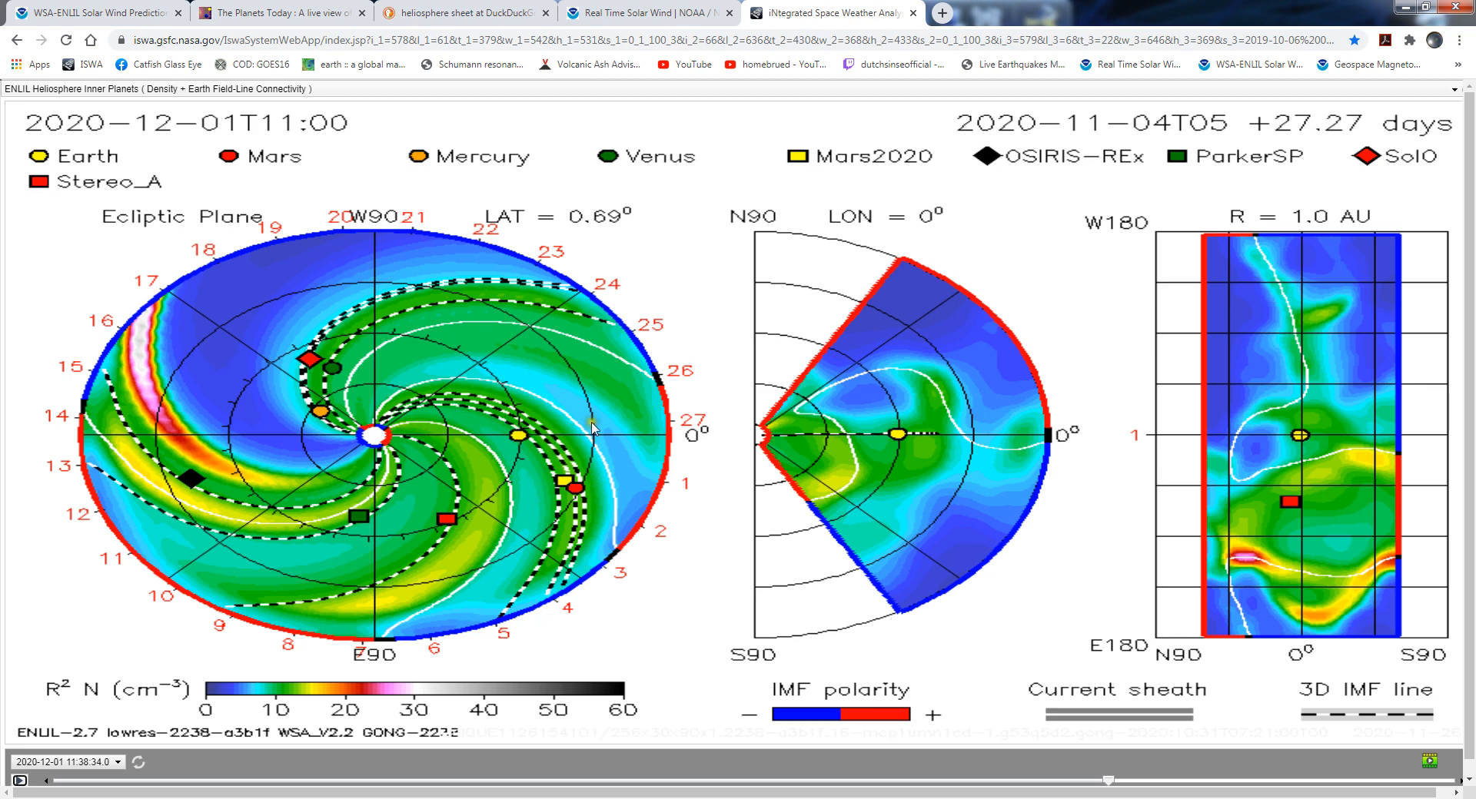
{"action": "mouse_move", "coordinate": [619, 434]}
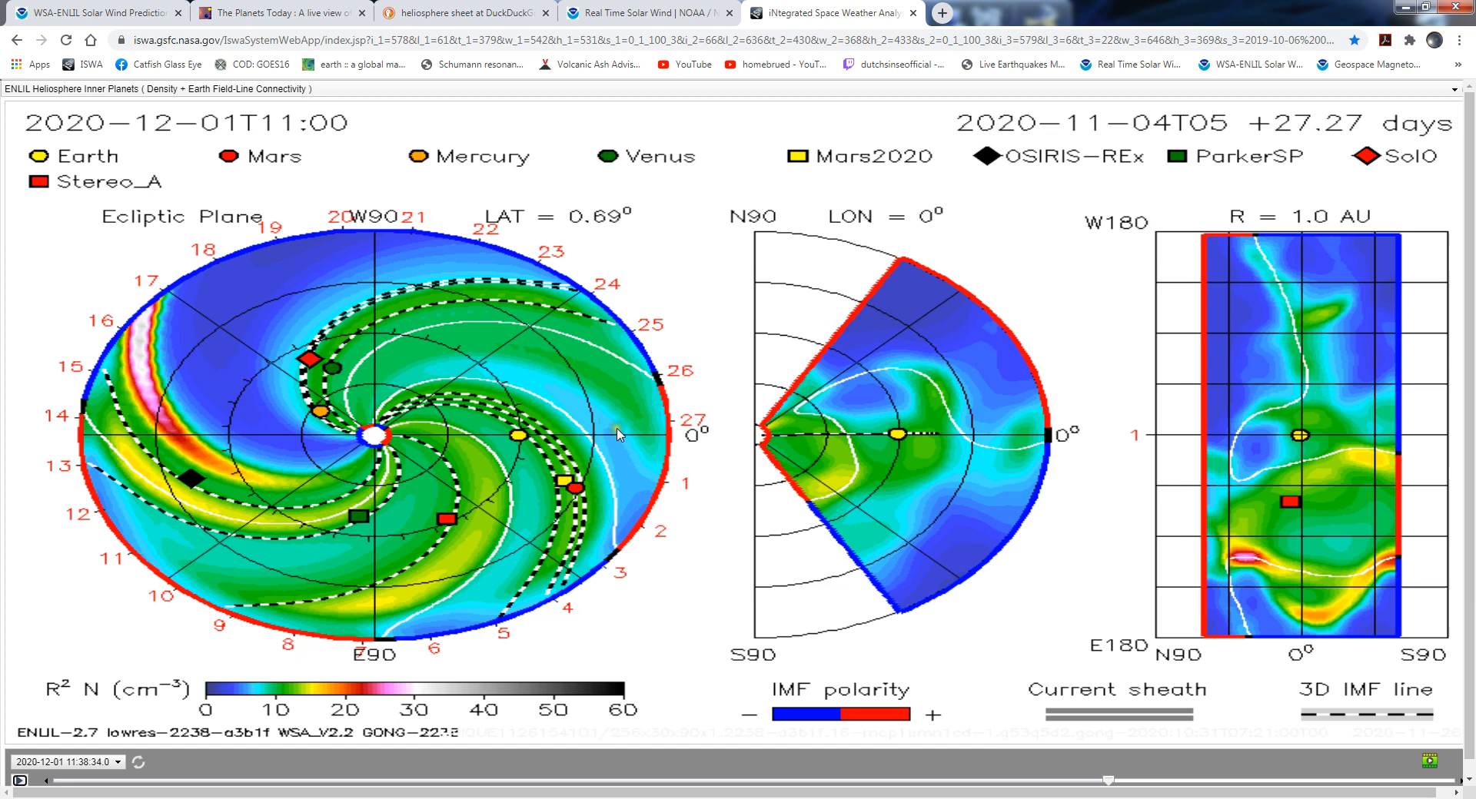
{"action": "mouse_move", "coordinate": [596, 454]}
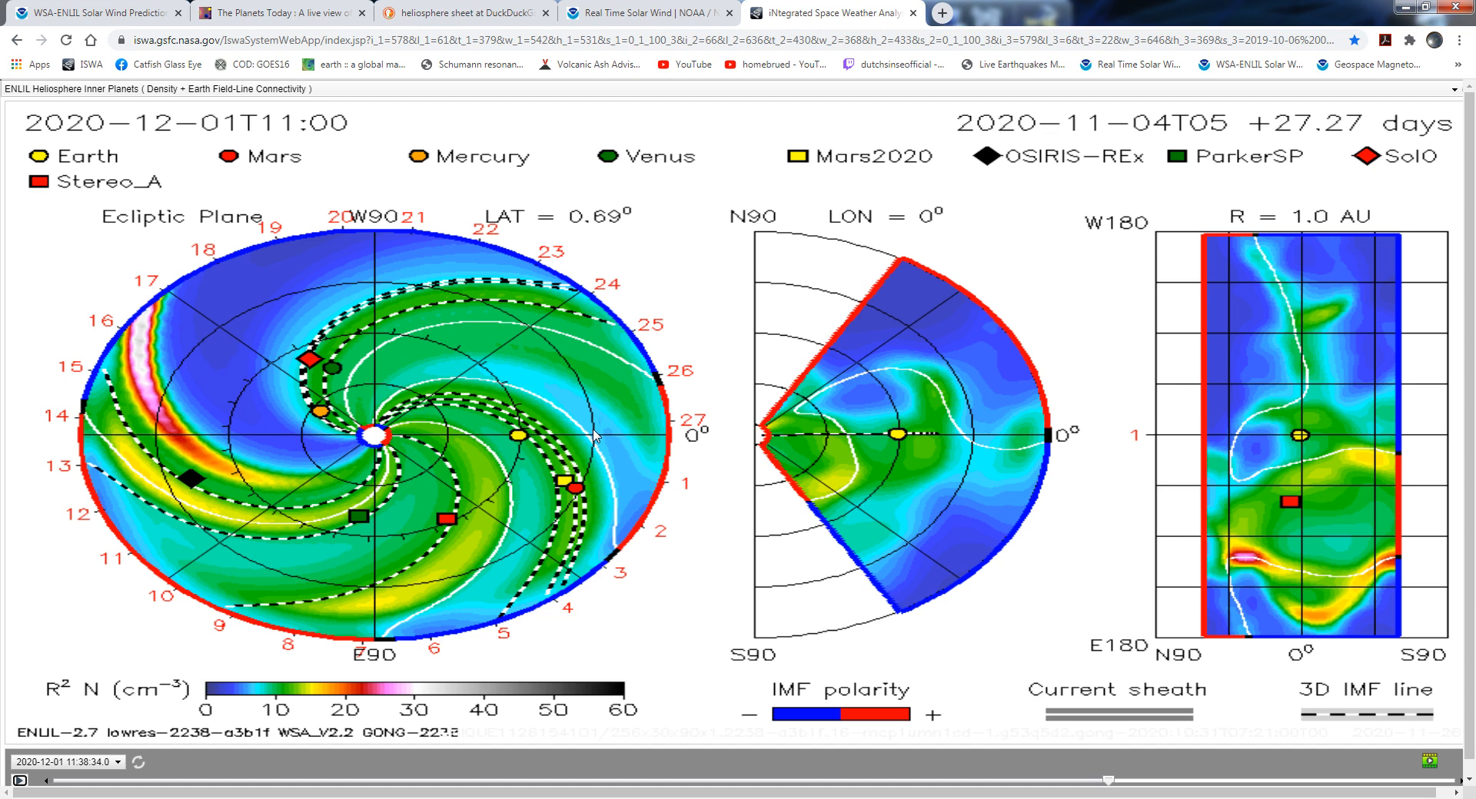
{"action": "mouse_move", "coordinate": [565, 450]}
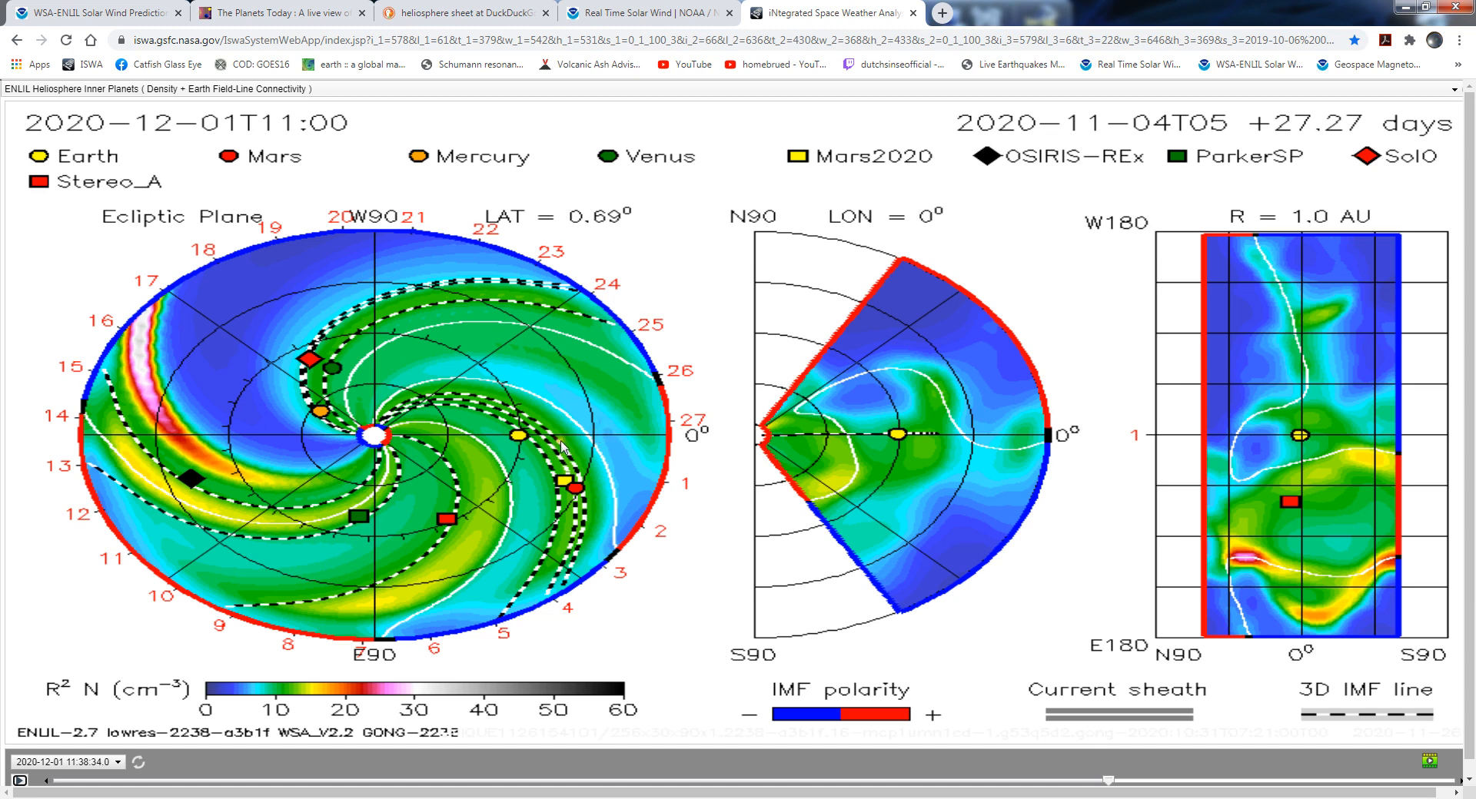
{"action": "left_click", "coordinate": [254, 11]}
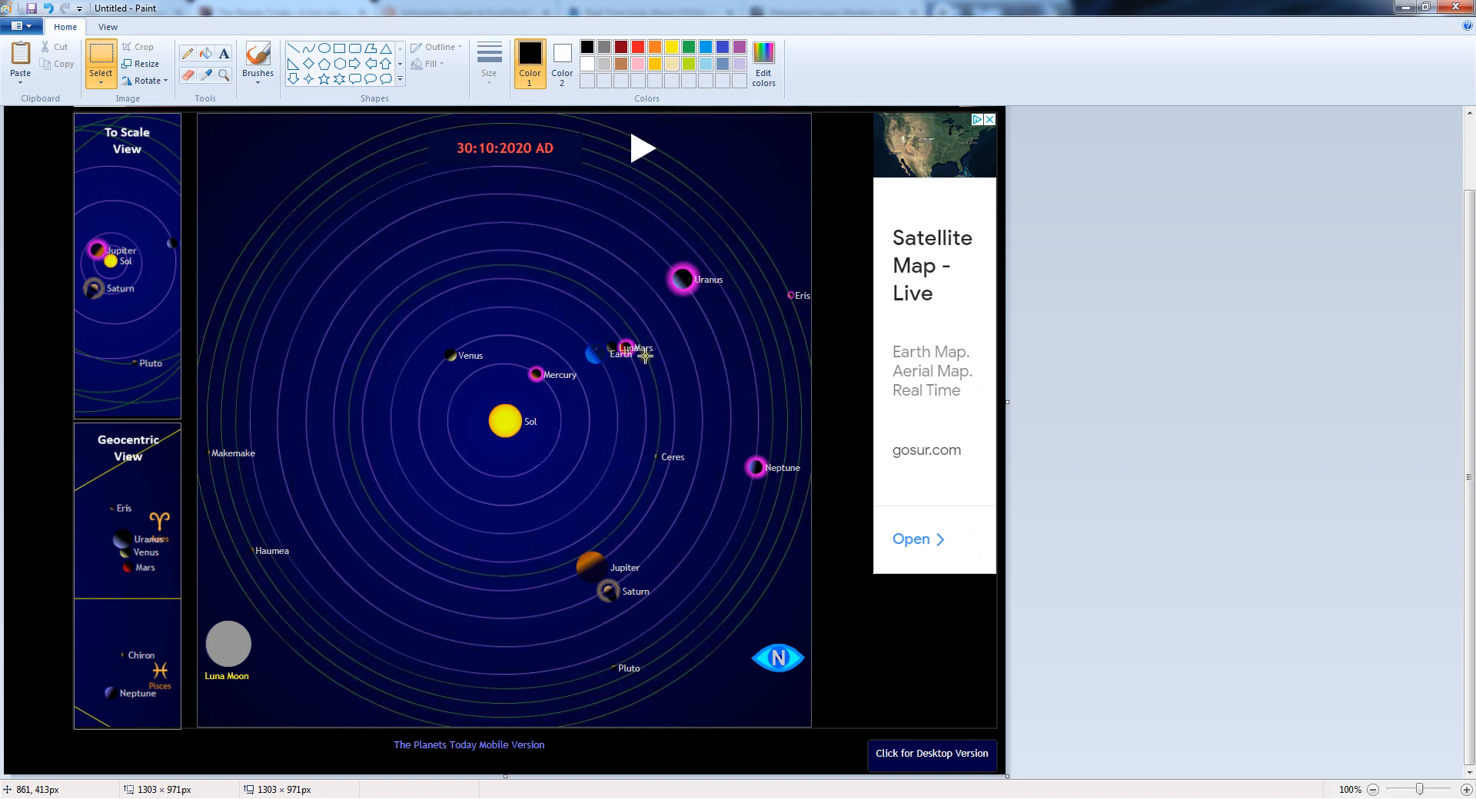
Paint red freehand lines from Sol through Jupiter and Saturn and toward the upper left
{"action": "left_click", "coordinate": [257, 52]}
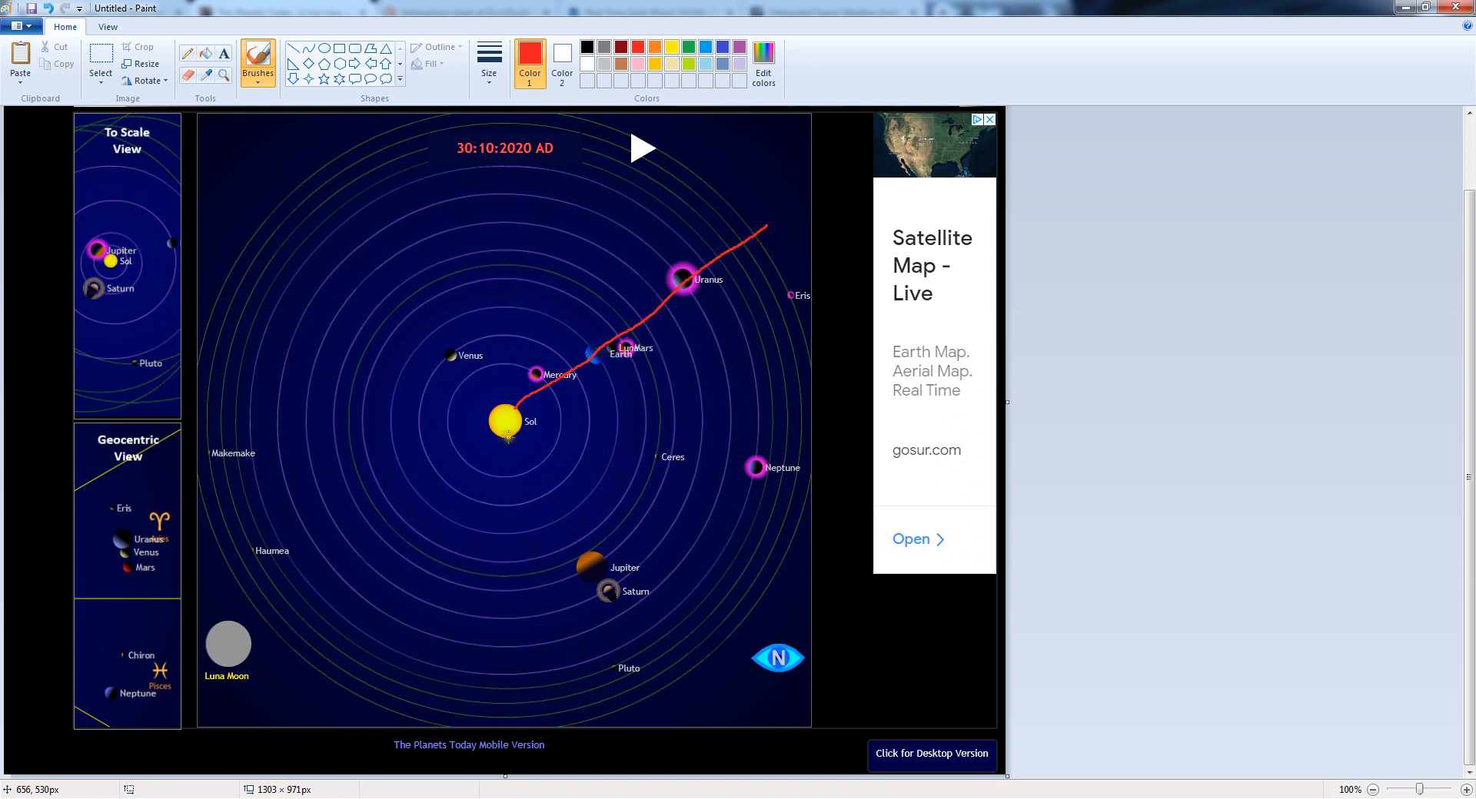
{"action": "left_click_drag", "start_coordinate": [506, 433], "coordinate": [678, 692]}
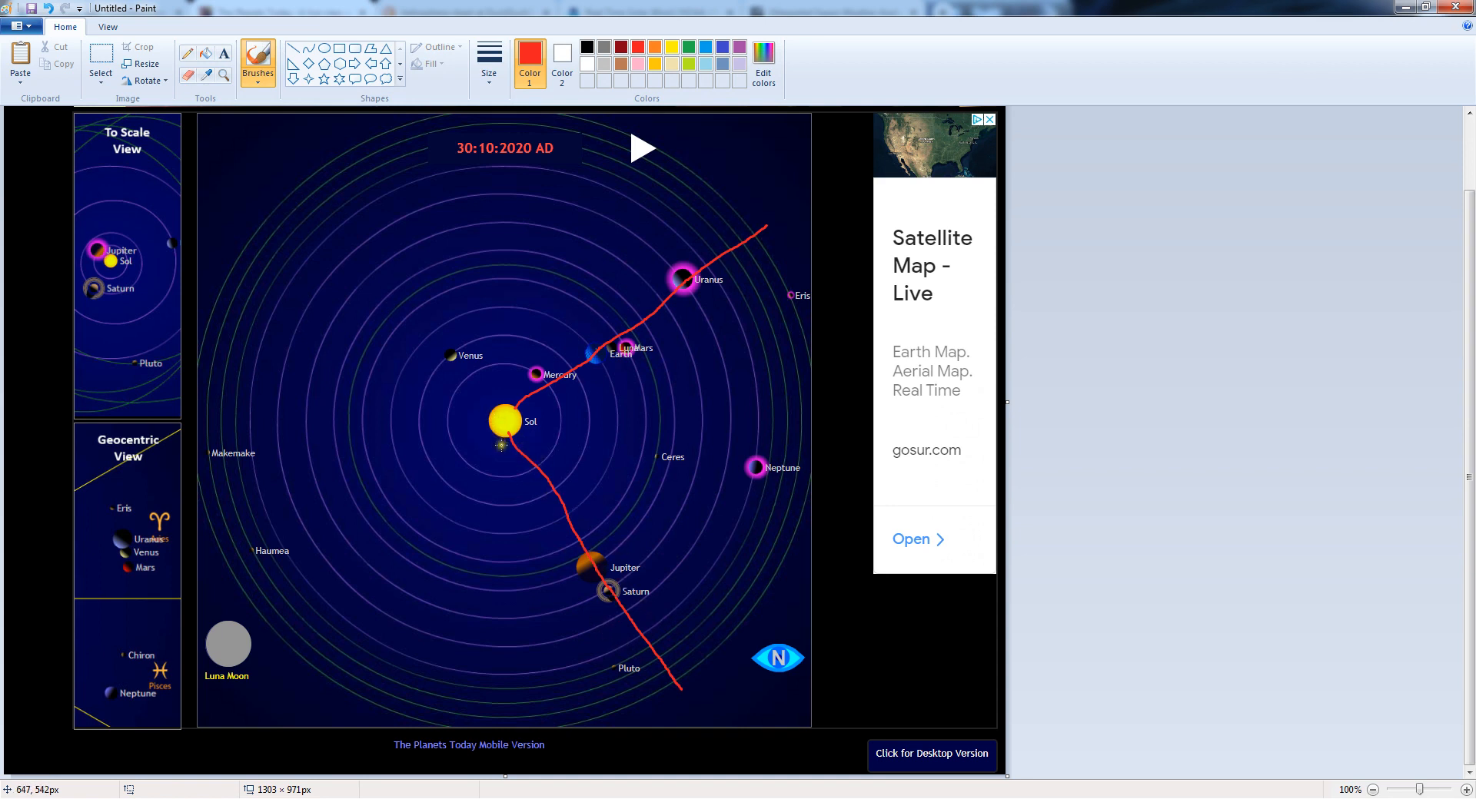
{"action": "left_click_drag", "start_coordinate": [502, 448], "coordinate": [282, 305]}
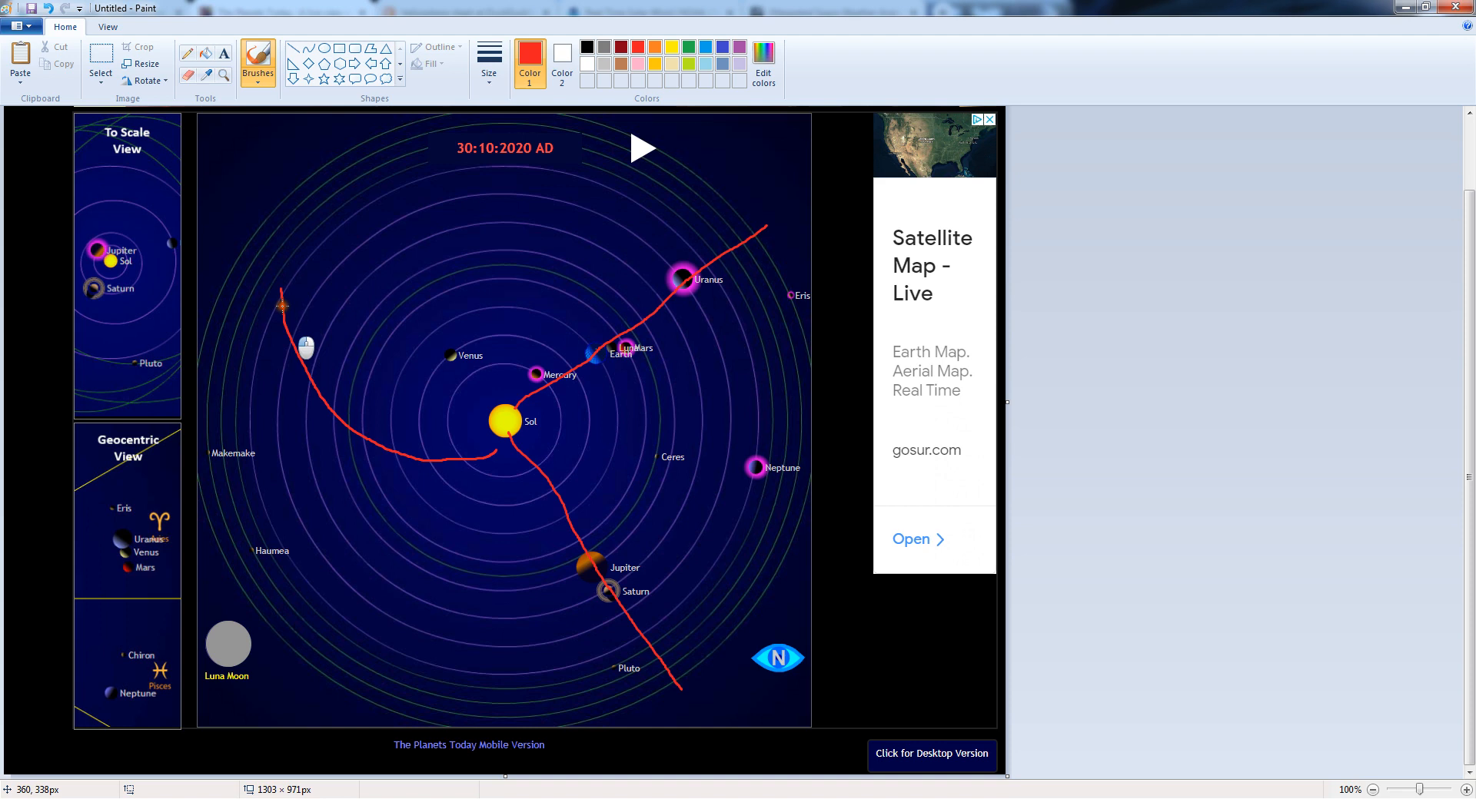
{"action": "left_click_drag", "start_coordinate": [282, 306], "coordinate": [563, 187]}
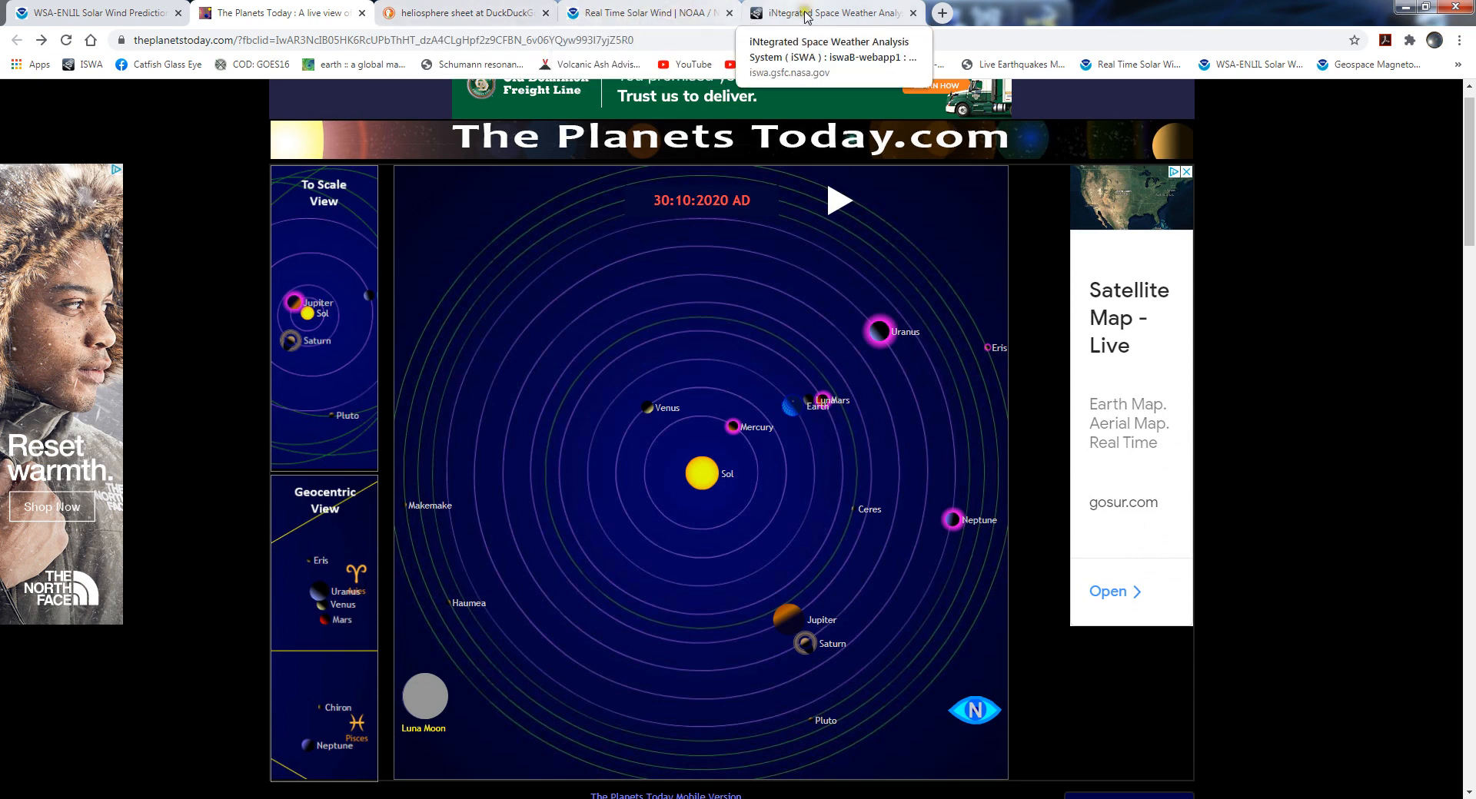
Bring up The Planets Today tab showing the 30:10:2020 solar system layout
{"action": "left_click", "coordinate": [831, 13]}
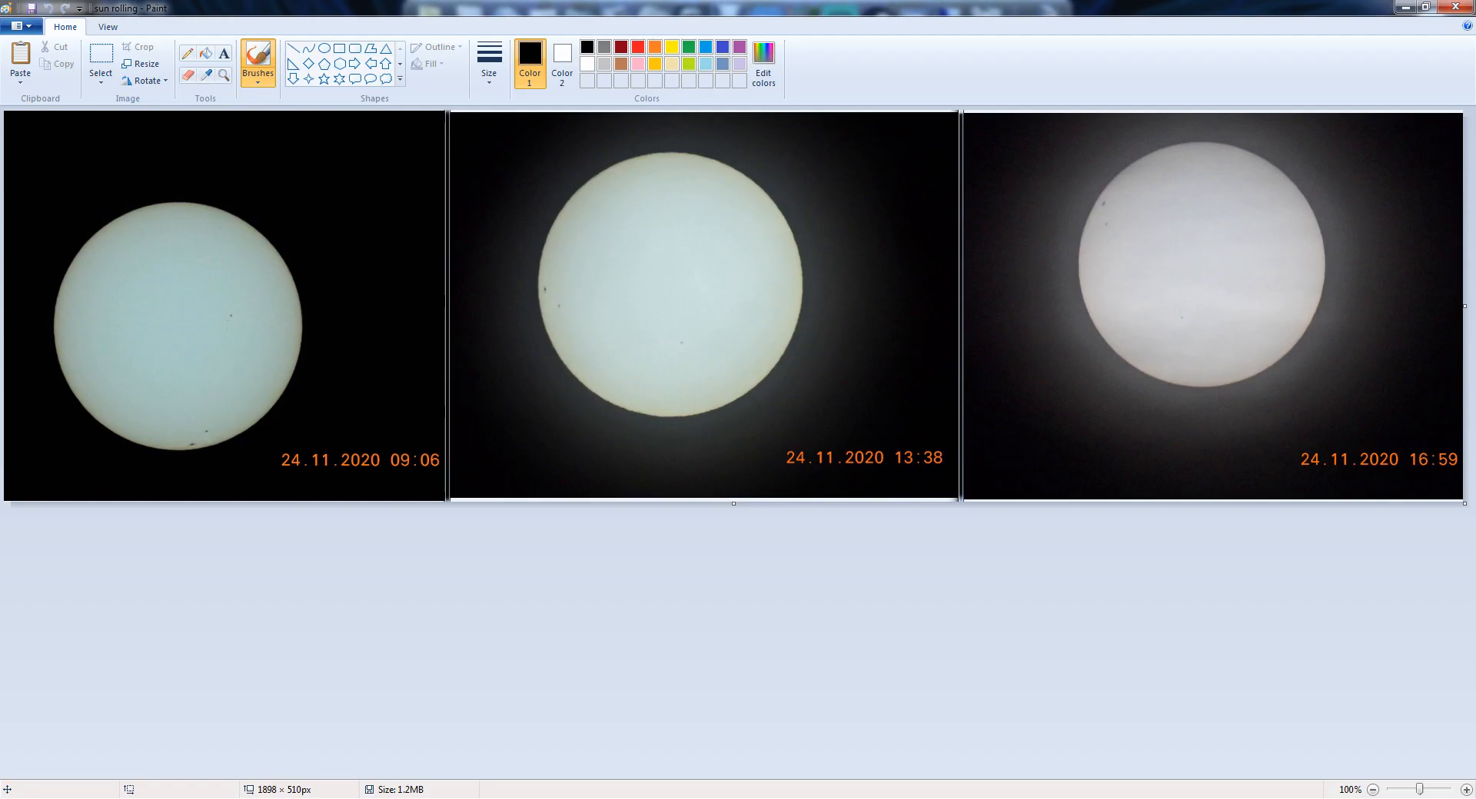
{"action": "mouse_move", "coordinate": [489, 610]}
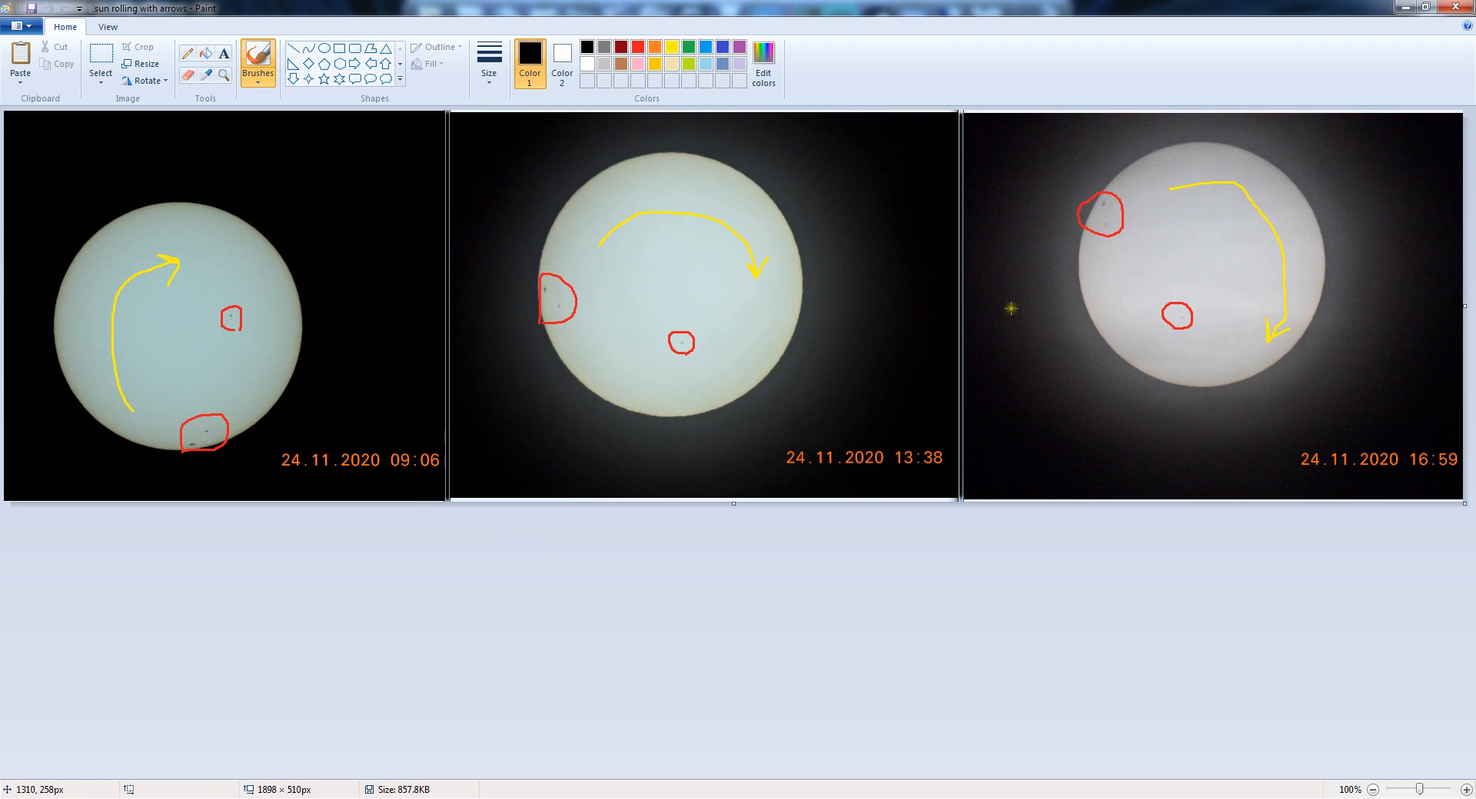
{"action": "mouse_move", "coordinate": [856, 314]}
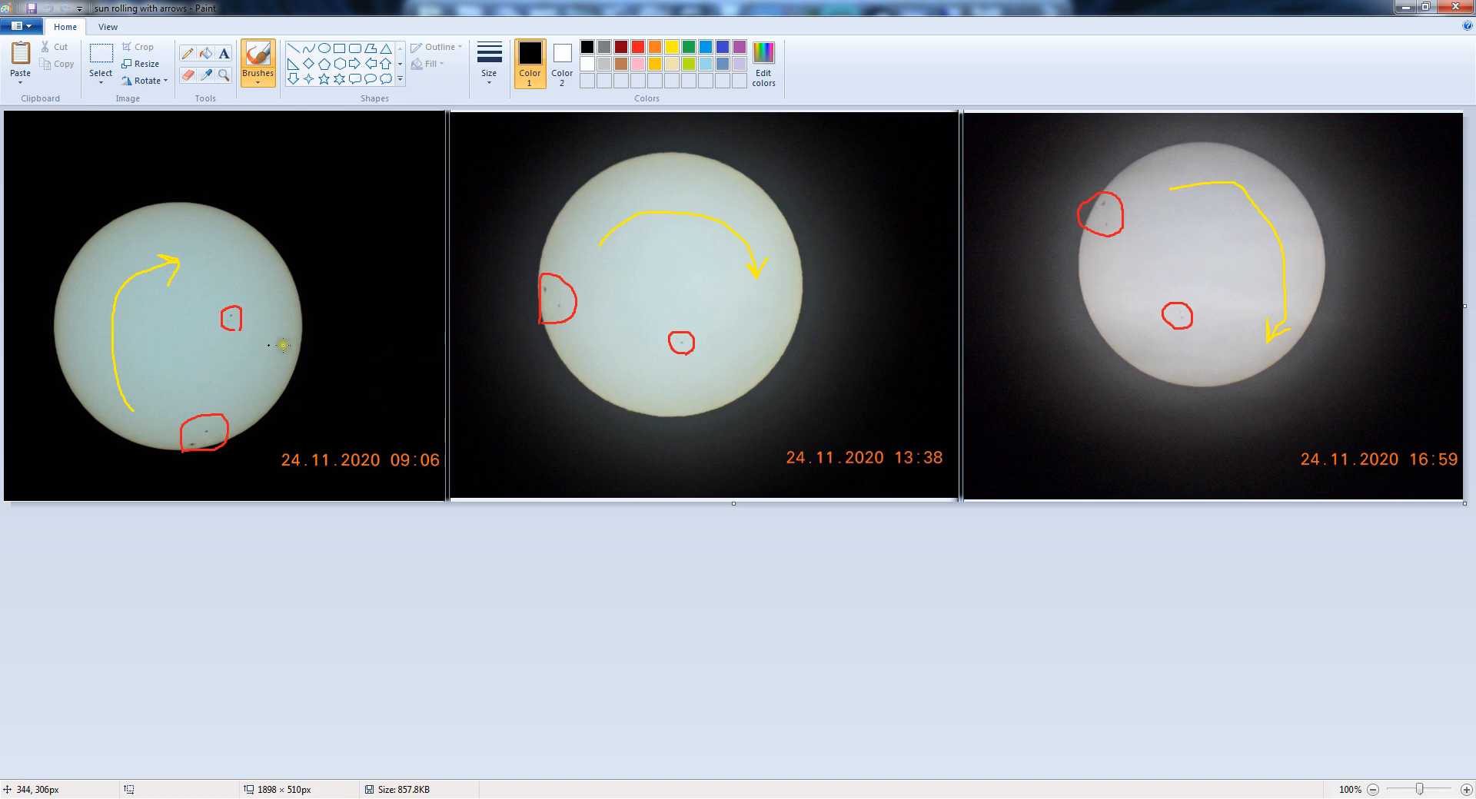
{"action": "mouse_move", "coordinate": [1251, 285]}
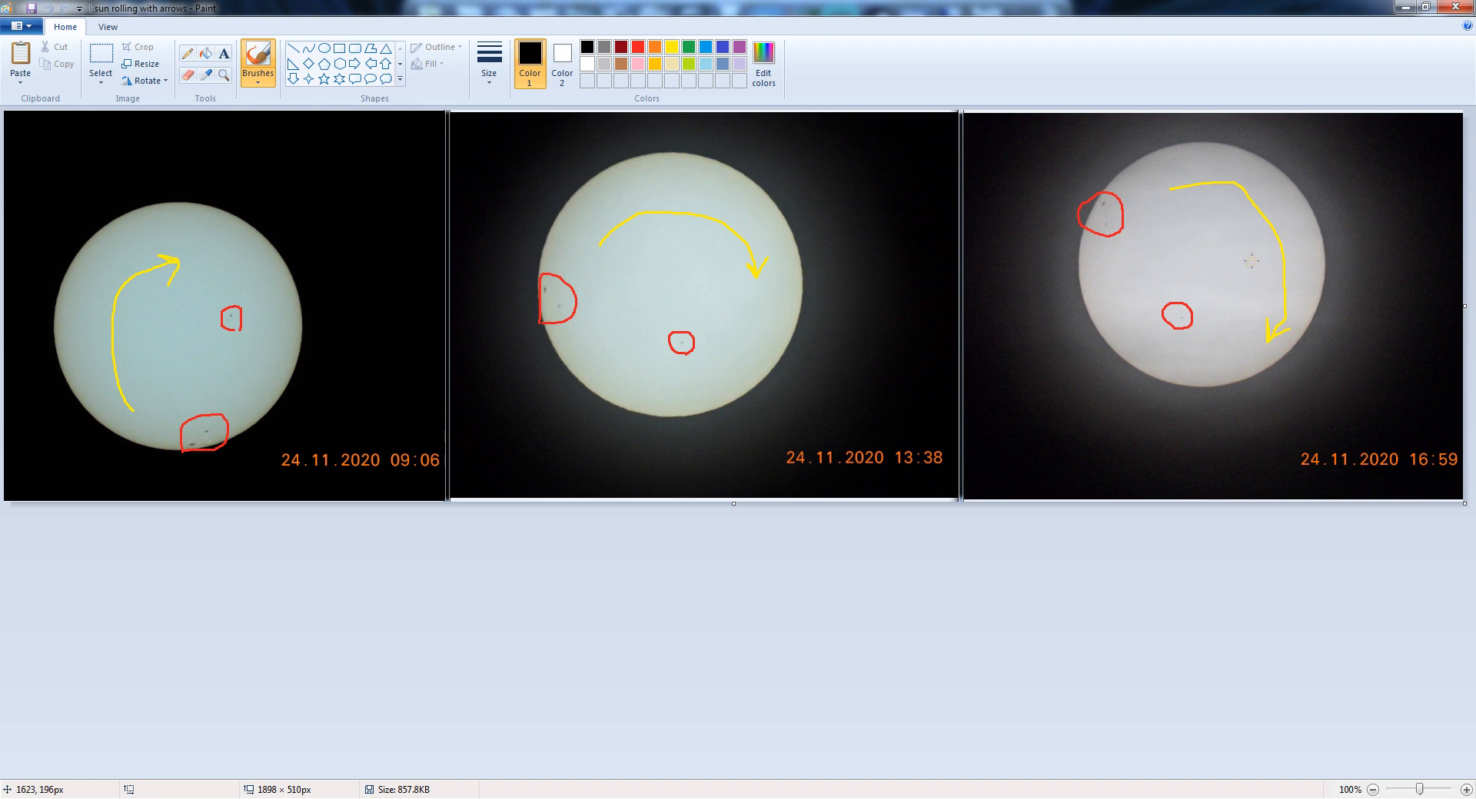
{"action": "mouse_move", "coordinate": [928, 288]}
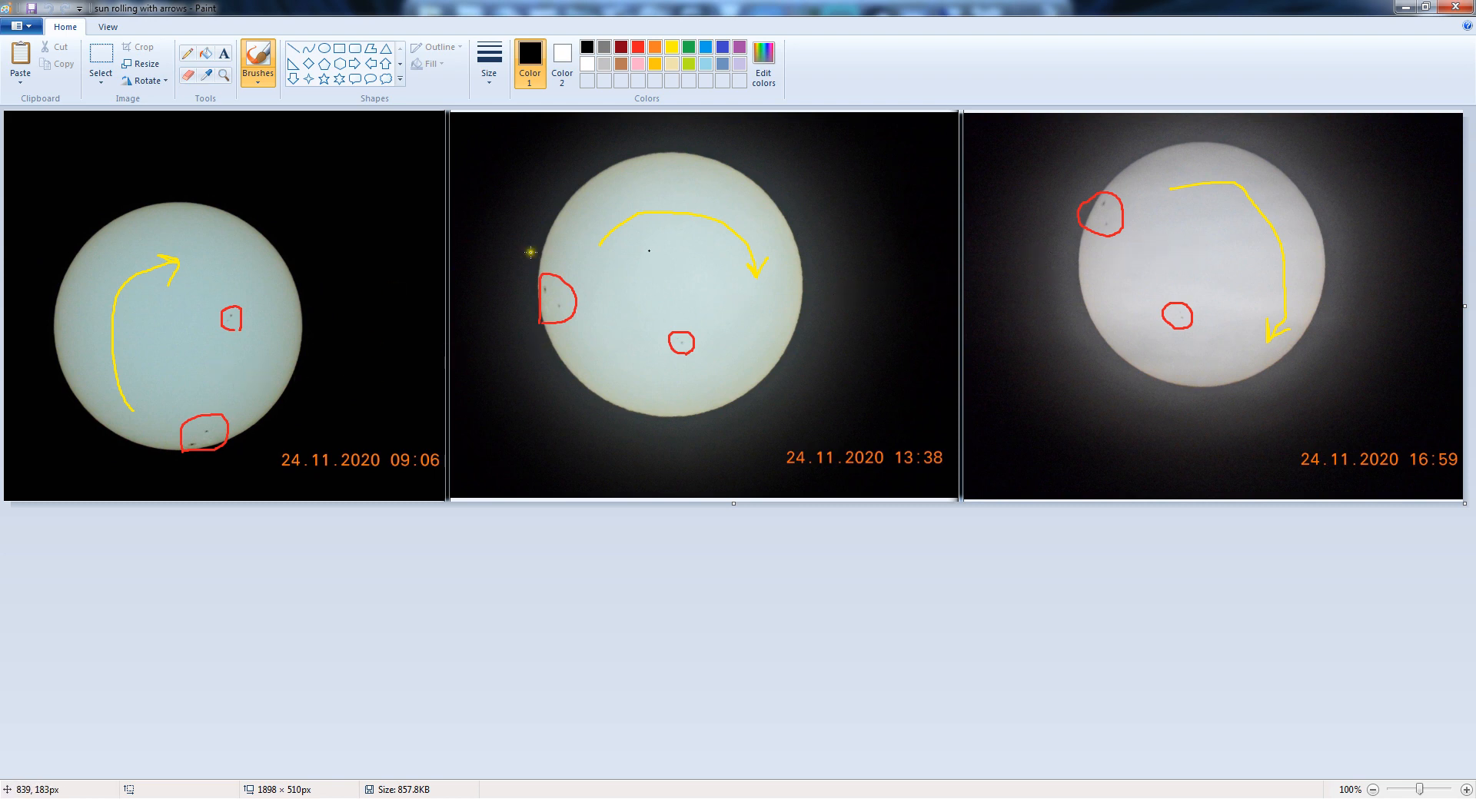
{"action": "mouse_move", "coordinate": [1142, 289]}
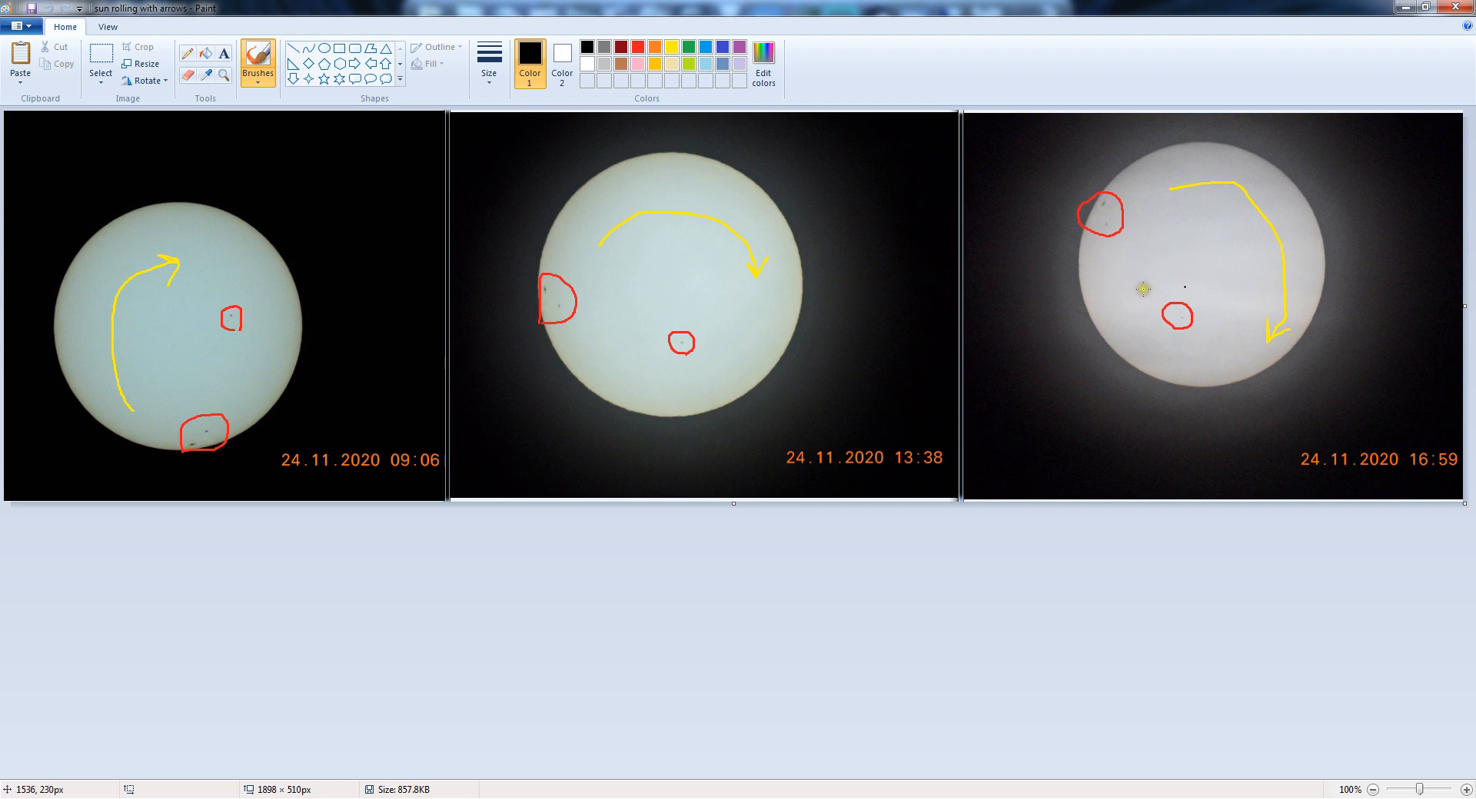
{"action": "mouse_move", "coordinate": [1259, 305]}
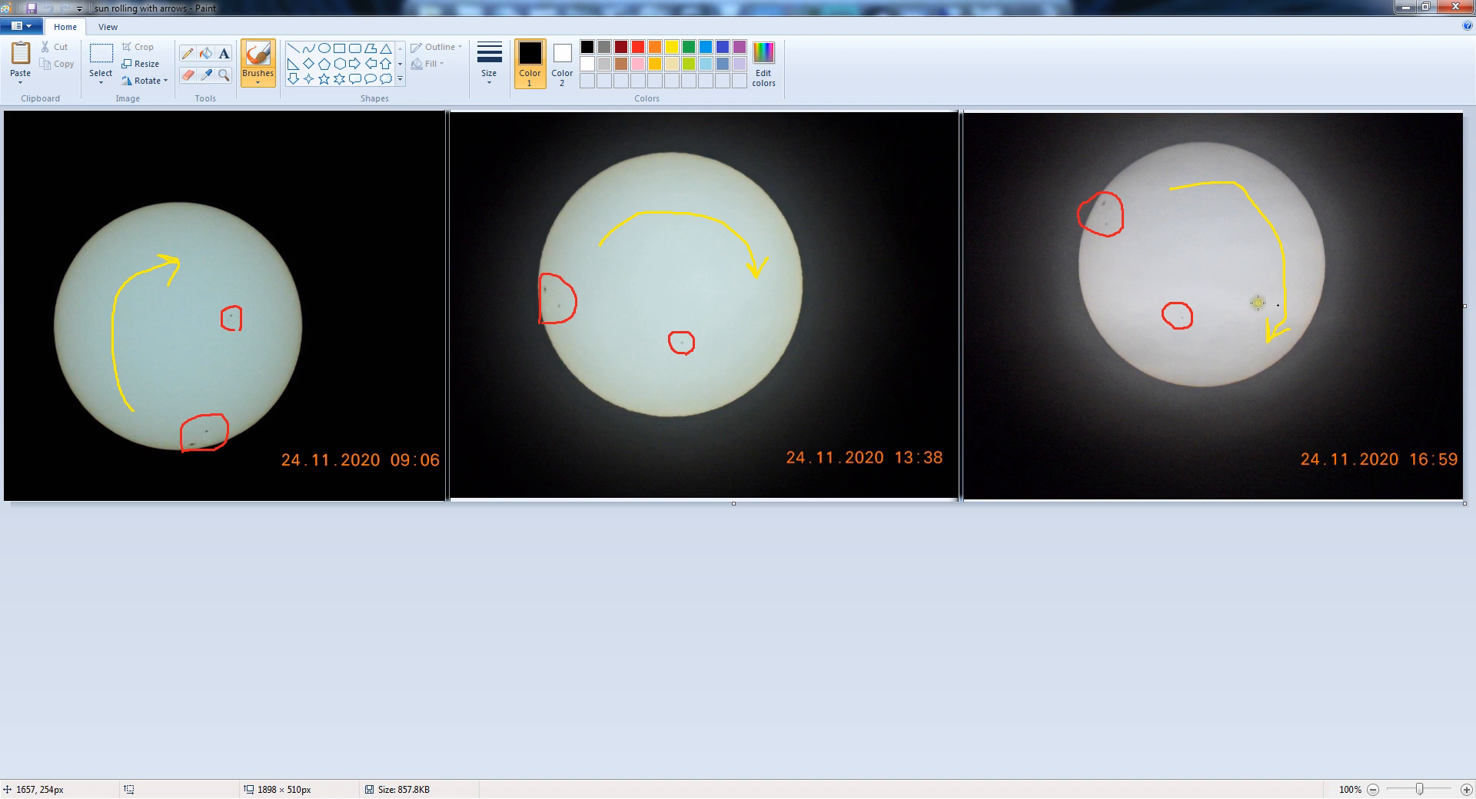
{"action": "mouse_move", "coordinate": [1306, 307]}
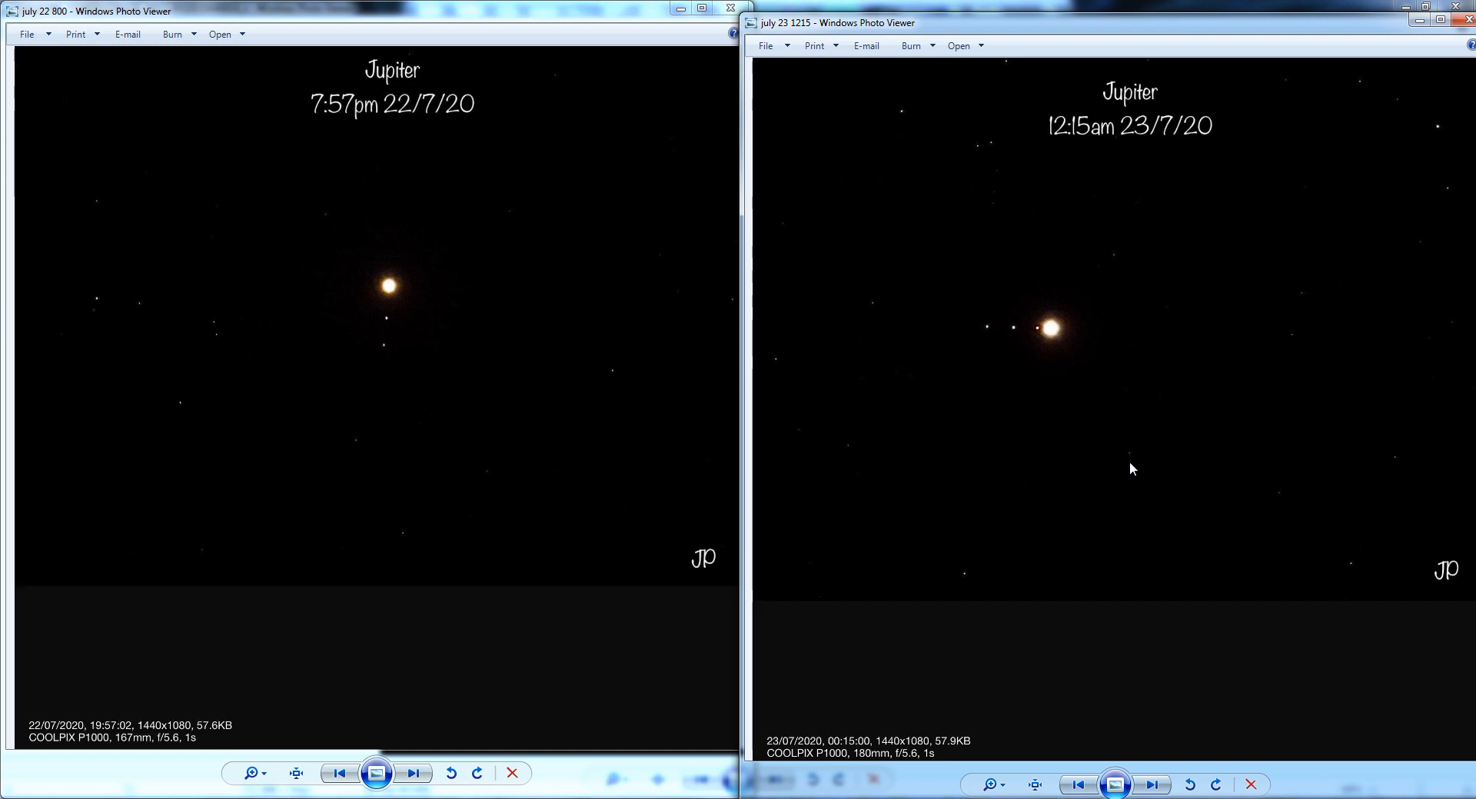
{"action": "mouse_move", "coordinate": [367, 300]}
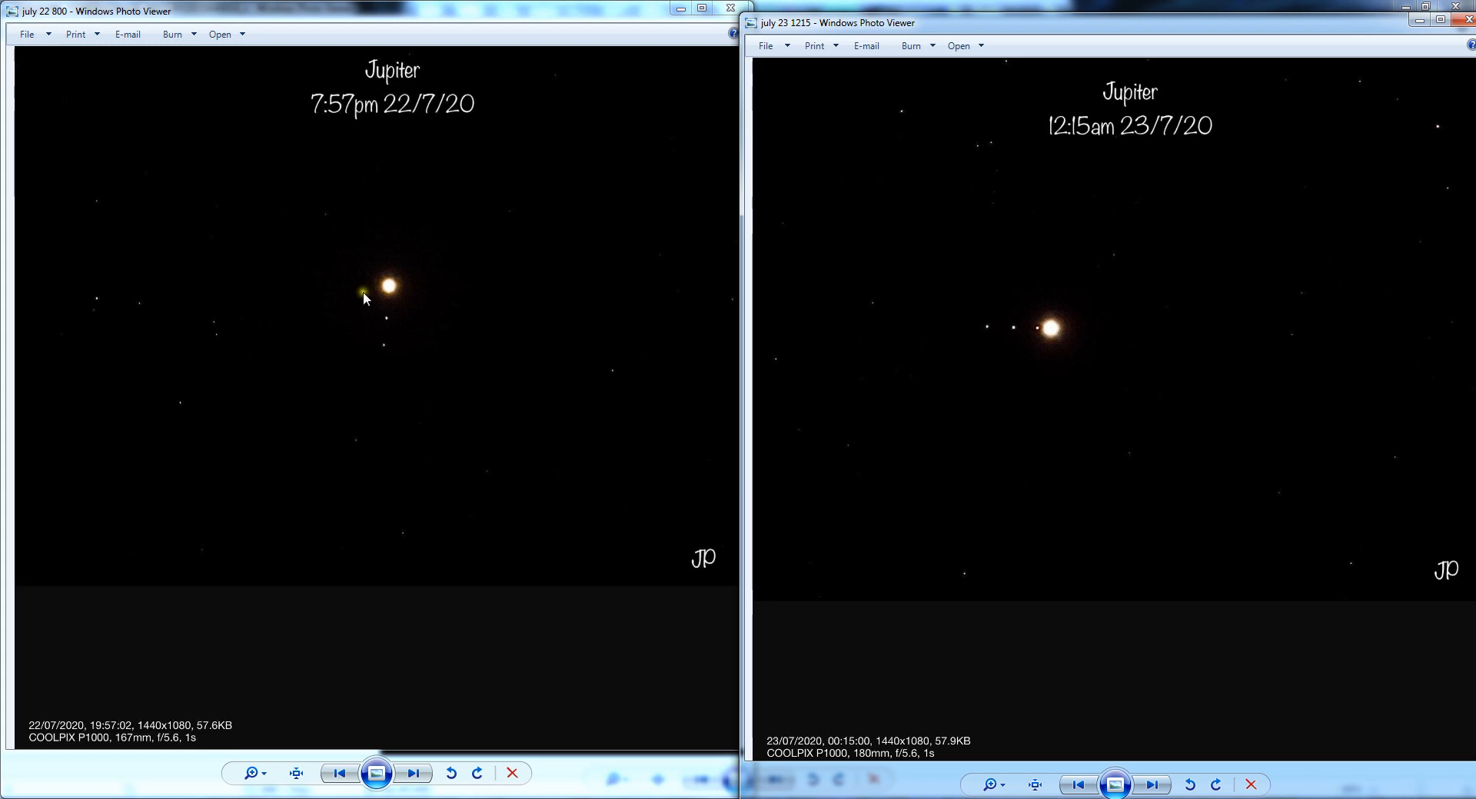
{"action": "mouse_move", "coordinate": [430, 339]}
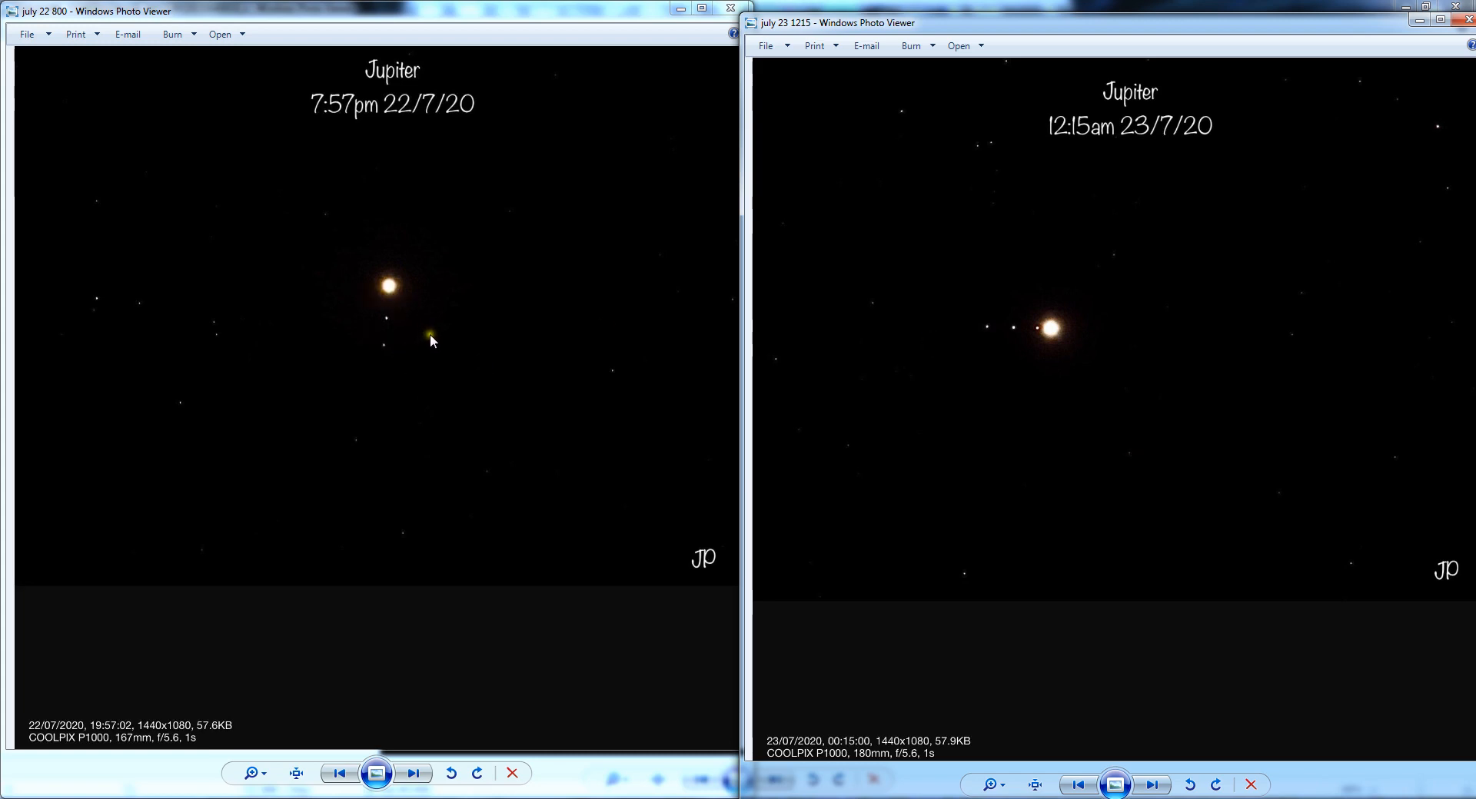
{"action": "mouse_move", "coordinate": [427, 347]}
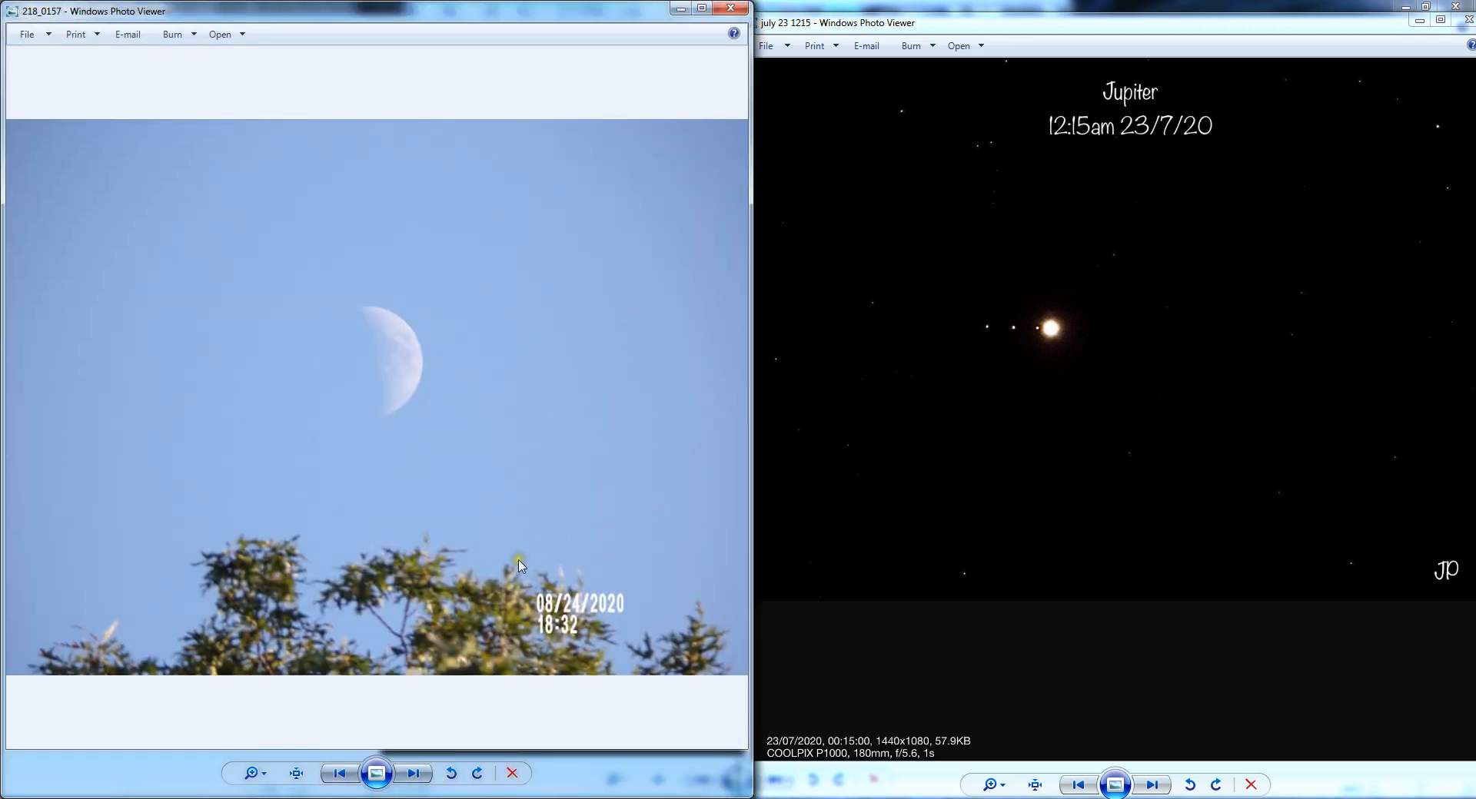
Step through moon photos from 20:24 and 21:10 to the 23:04 night shot
{"action": "left_click", "coordinate": [413, 773]}
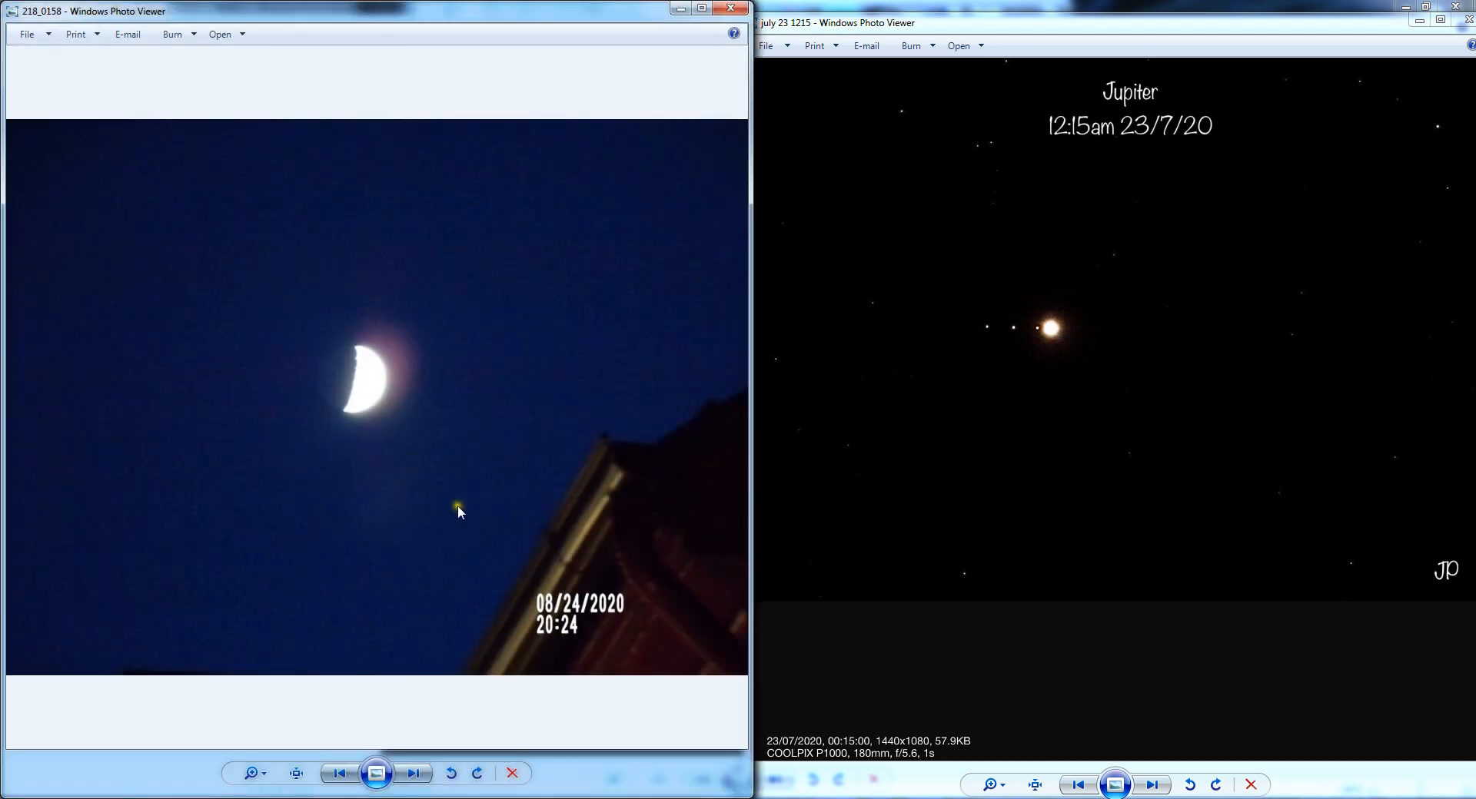
{"action": "mouse_move", "coordinate": [464, 463]}
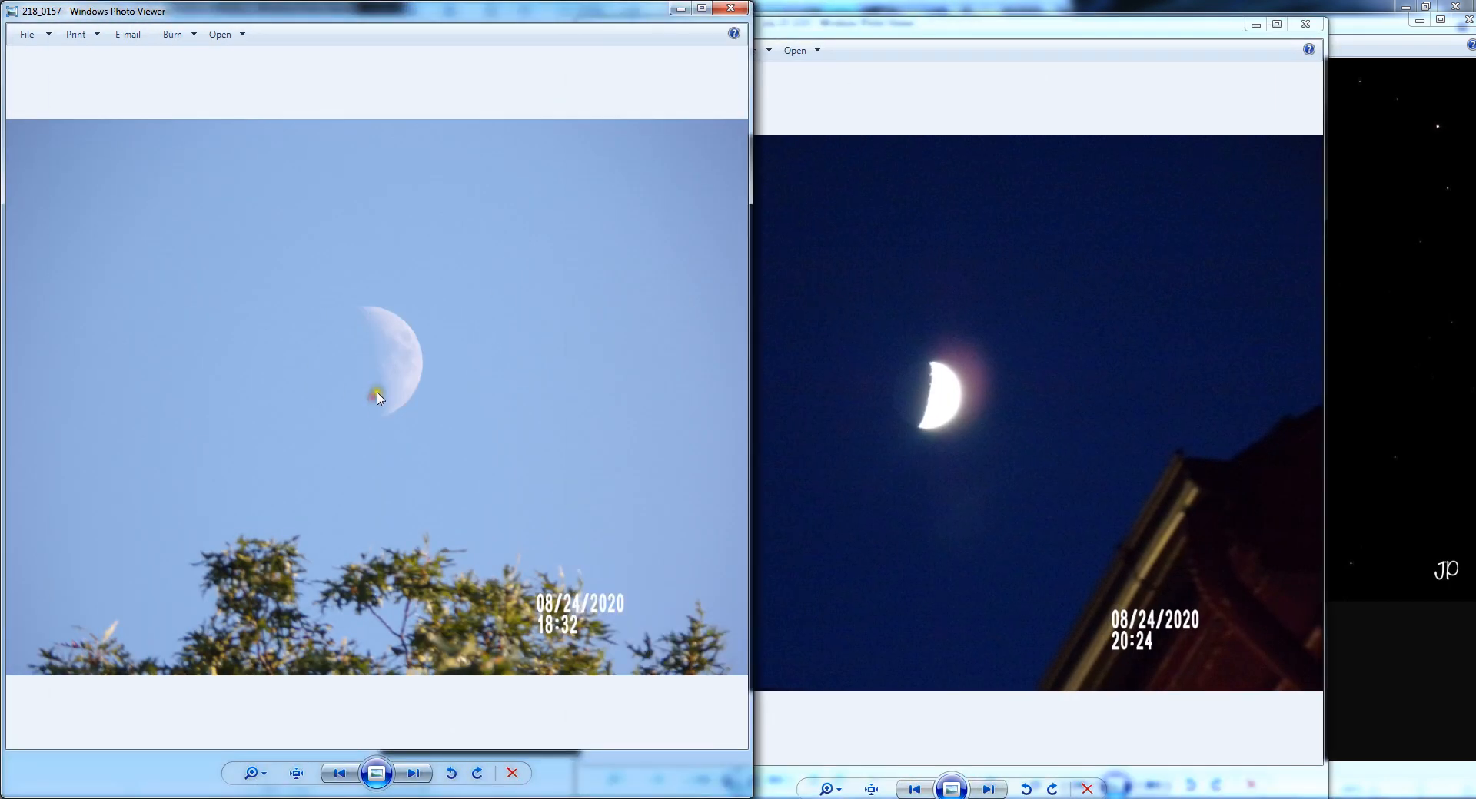
{"action": "mouse_move", "coordinate": [926, 394]}
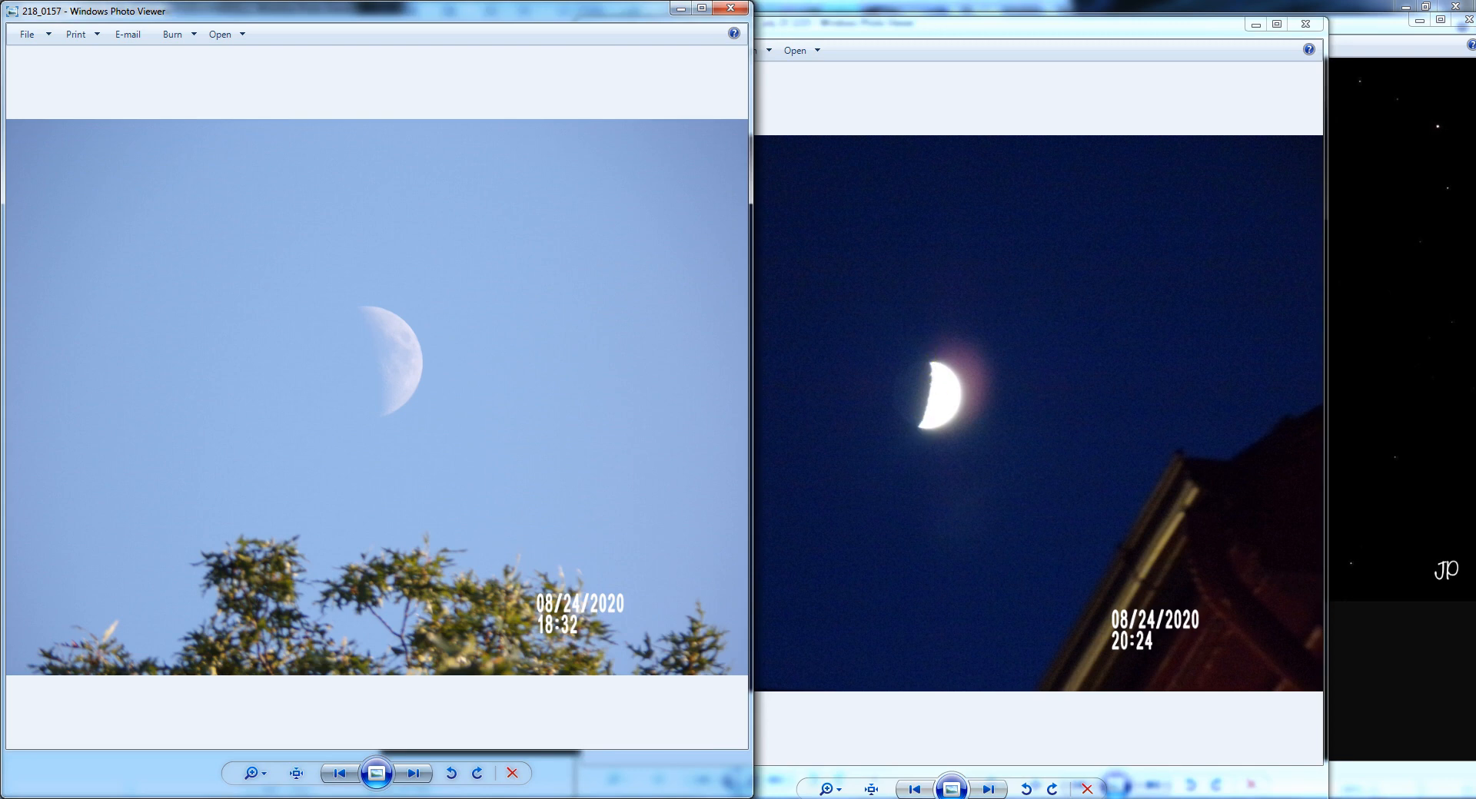
{"action": "left_click", "coordinate": [414, 773]}
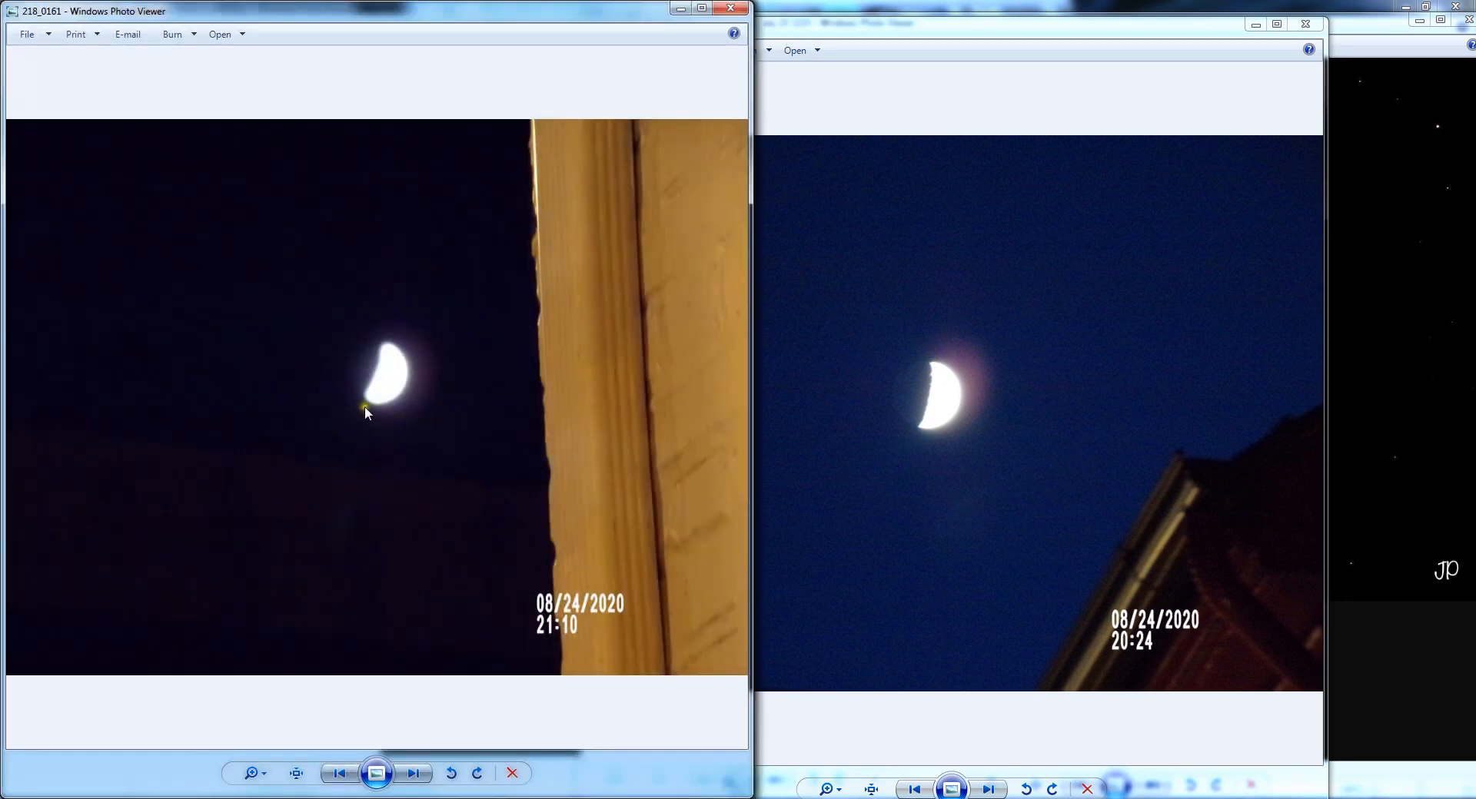
{"action": "left_click", "coordinate": [412, 773]}
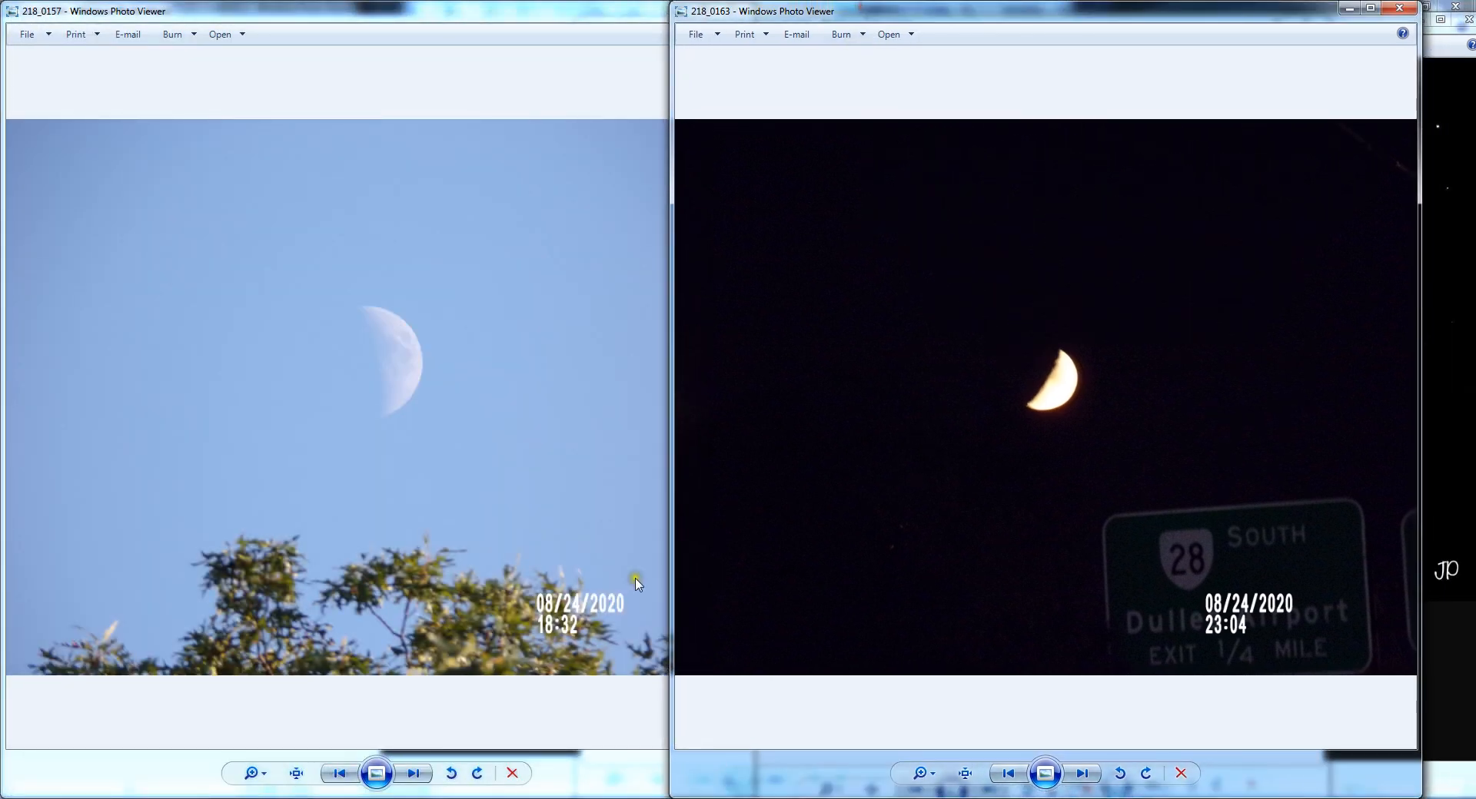
{"action": "mouse_move", "coordinate": [1011, 655]}
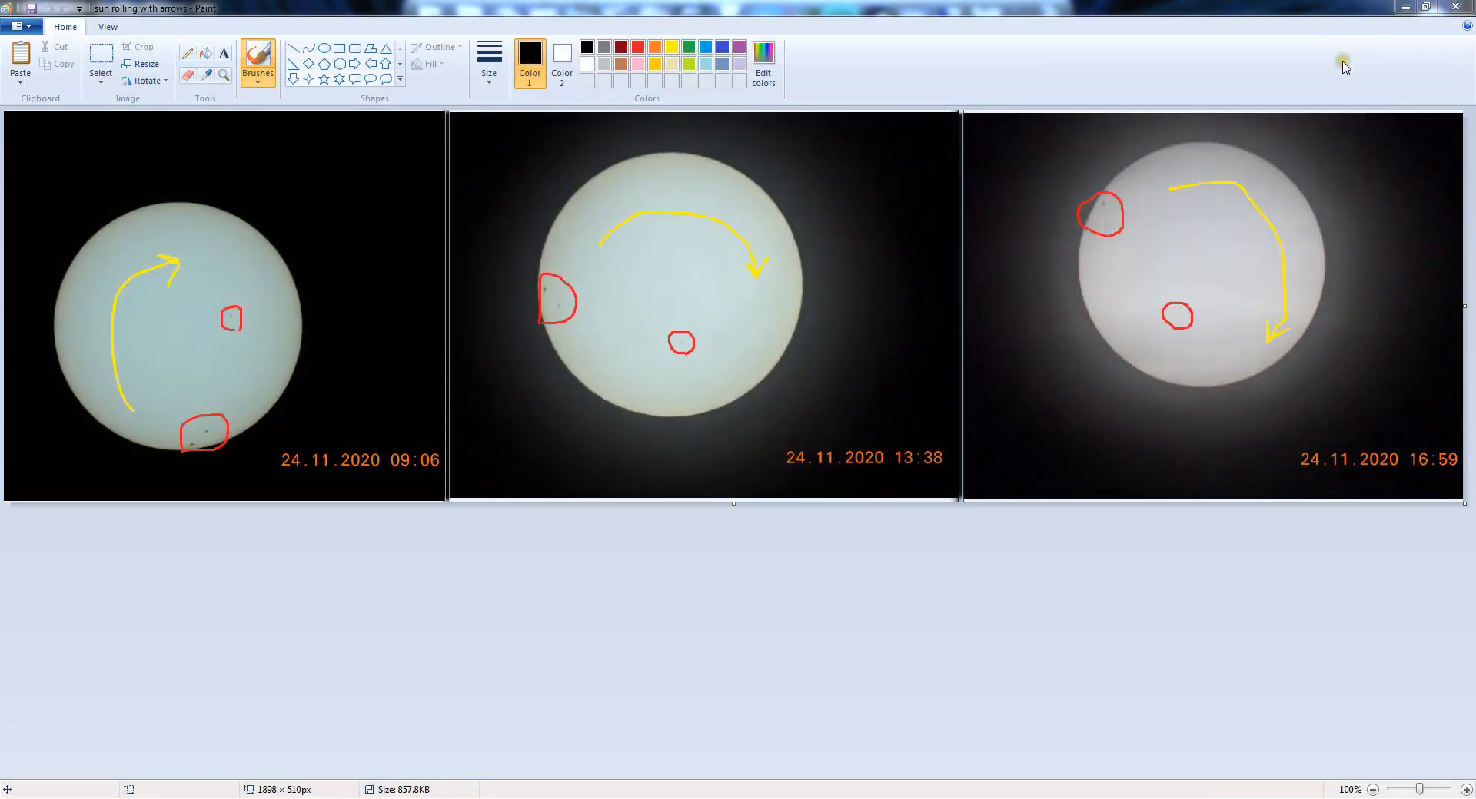
{"action": "mouse_move", "coordinate": [1323, 323]}
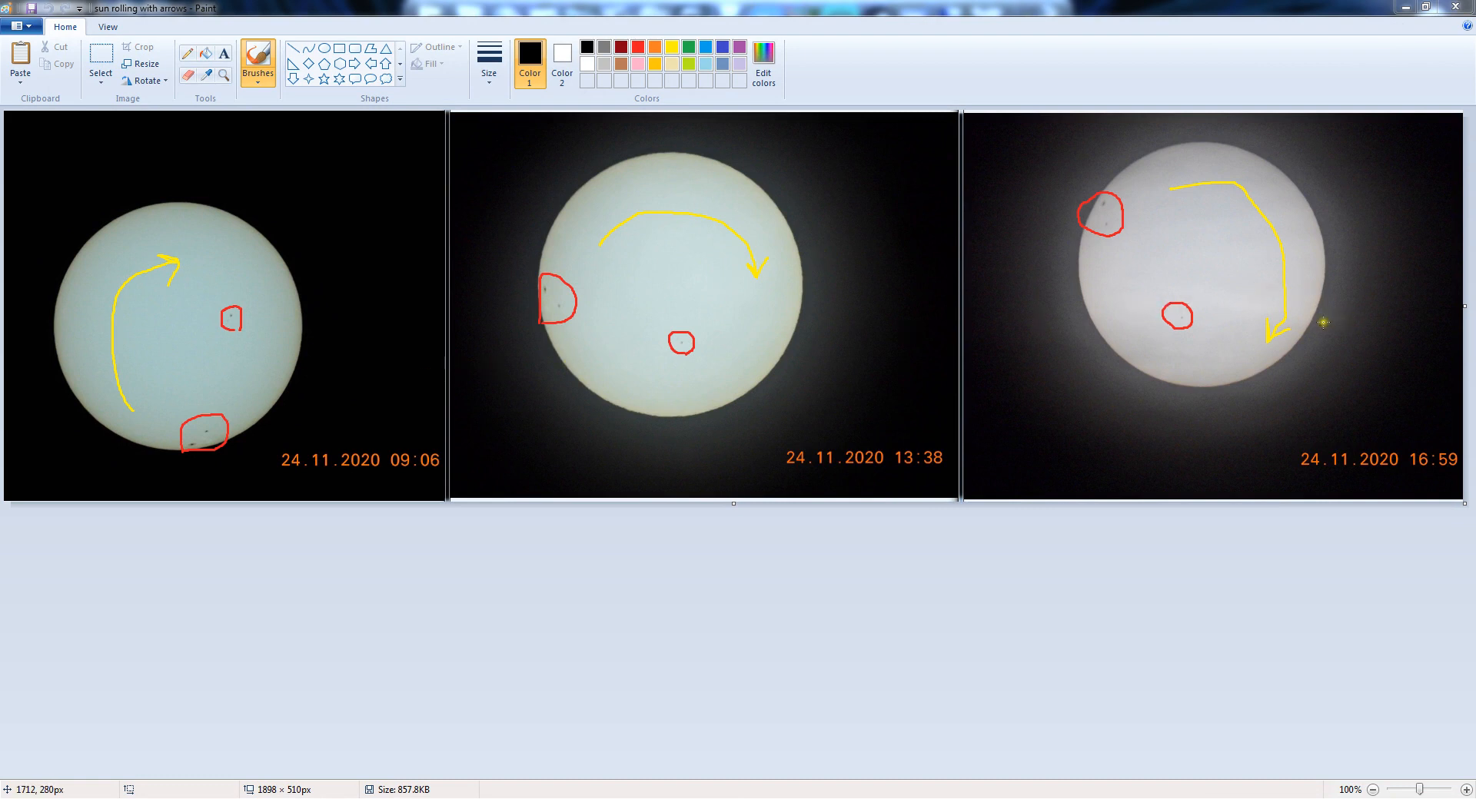
{"action": "mouse_move", "coordinate": [1285, 352]}
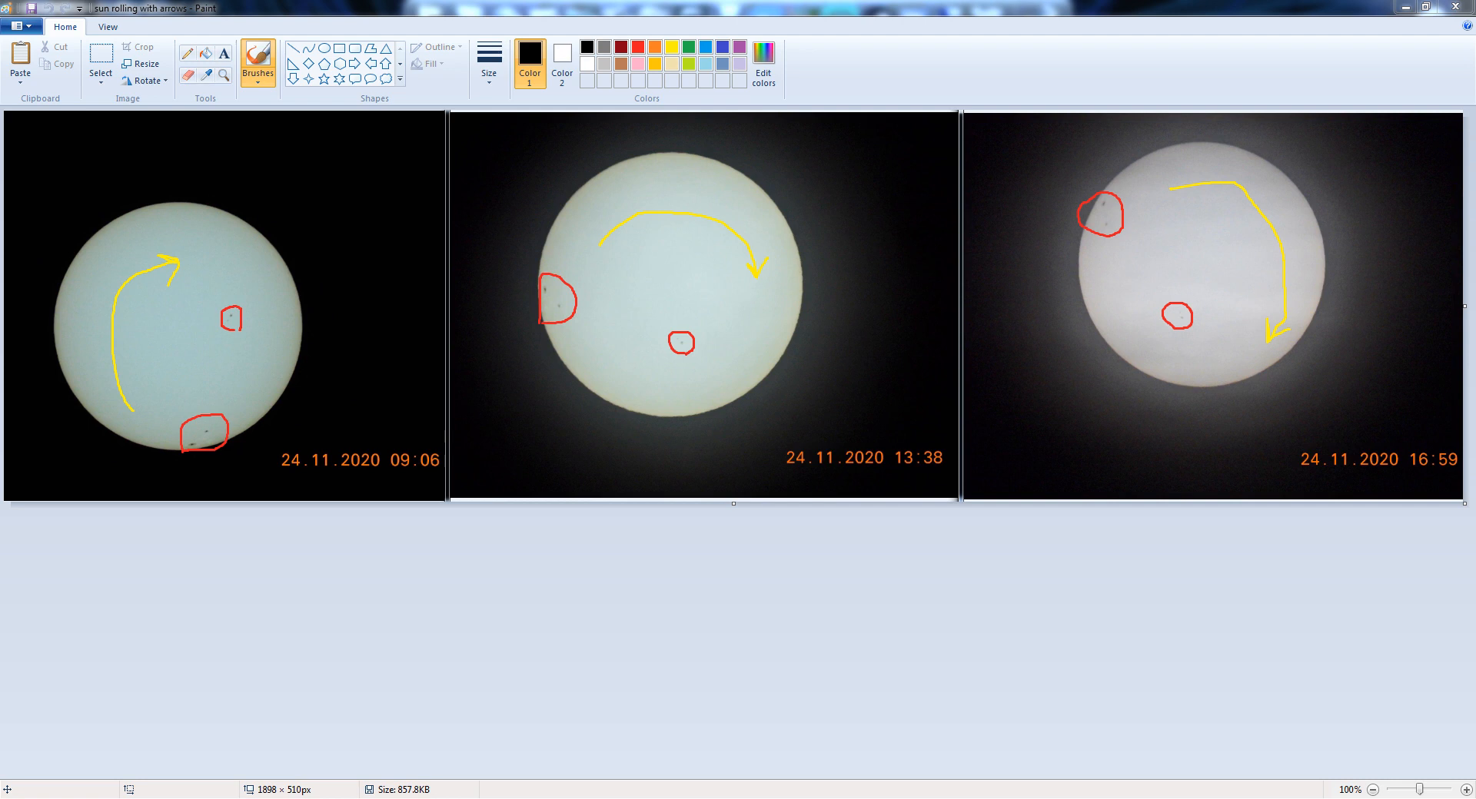
{"action": "mouse_move", "coordinate": [795, 7]}
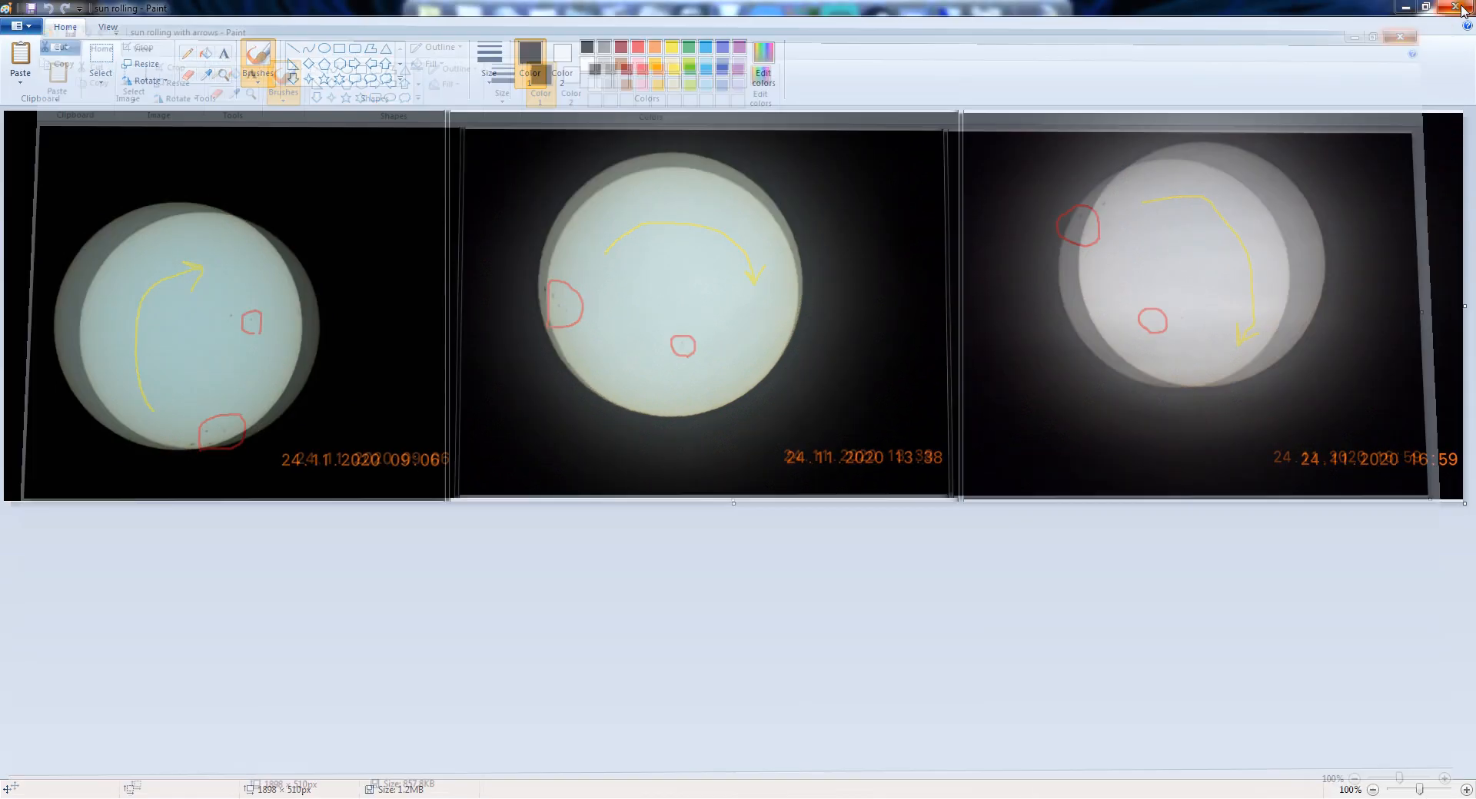
Close Paint with the annotated three-sun composite
{"action": "left_click", "coordinate": [1451, 10]}
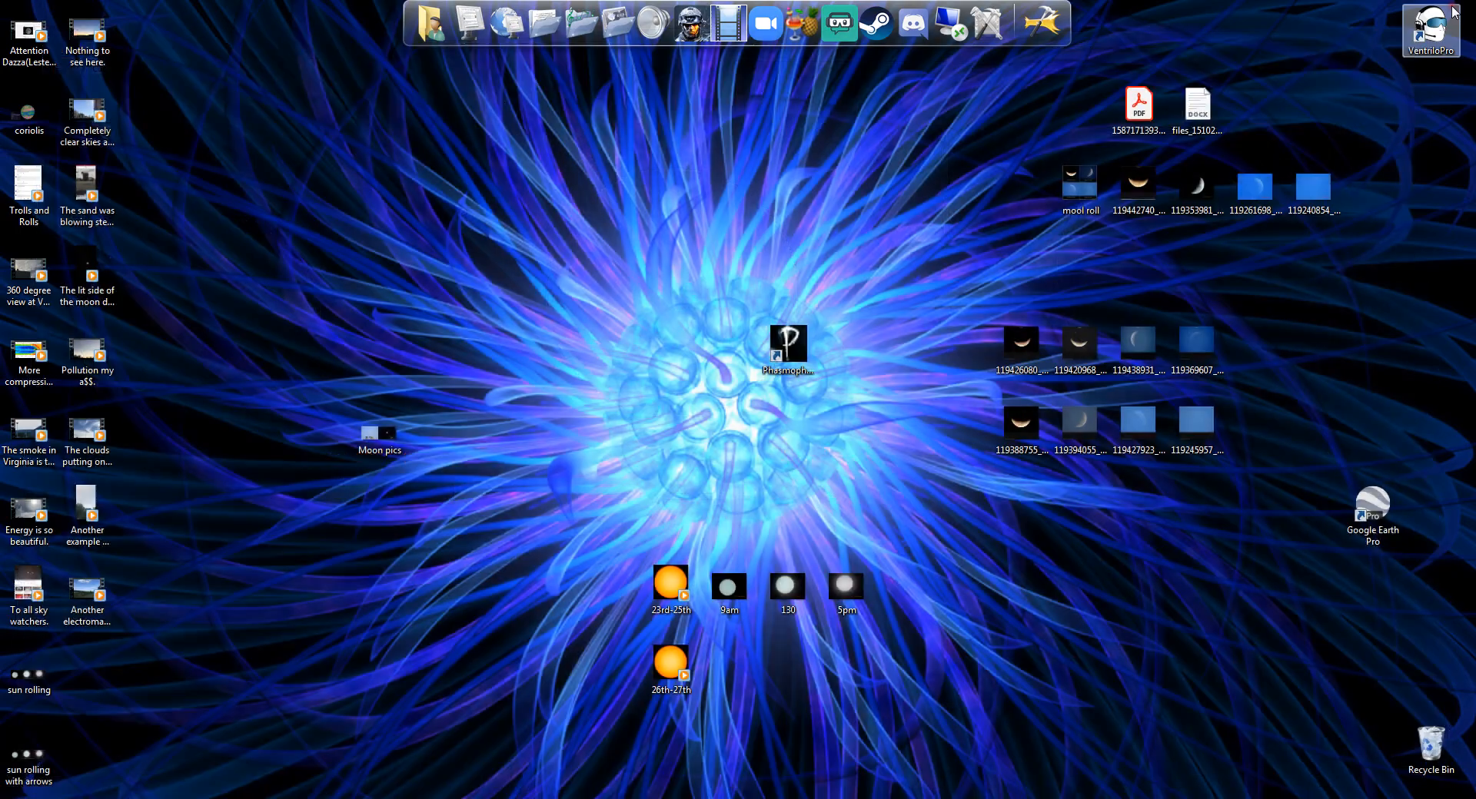
{"action": "mouse_move", "coordinate": [665, 408]}
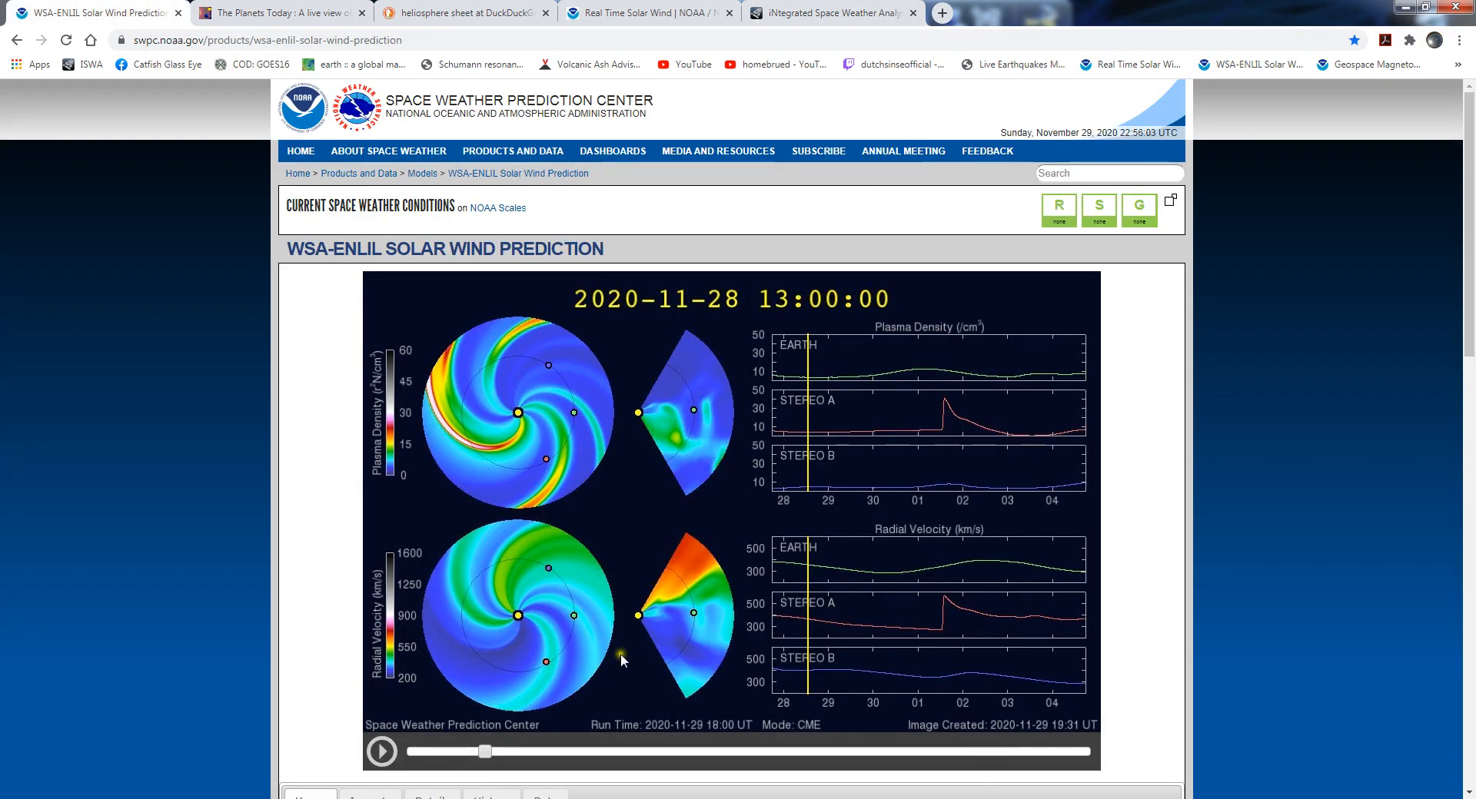
Scrub the WSA-ENLIL timeline from its start to December 4, ending at December 3, 11:00
{"action": "left_click_drag", "start_coordinate": [485, 752], "coordinate": [414, 752]}
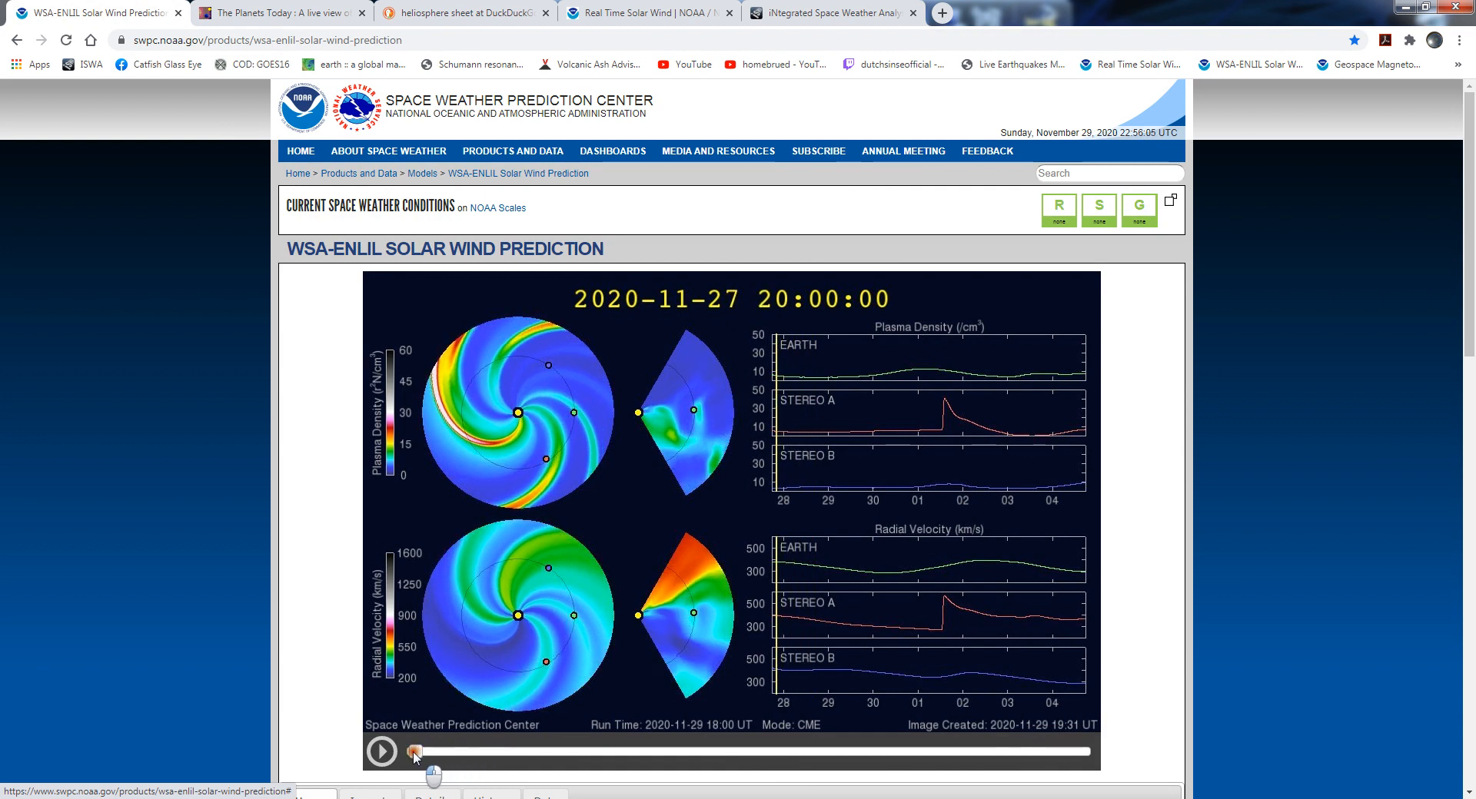
{"action": "left_click_drag", "start_coordinate": [414, 751], "coordinate": [608, 752]}
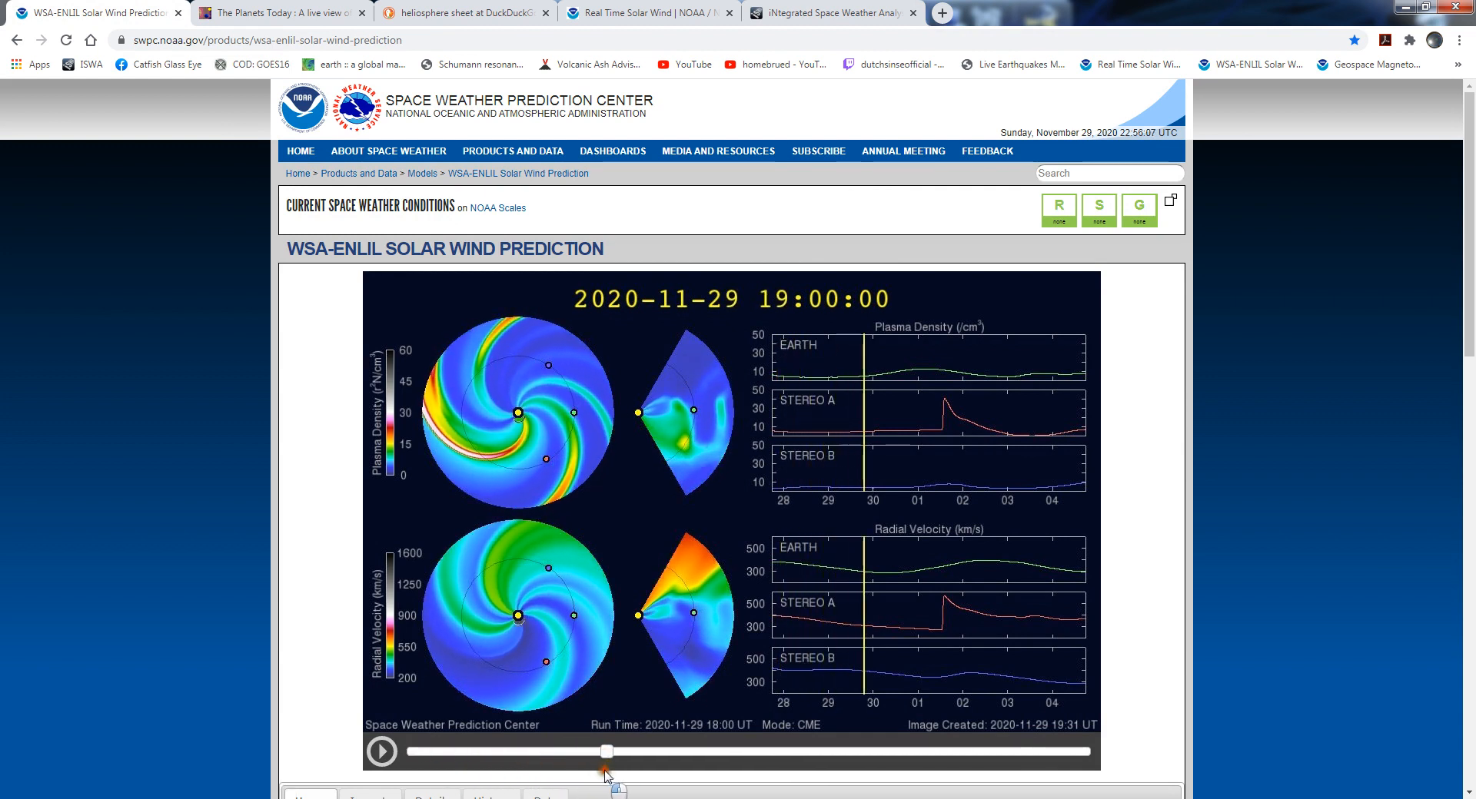
{"action": "left_click_drag", "start_coordinate": [606, 752], "coordinate": [785, 752]}
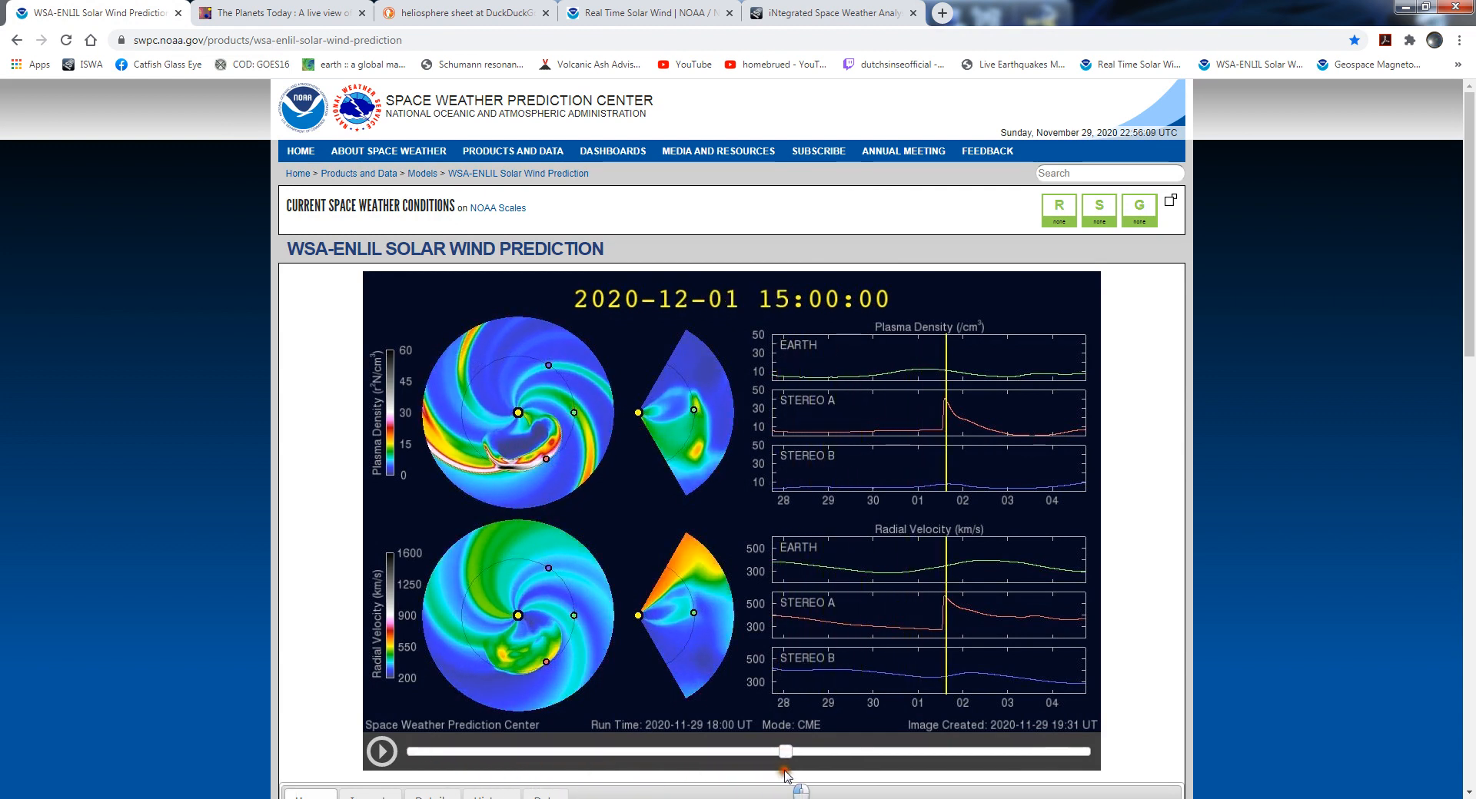
{"action": "left_click_drag", "start_coordinate": [785, 750], "coordinate": [926, 750]}
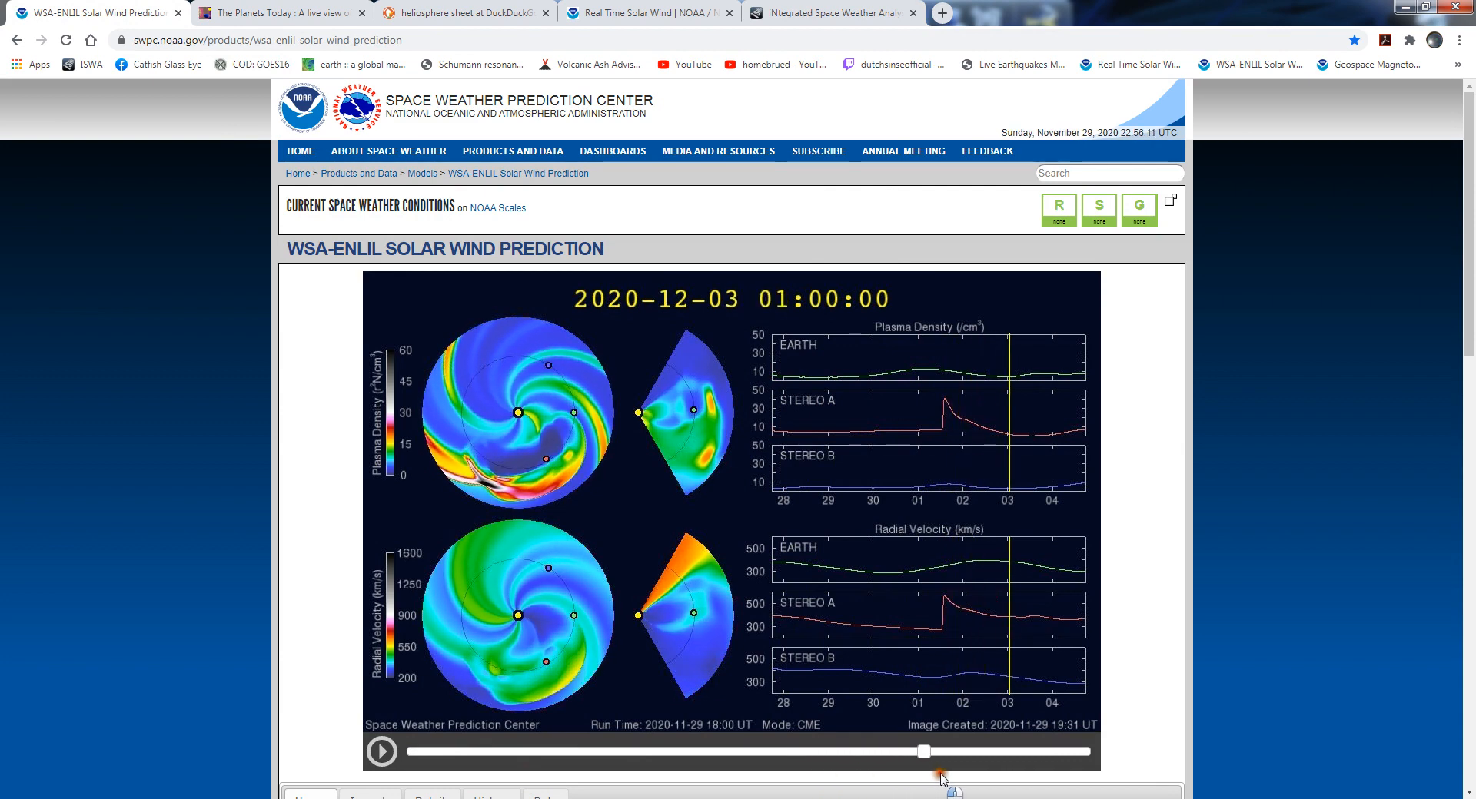
{"action": "left_click_drag", "start_coordinate": [924, 750], "coordinate": [1062, 750]}
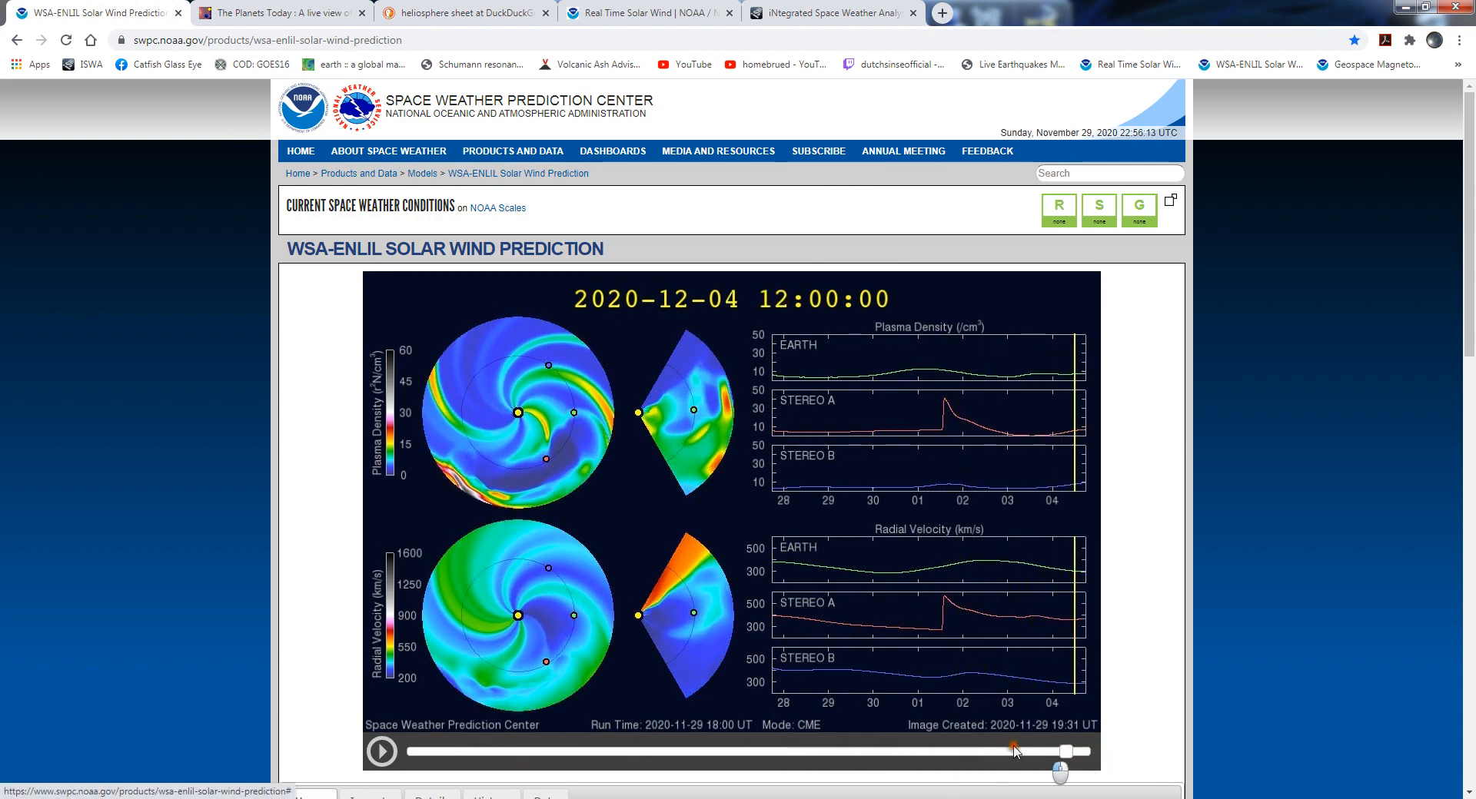
{"action": "left_click_drag", "start_coordinate": [1011, 752], "coordinate": [647, 752]}
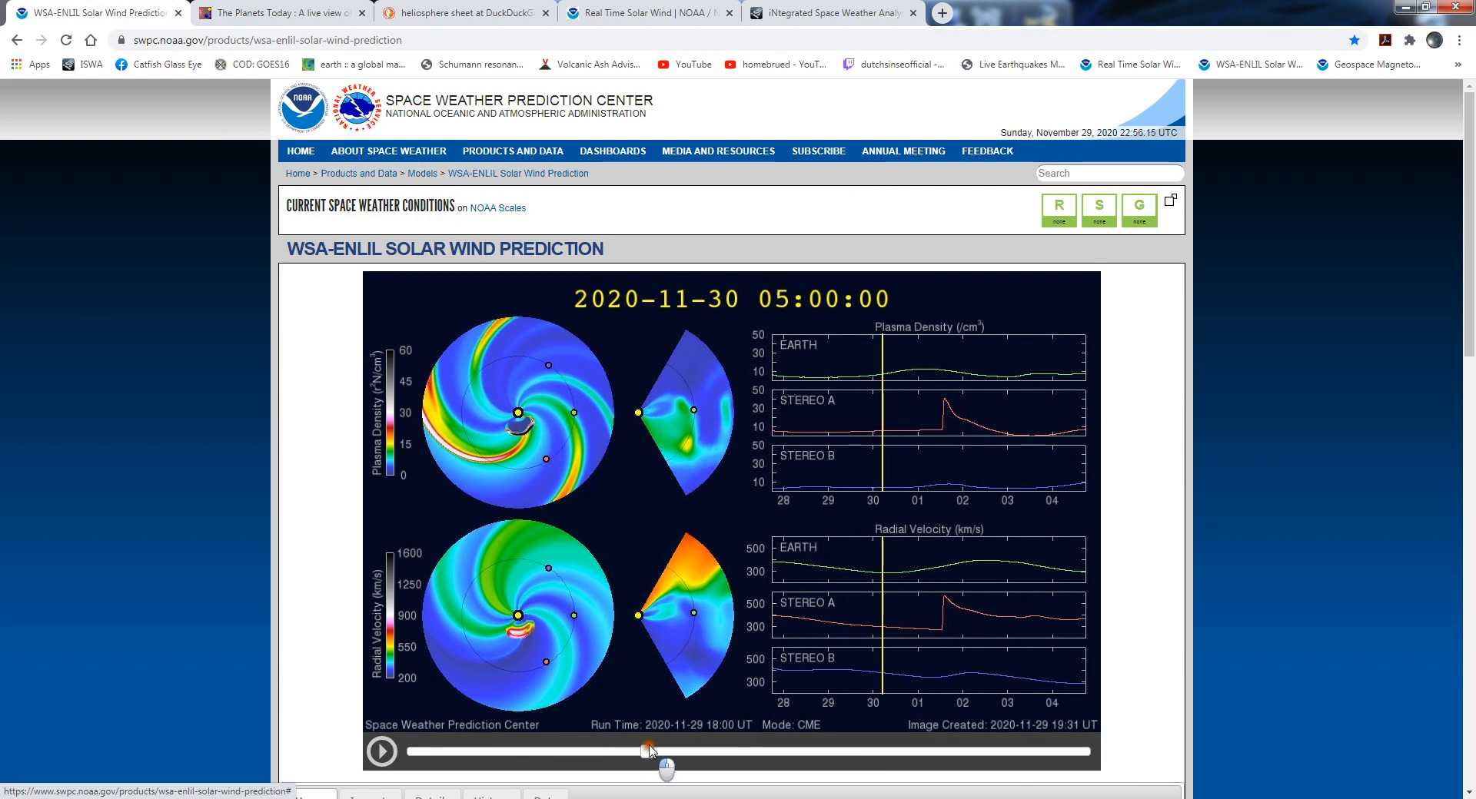
{"action": "left_click_drag", "start_coordinate": [650, 750], "coordinate": [747, 750]}
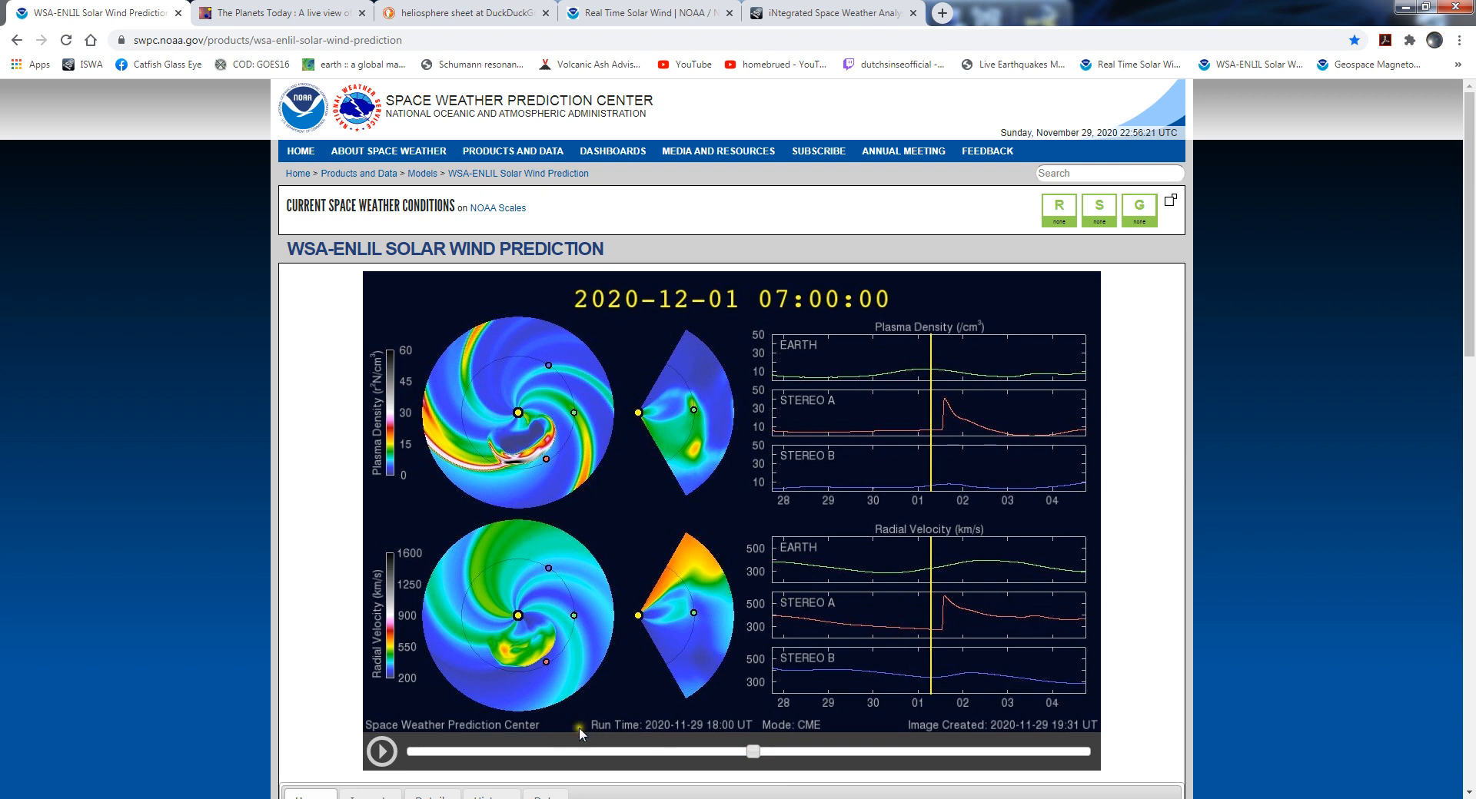
{"action": "left_click_drag", "start_coordinate": [753, 750], "coordinate": [747, 750]}
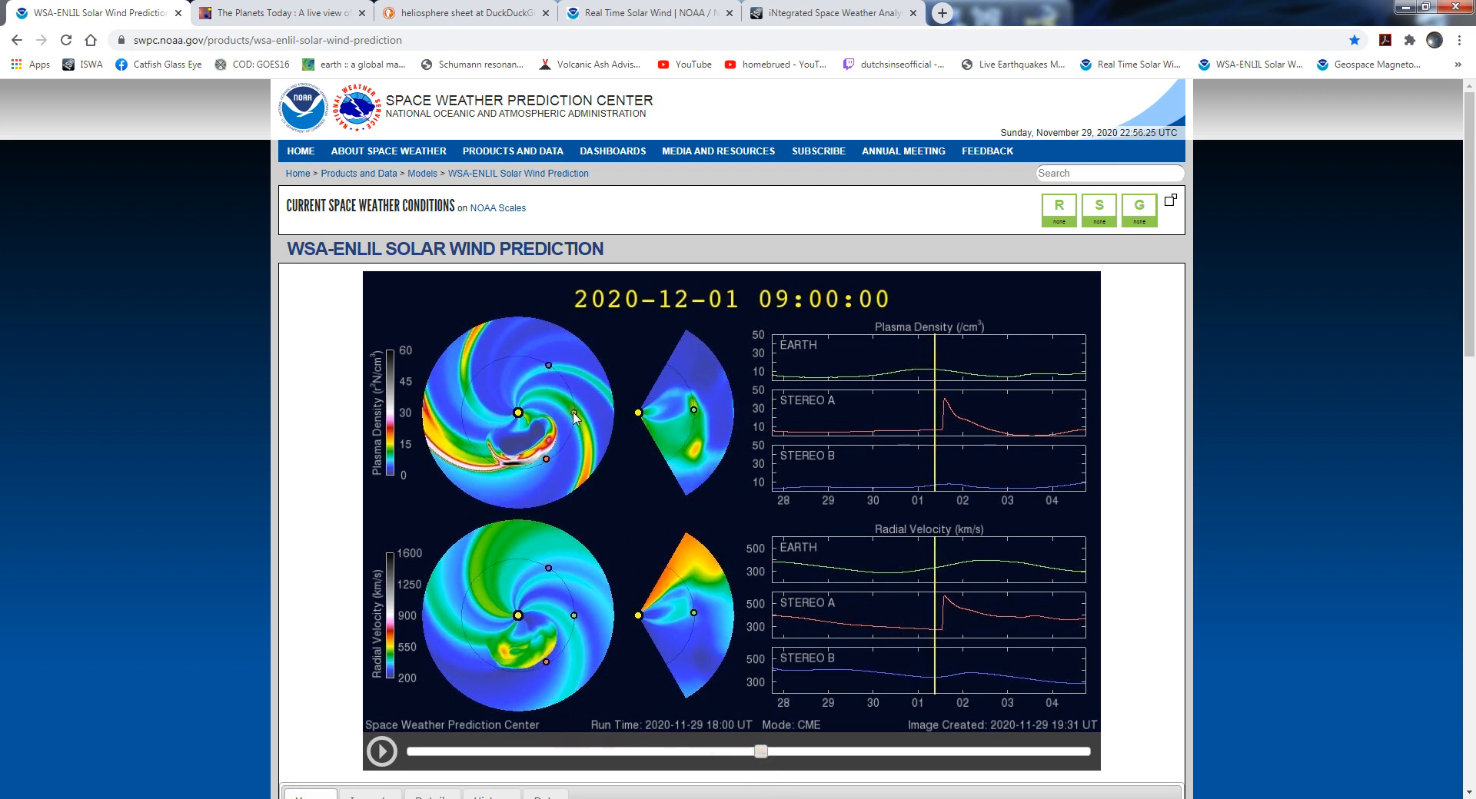
{"action": "left_click_drag", "start_coordinate": [761, 750], "coordinate": [725, 750]}
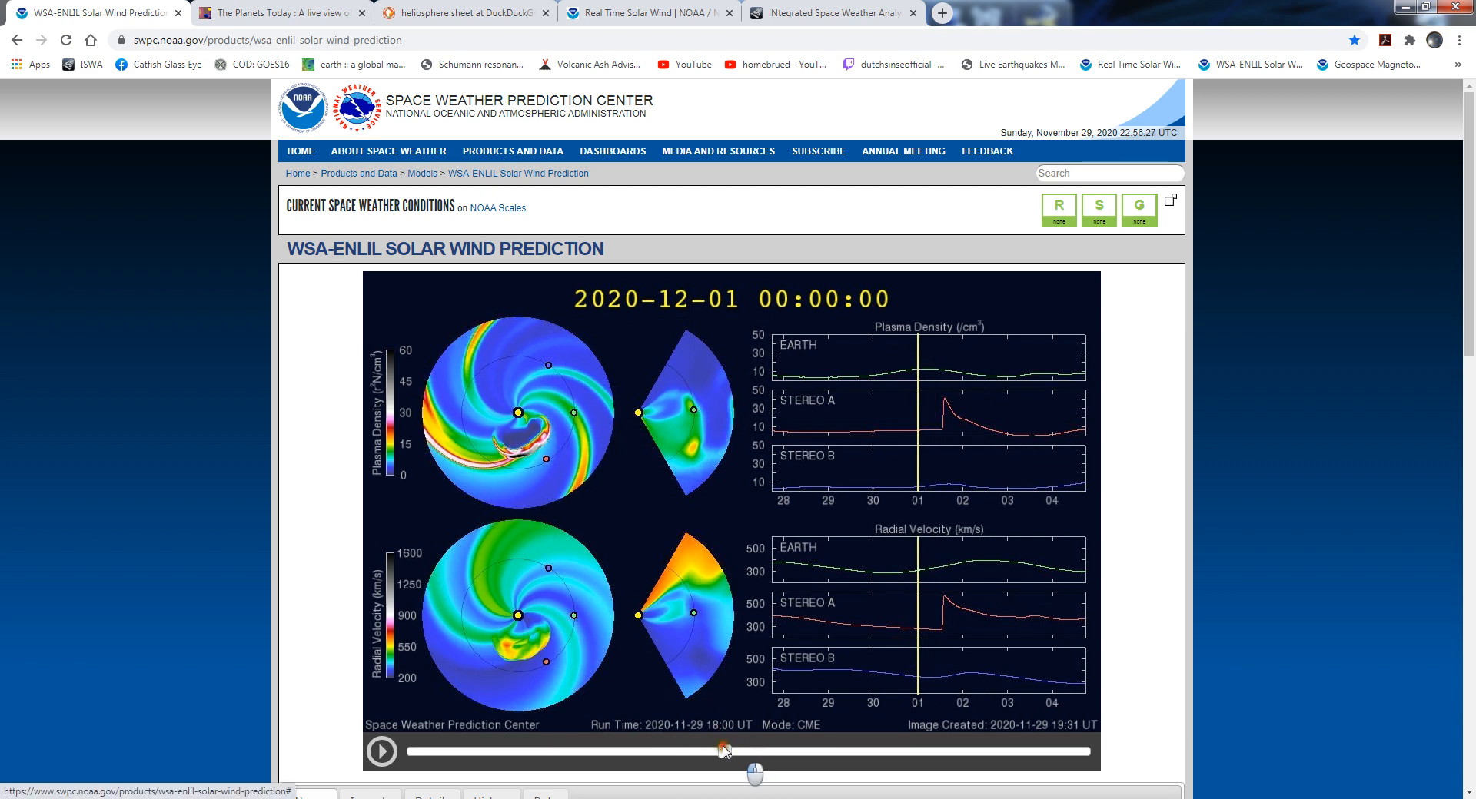
{"action": "left_click_drag", "start_coordinate": [725, 750], "coordinate": [932, 750]}
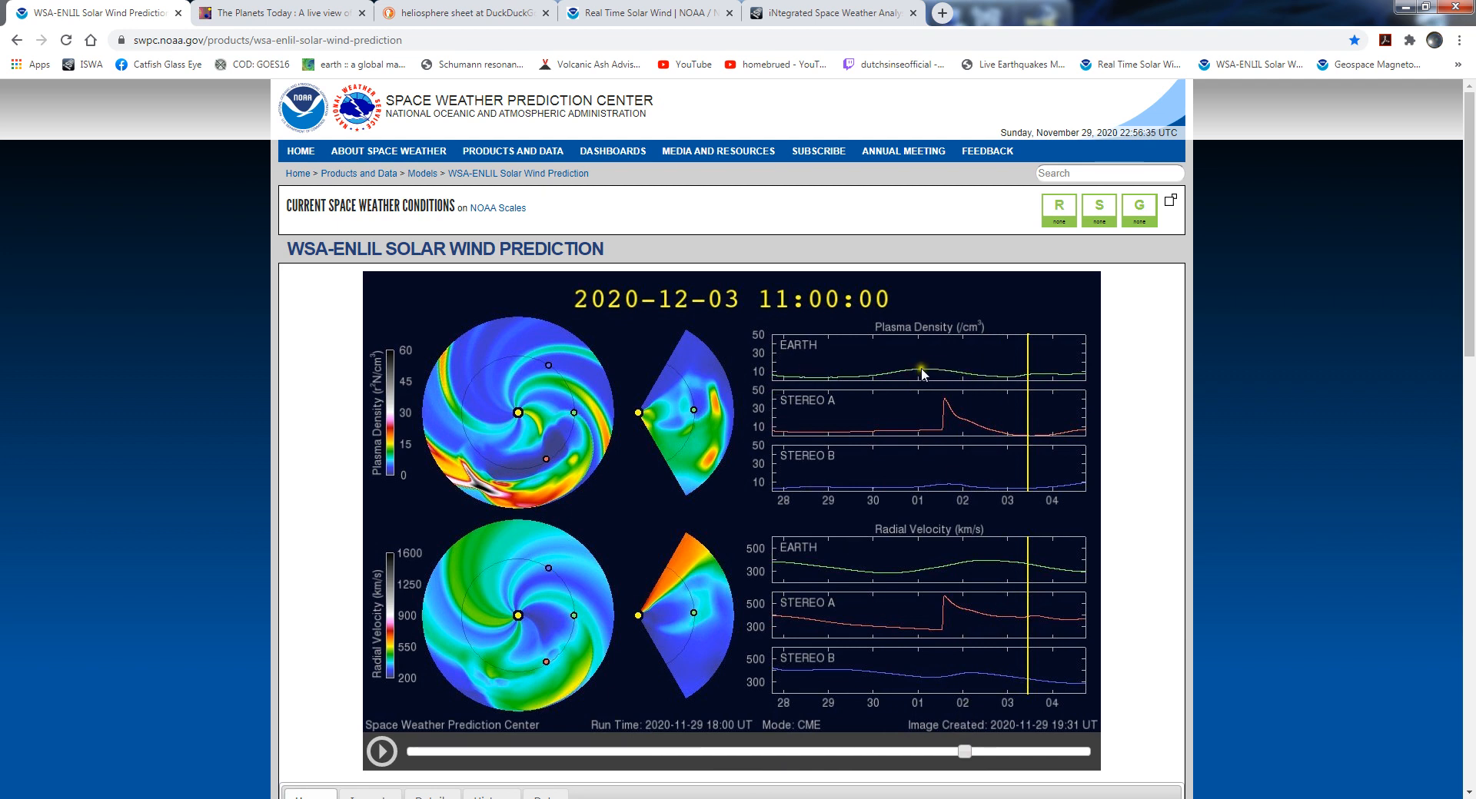
{"action": "mouse_move", "coordinate": [943, 556]}
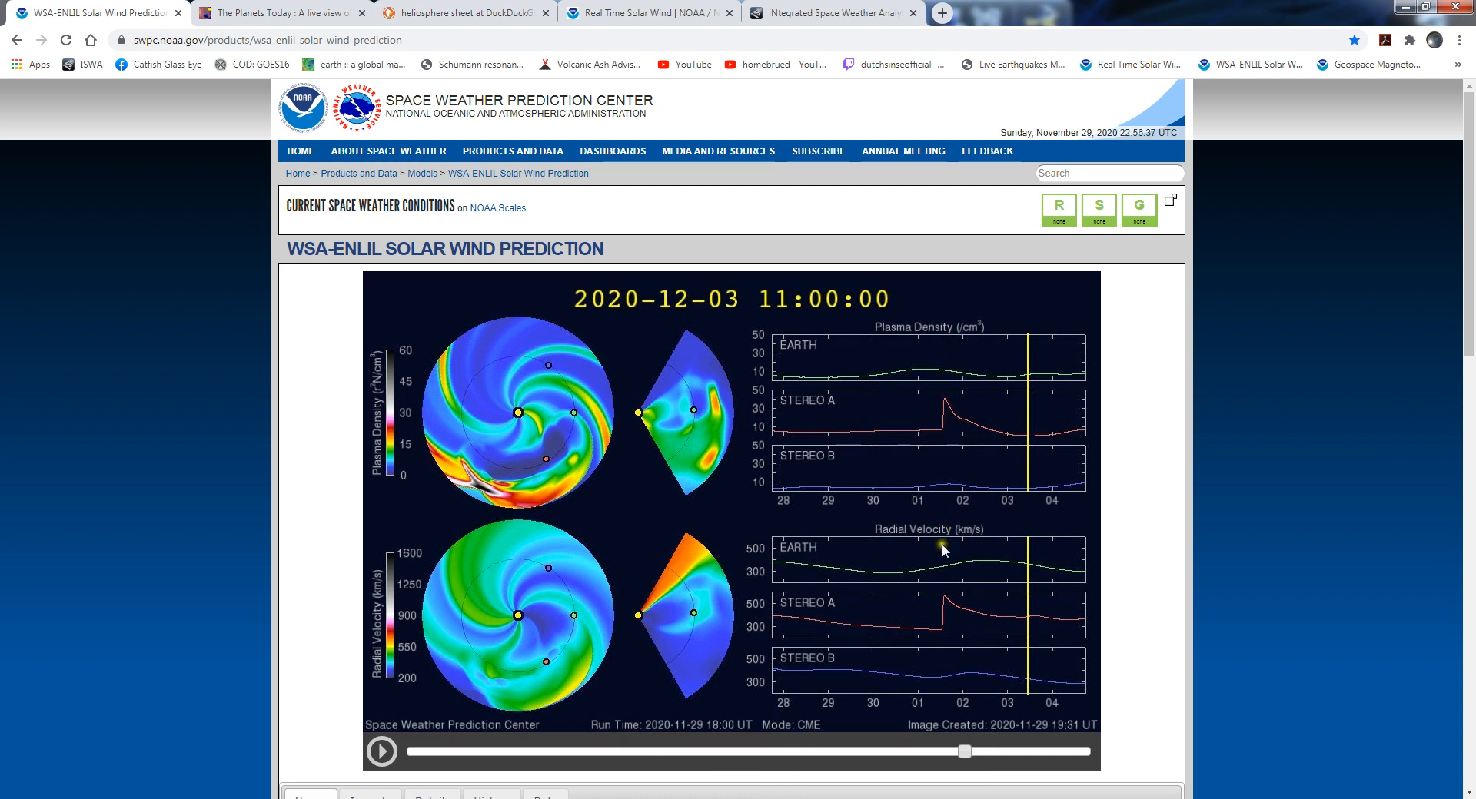
{"action": "mouse_move", "coordinate": [959, 564]}
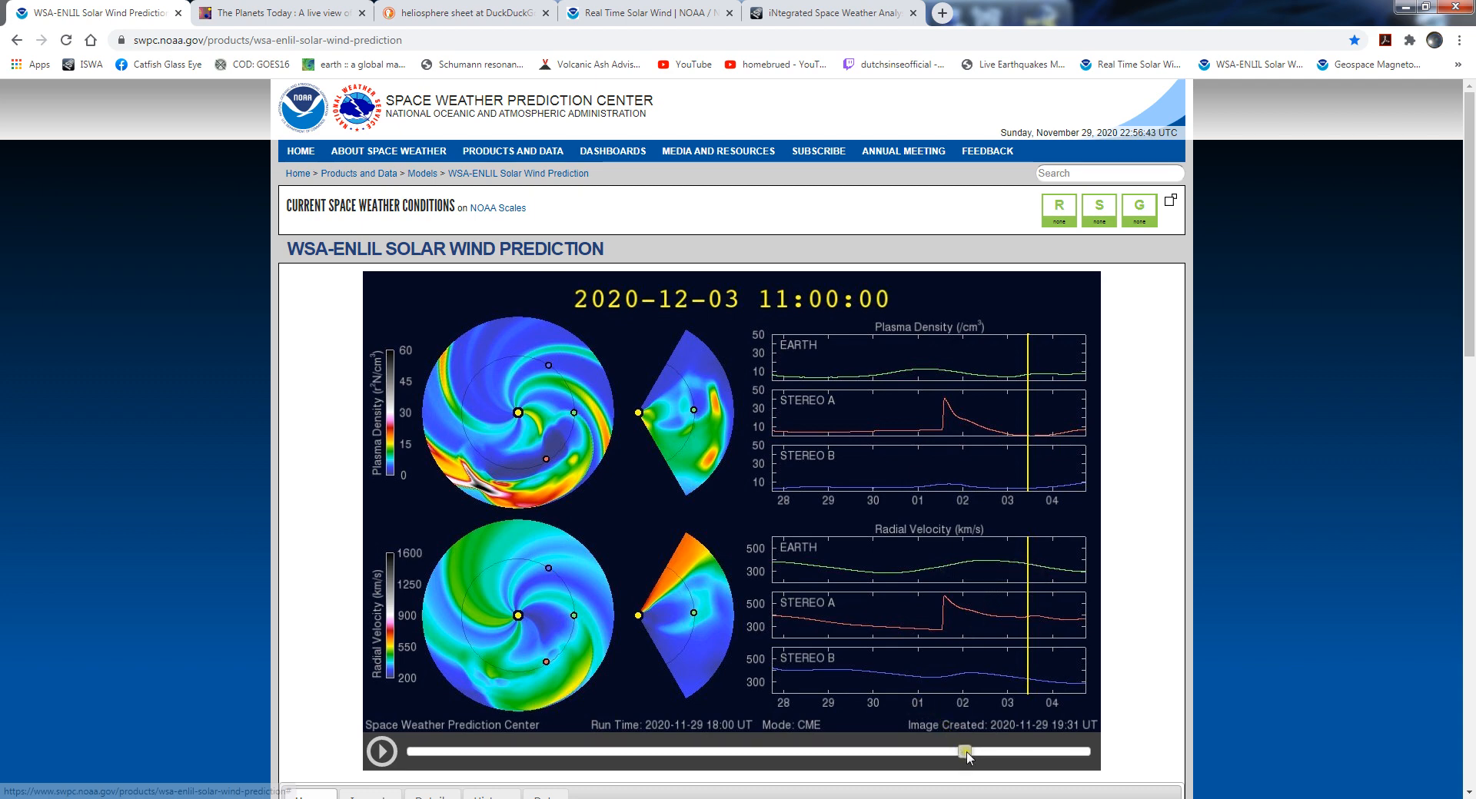
Scrub the WSA-ENLIL timeline between November 29 and December 3, 16:00
{"action": "left_click_drag", "start_coordinate": [965, 752], "coordinate": [612, 752]}
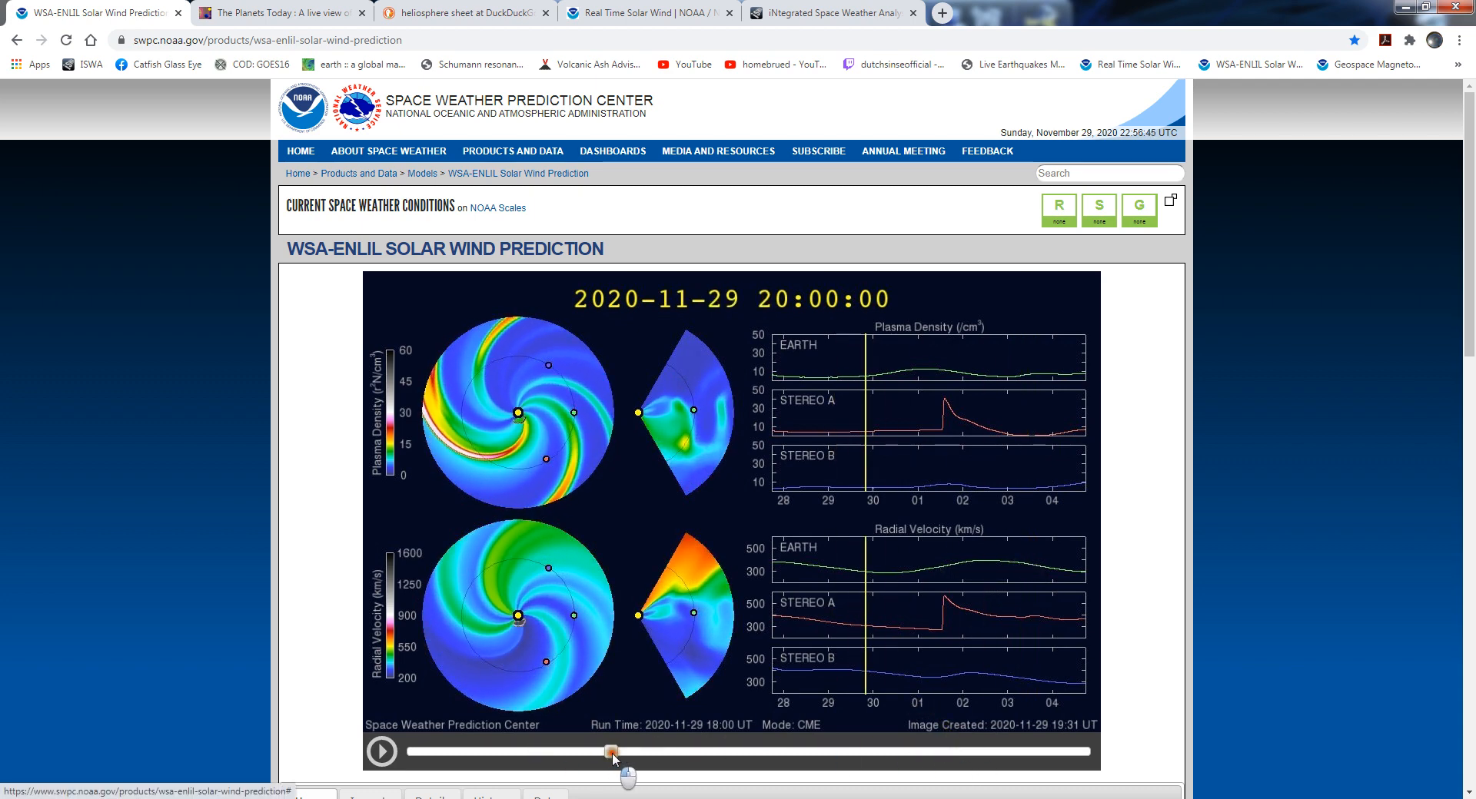
{"action": "left_click_drag", "start_coordinate": [612, 752], "coordinate": [856, 752]}
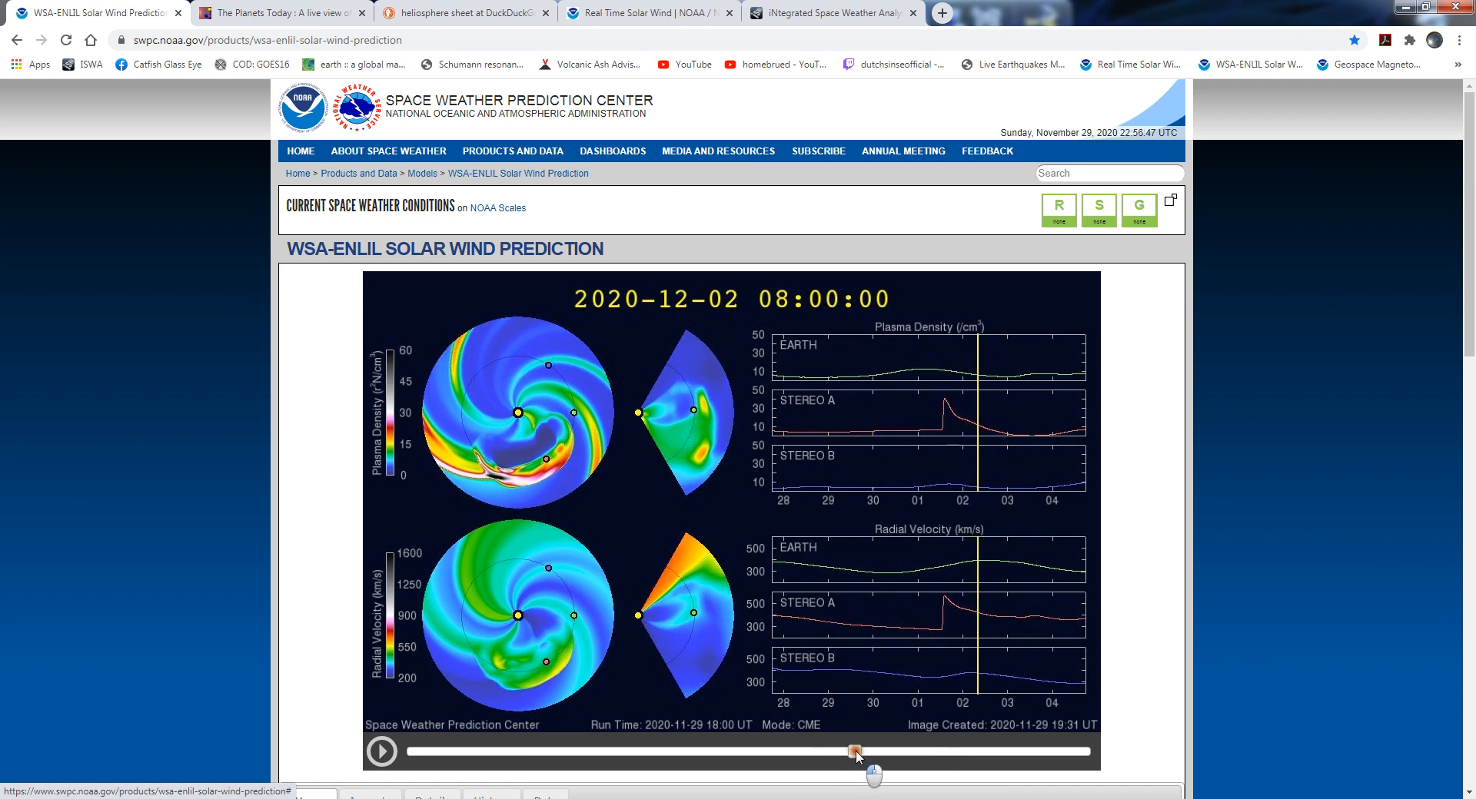
{"action": "left_click_drag", "start_coordinate": [855, 751], "coordinate": [935, 752]}
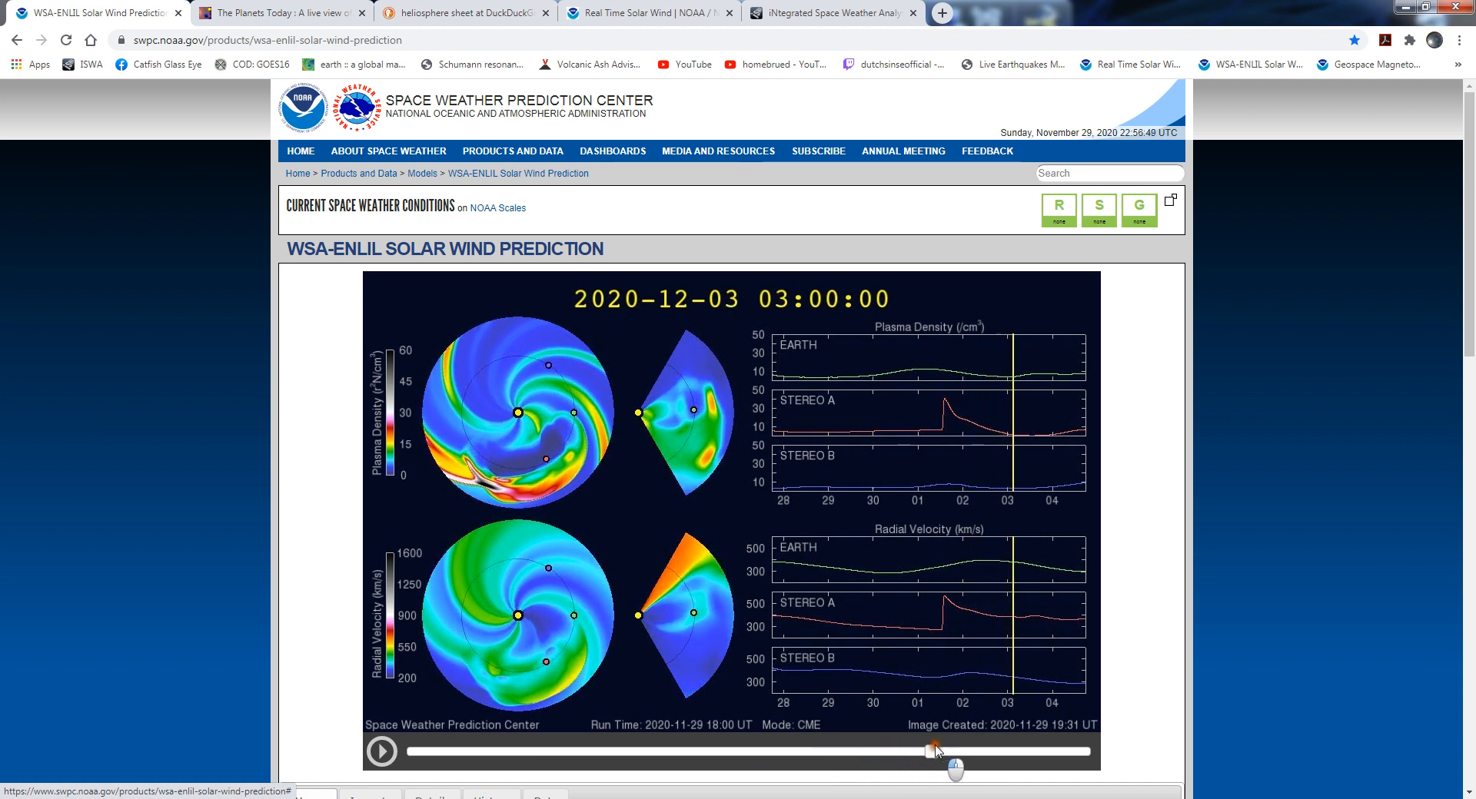
{"action": "left_click", "coordinate": [950, 748]}
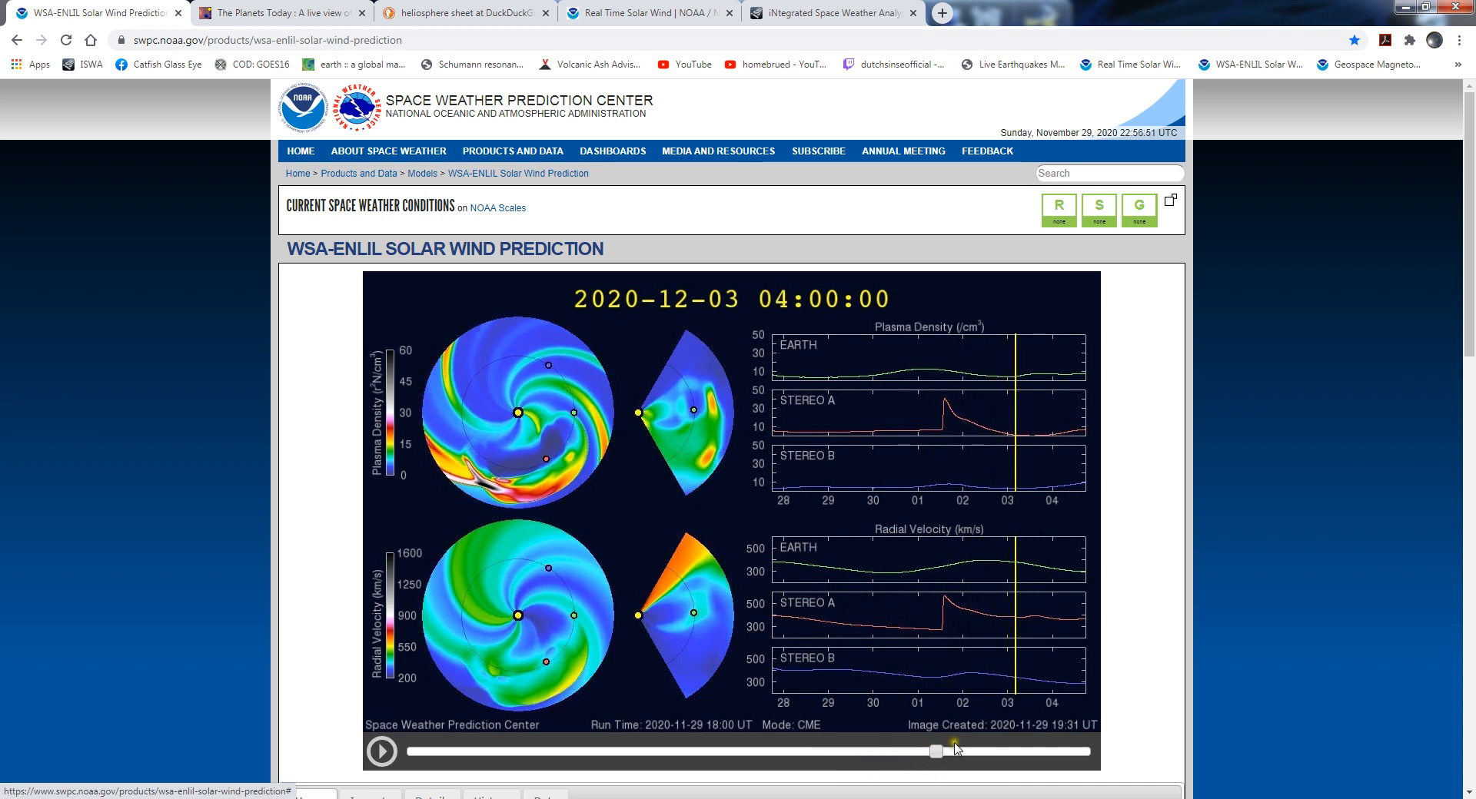
{"action": "left_click_drag", "start_coordinate": [936, 750], "coordinate": [969, 750]}
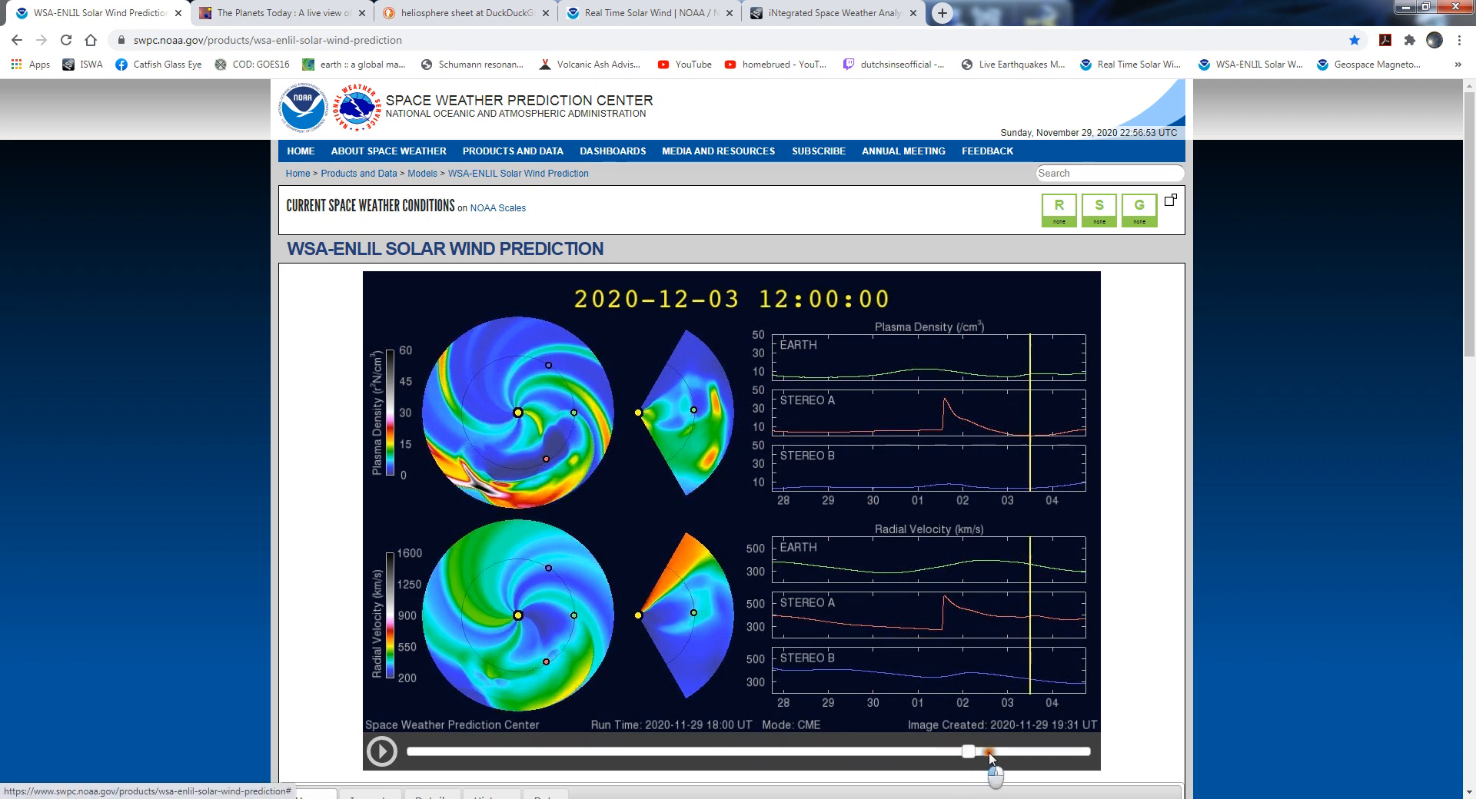
{"action": "left_click_drag", "start_coordinate": [993, 752], "coordinate": [871, 752]}
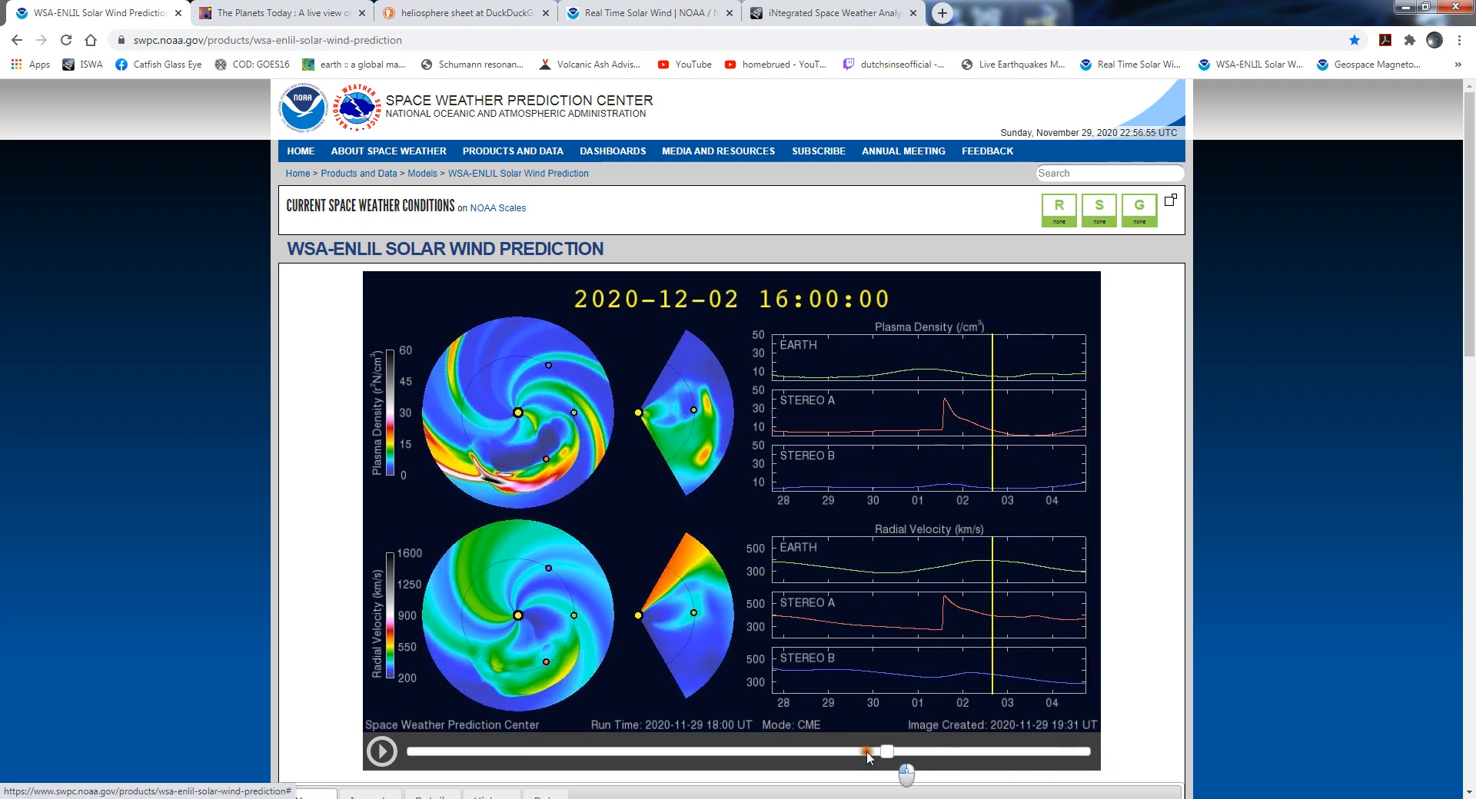
{"action": "left_click_drag", "start_coordinate": [871, 752], "coordinate": [589, 751]}
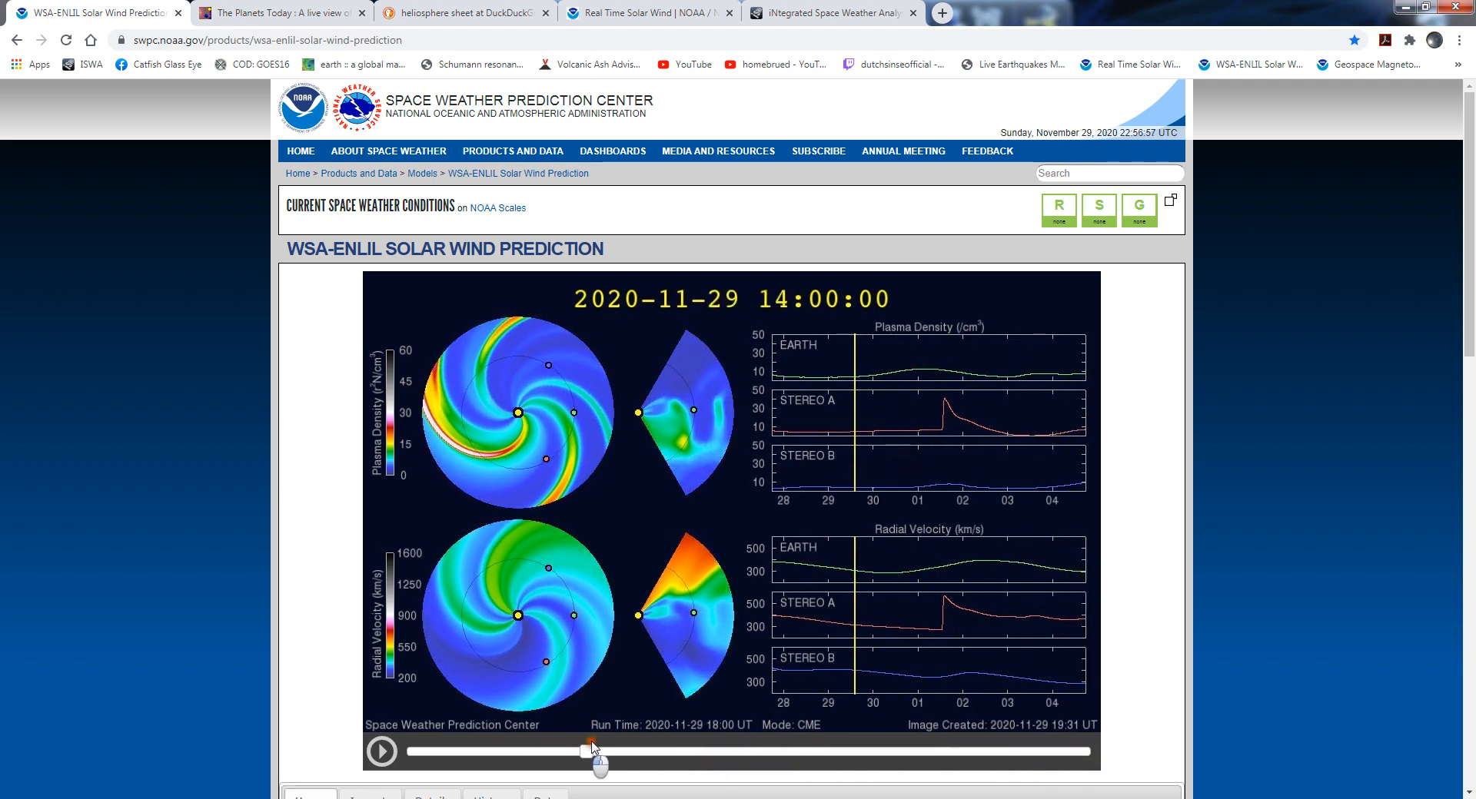
{"action": "left_click_drag", "start_coordinate": [591, 750], "coordinate": [640, 751]}
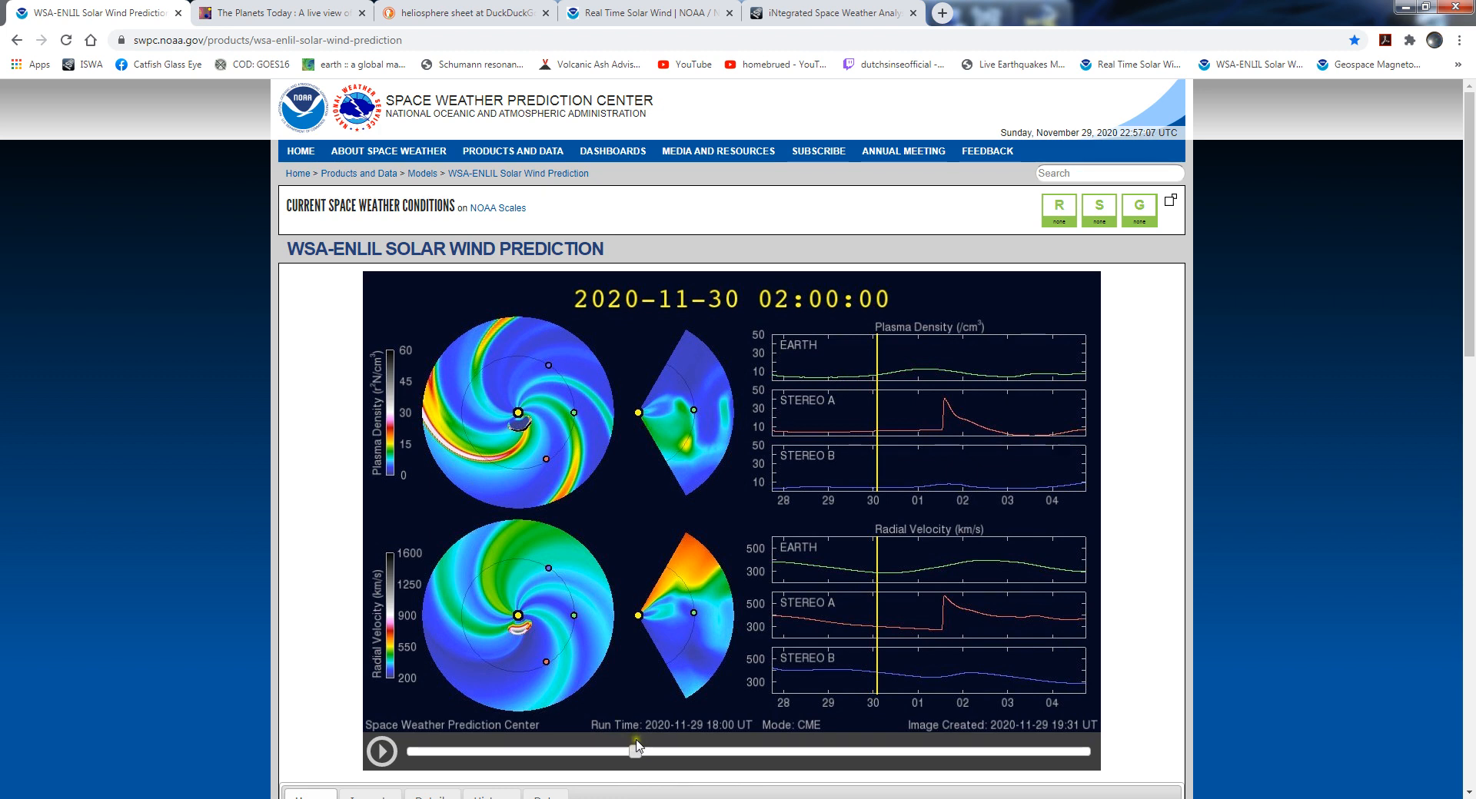
{"action": "left_click_drag", "start_coordinate": [638, 752], "coordinate": [687, 752]}
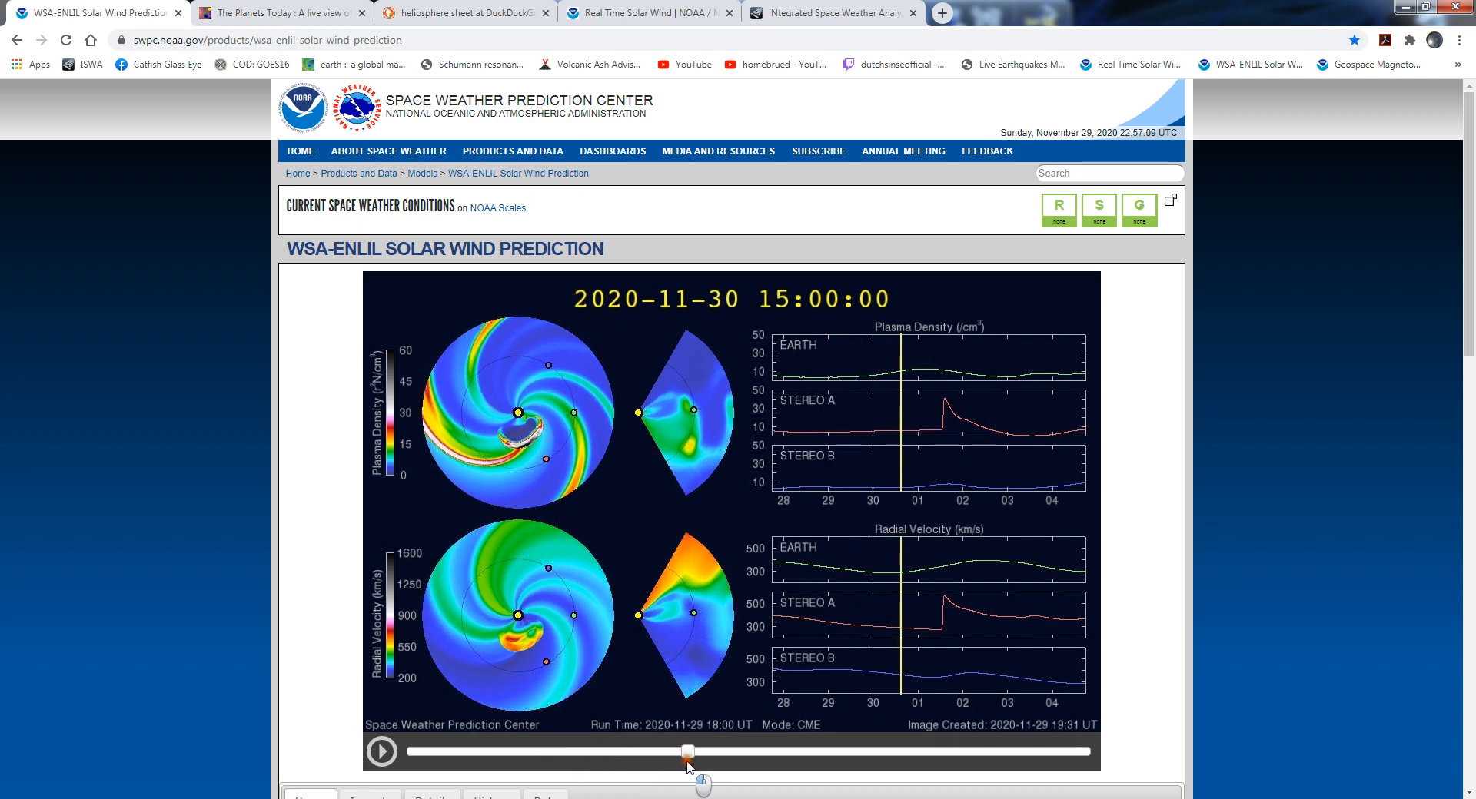
{"action": "left_click_drag", "start_coordinate": [687, 751], "coordinate": [990, 752]}
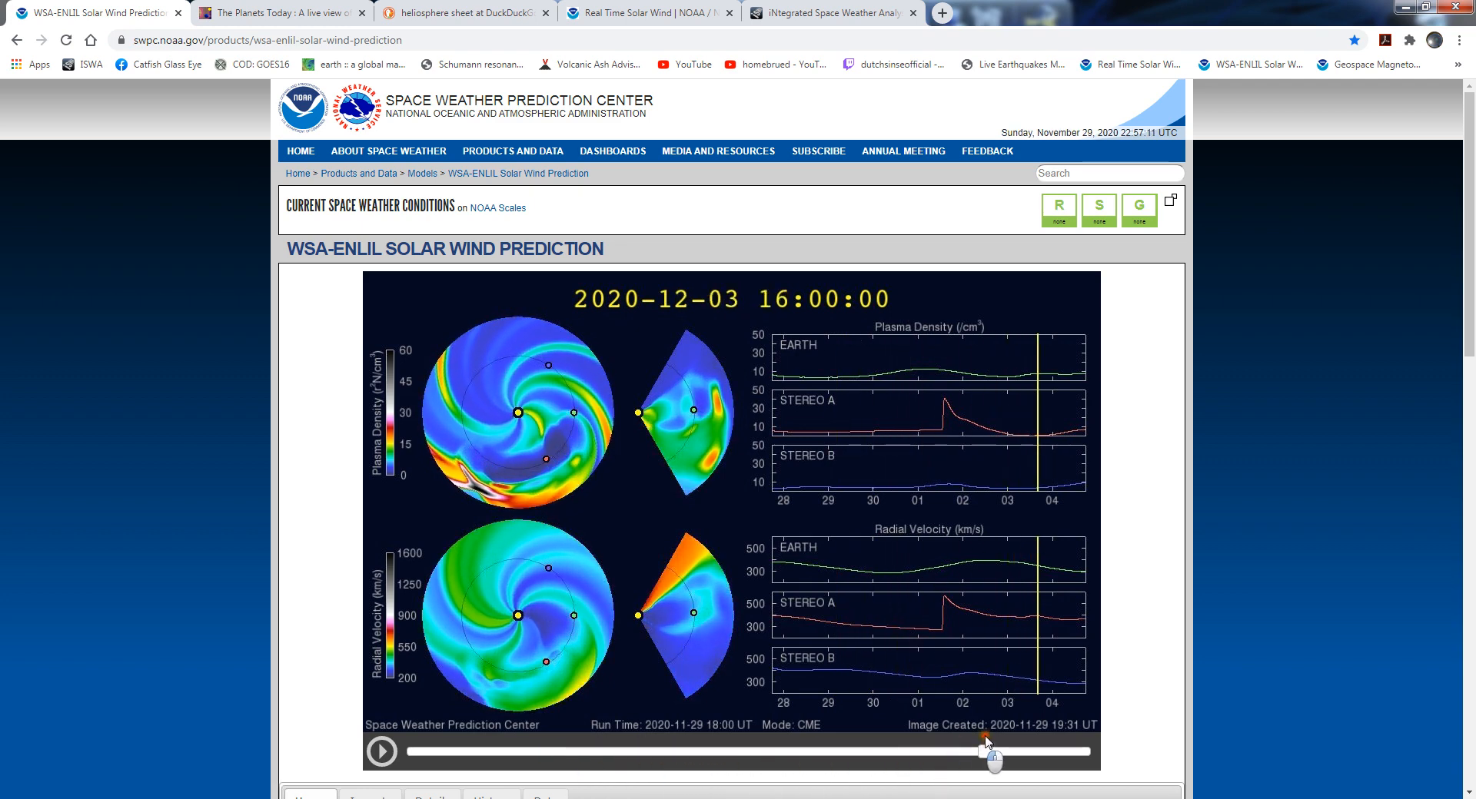
Advance the model from November 30 to December 4, glance at Planets Today, and return
{"action": "left_click_drag", "start_coordinate": [993, 751], "coordinate": [710, 750]}
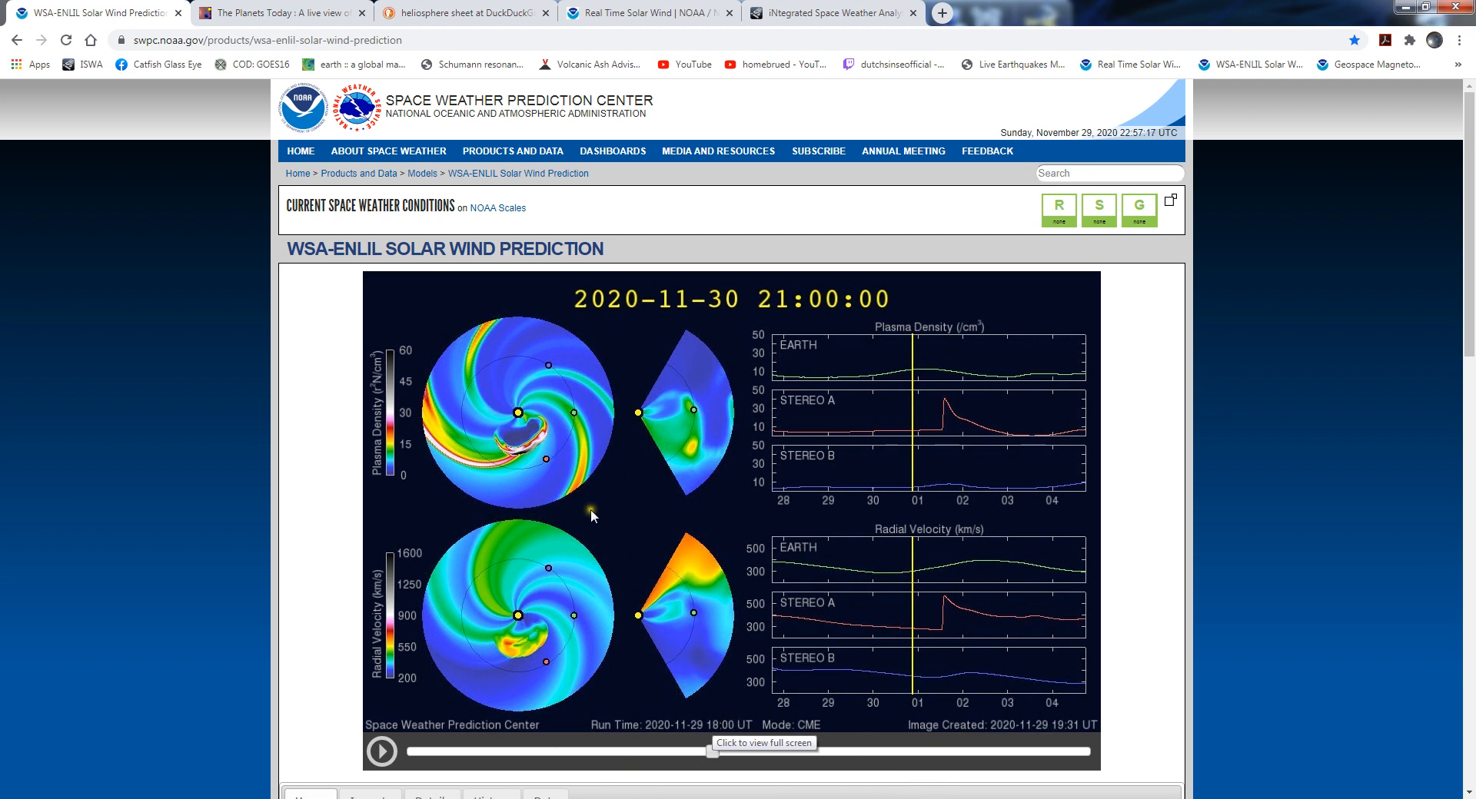
{"action": "mouse_move", "coordinate": [618, 504]}
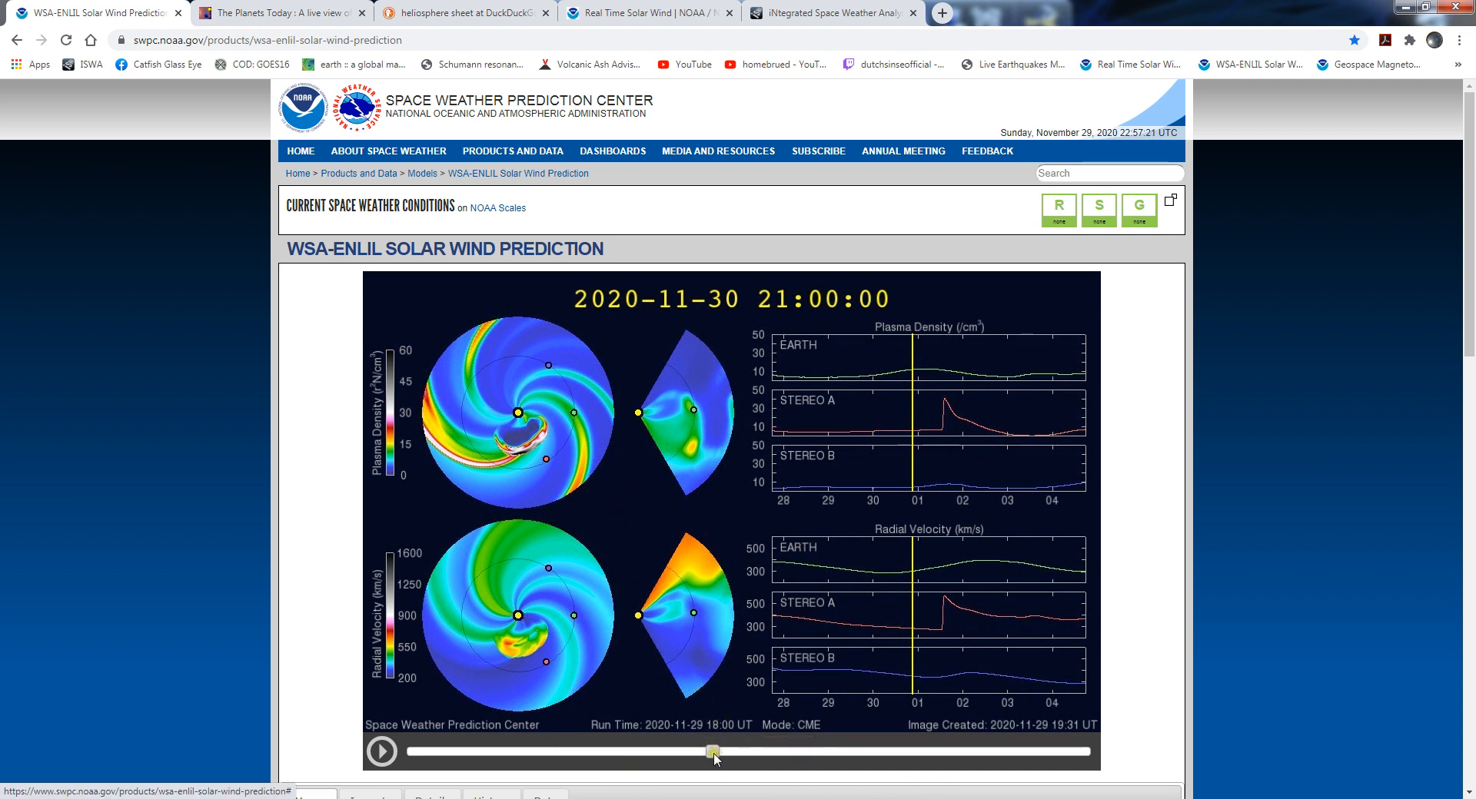
{"action": "left_click_drag", "start_coordinate": [713, 751], "coordinate": [700, 751]}
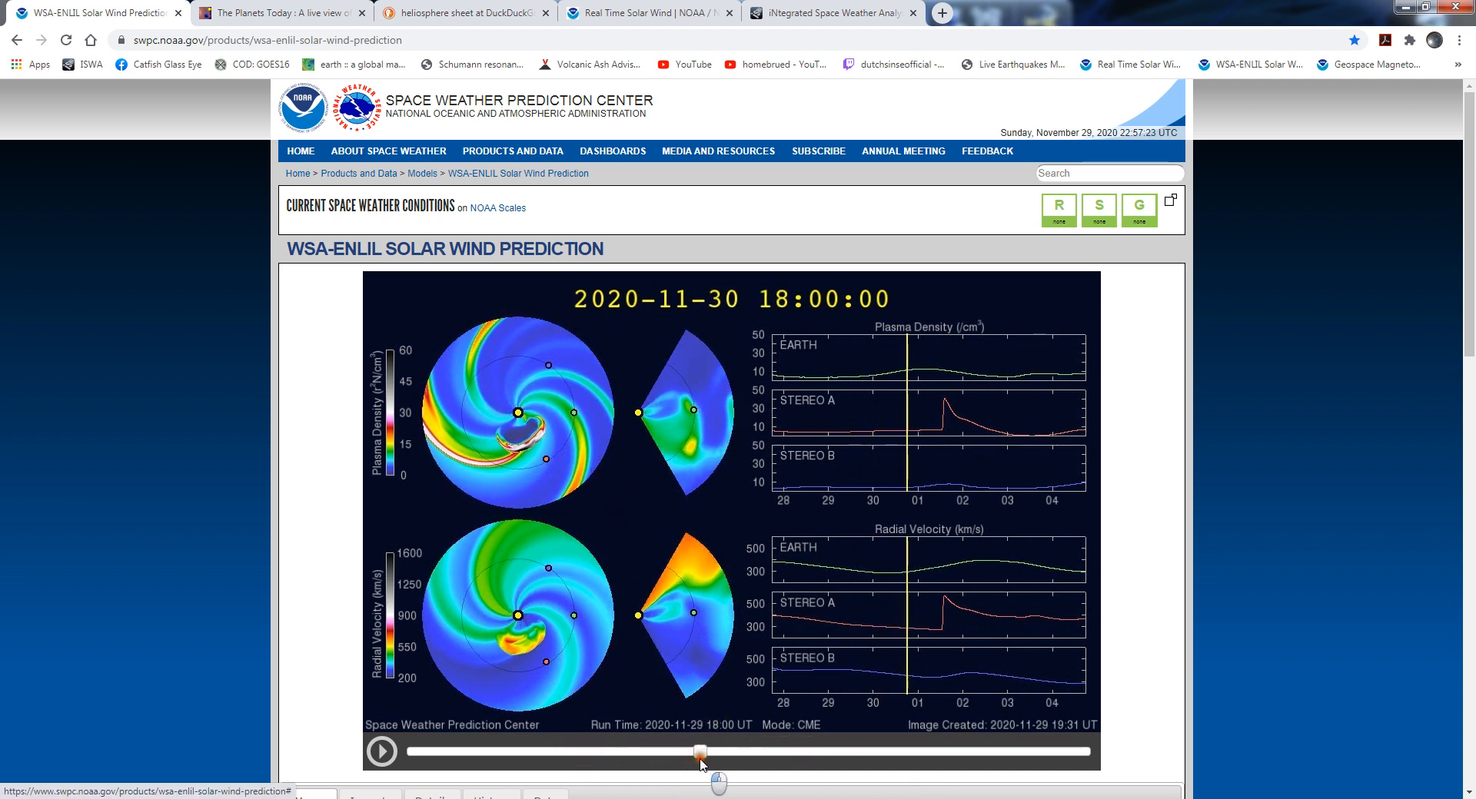
{"action": "left_click_drag", "start_coordinate": [699, 752], "coordinate": [864, 752]}
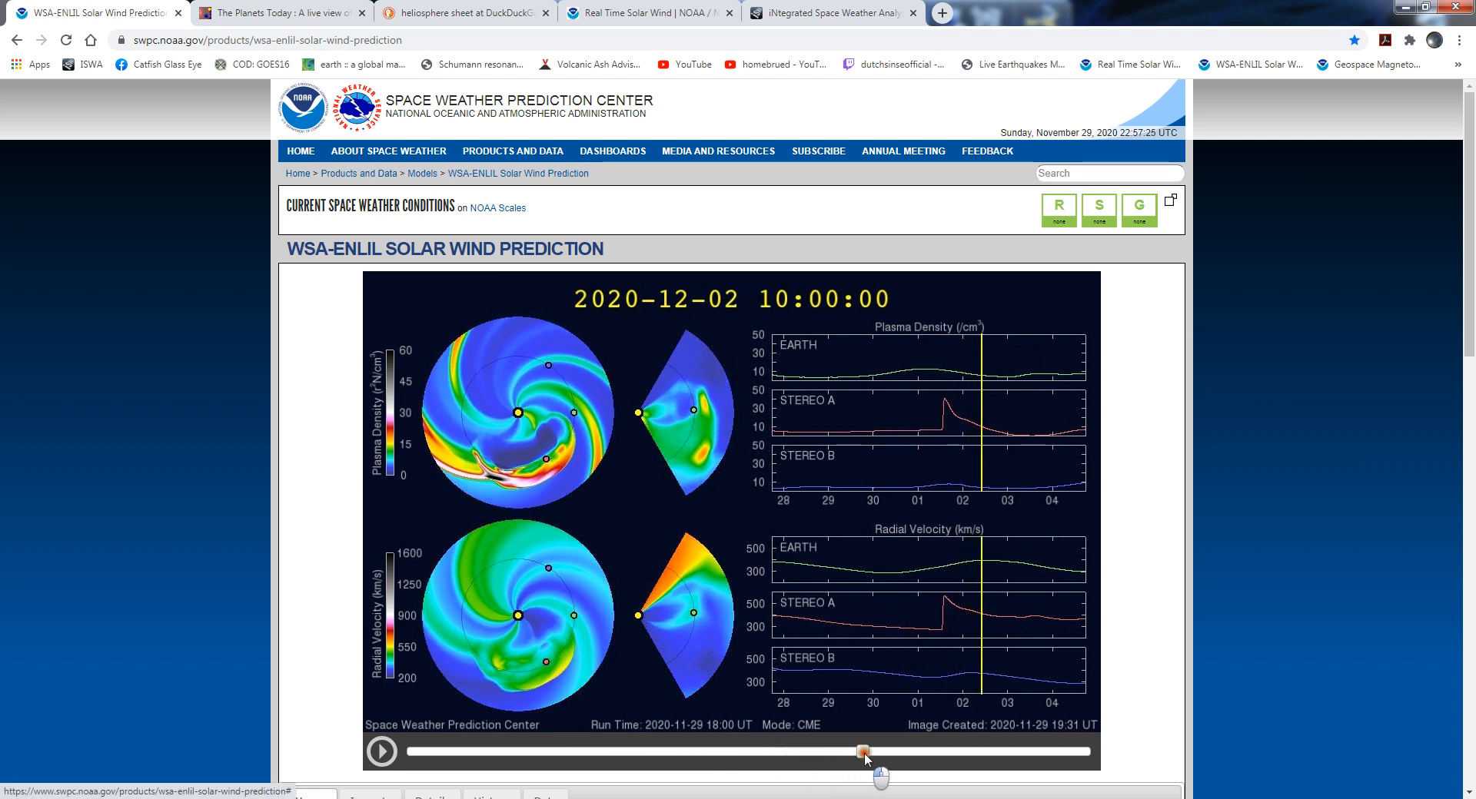
{"action": "left_click_drag", "start_coordinate": [863, 752], "coordinate": [939, 751]}
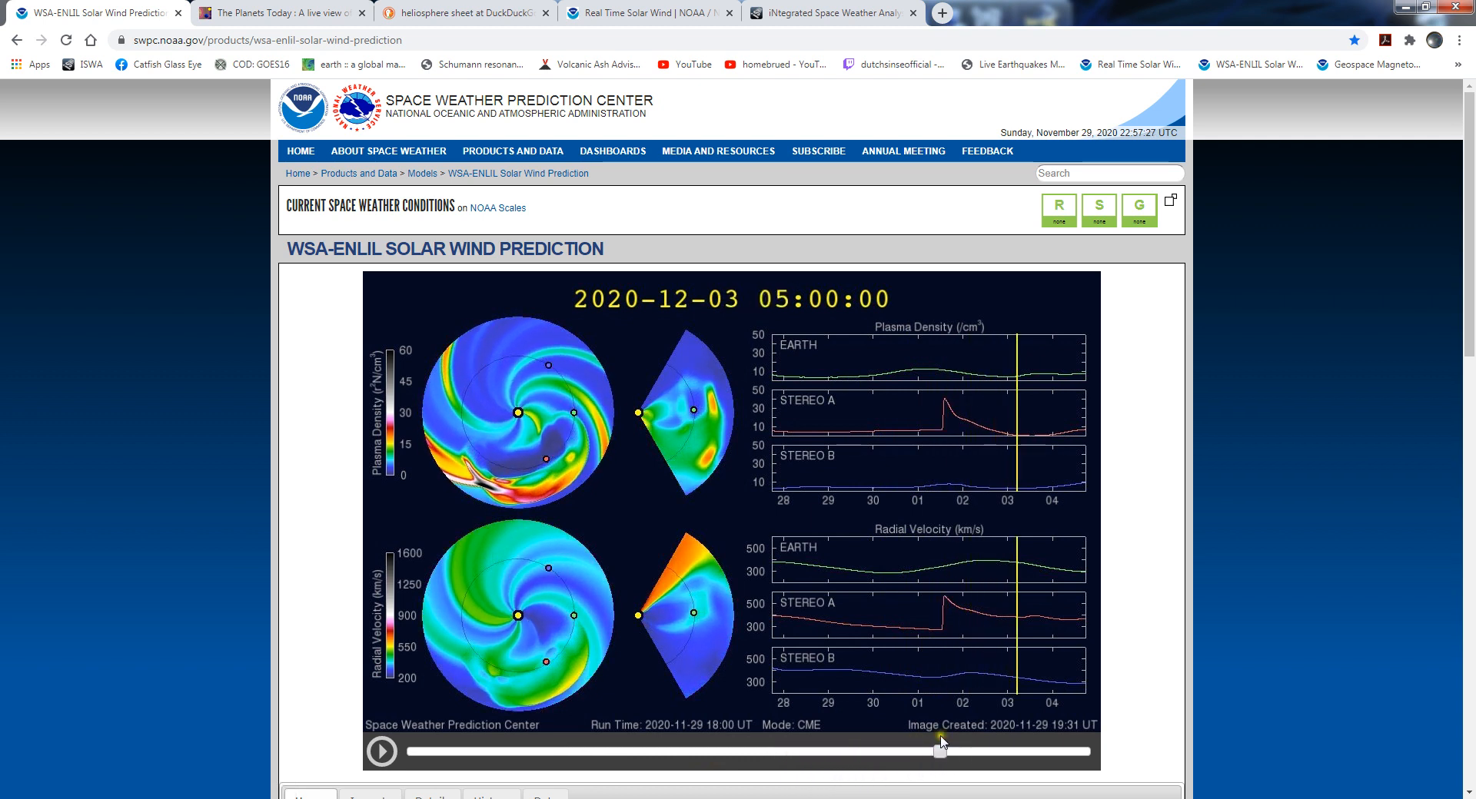
{"action": "left_click_drag", "start_coordinate": [940, 752], "coordinate": [1076, 752]}
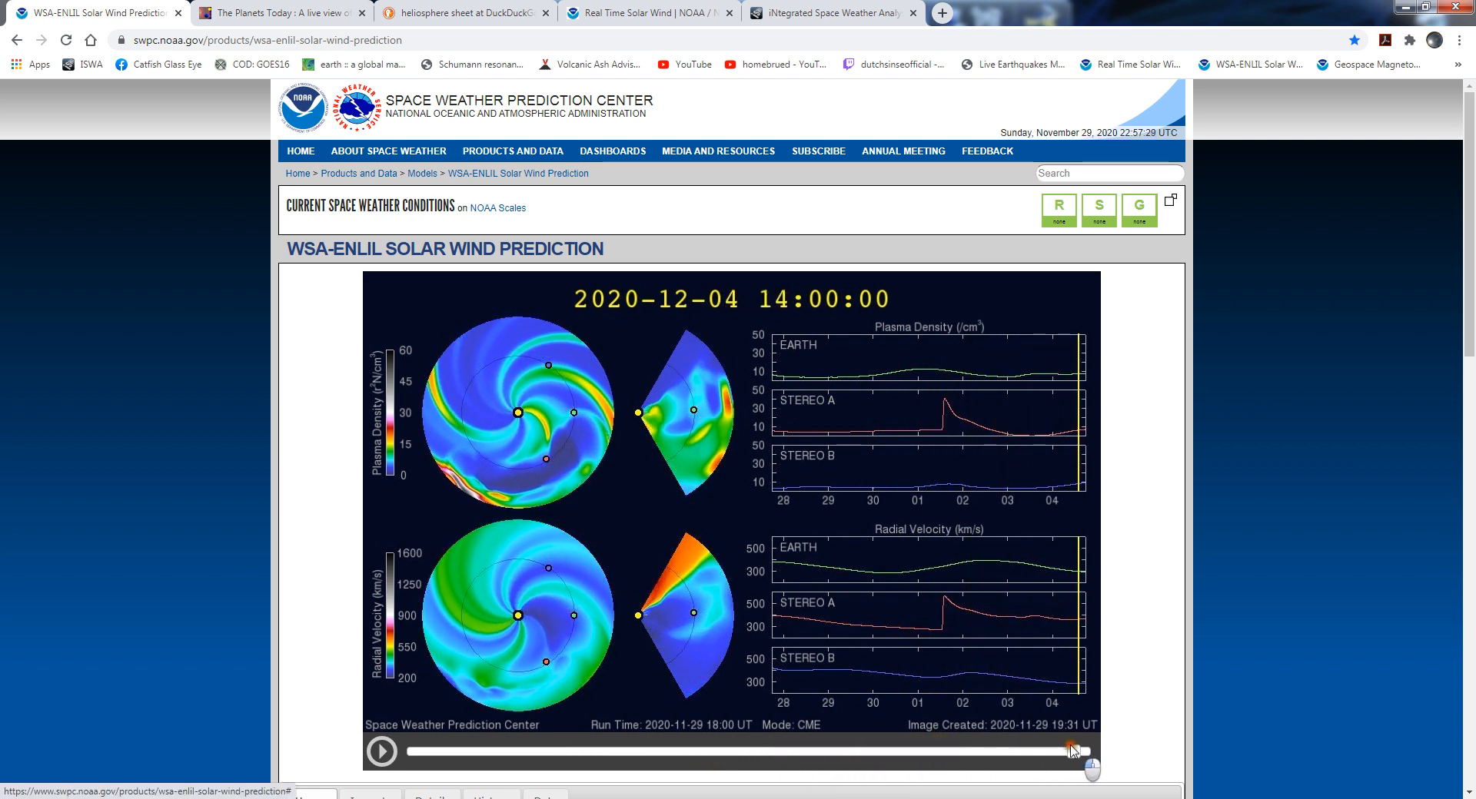
{"action": "left_click", "coordinate": [270, 14]}
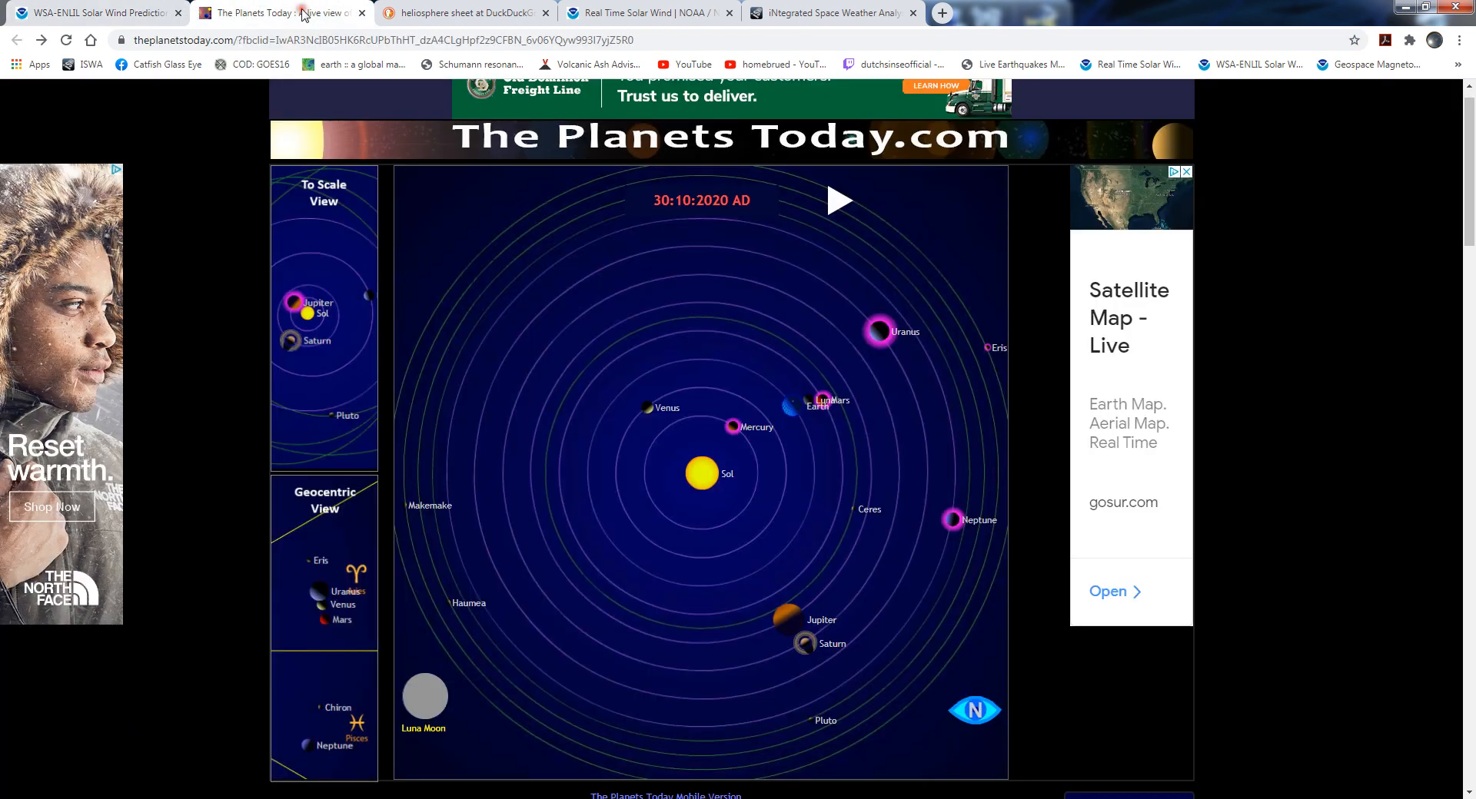
{"action": "left_click", "coordinate": [92, 13]}
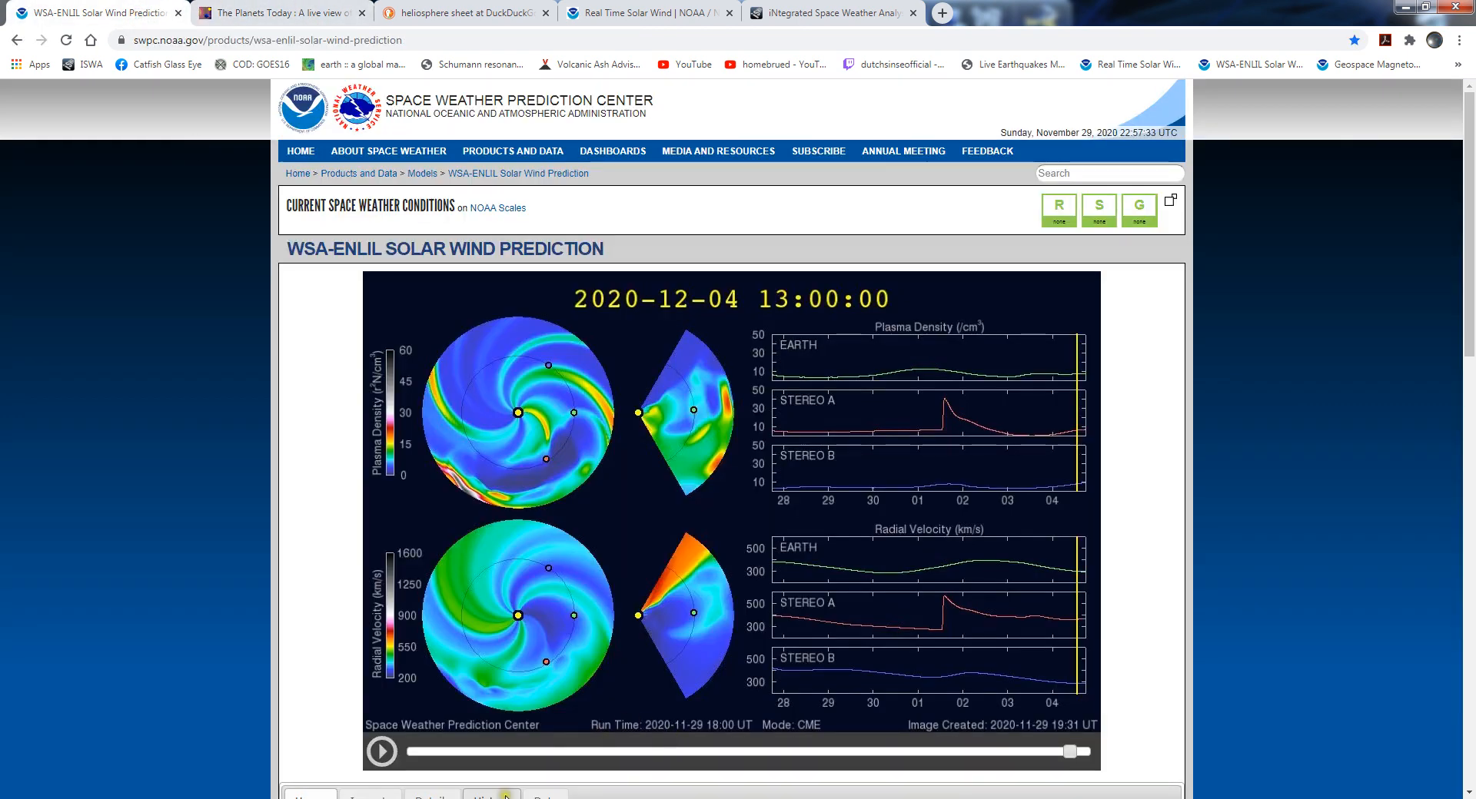